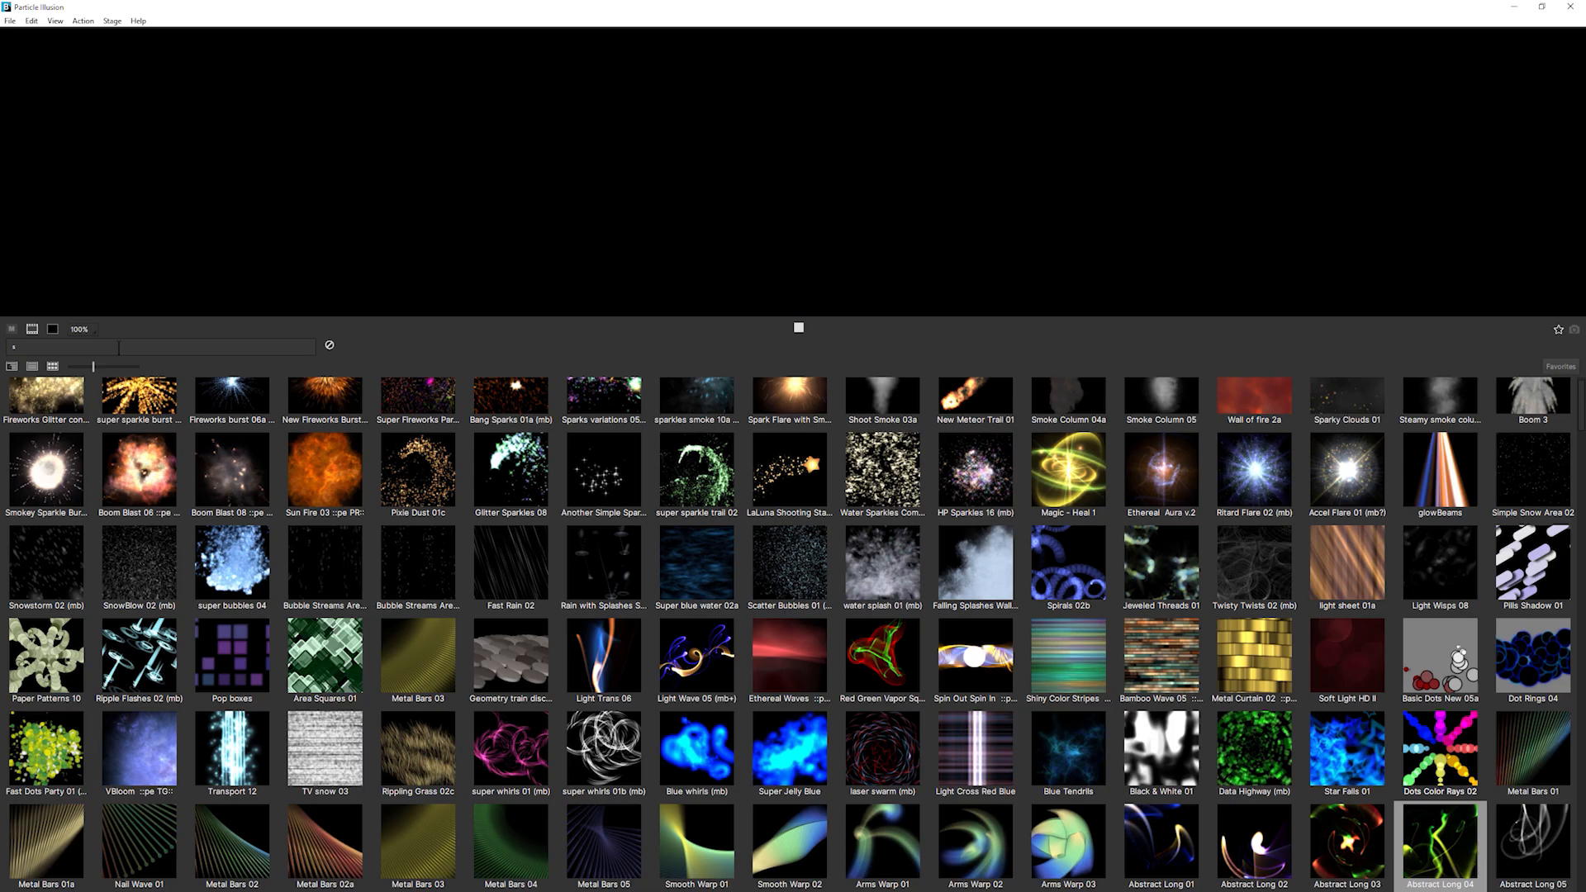
# Step: Search the emitter library for steam and preview the first presets, including Boiling Steam 01
pyautogui.write('steam')
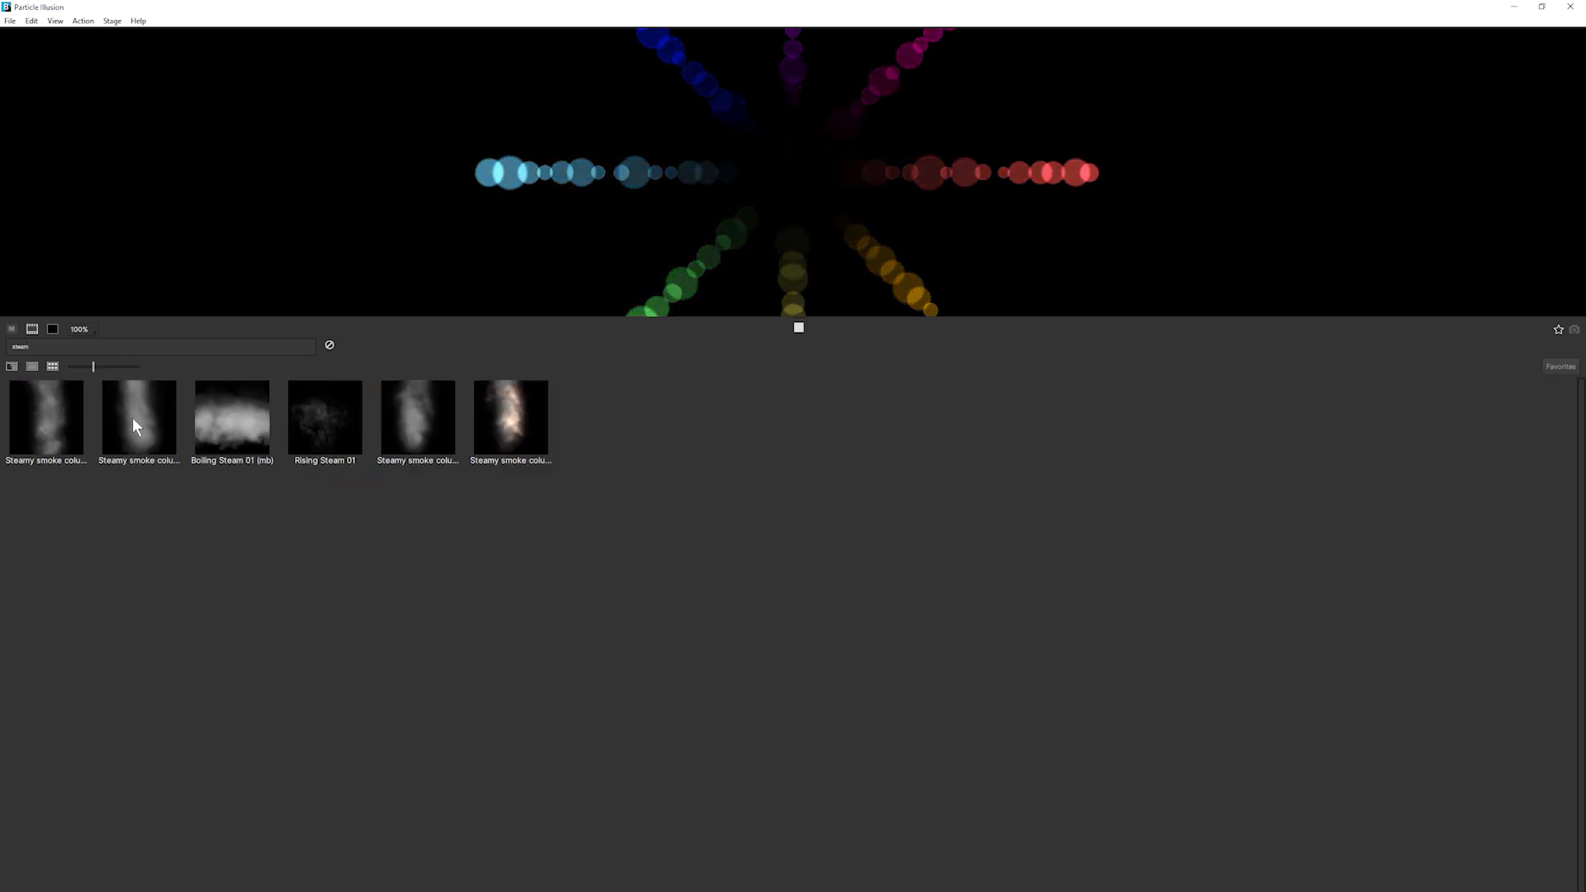
pyautogui.click(46, 414)
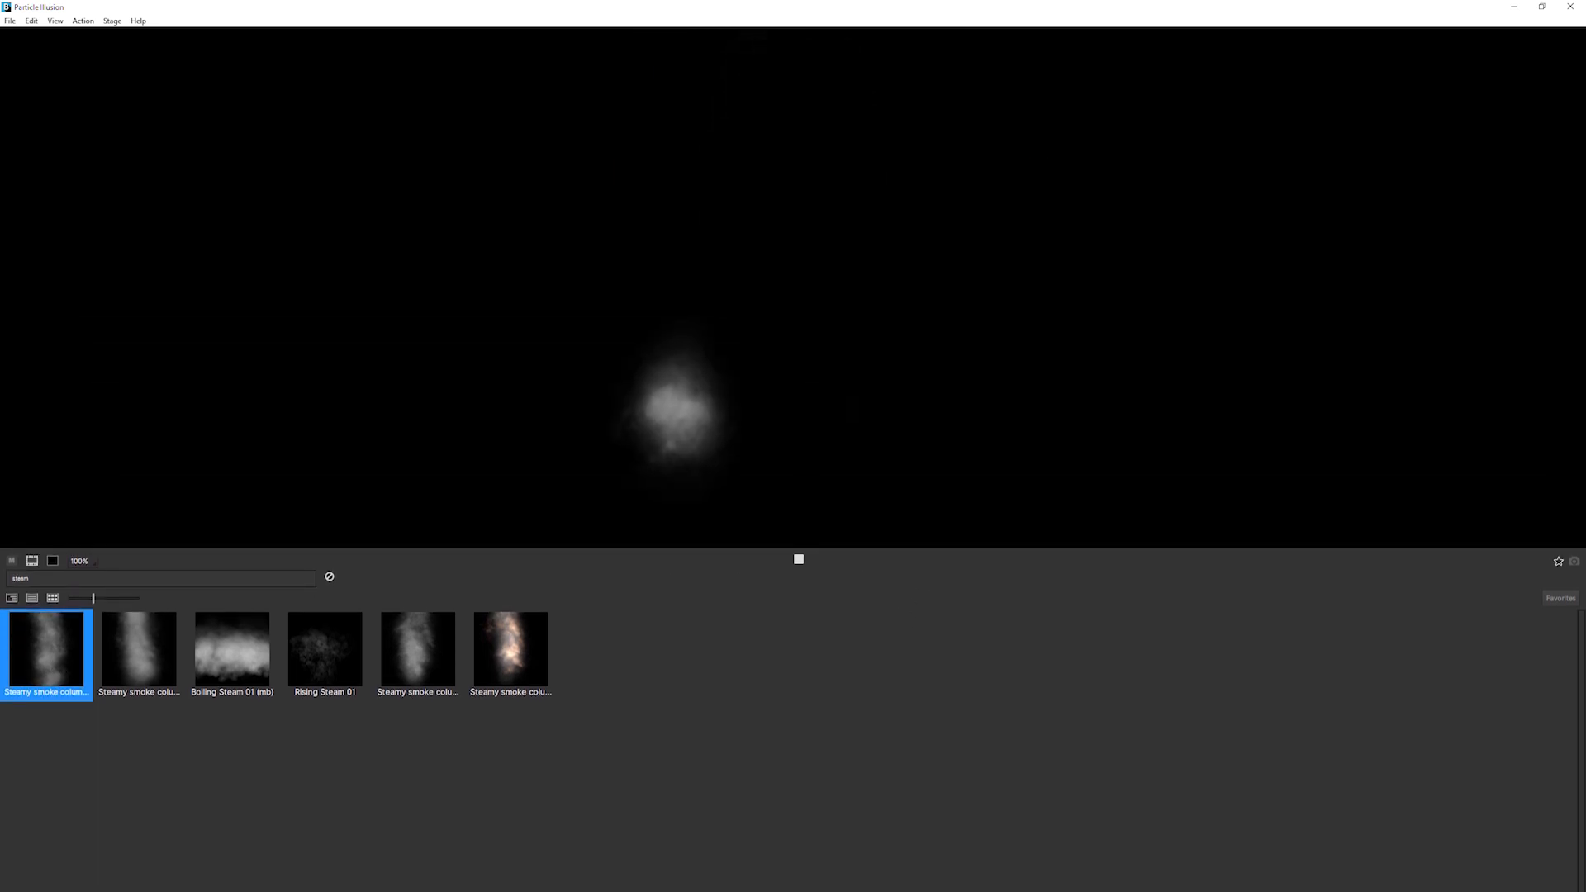
pyautogui.click(139, 649)
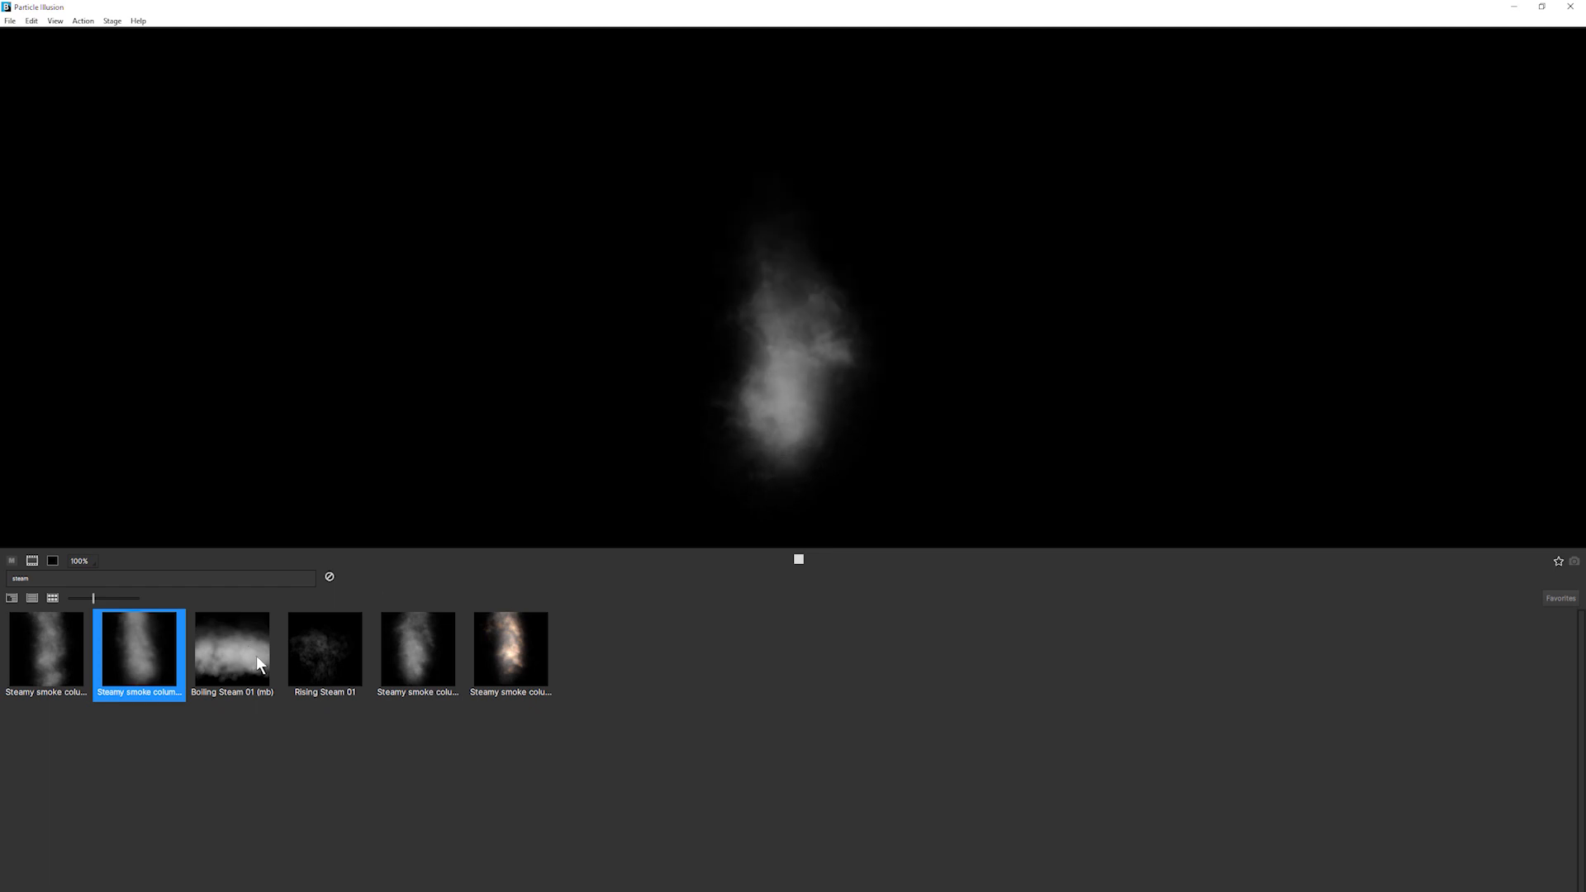
pyautogui.click(231, 648)
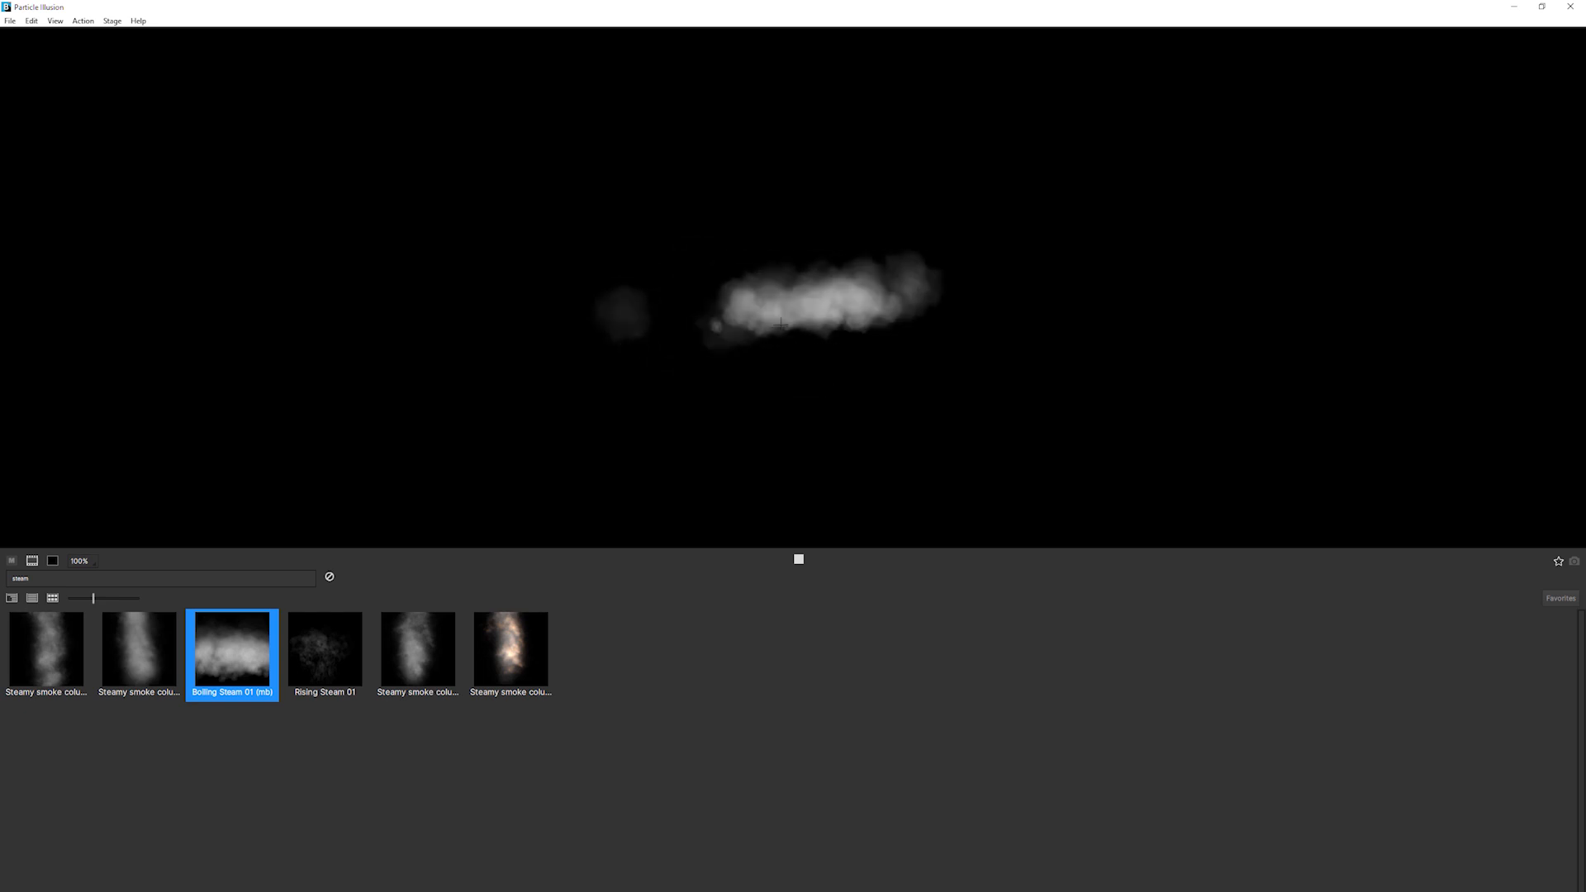
# Step: Preview Rising Steam 01 and the remaining steam columns, then return to Rising Steam 01
pyautogui.click(324, 649)
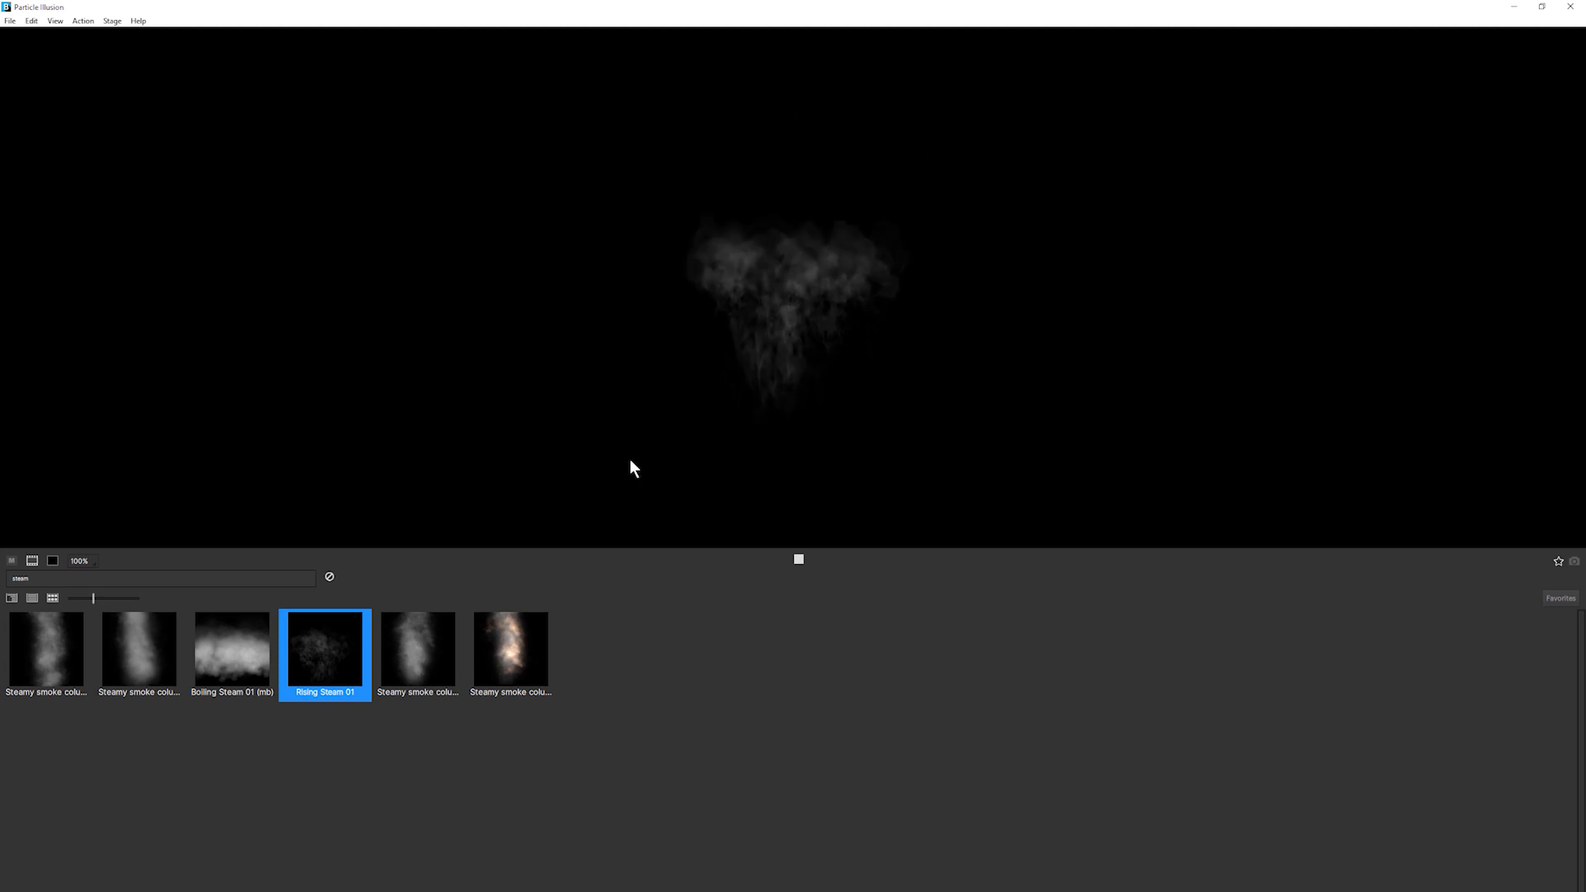
pyautogui.click(416, 649)
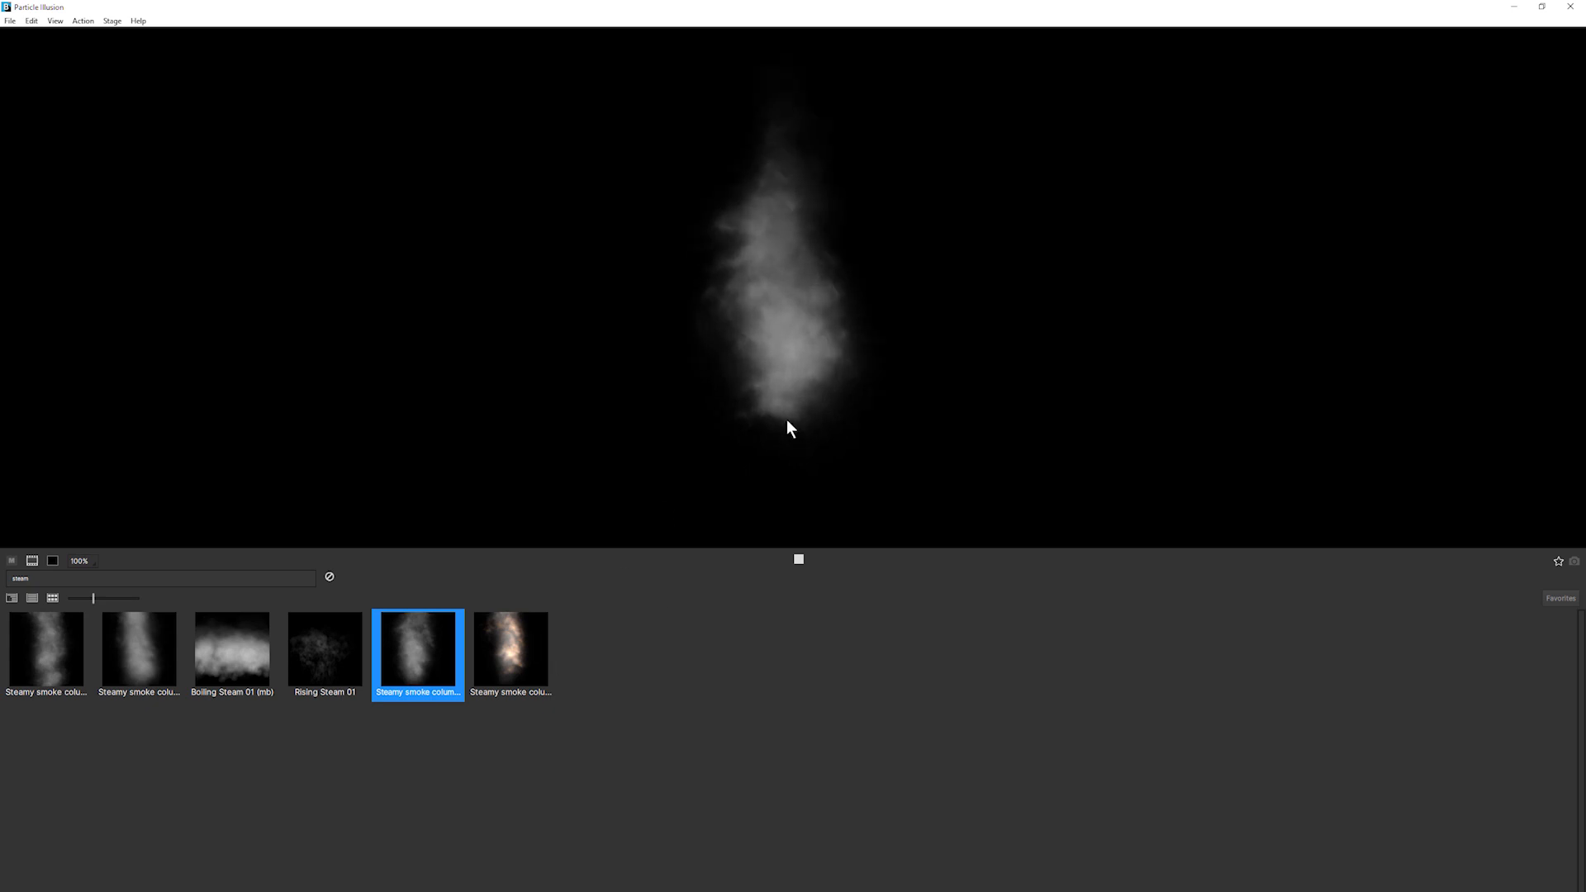
pyautogui.click(509, 649)
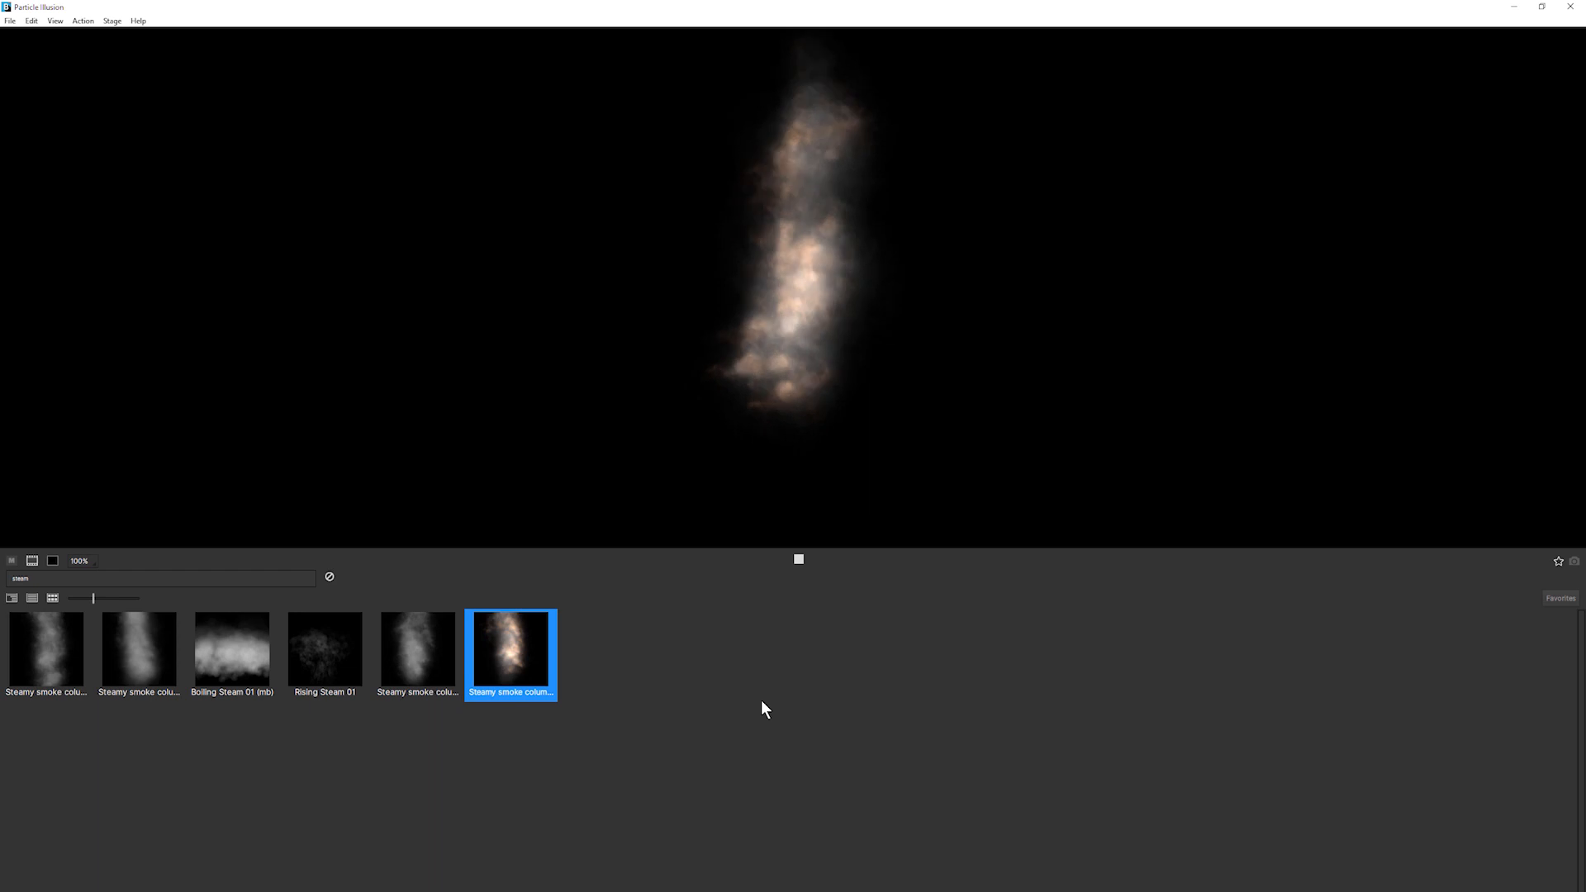
pyautogui.click(325, 648)
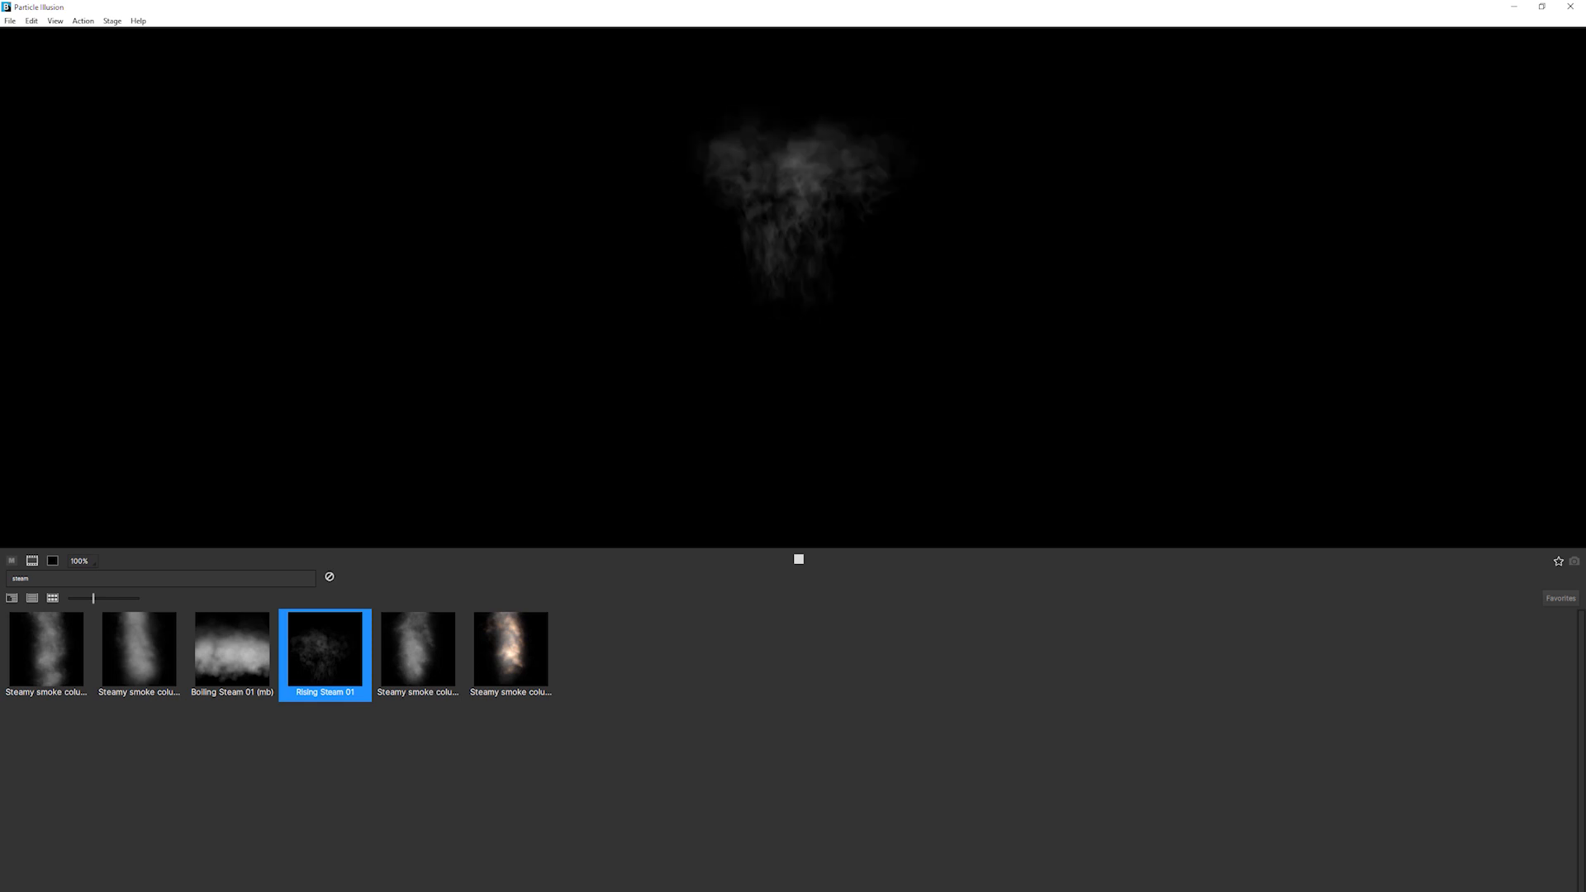
pyautogui.click(94, 20)
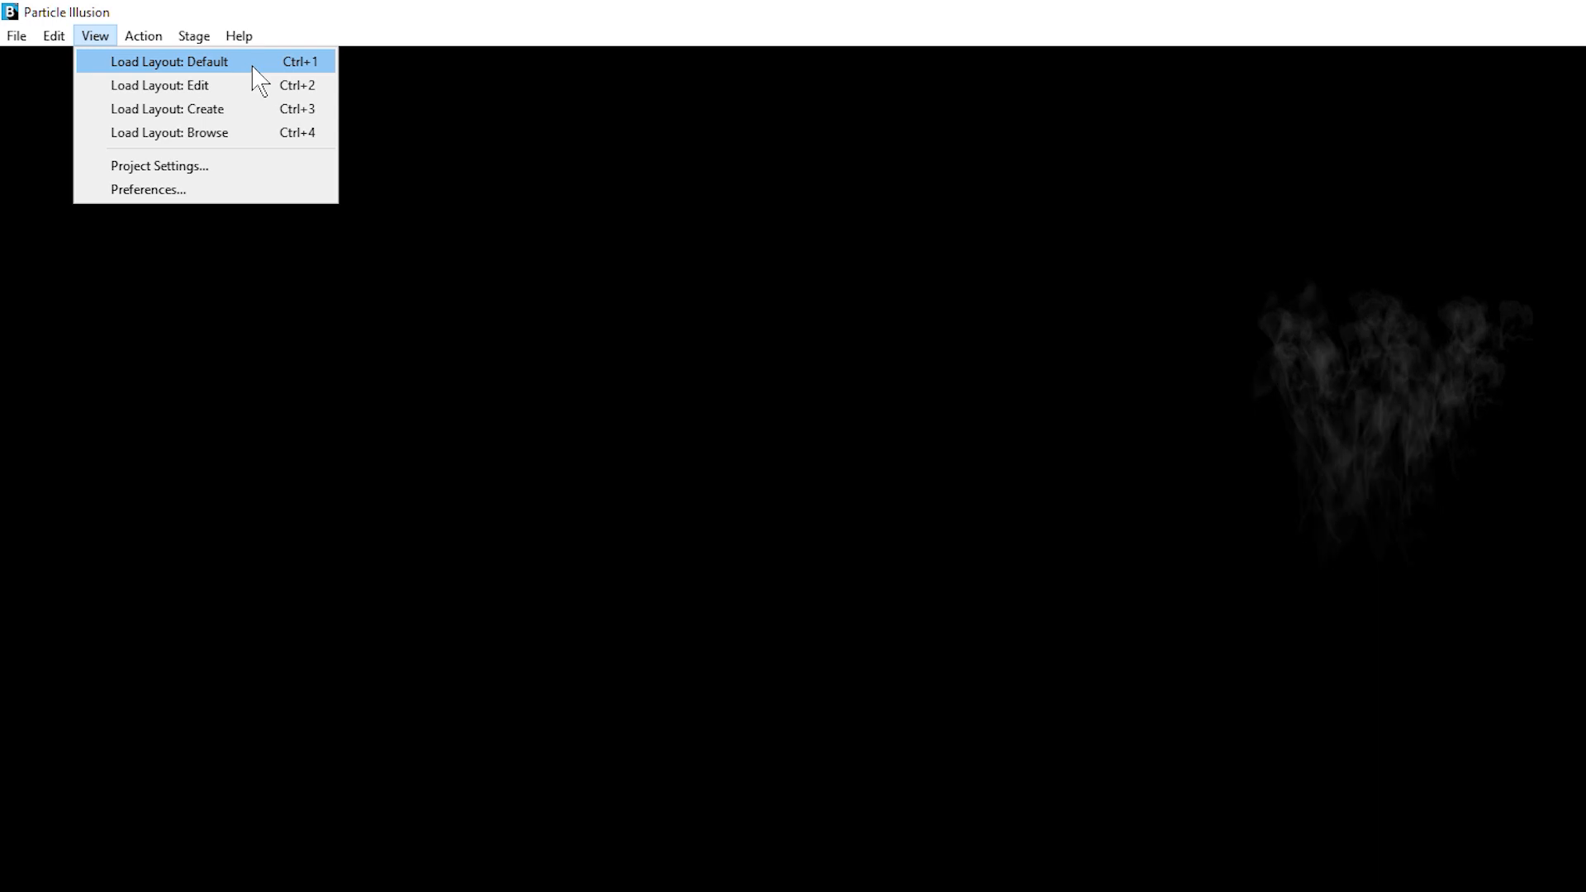
# Step: Load the Default layout, then the Edit layout to show stage and properties
pyautogui.click(170, 61)
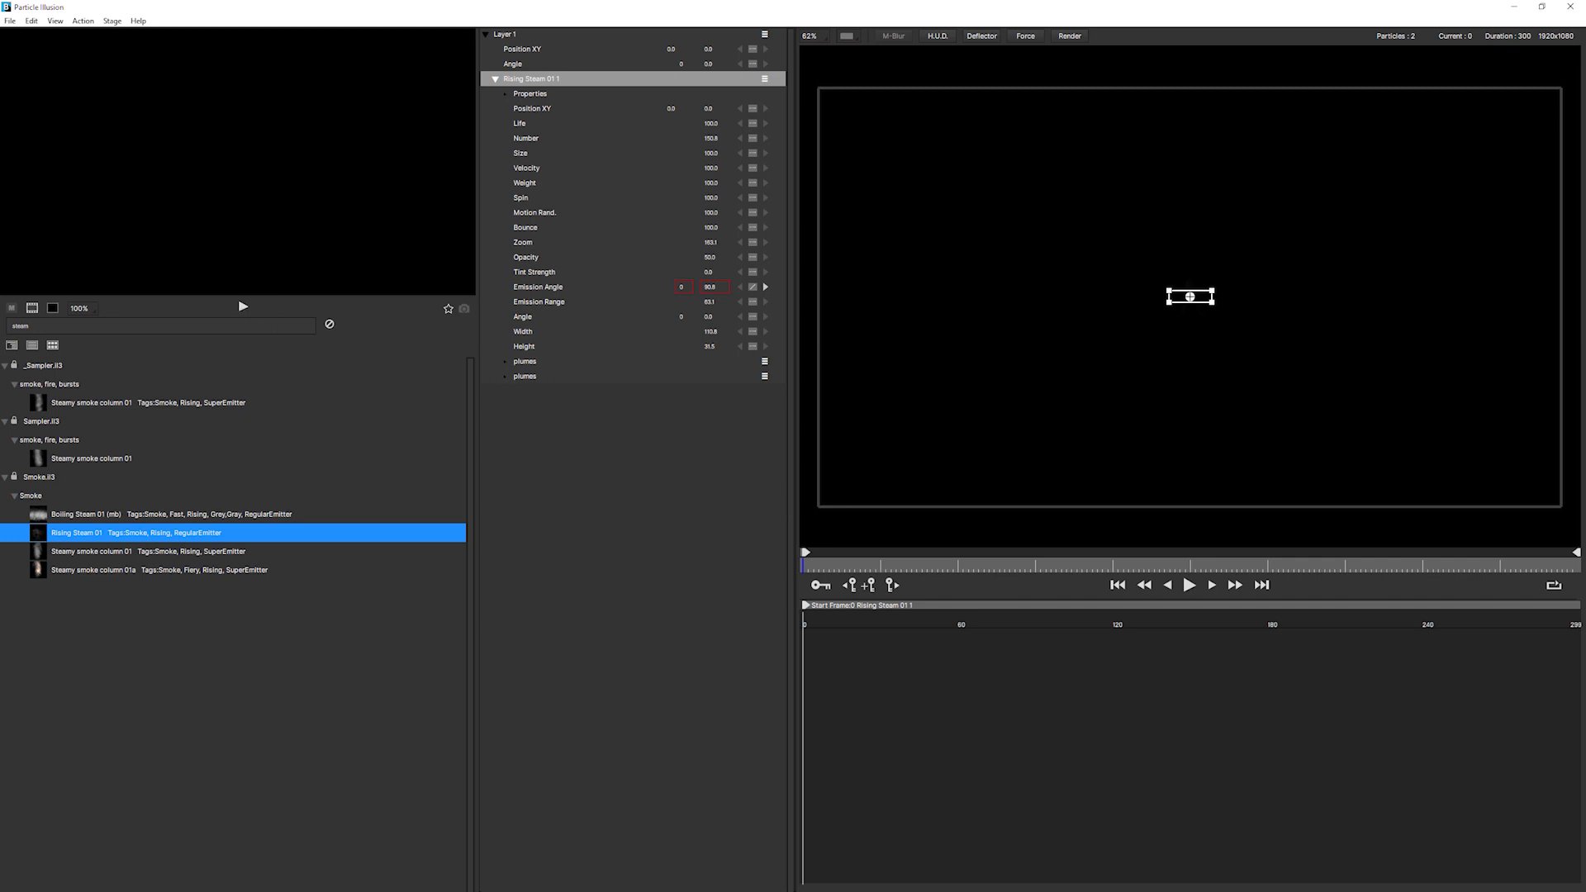
pyautogui.click(54, 20)
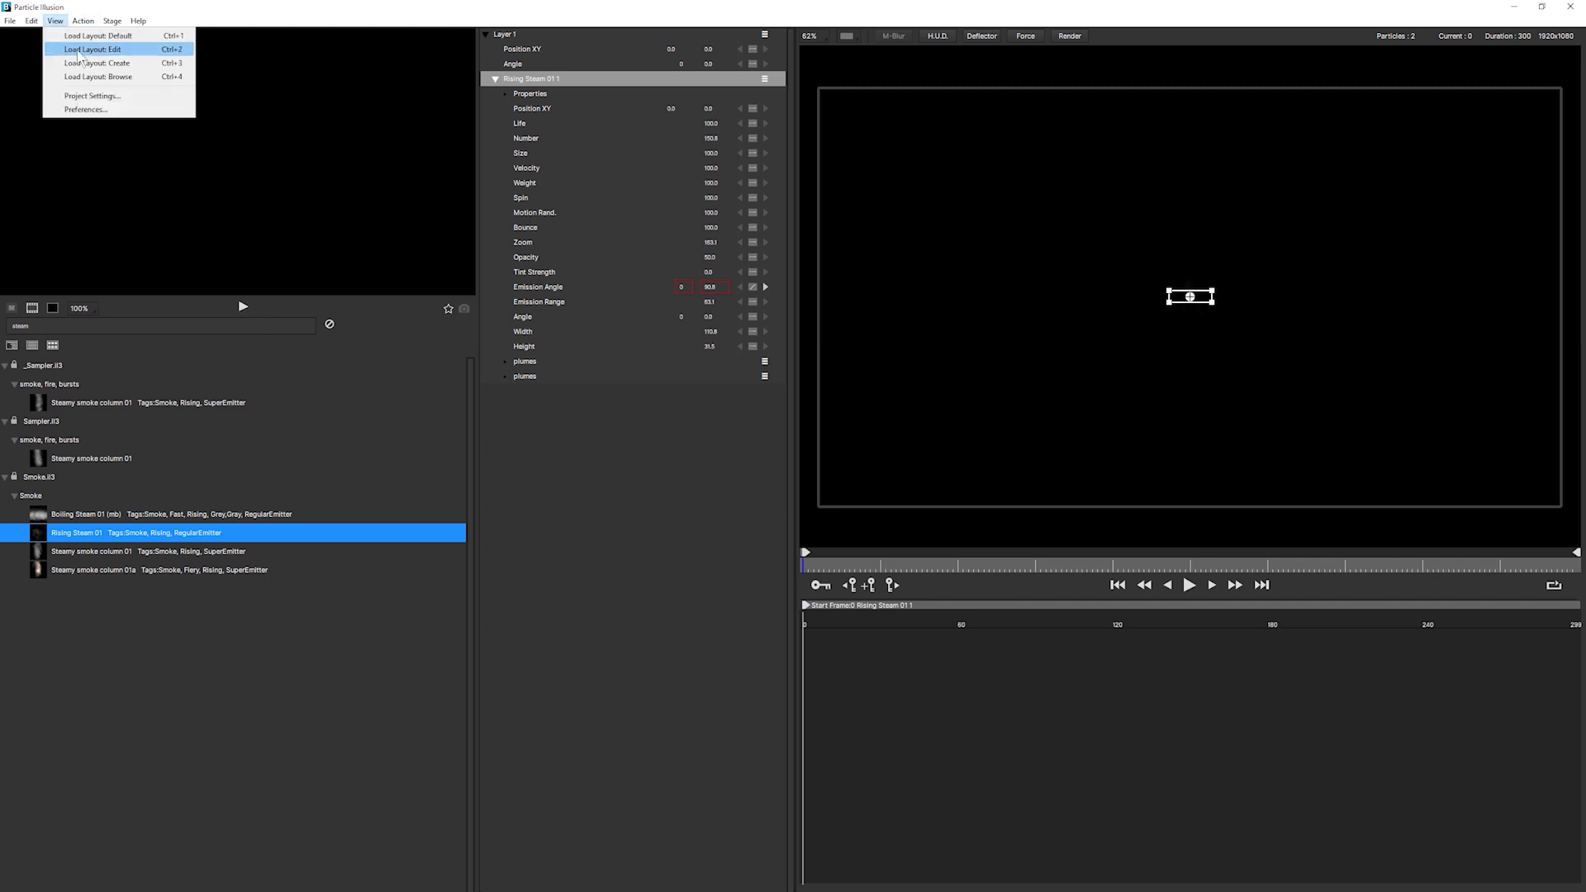
pyautogui.click(88, 48)
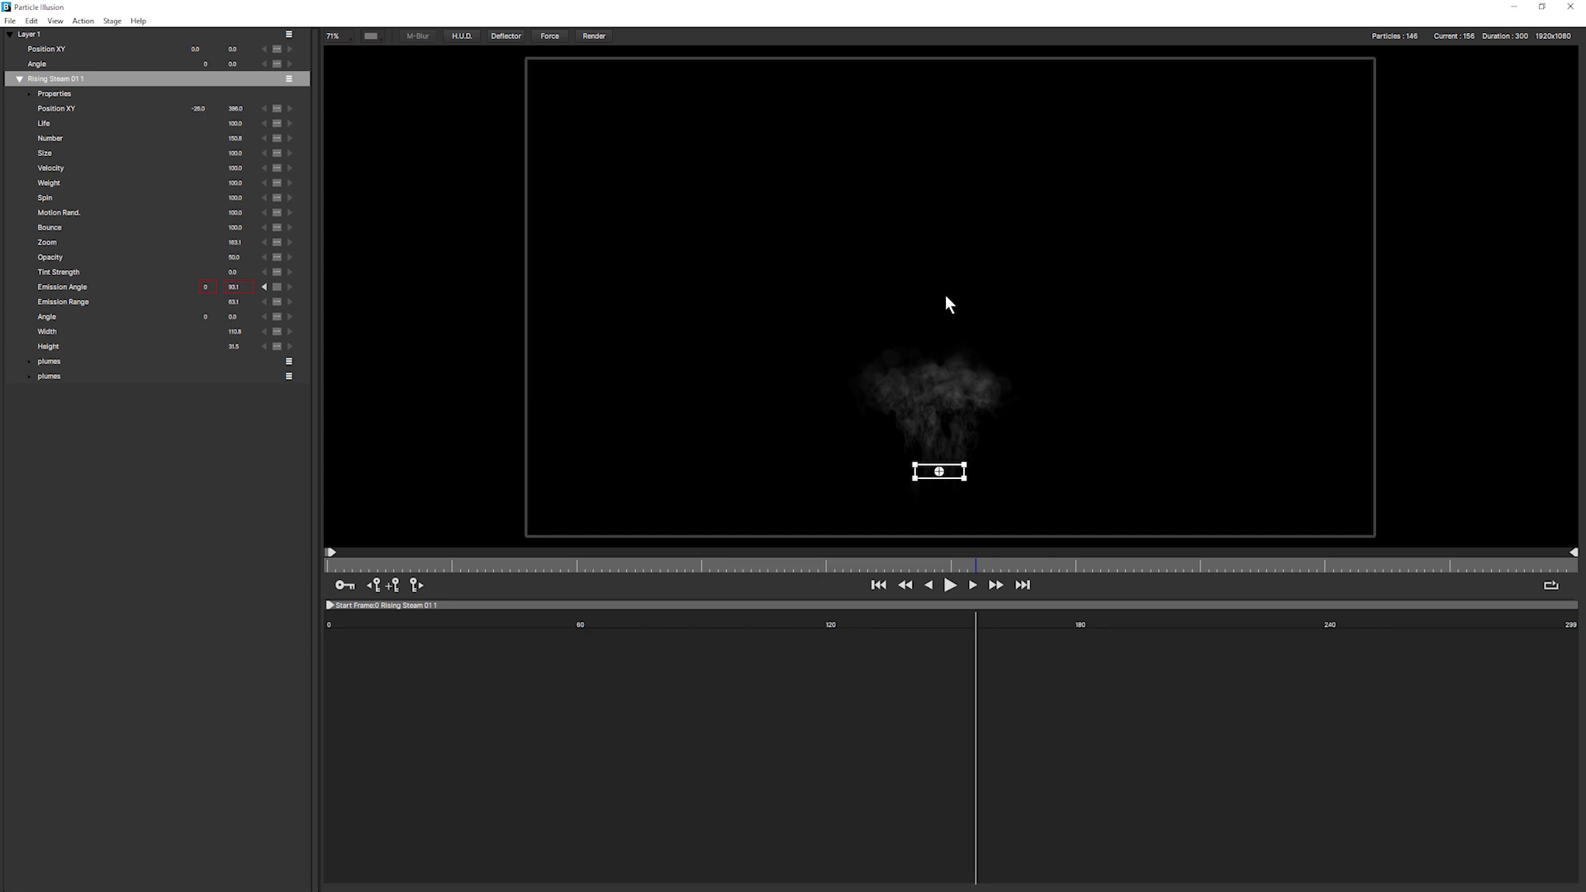
pyautogui.moveTo(934, 424)
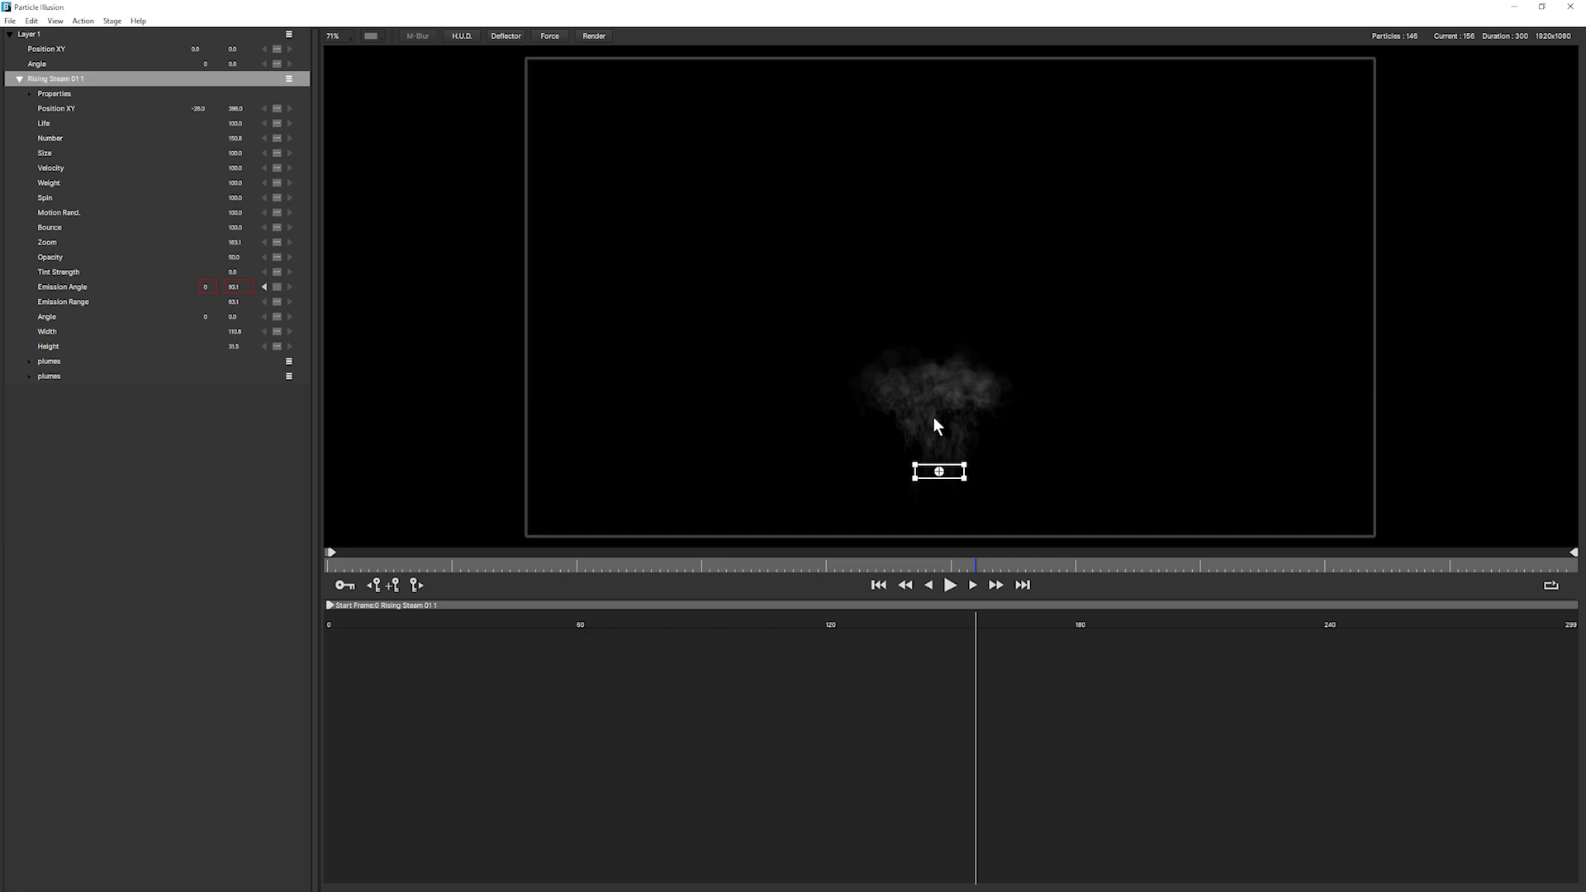
pyautogui.moveTo(263, 211)
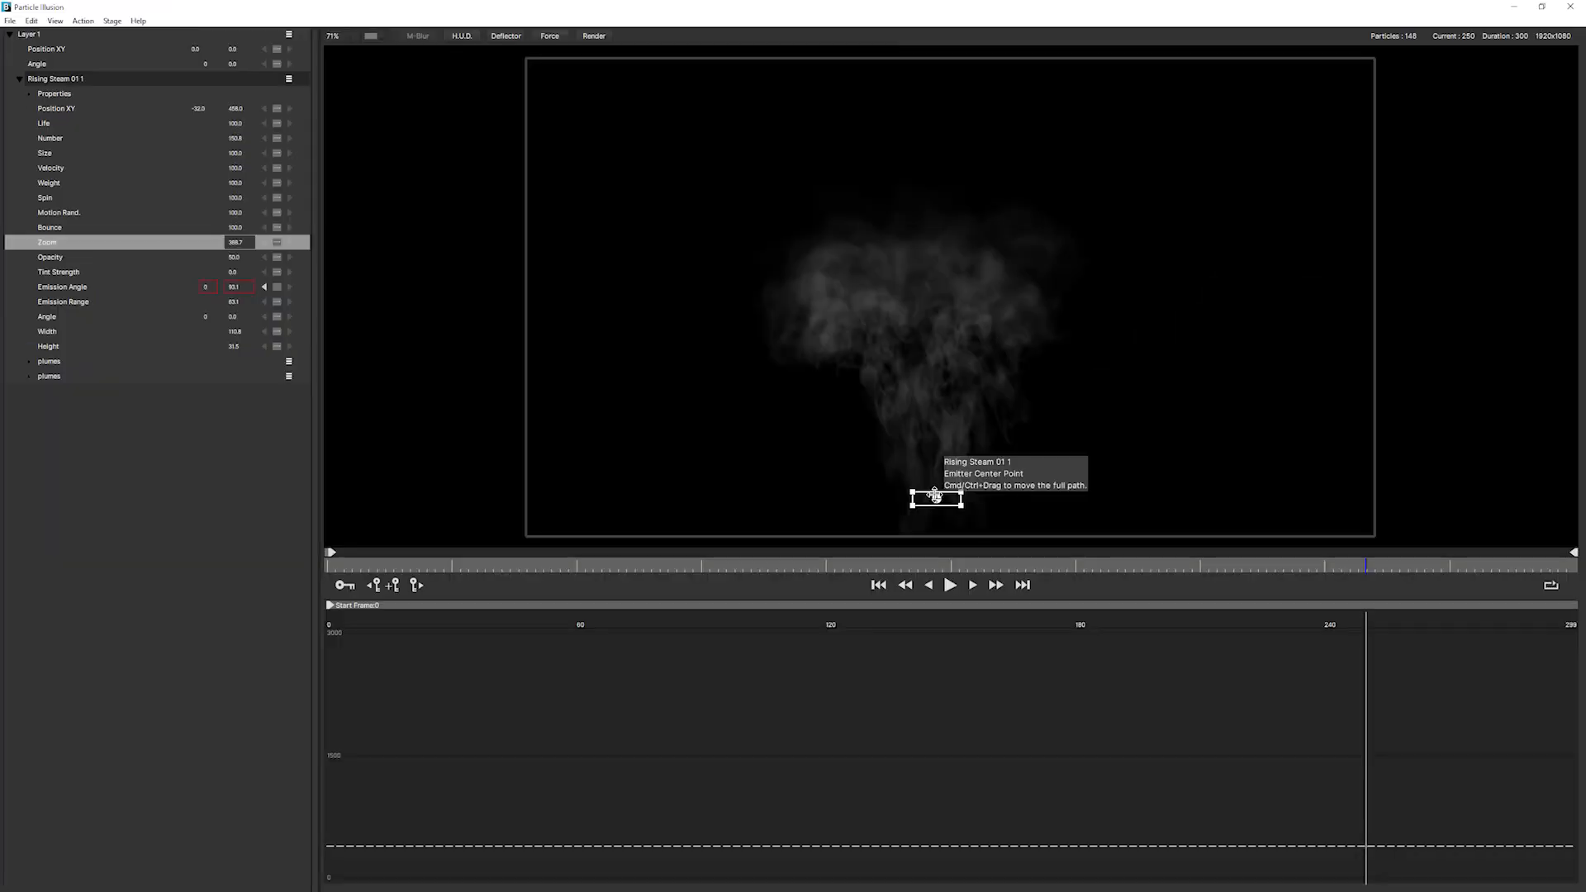
# Step: Set Rising Steam 01 Zoom to 388.7 and Number to 577.7, then play the preview
pyautogui.click(948, 585)
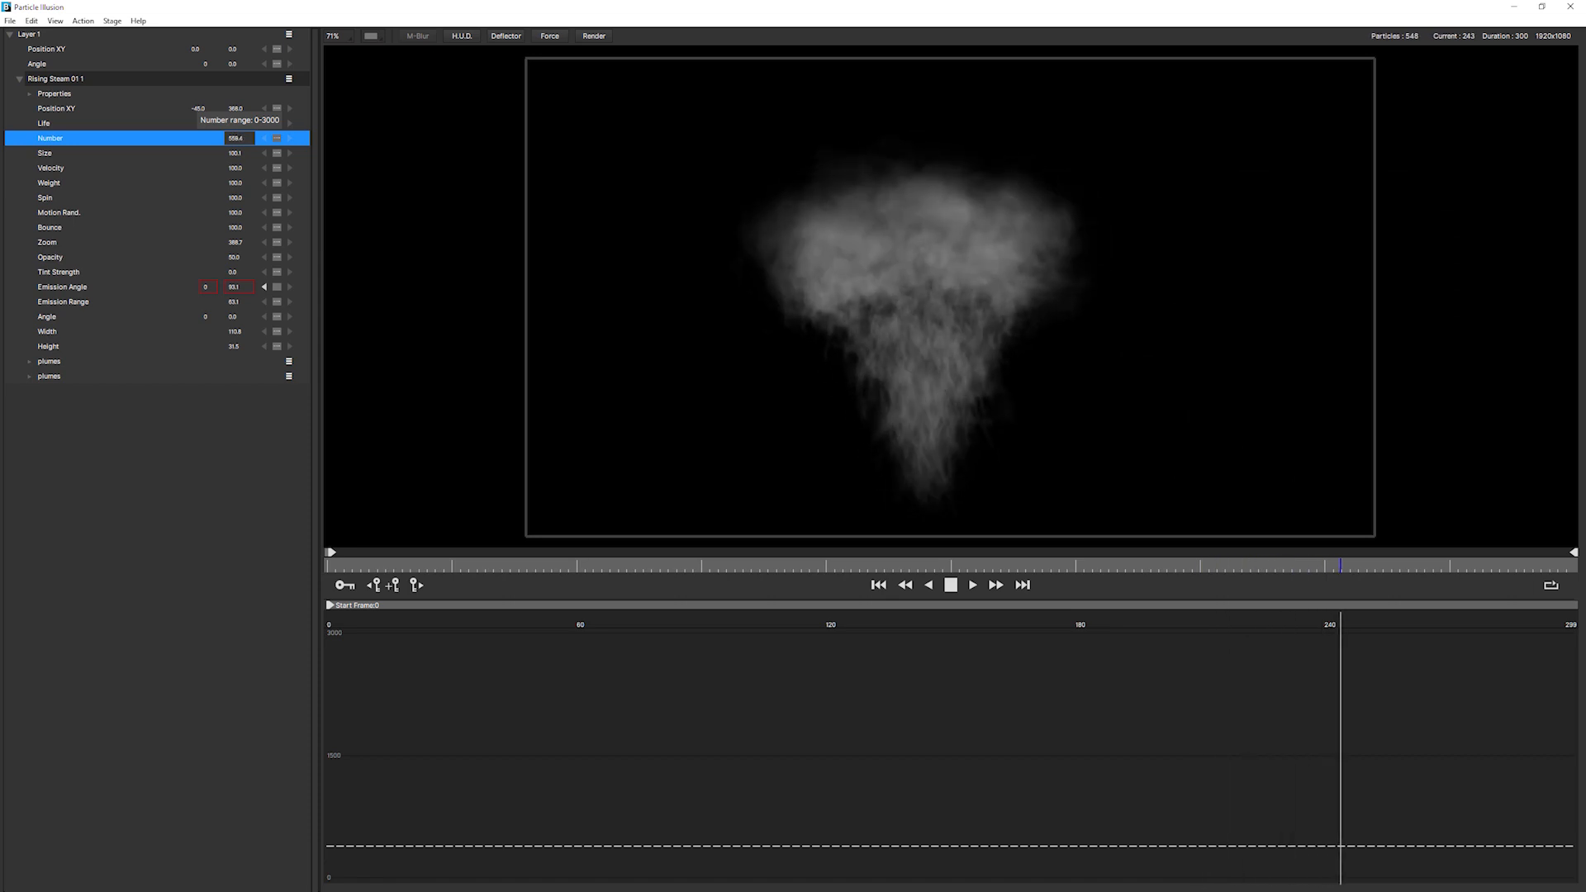
pyautogui.click(877, 585)
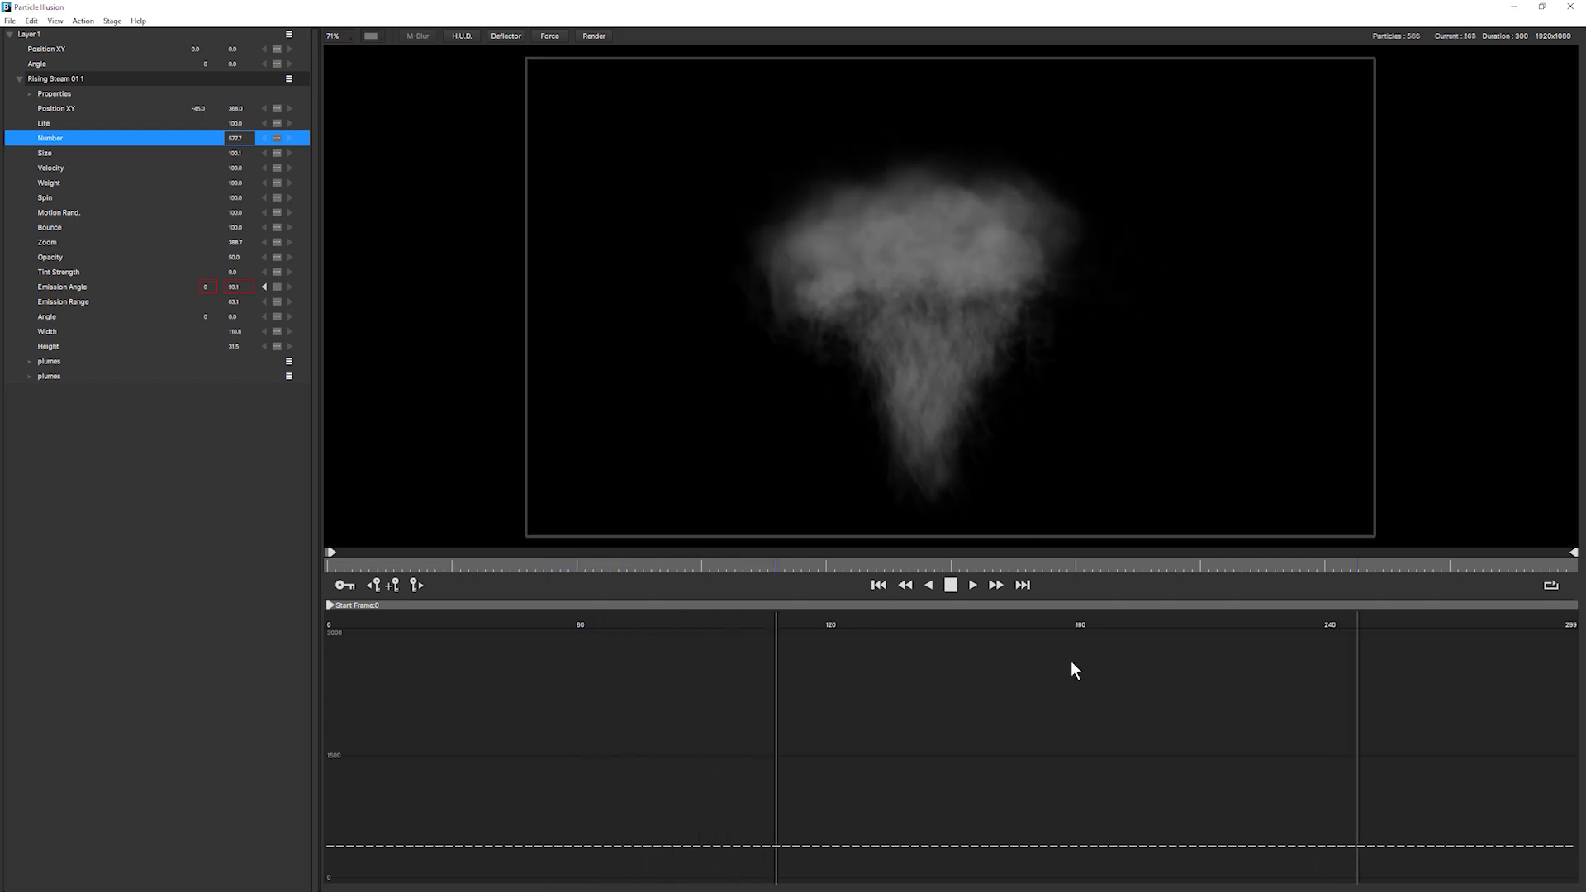
pyautogui.click(877, 585)
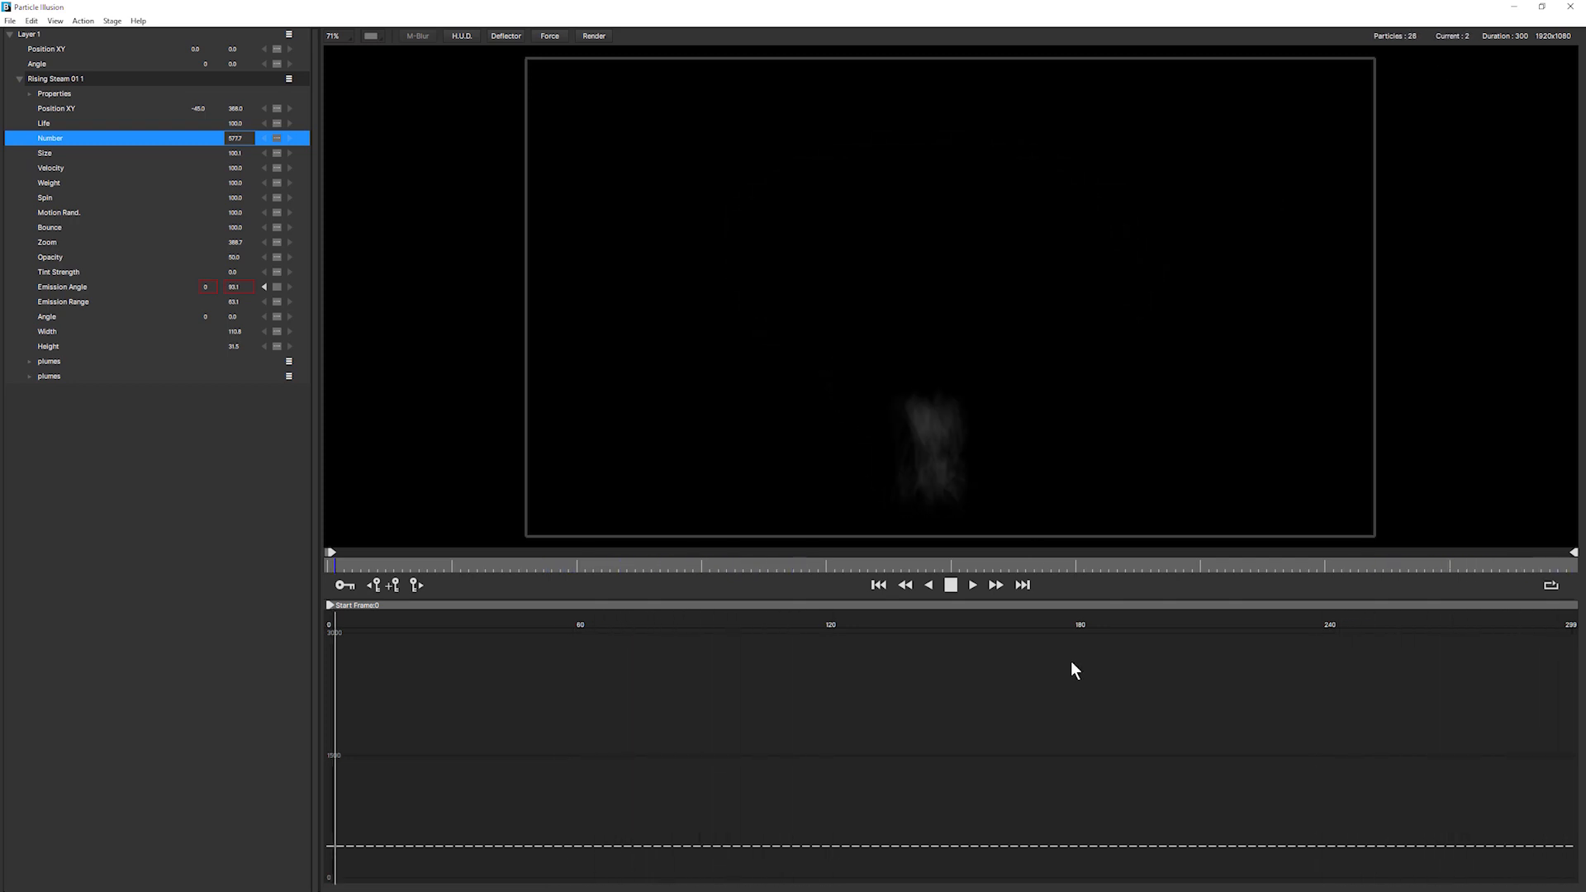
pyautogui.click(971, 585)
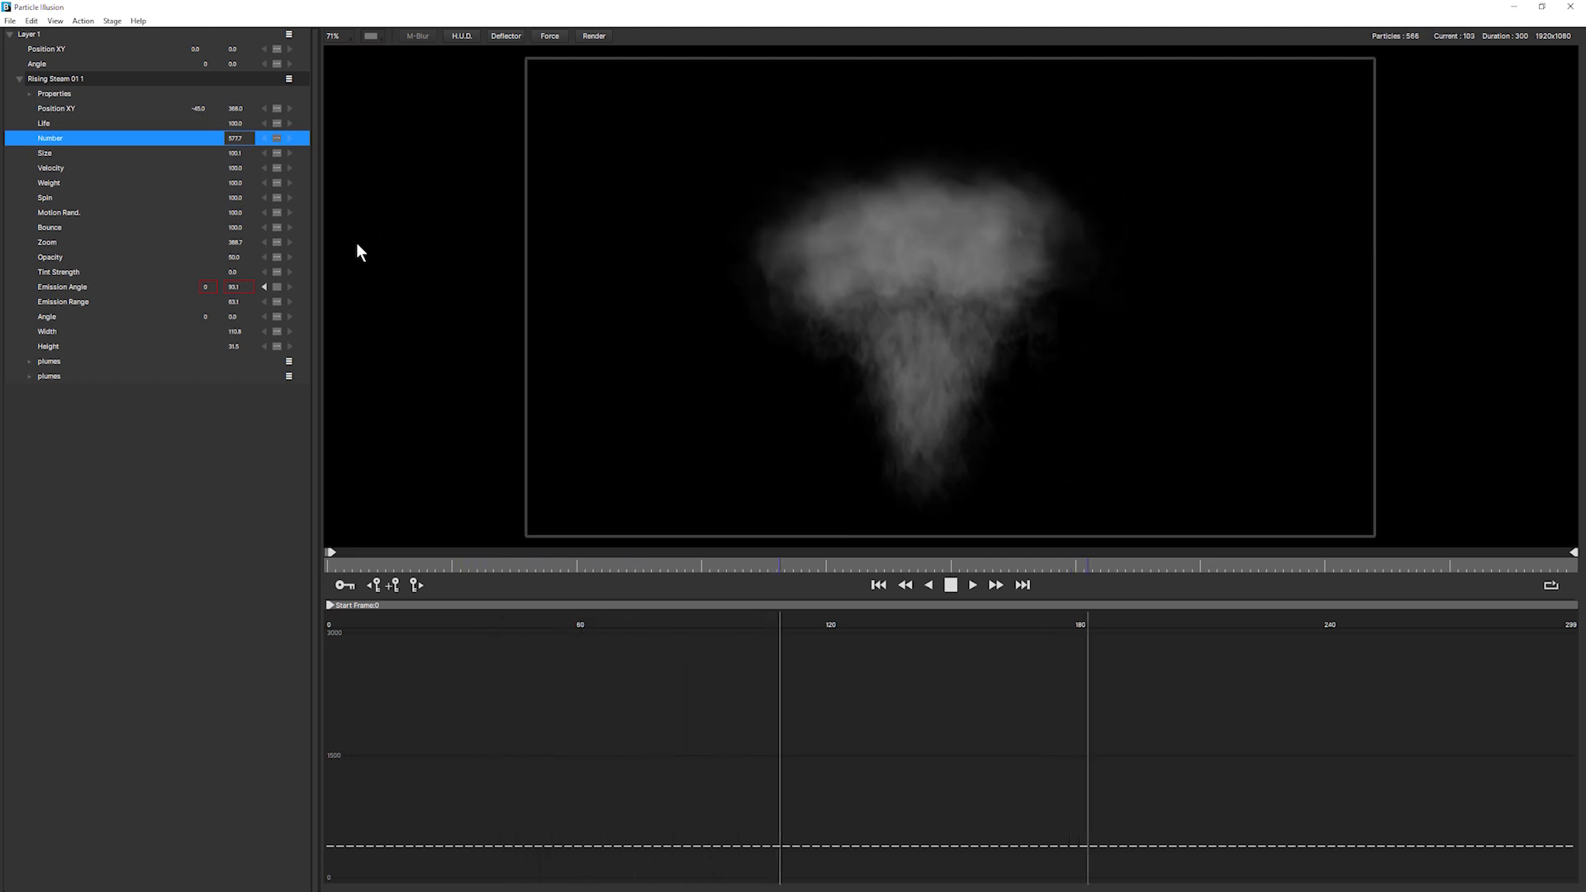
pyautogui.click(969, 585)
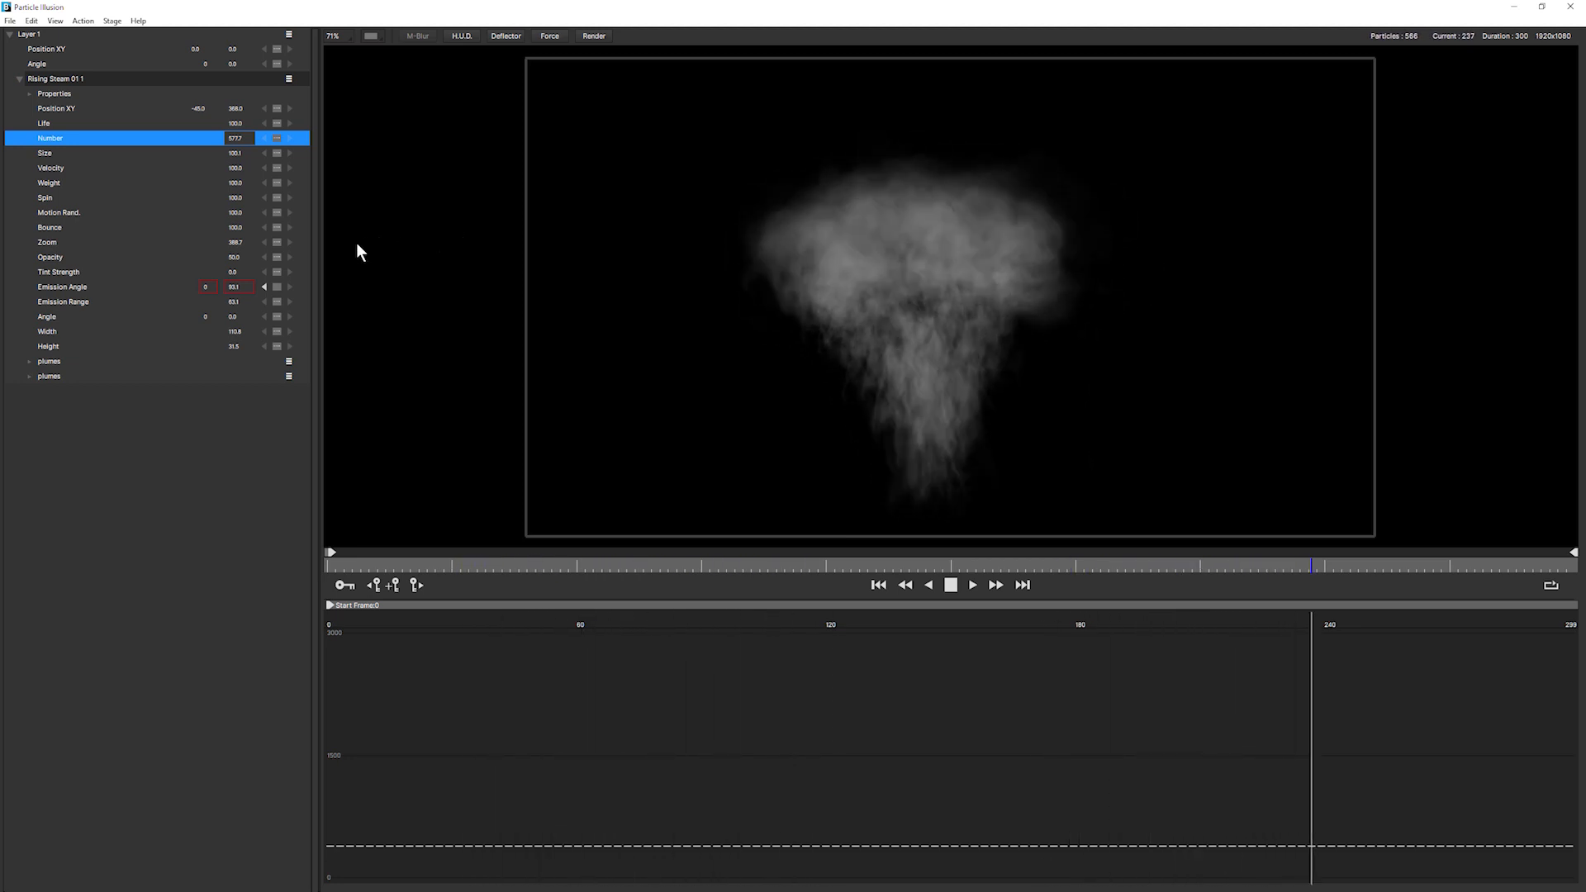
pyautogui.click(969, 585)
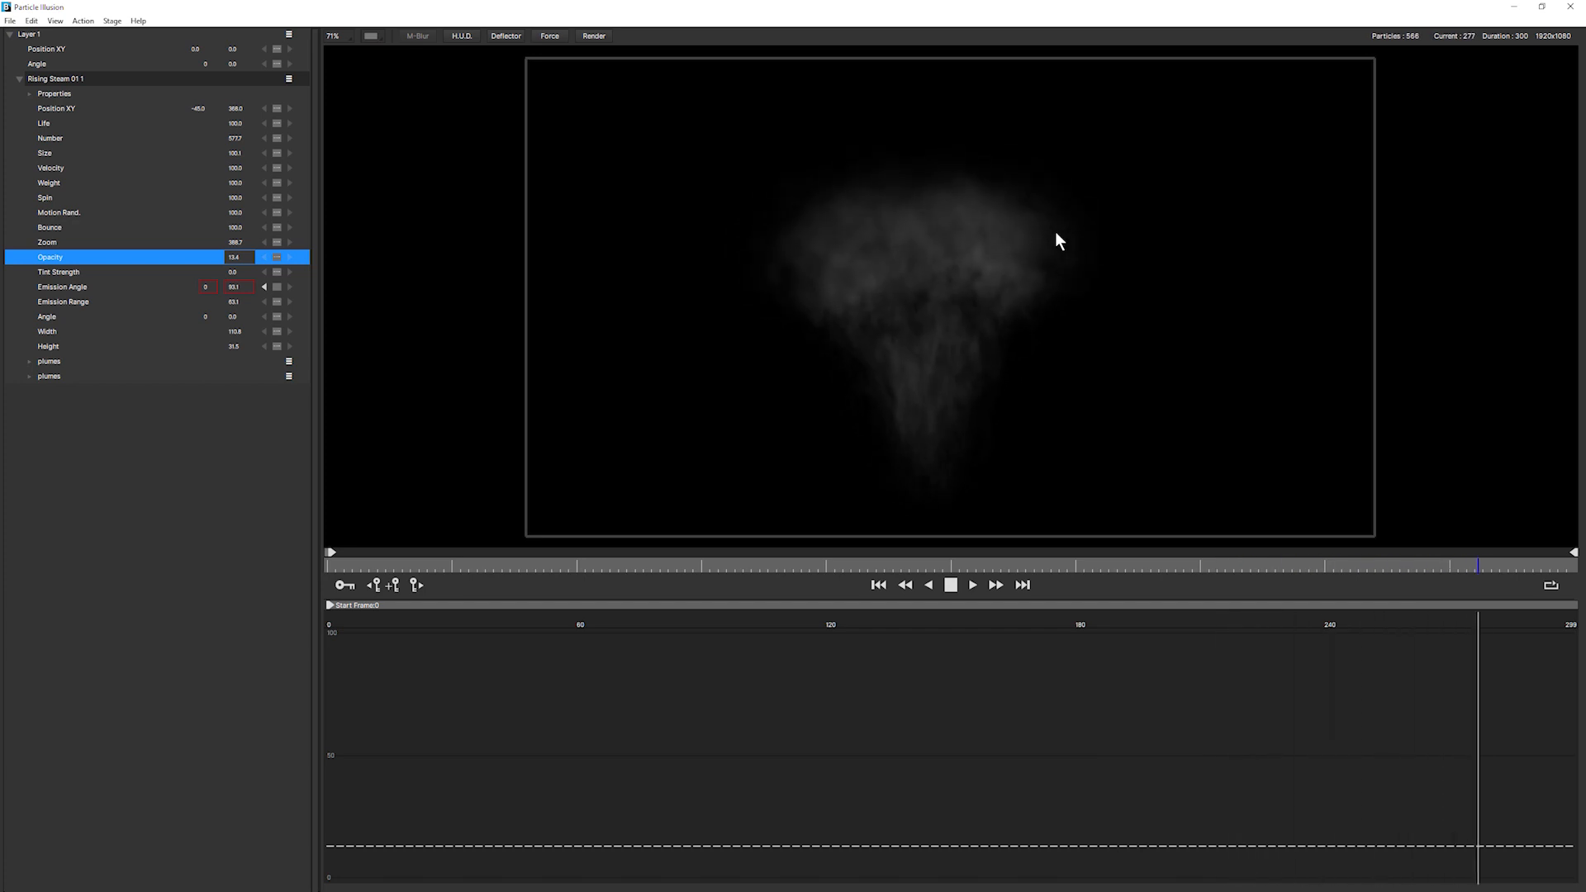
# Step: Set the Rising Steam 01 Opacity value to 13.4
pyautogui.click(480, 564)
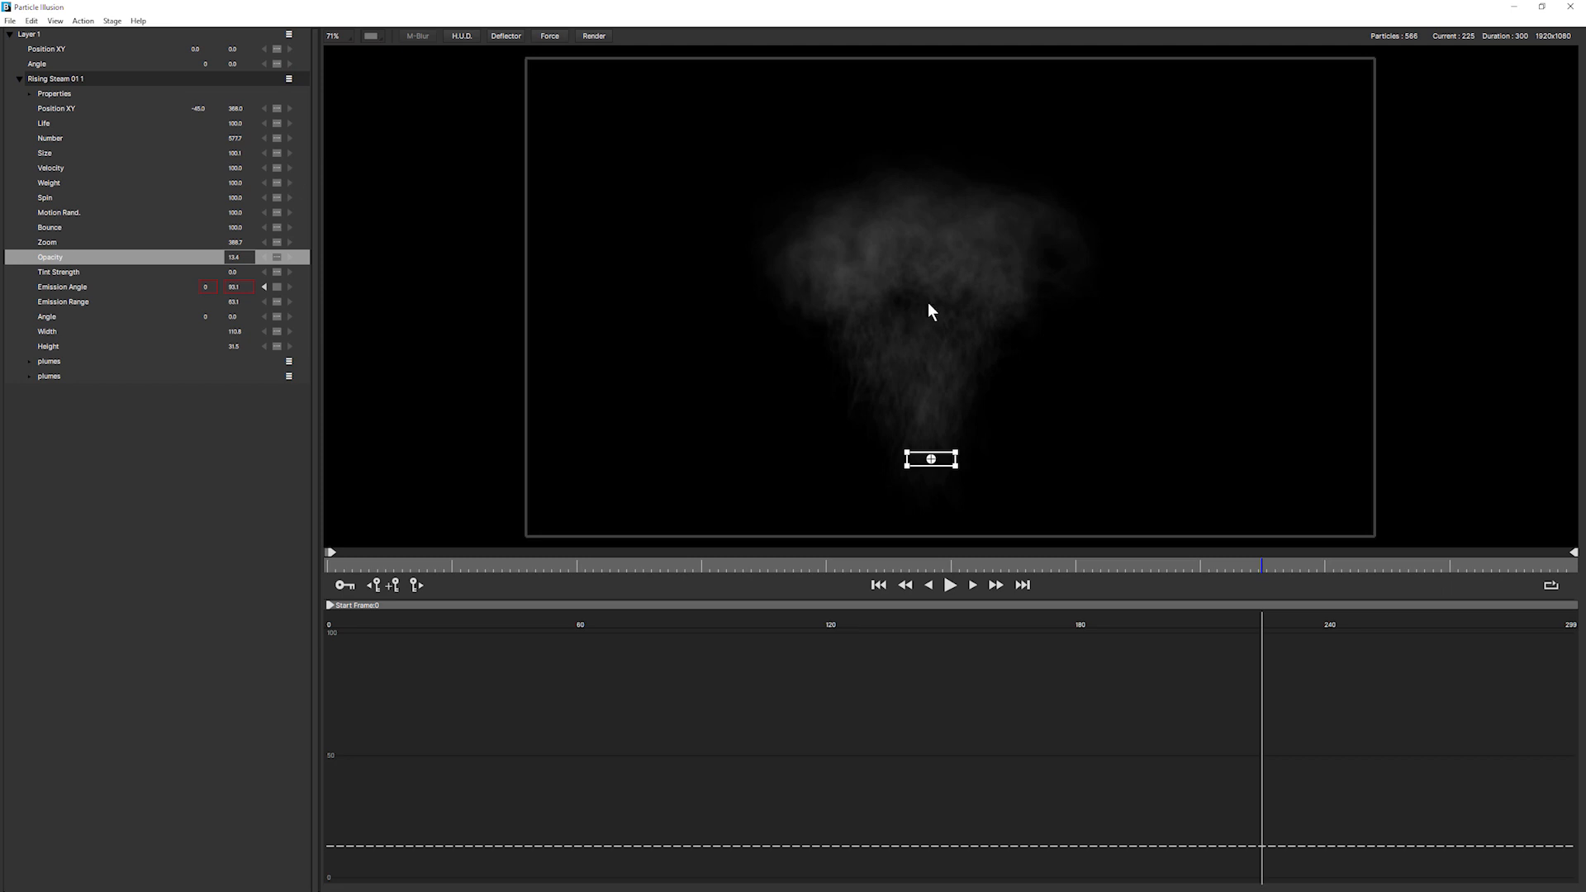
pyautogui.moveTo(784, 301)
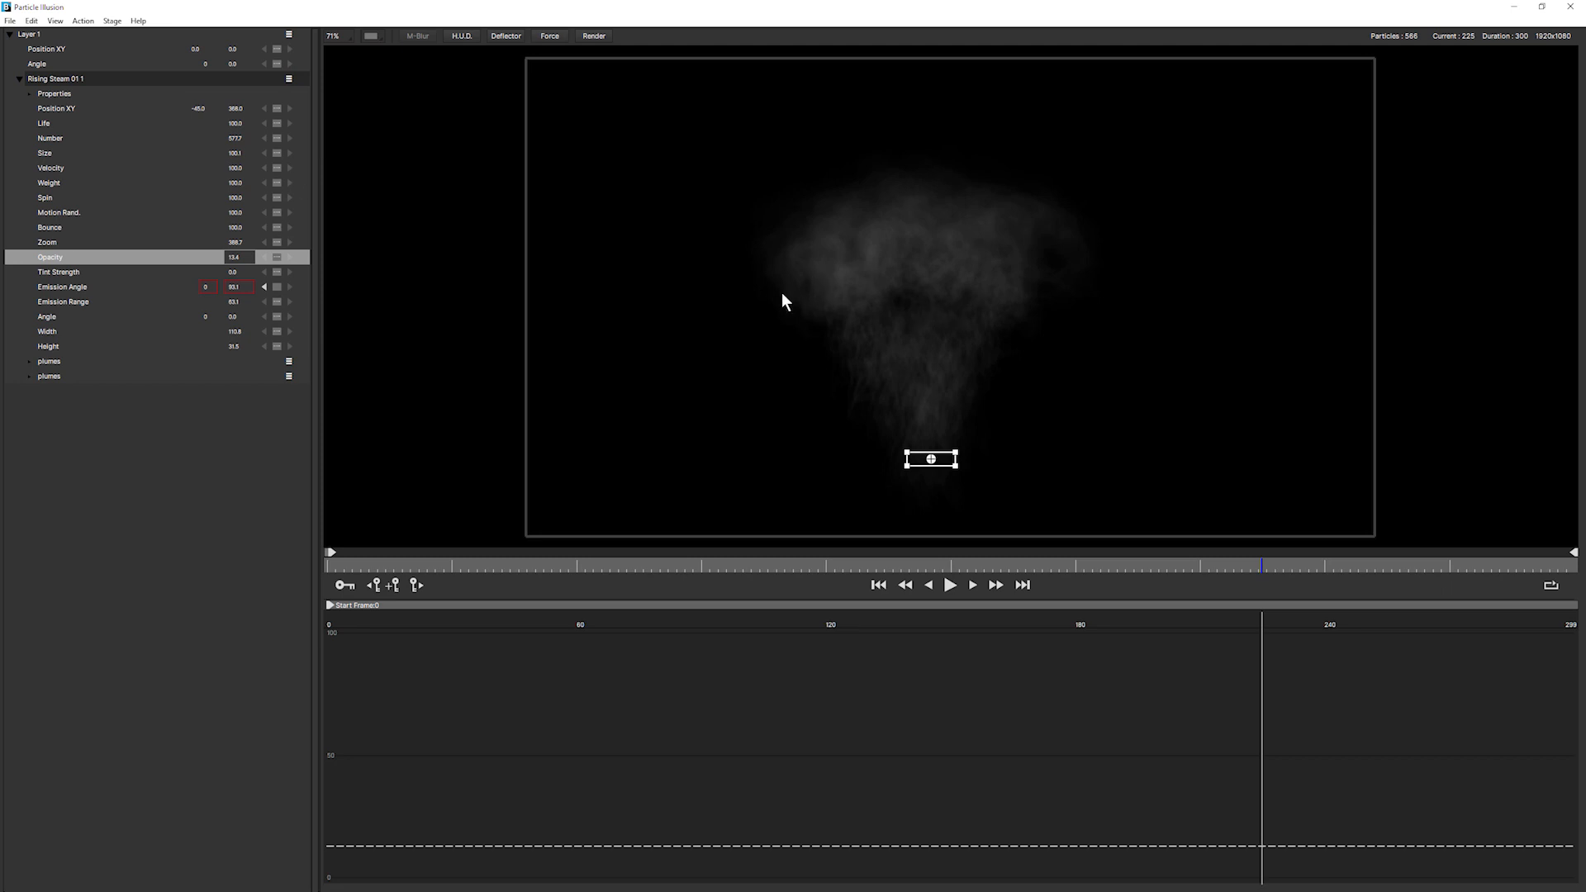
pyautogui.moveTo(952, 347)
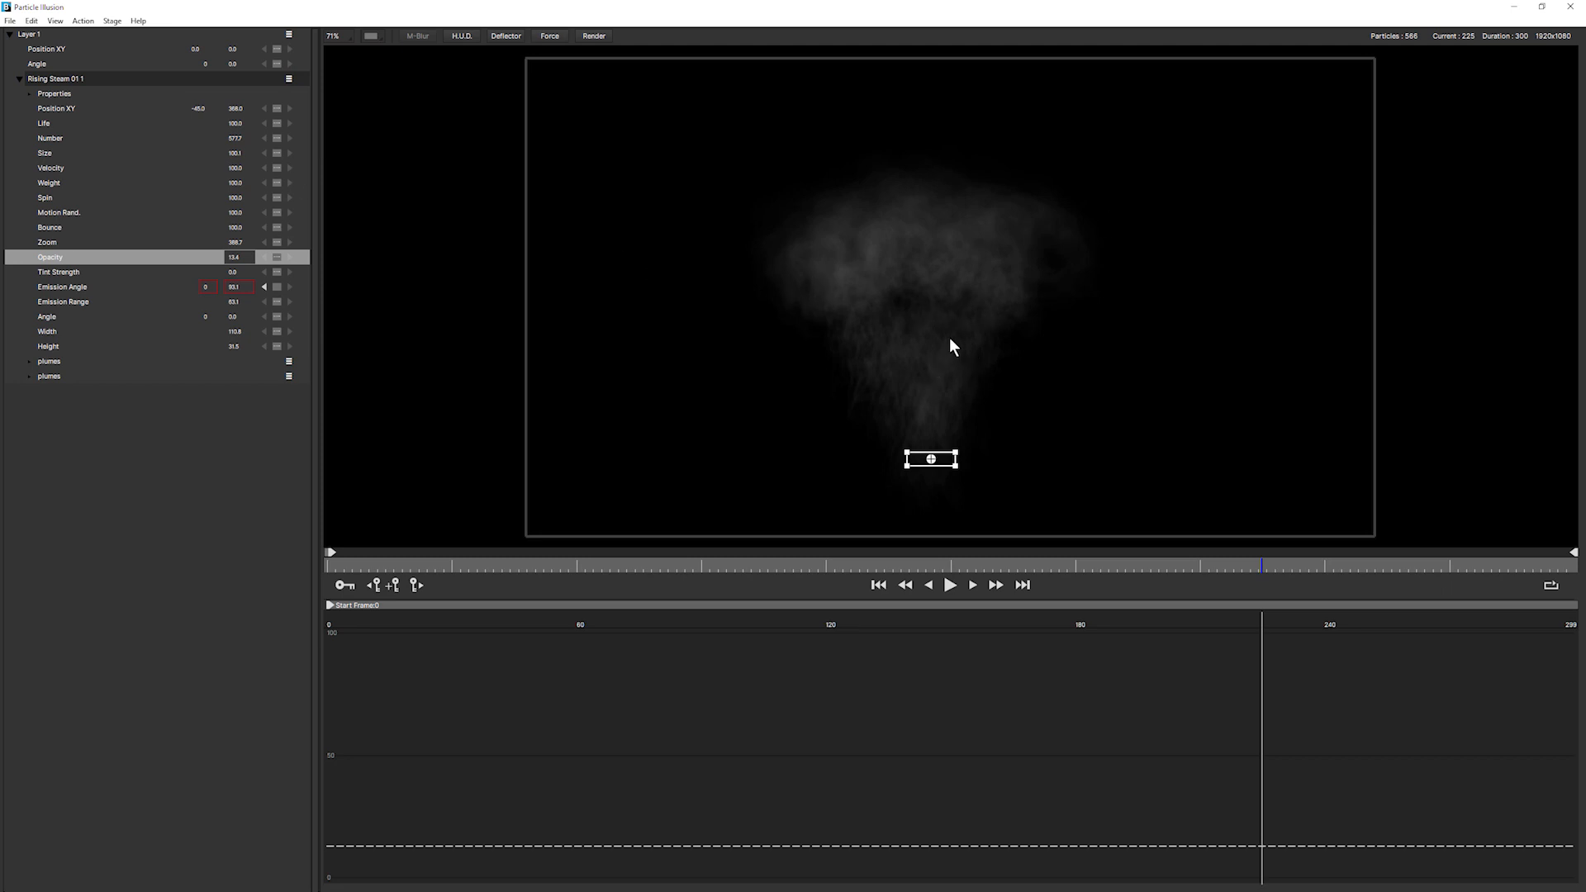
pyautogui.moveTo(920, 226)
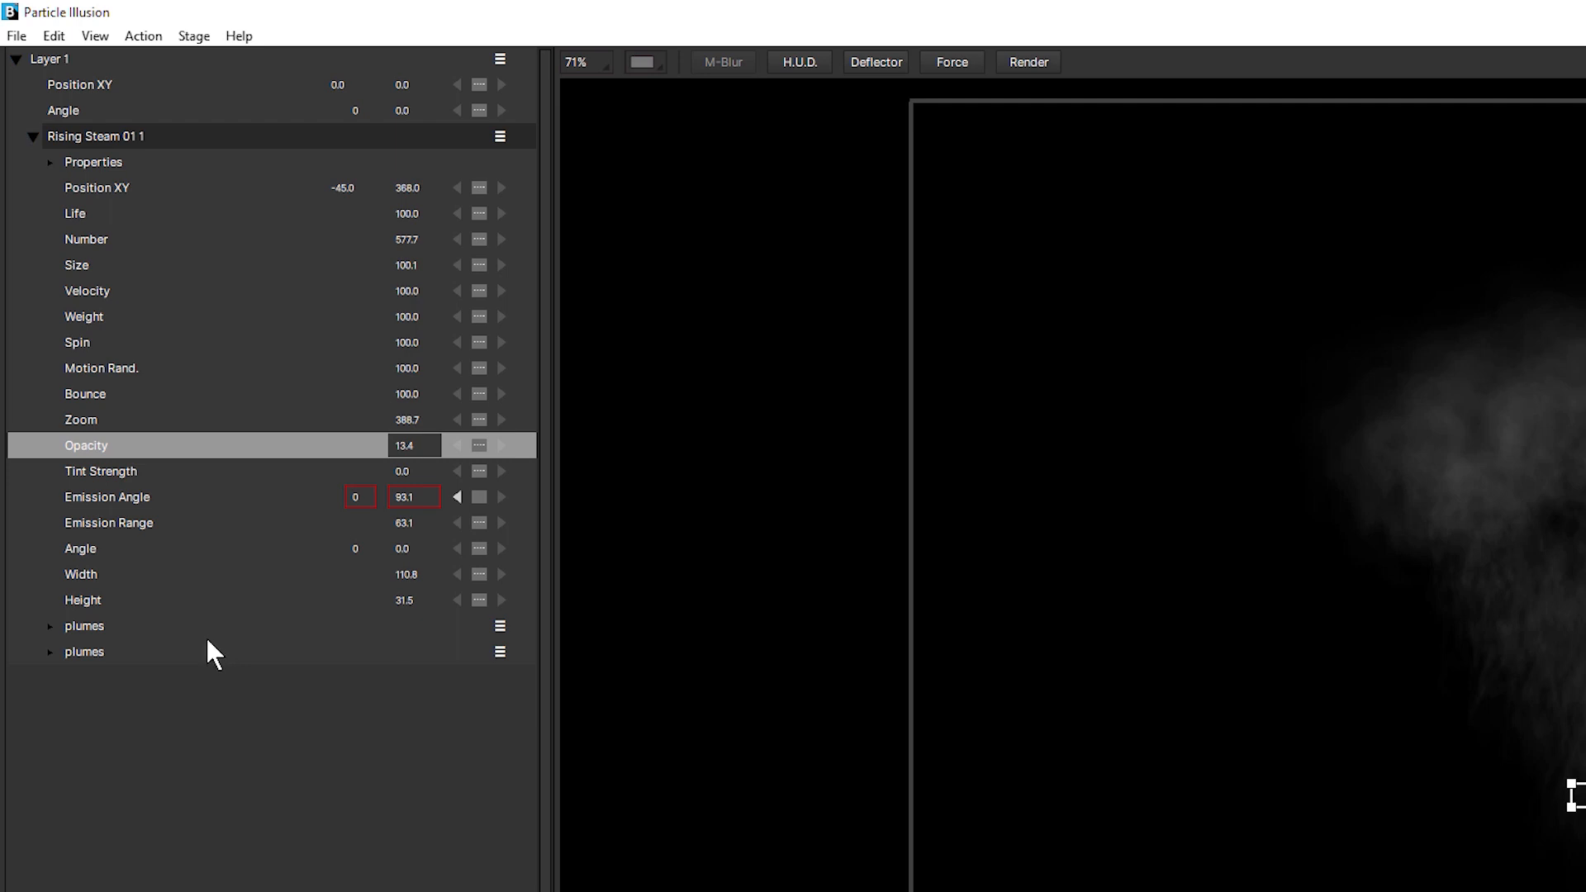
# Step: Rename the first plumes particle type to 'Plumes top' via its context menu
pyautogui.click(85, 626)
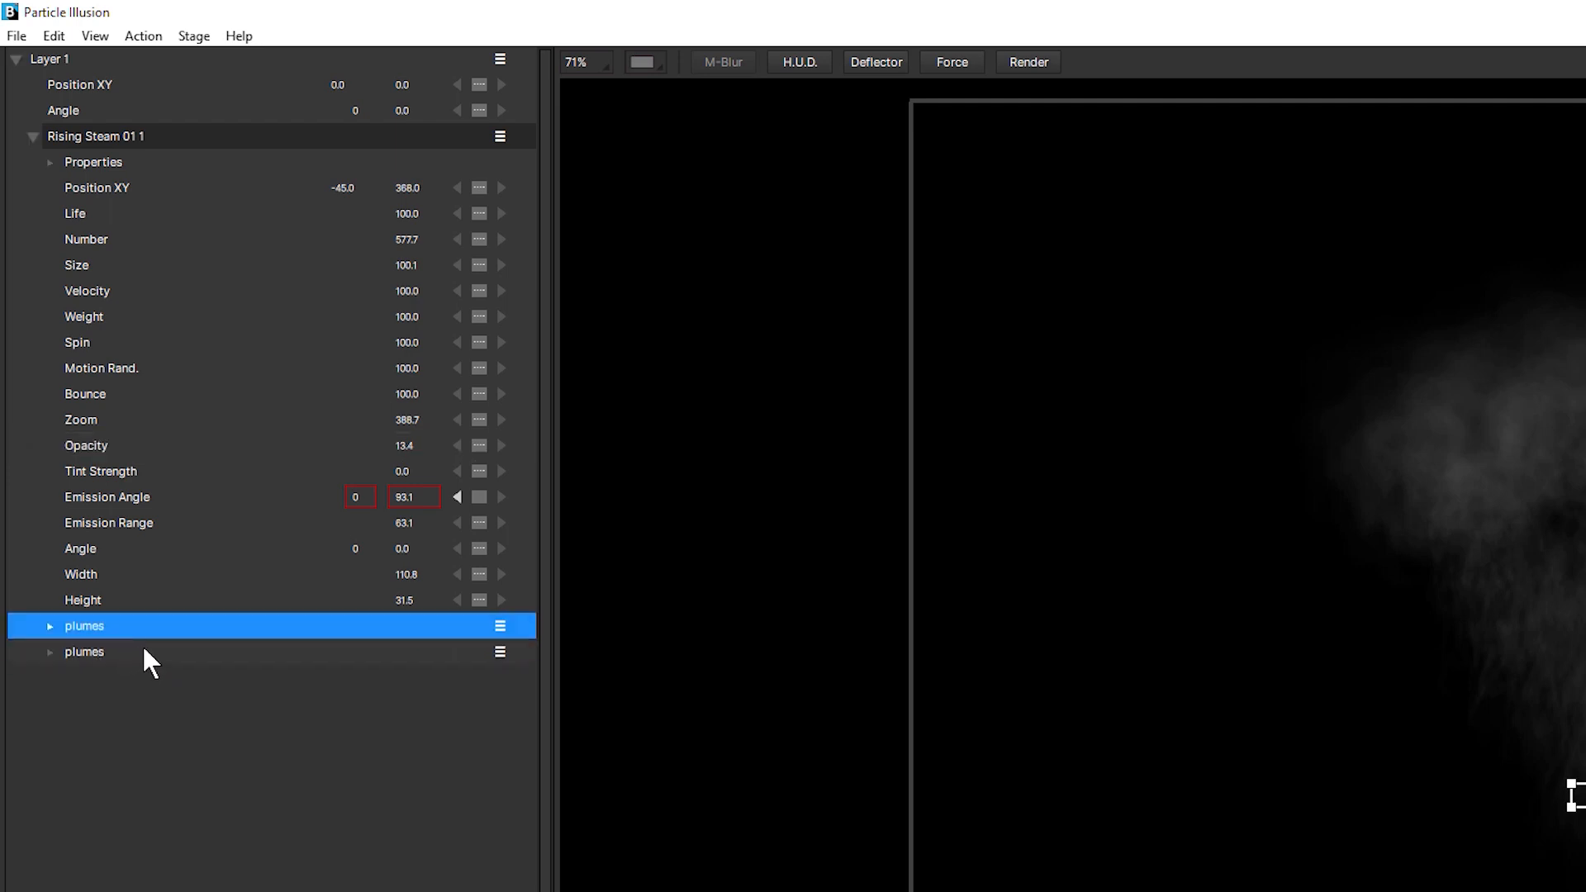
pyautogui.click(85, 651)
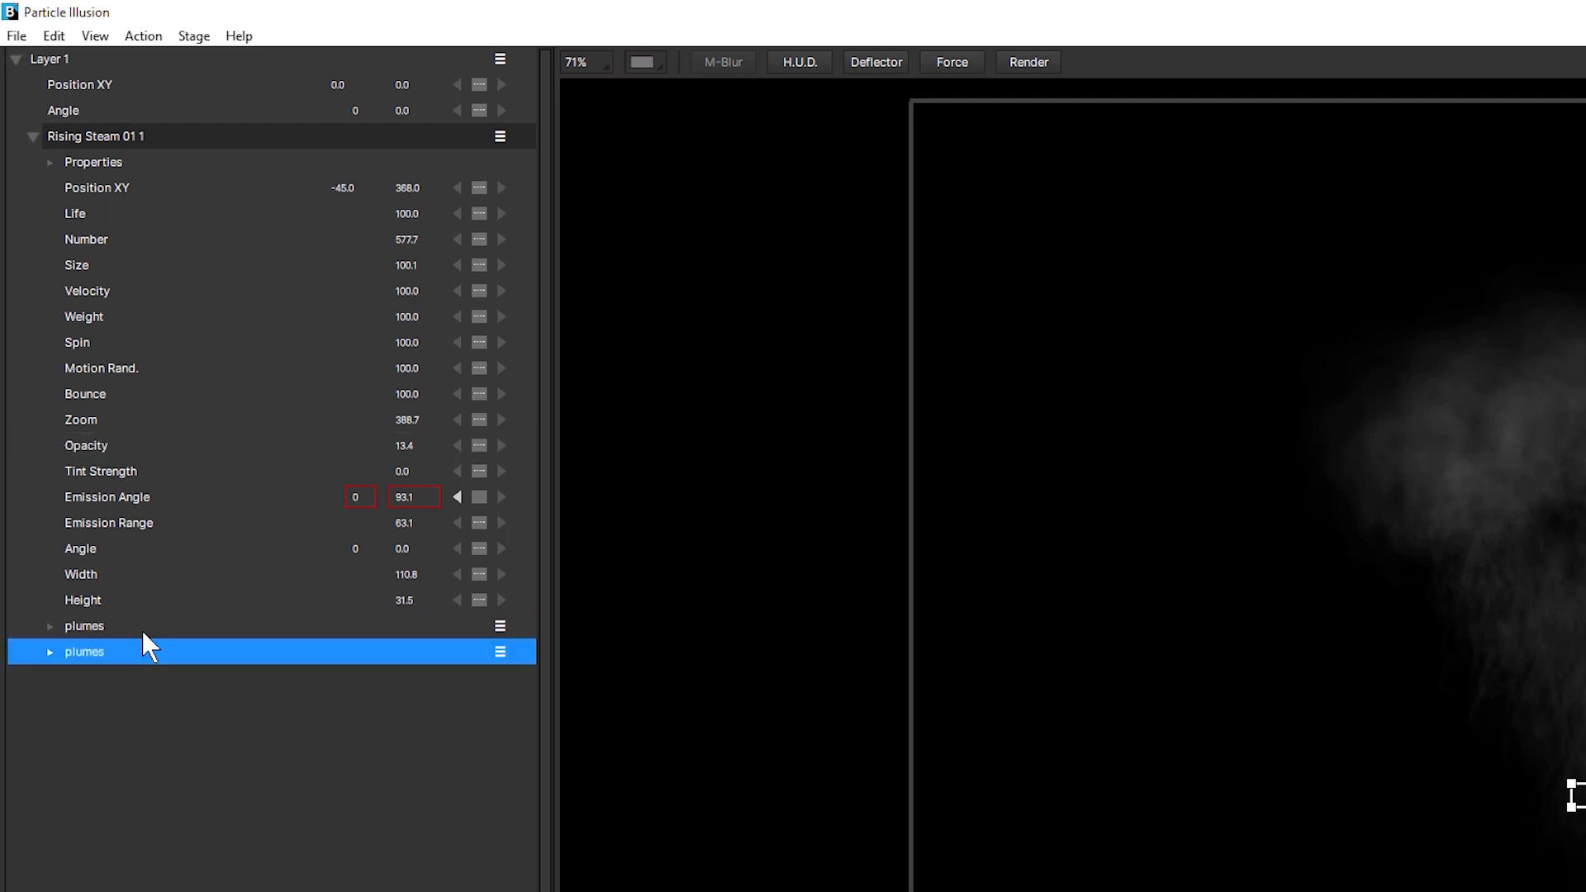
pyautogui.click(85, 626)
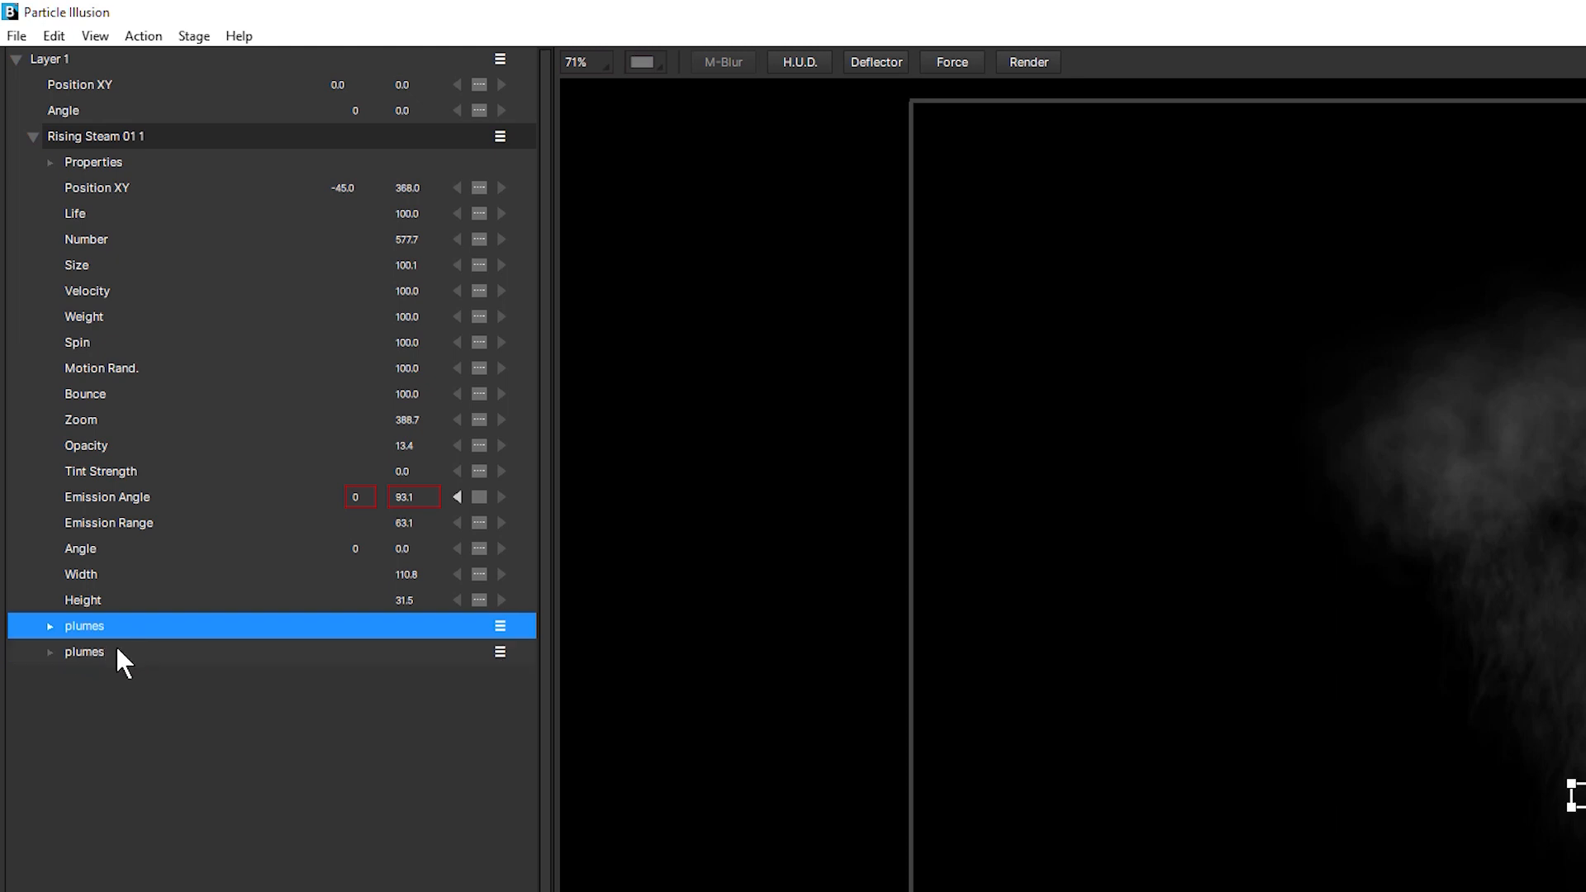
pyautogui.click(85, 652)
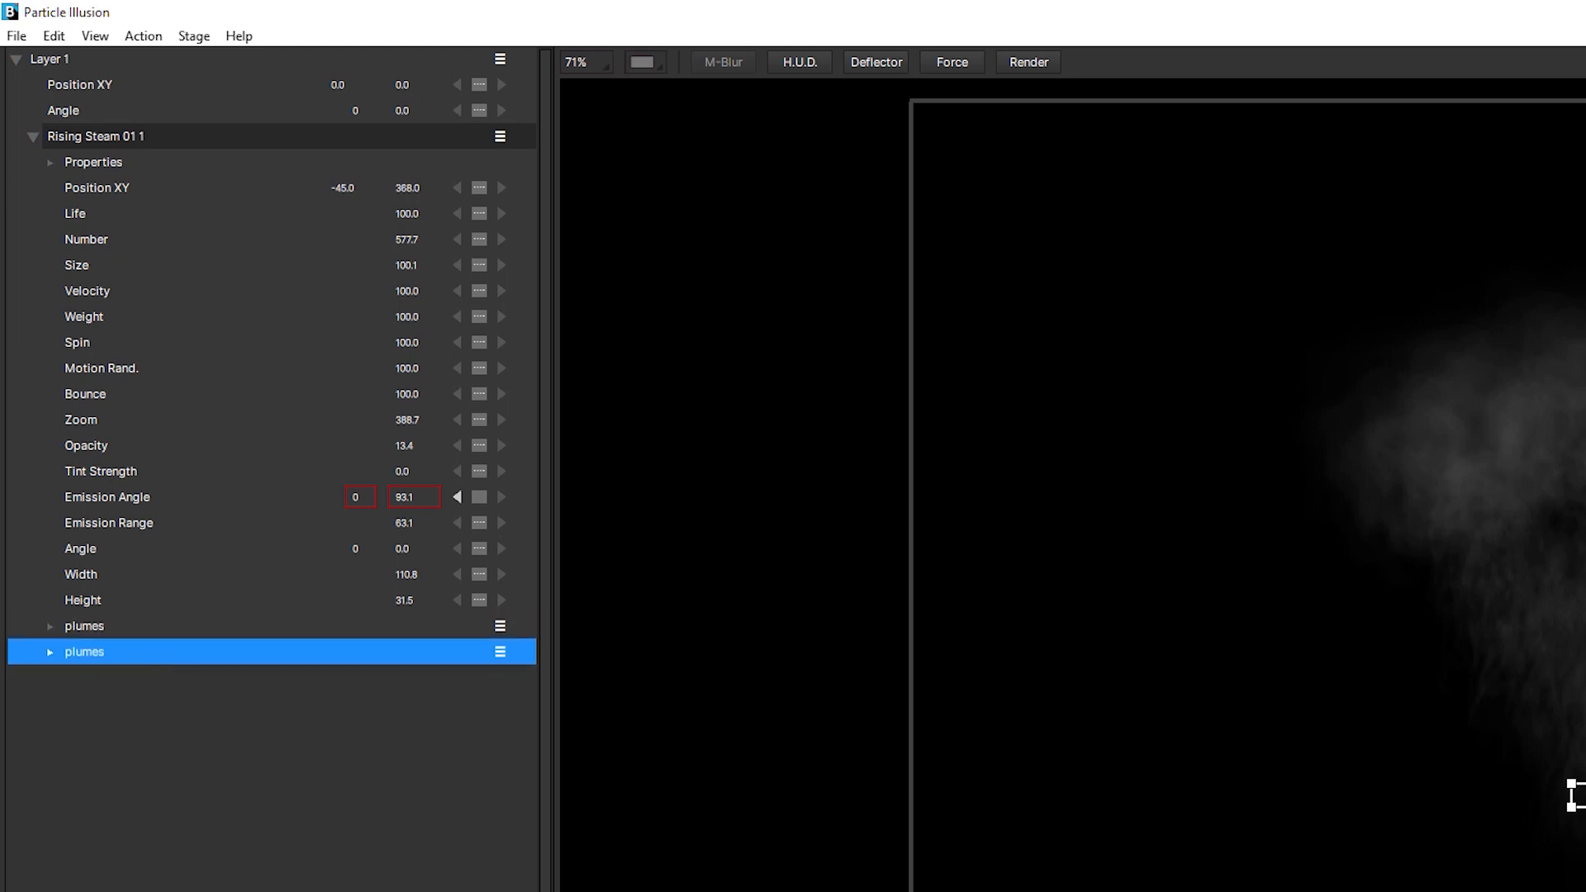
pyautogui.moveTo(224, 617)
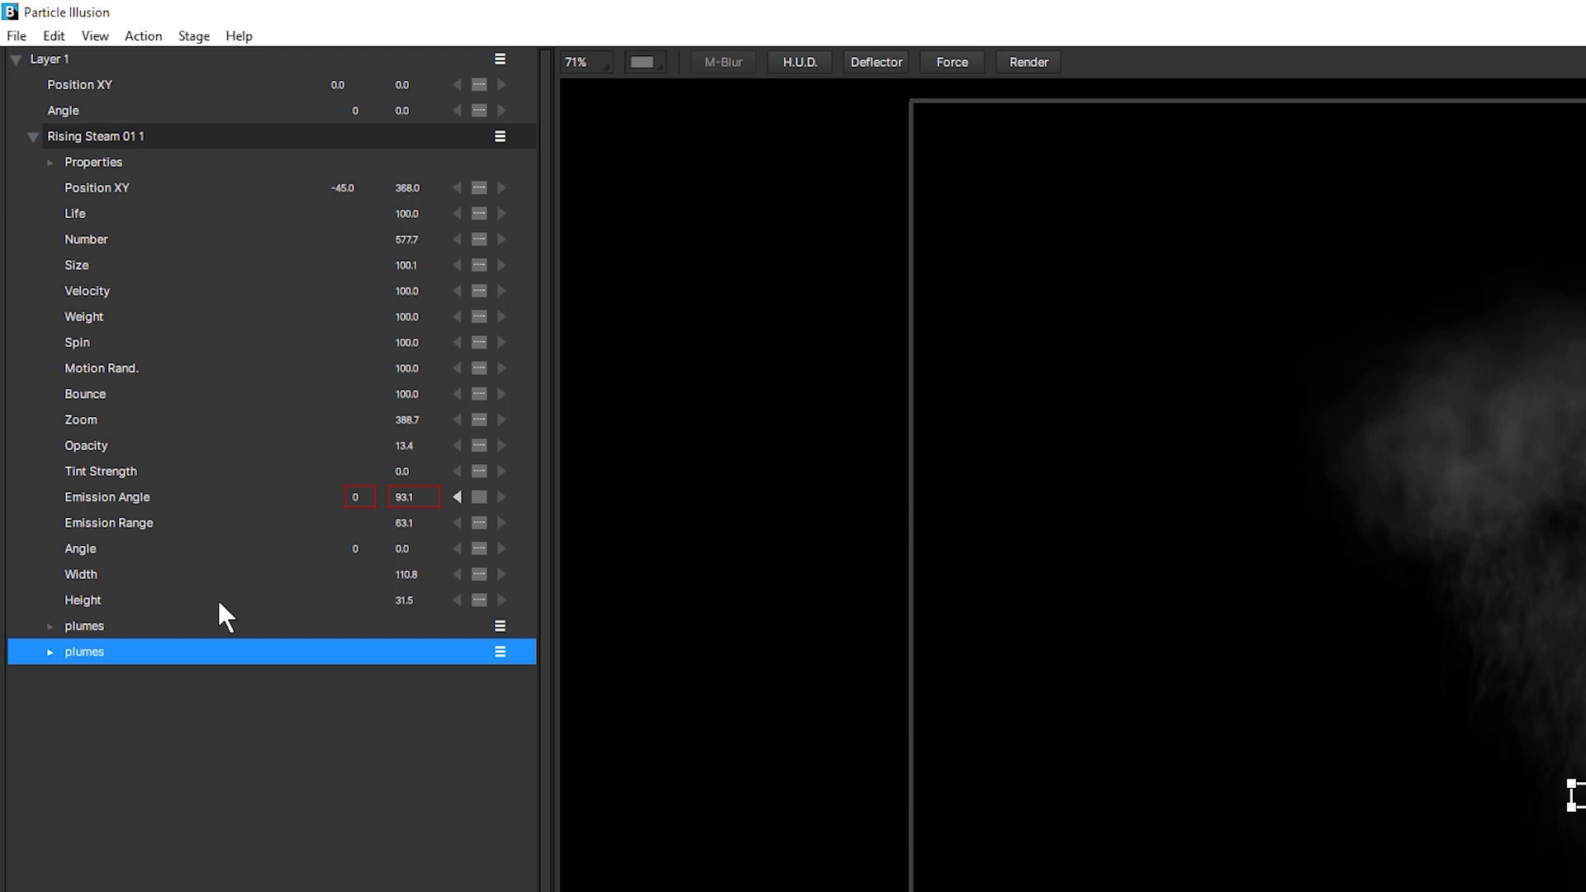
pyautogui.click(85, 626)
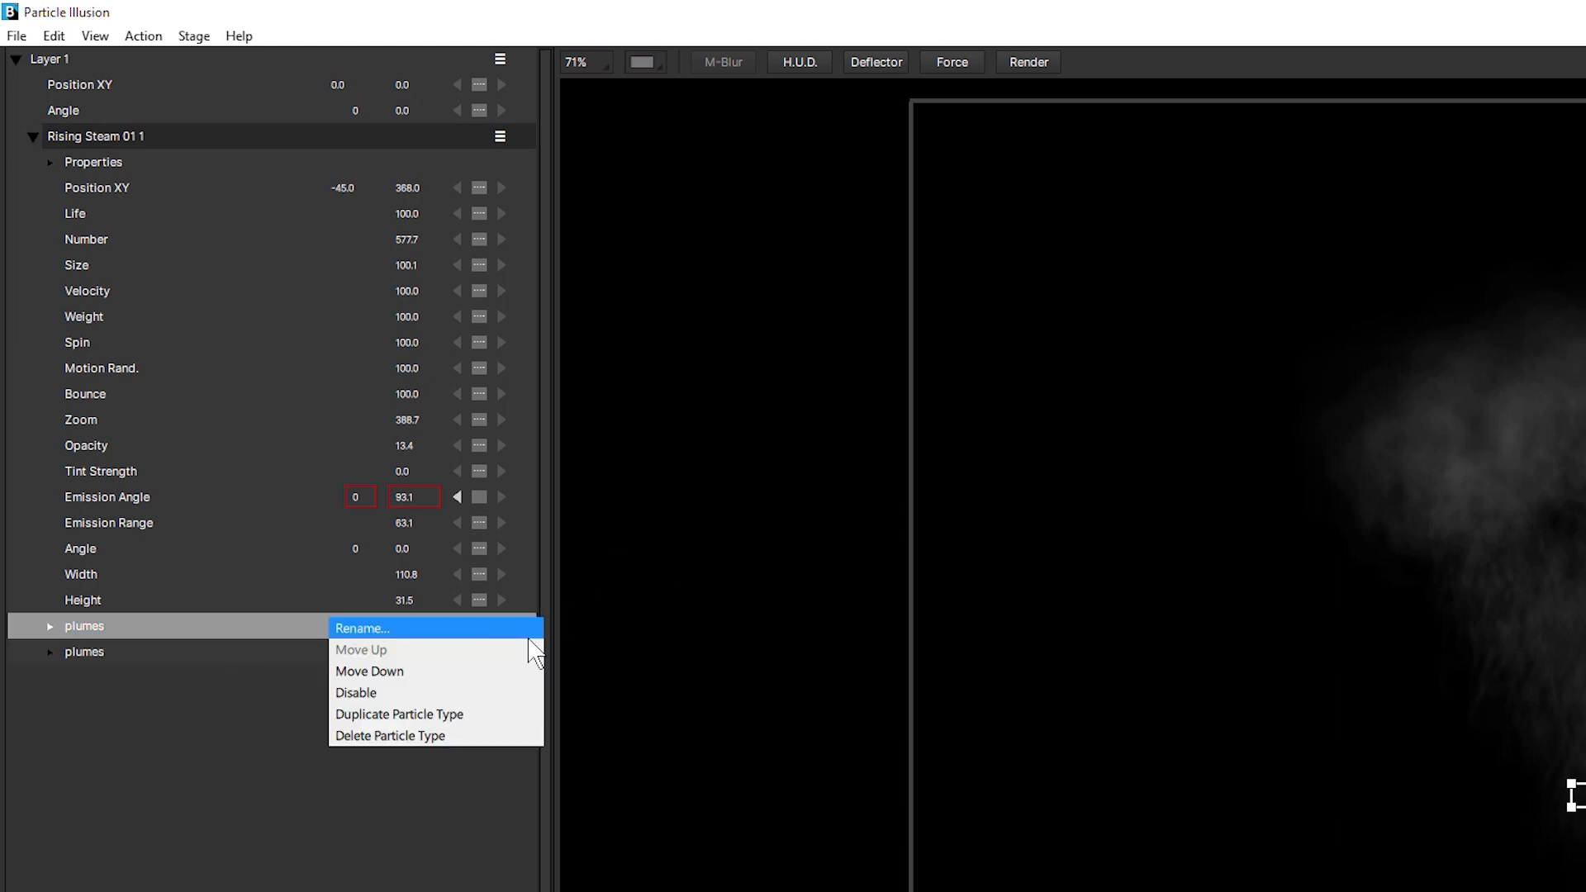
pyautogui.moveTo(519, 642)
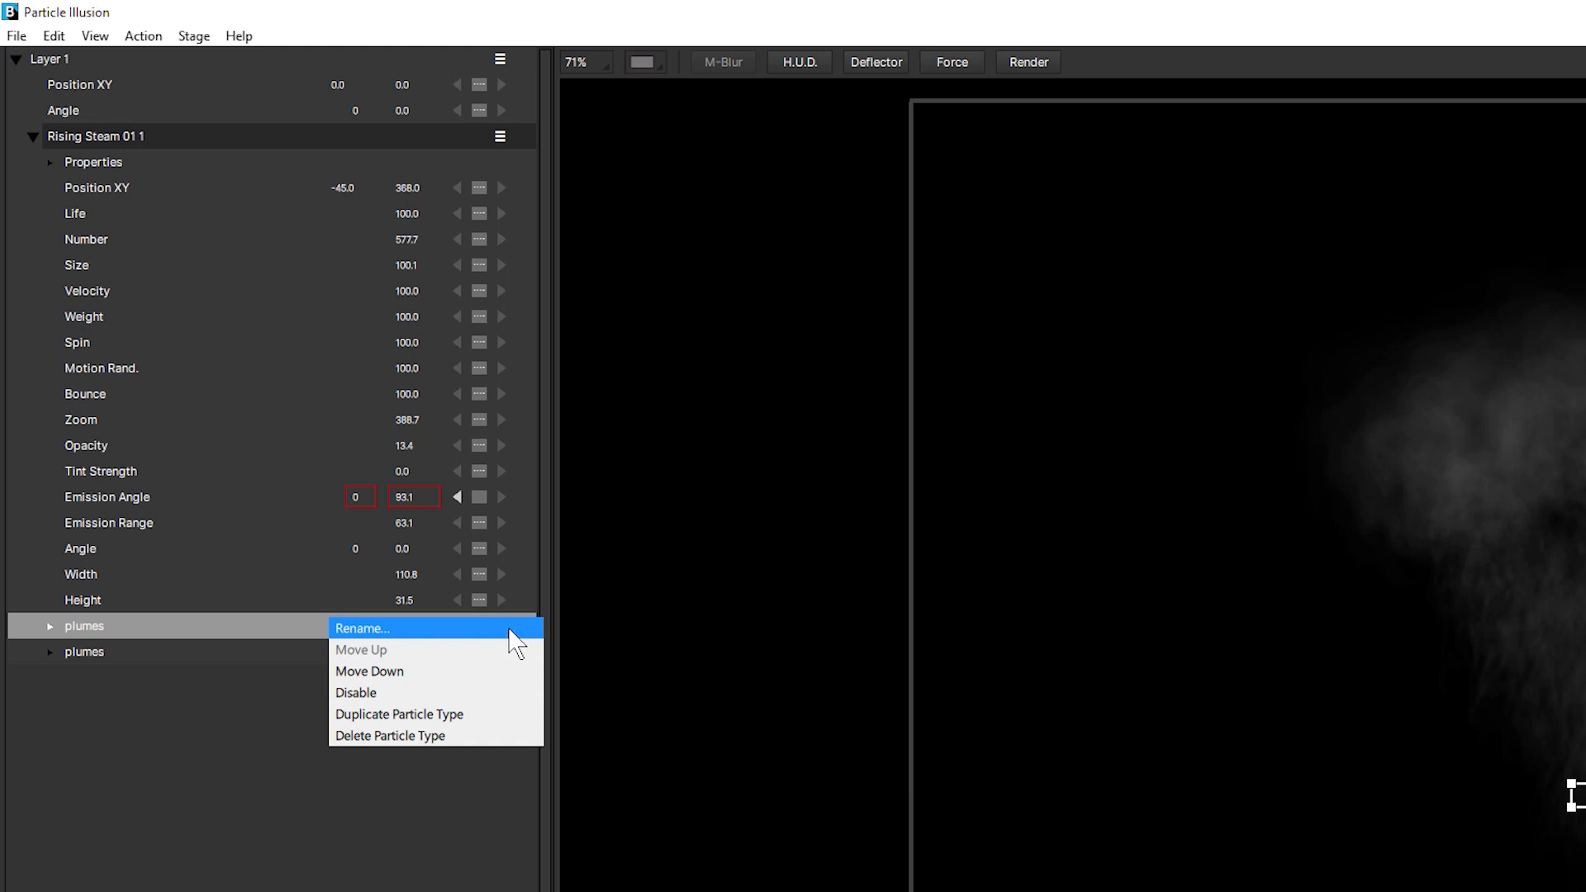
pyautogui.click(362, 627)
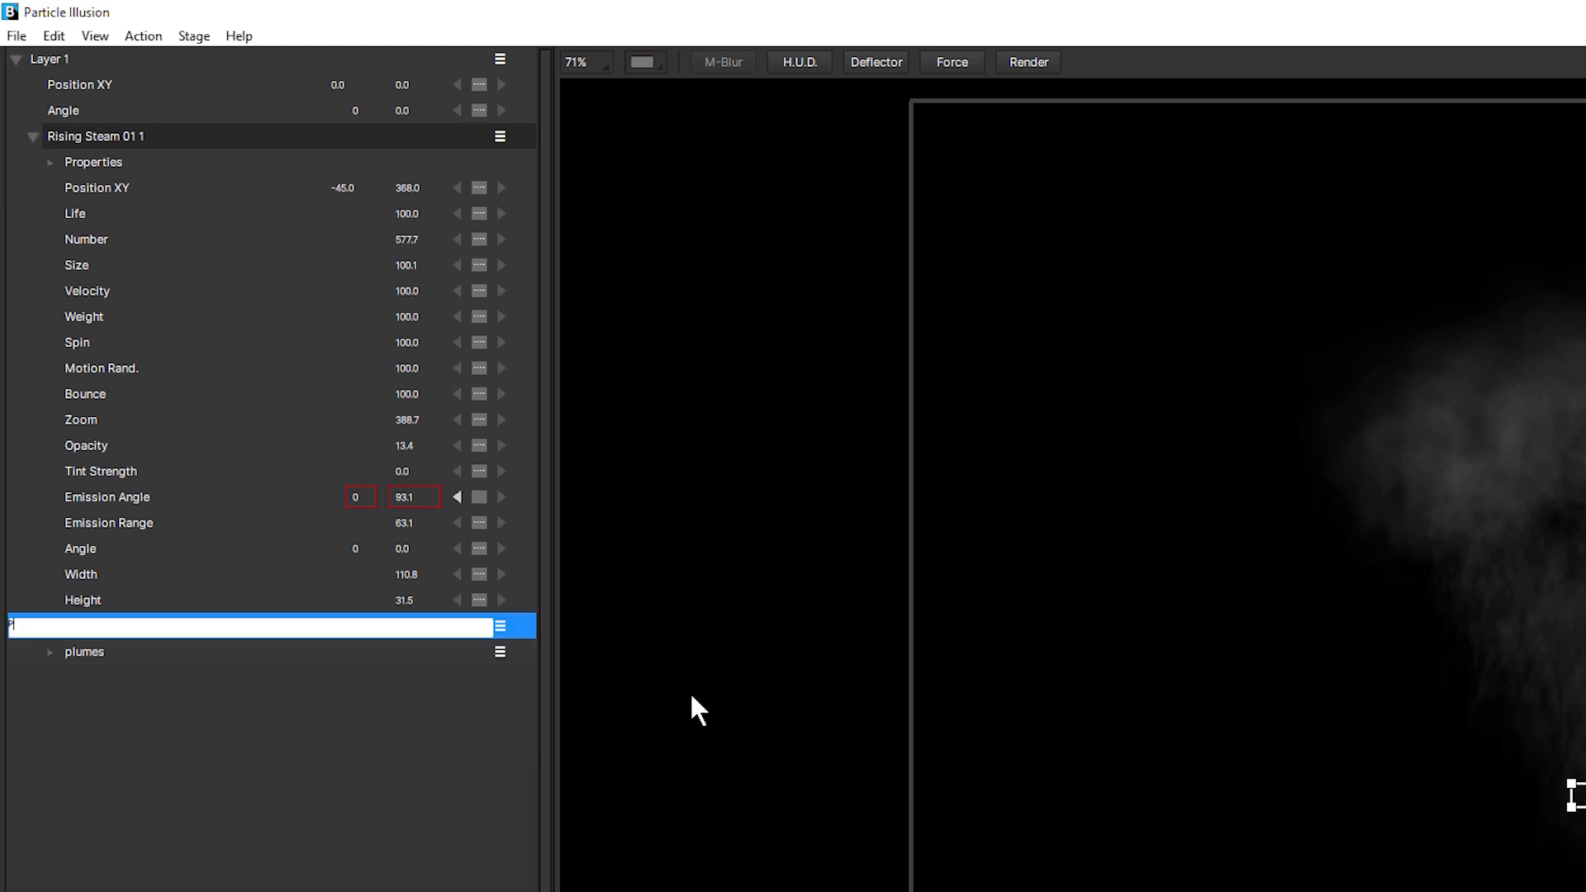
pyautogui.write('Plumes top')
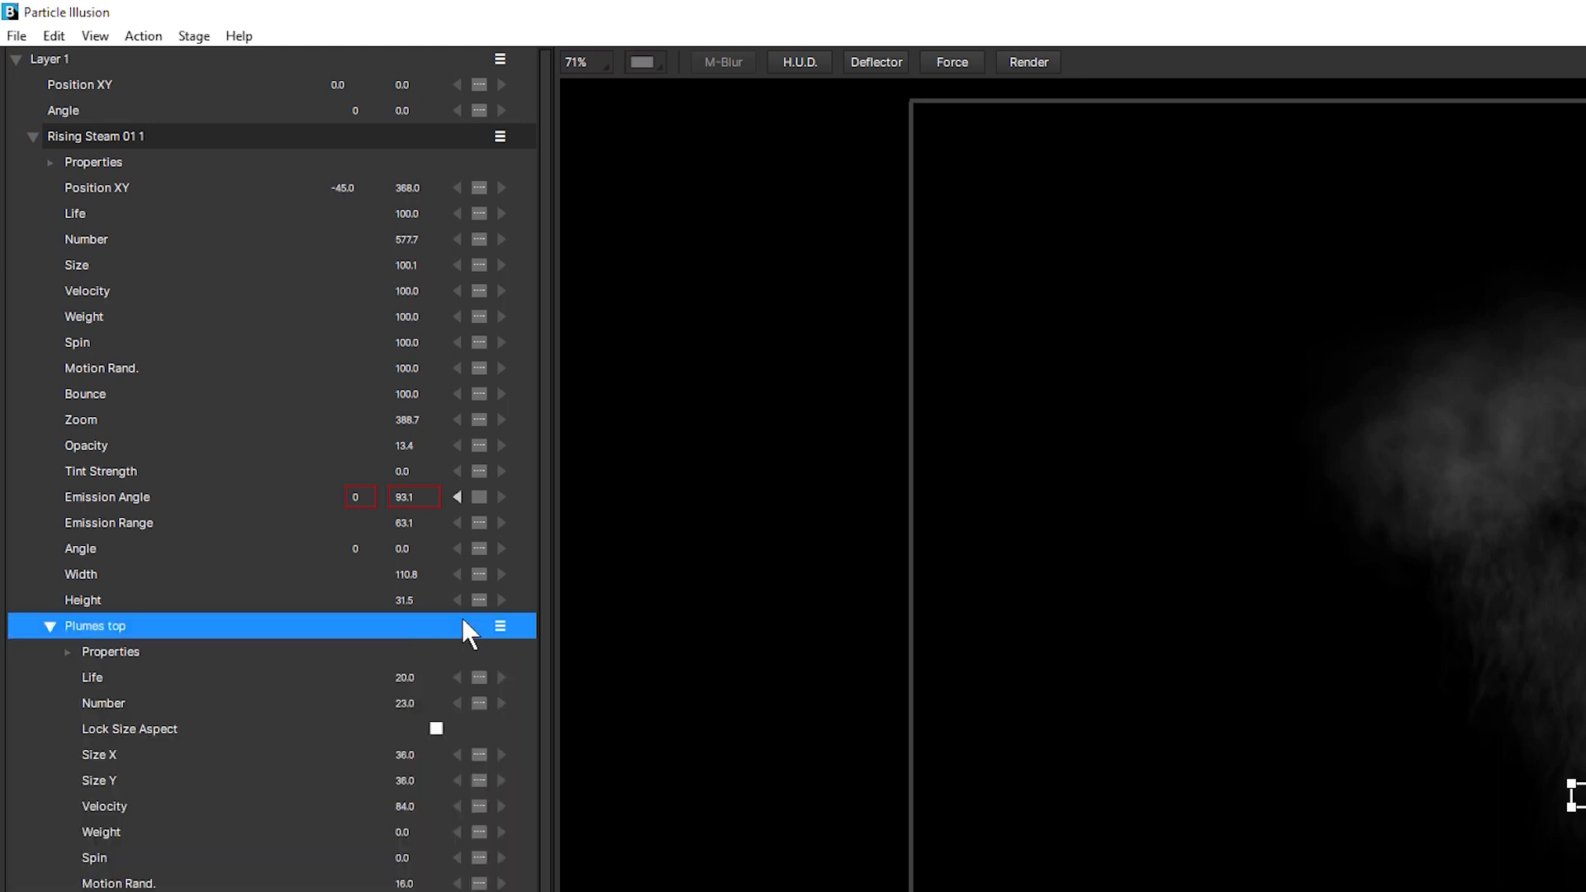
pyautogui.click(49, 626)
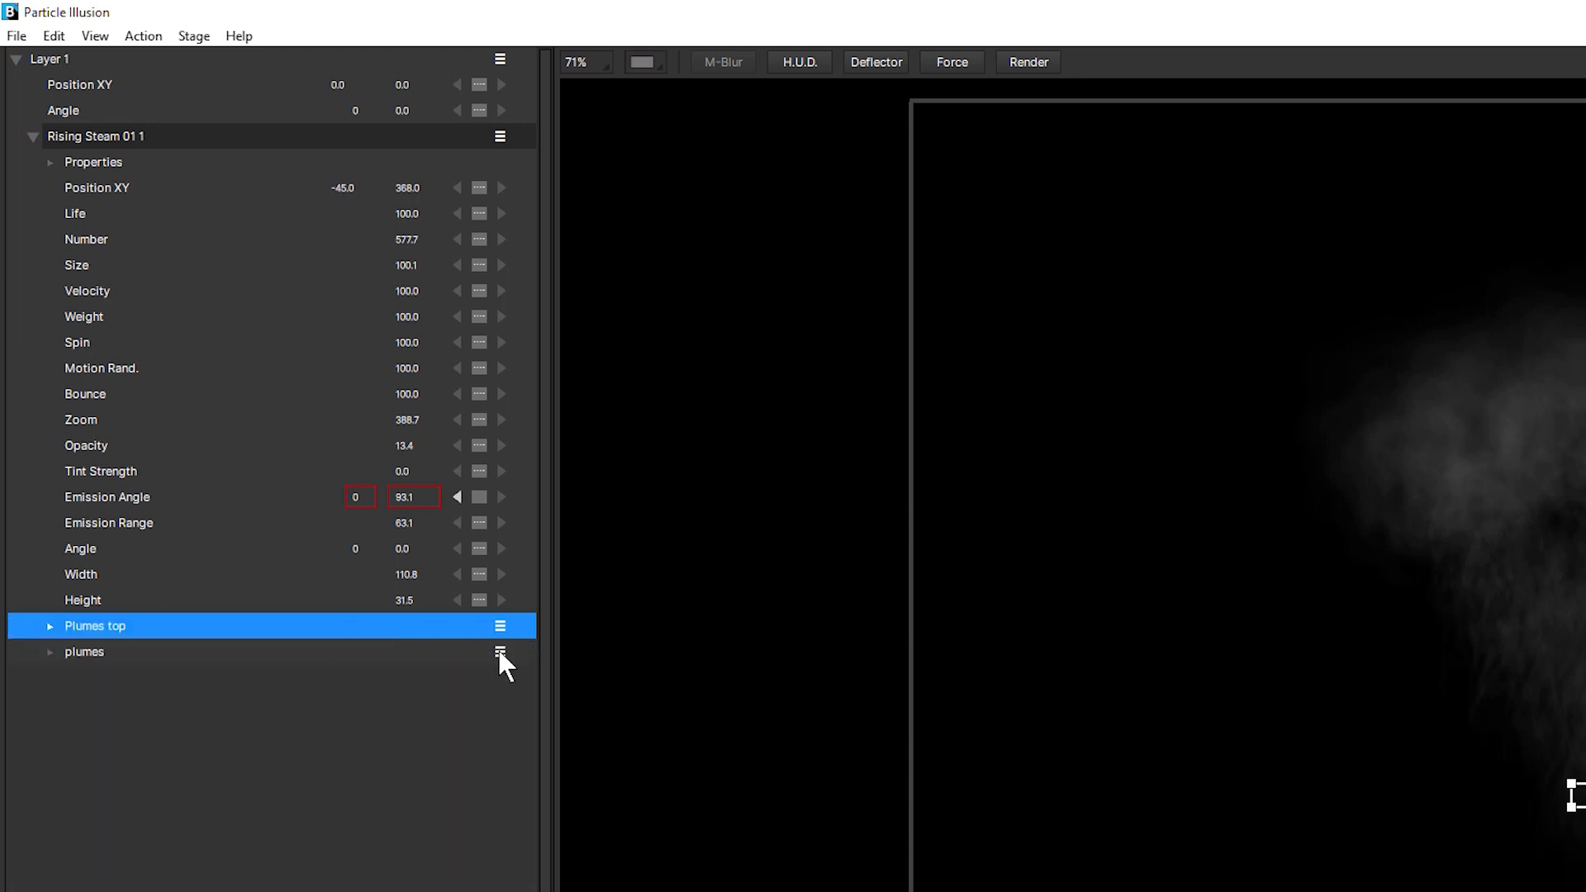
# Step: Rename the second plumes particle type to 'Plumes bottom'
pyautogui.doubleClick(85, 651)
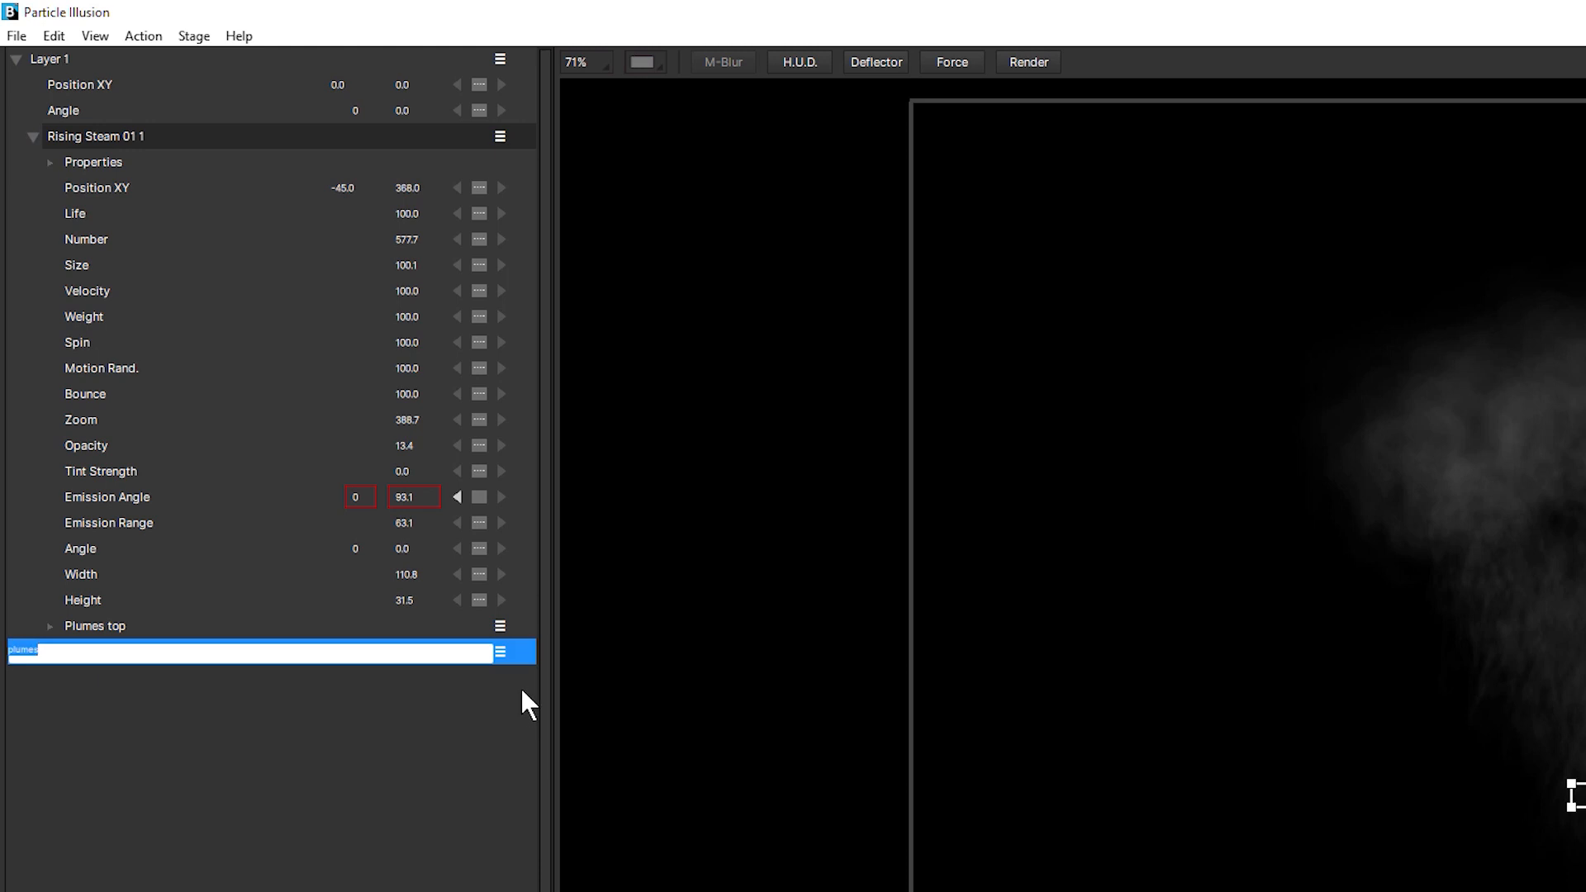
pyautogui.write('Plumes b')
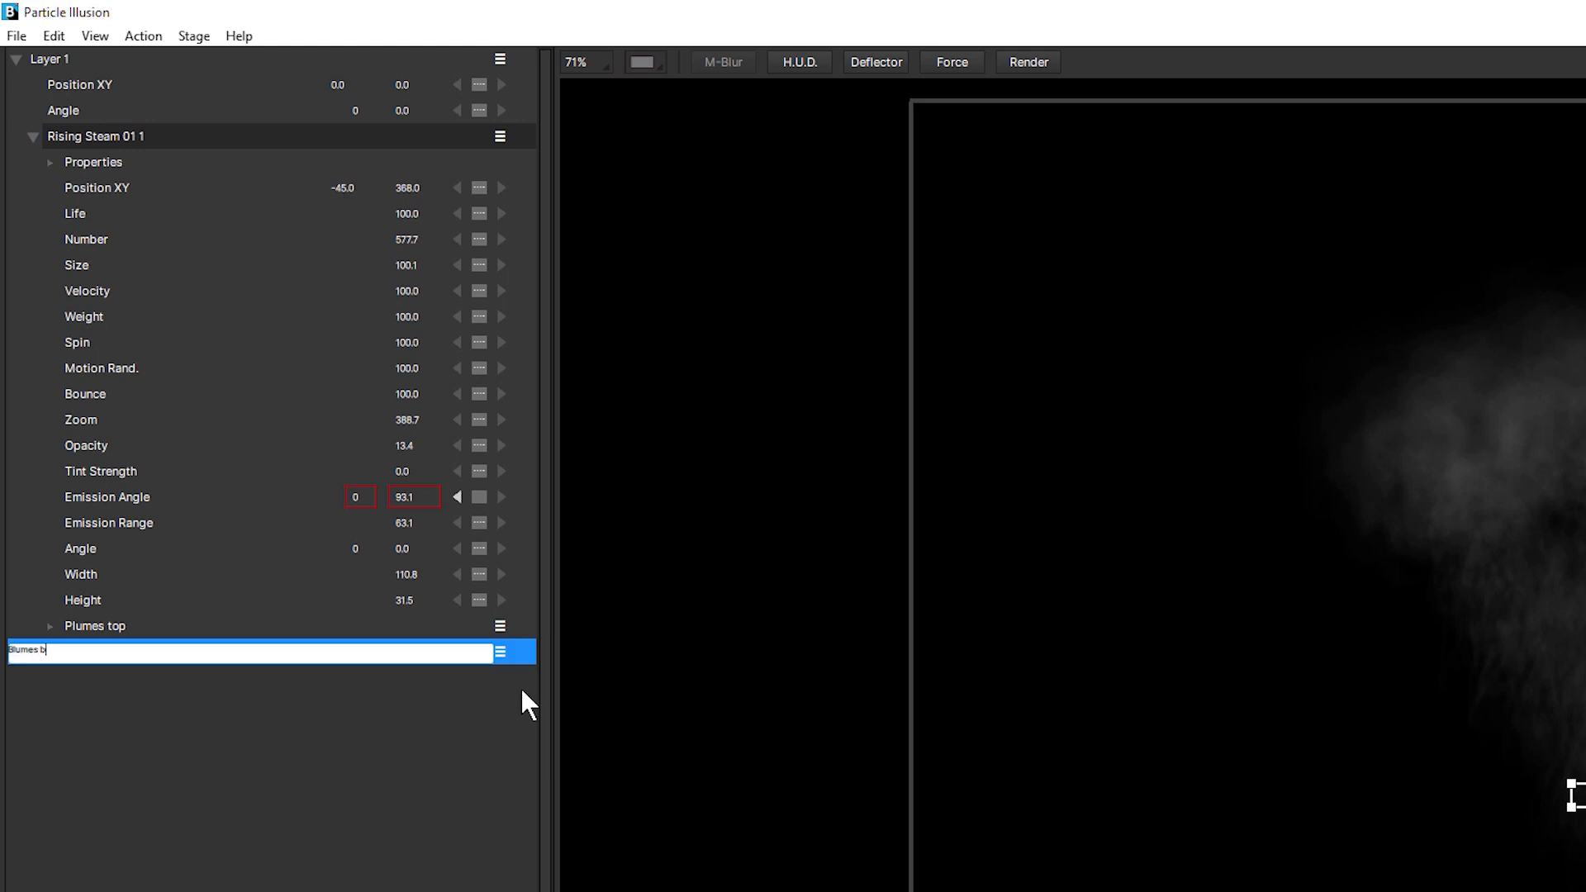
pyautogui.press('Return')
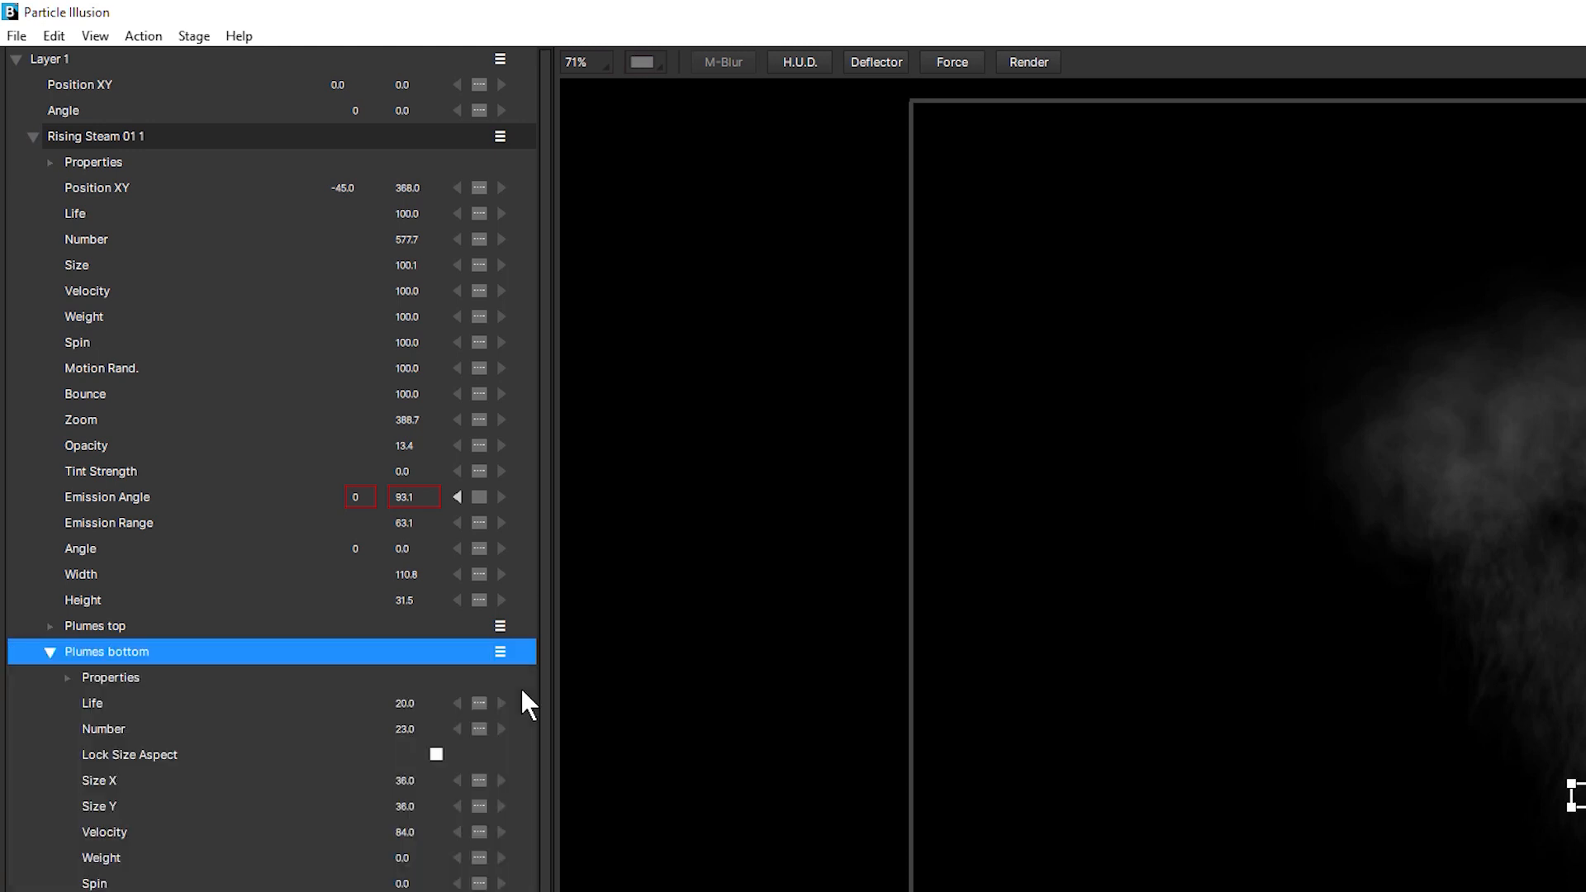
pyautogui.click(50, 651)
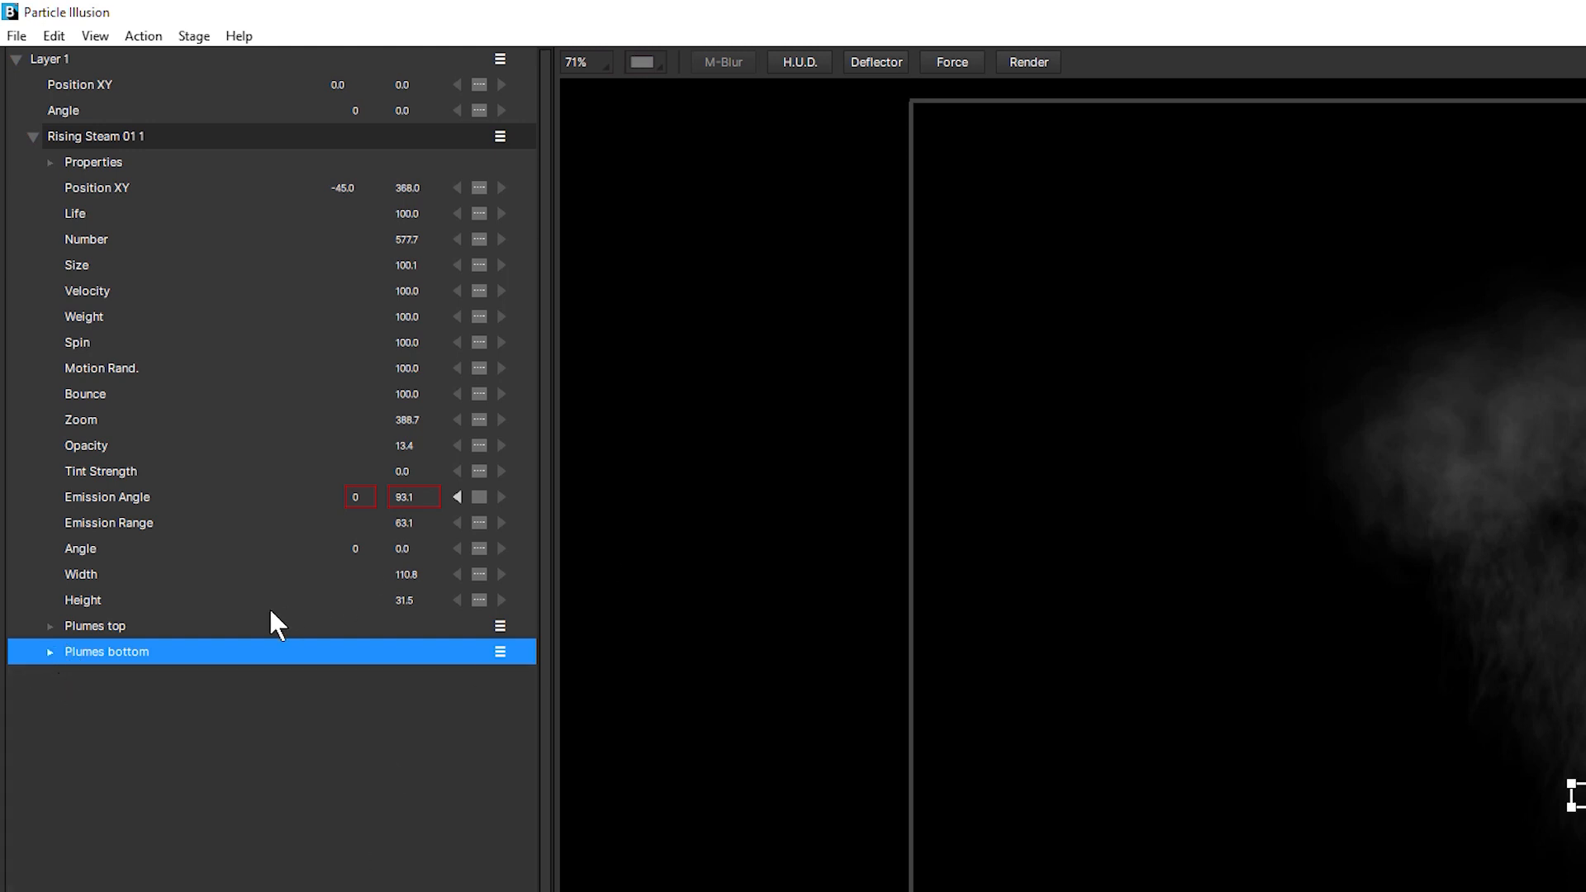
pyautogui.moveTo(104, 657)
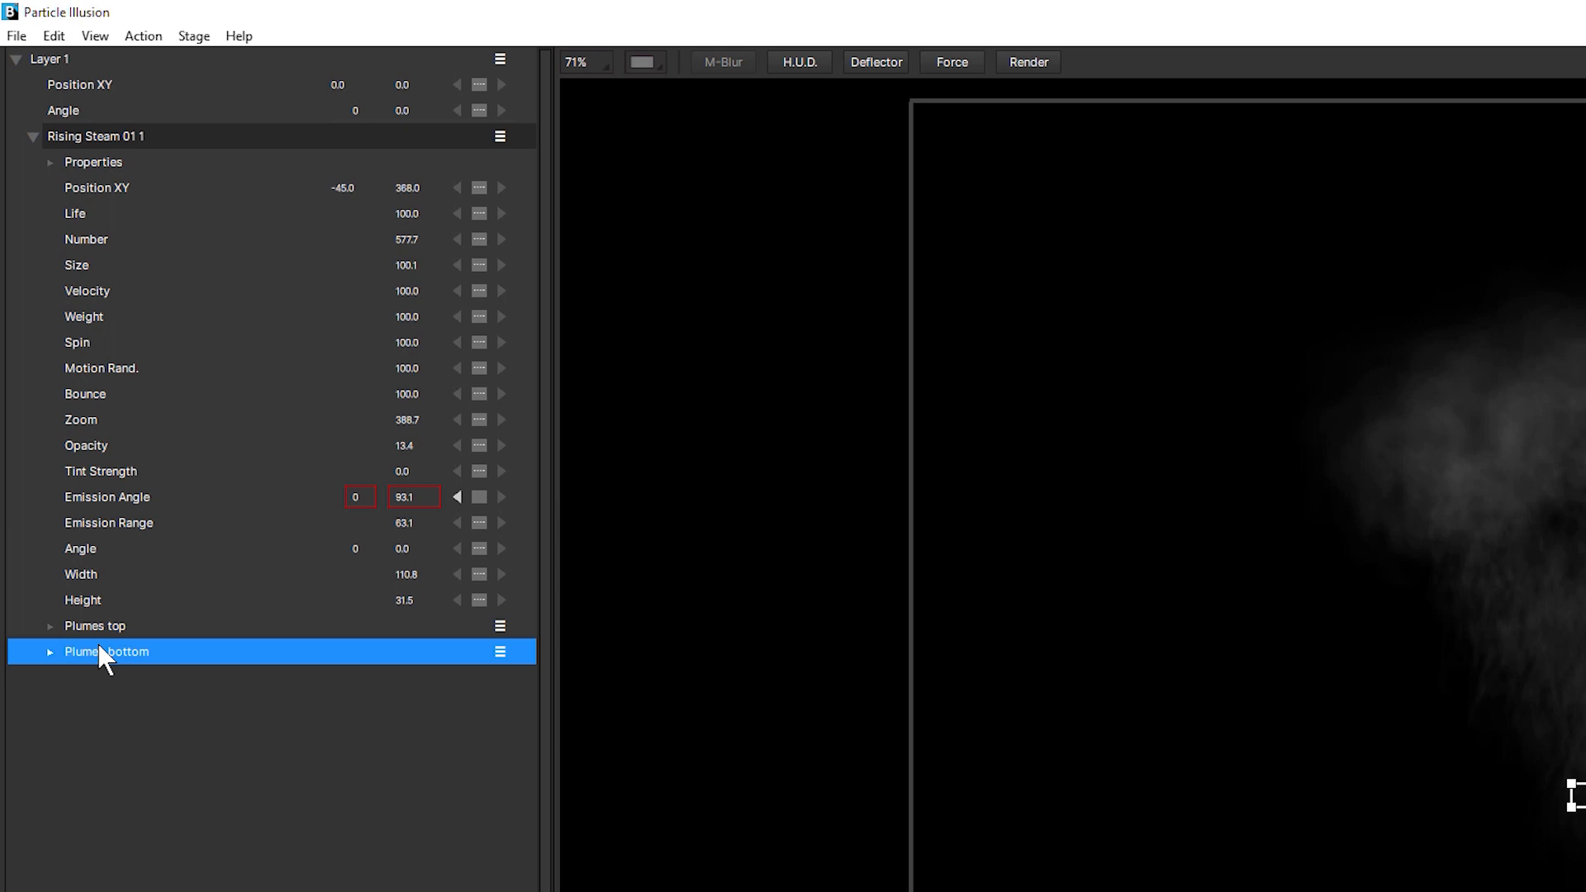
pyautogui.moveTo(101, 640)
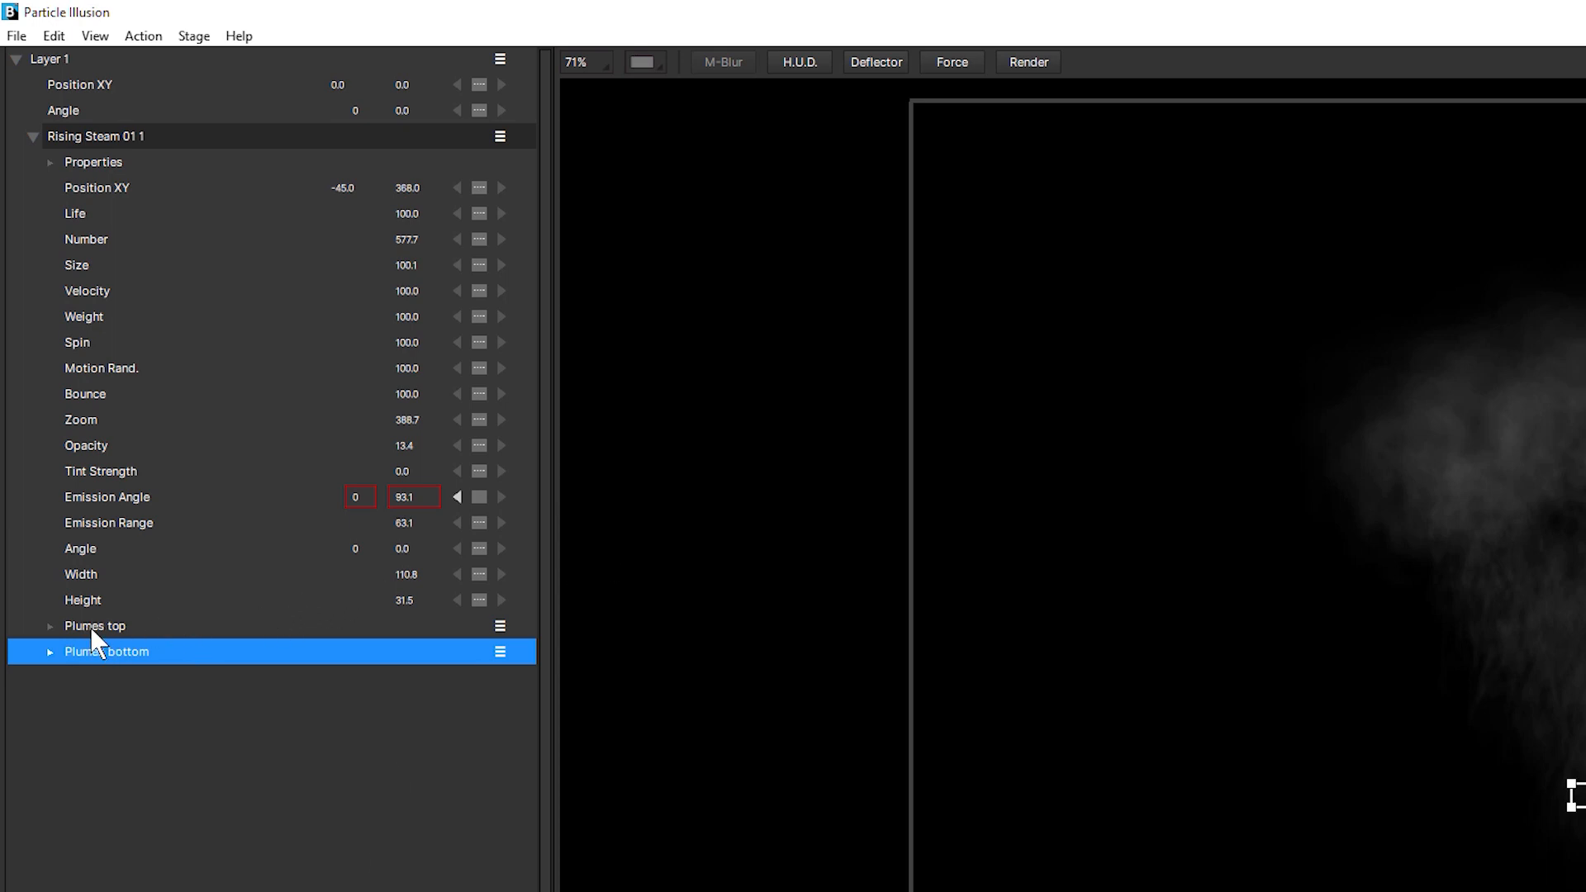
pyautogui.moveTo(104, 657)
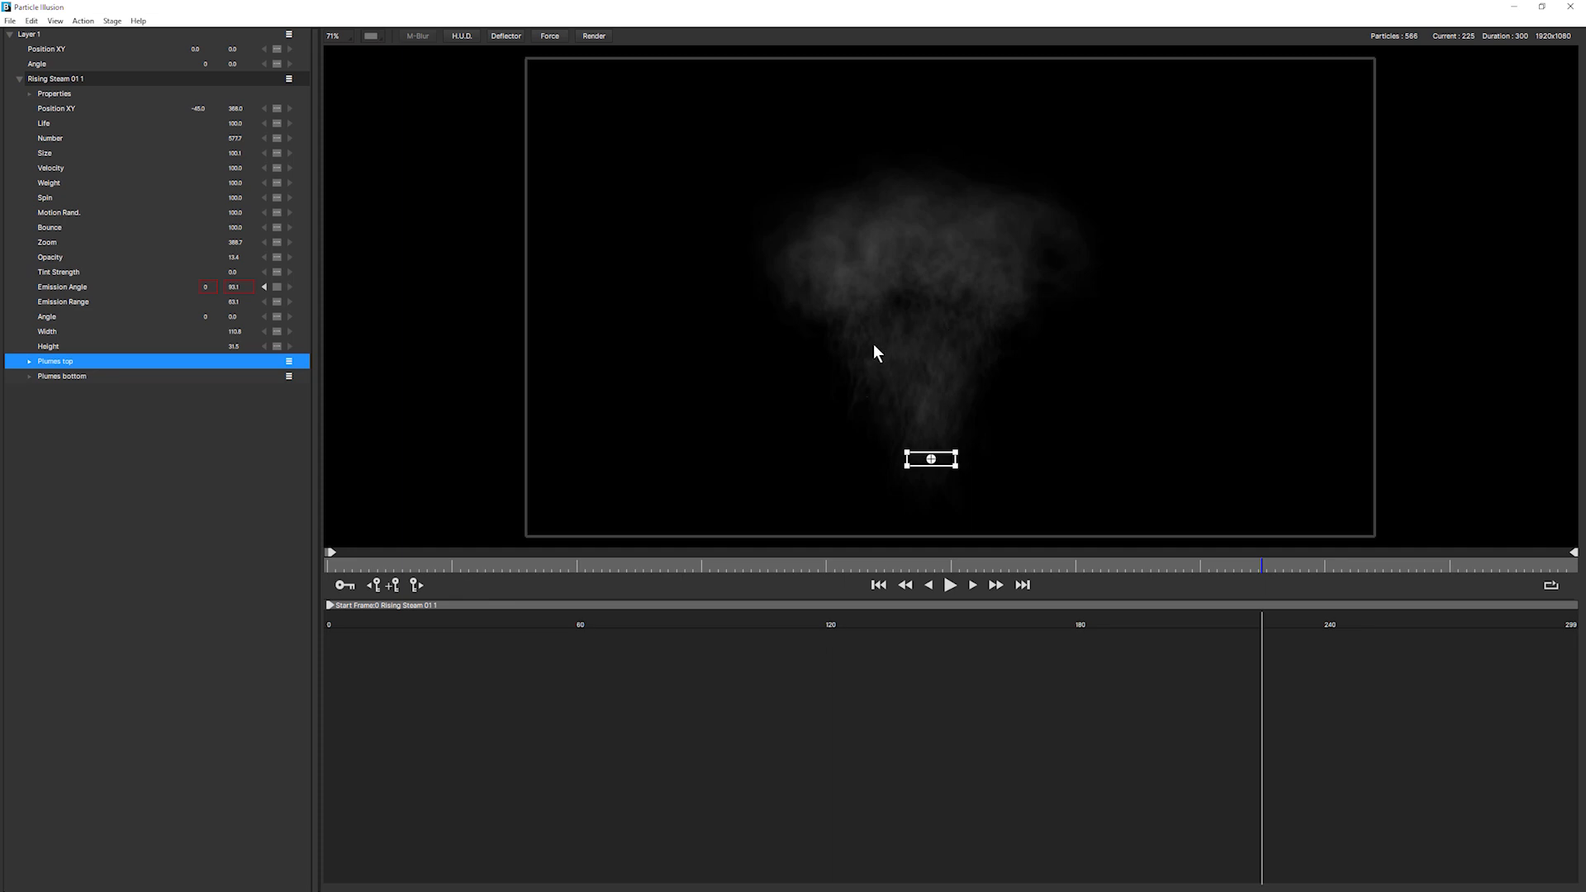
pyautogui.moveTo(888, 388)
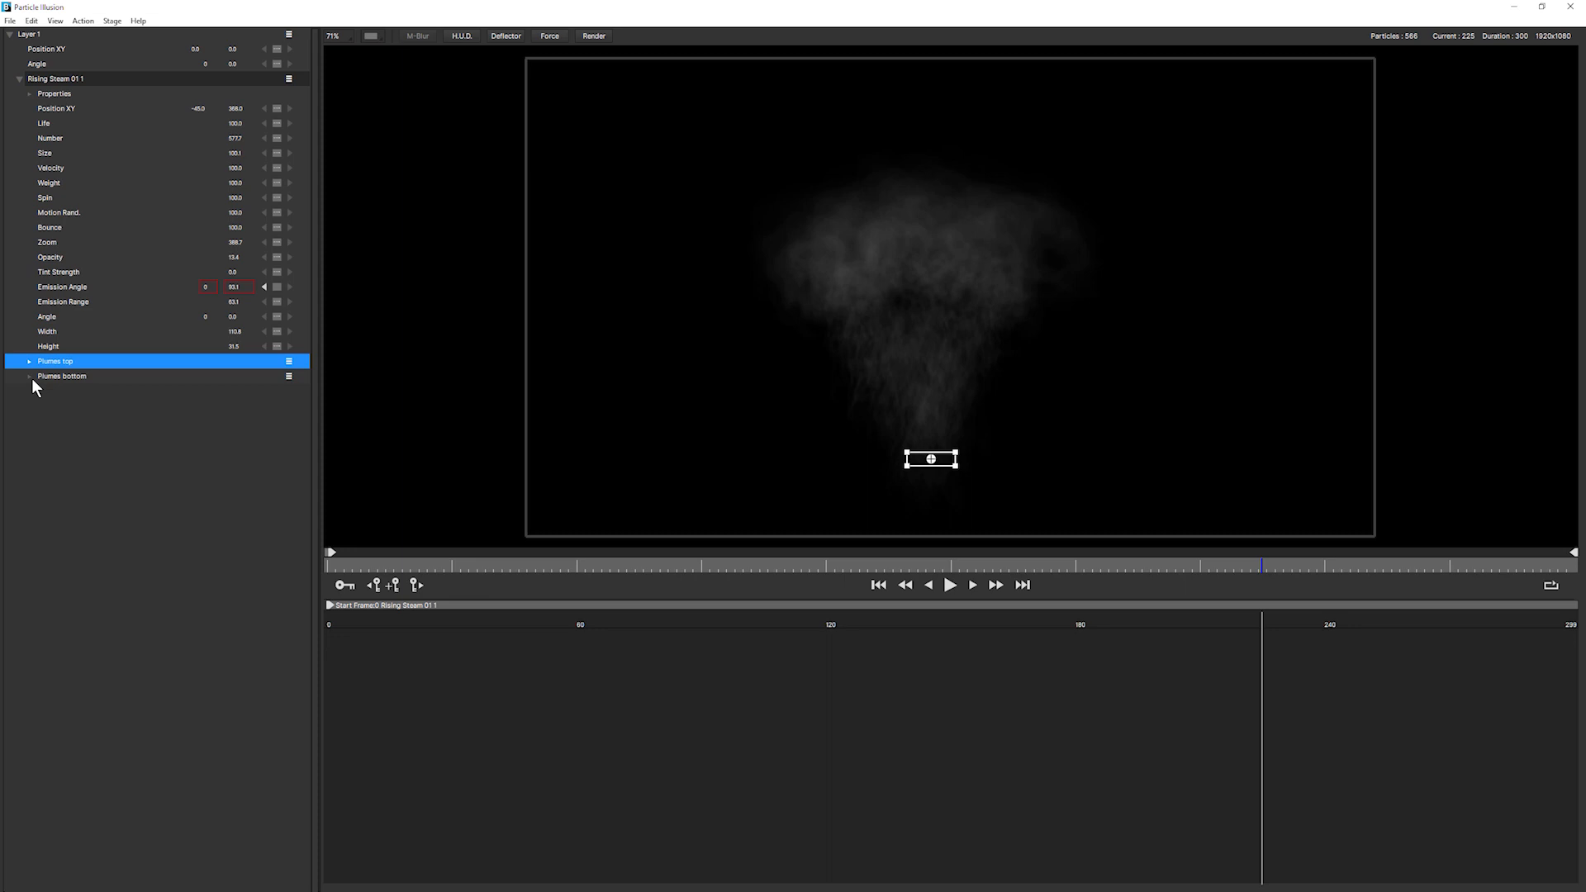
# Step: Expand Plumes bottom and its Properties group to reveal Shape Image
pyautogui.click(30, 375)
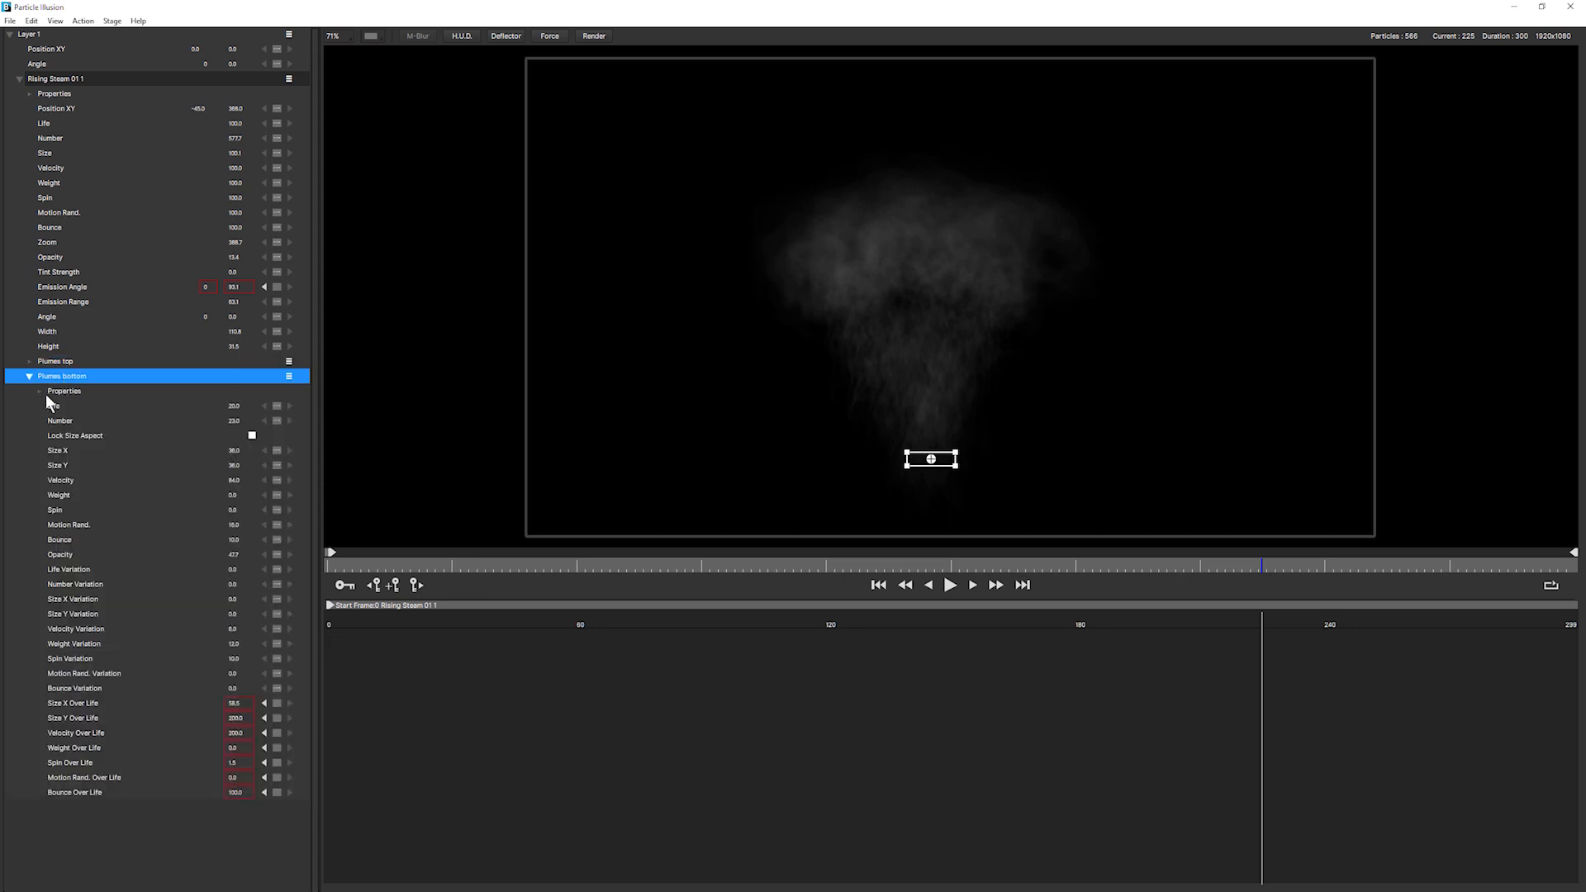
pyautogui.click(64, 391)
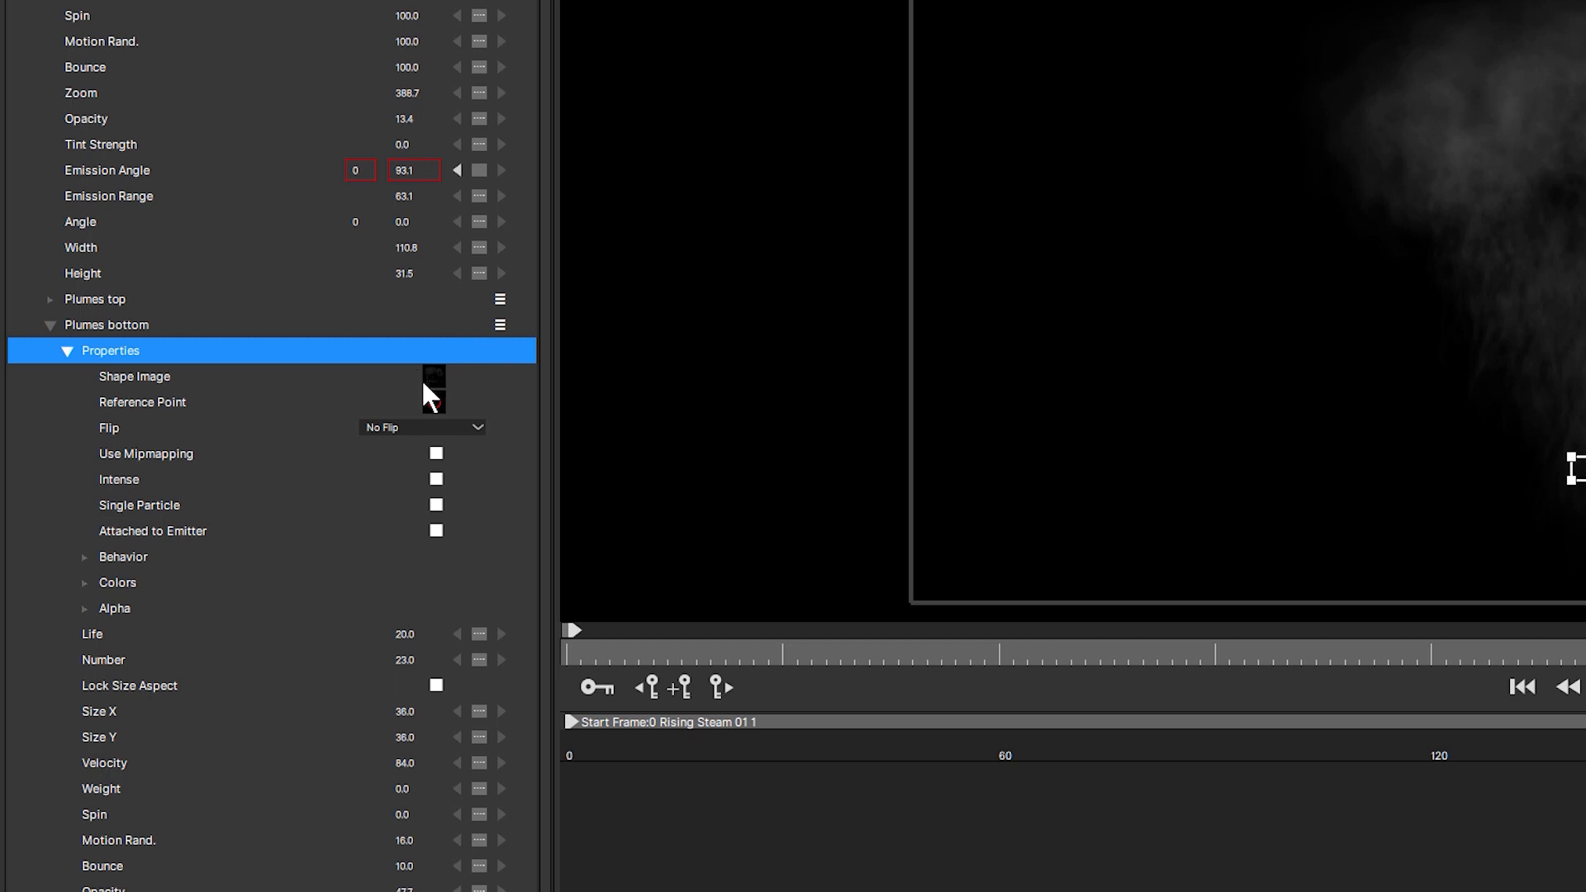
# Step: Open the Plumes bottom shape editor and try flame, spikey star, clumpy and puffOw_0004 shapes
pyautogui.click(433, 386)
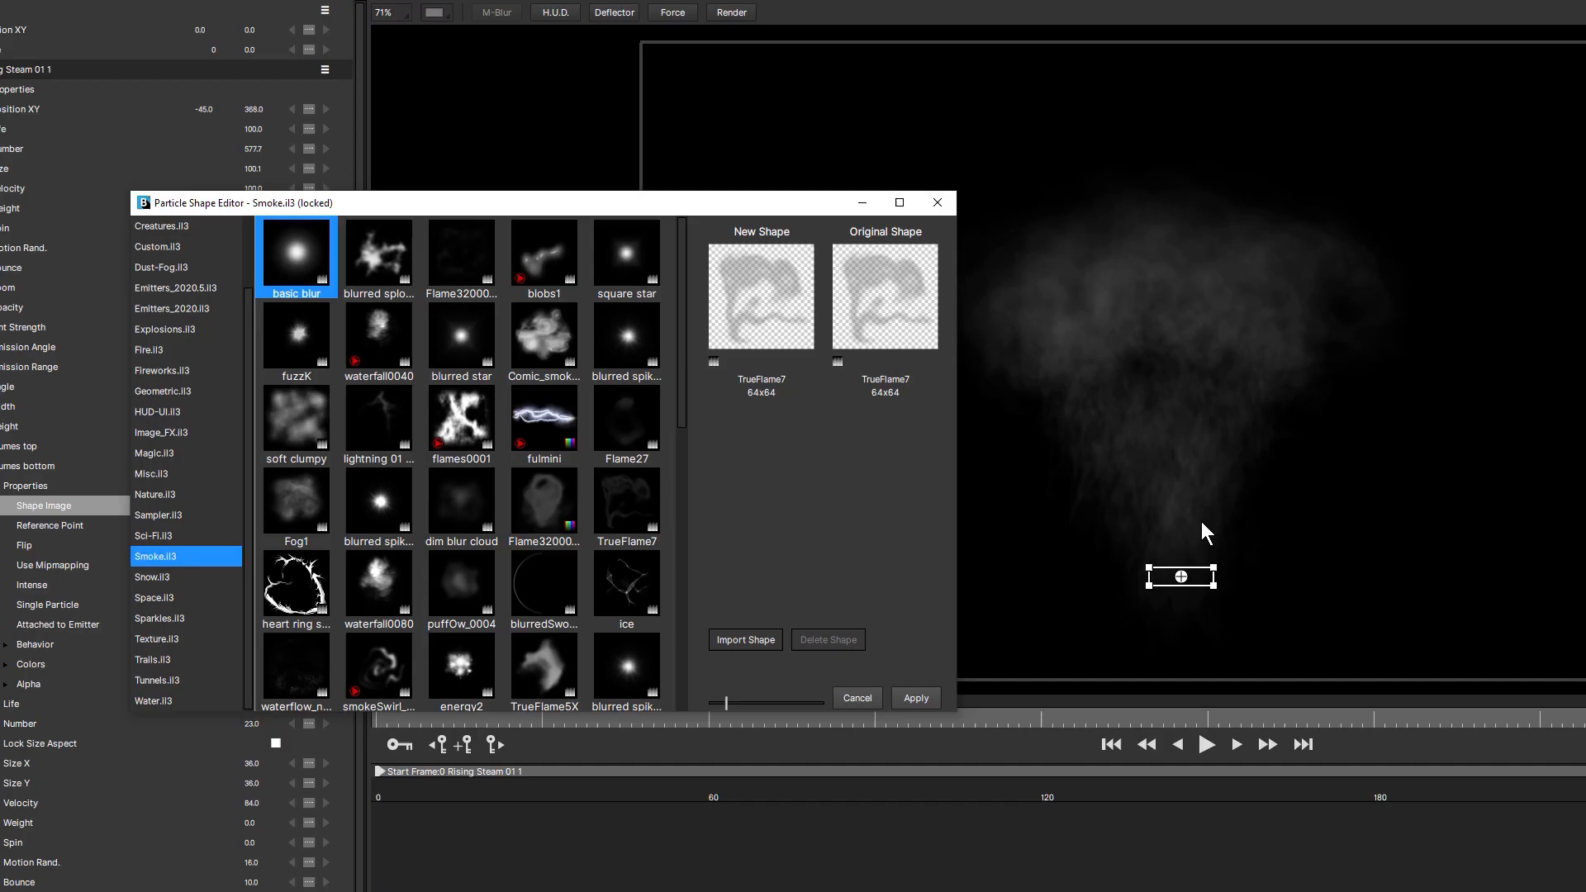
pyautogui.moveTo(1183, 506)
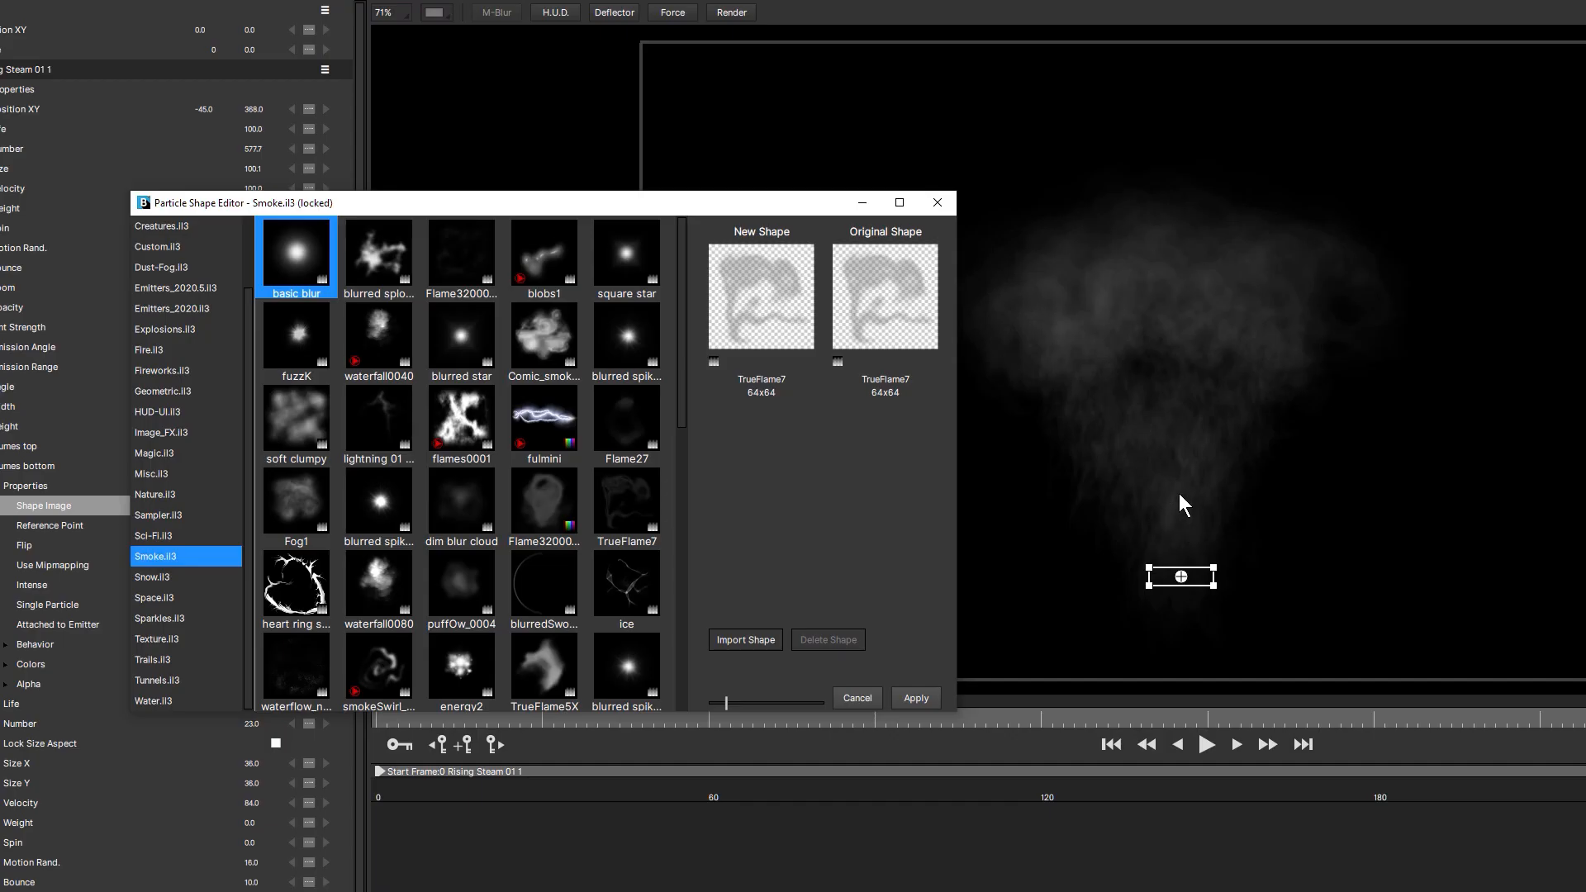
pyautogui.moveTo(777, 393)
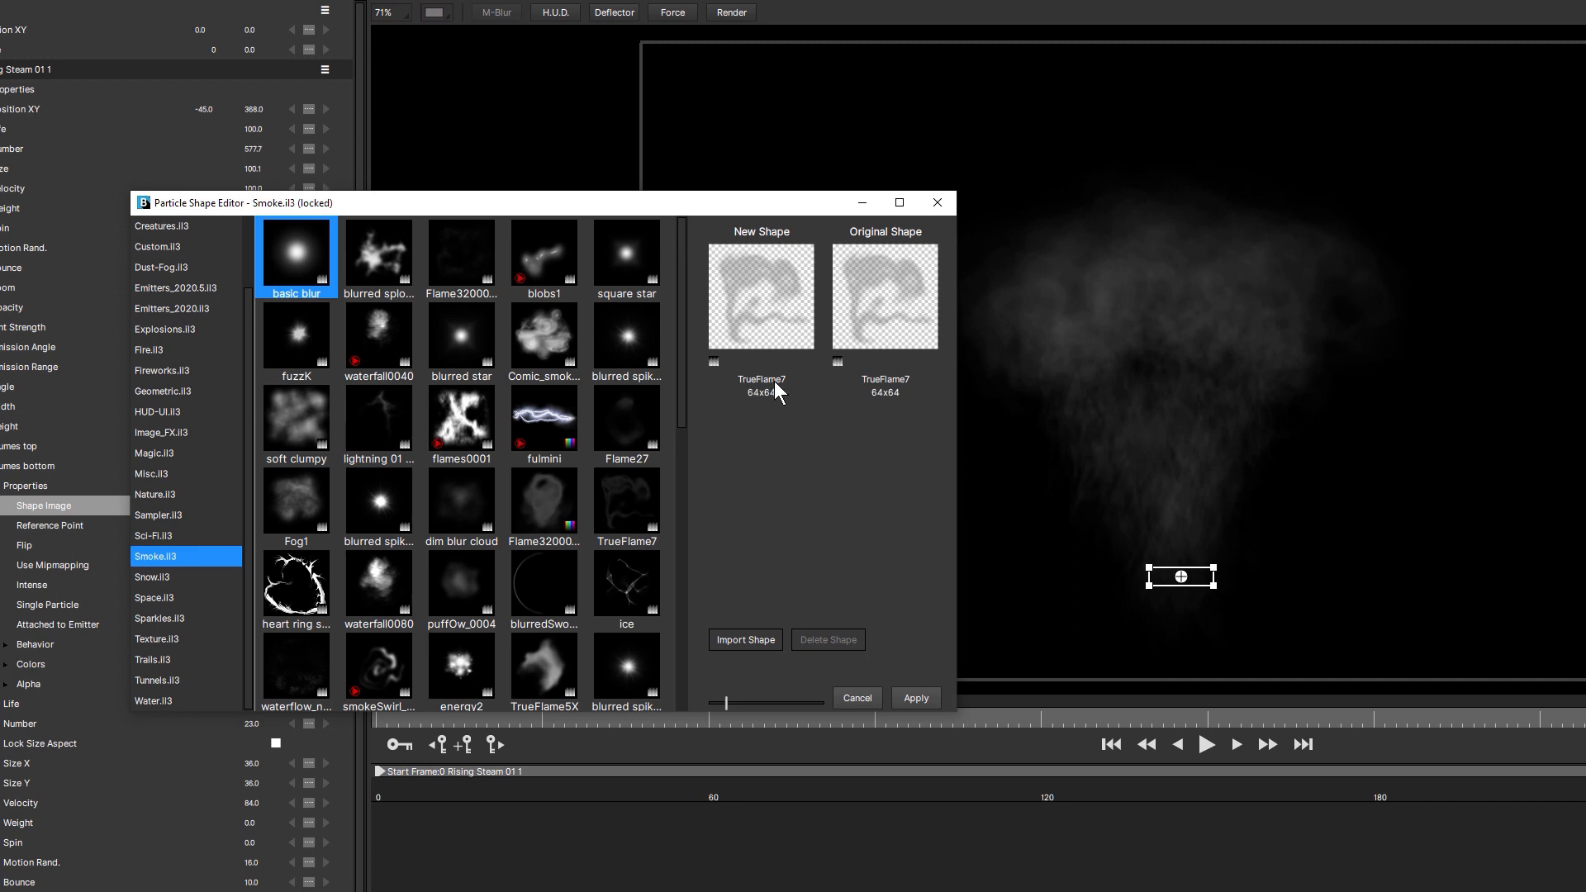
pyautogui.moveTo(792, 337)
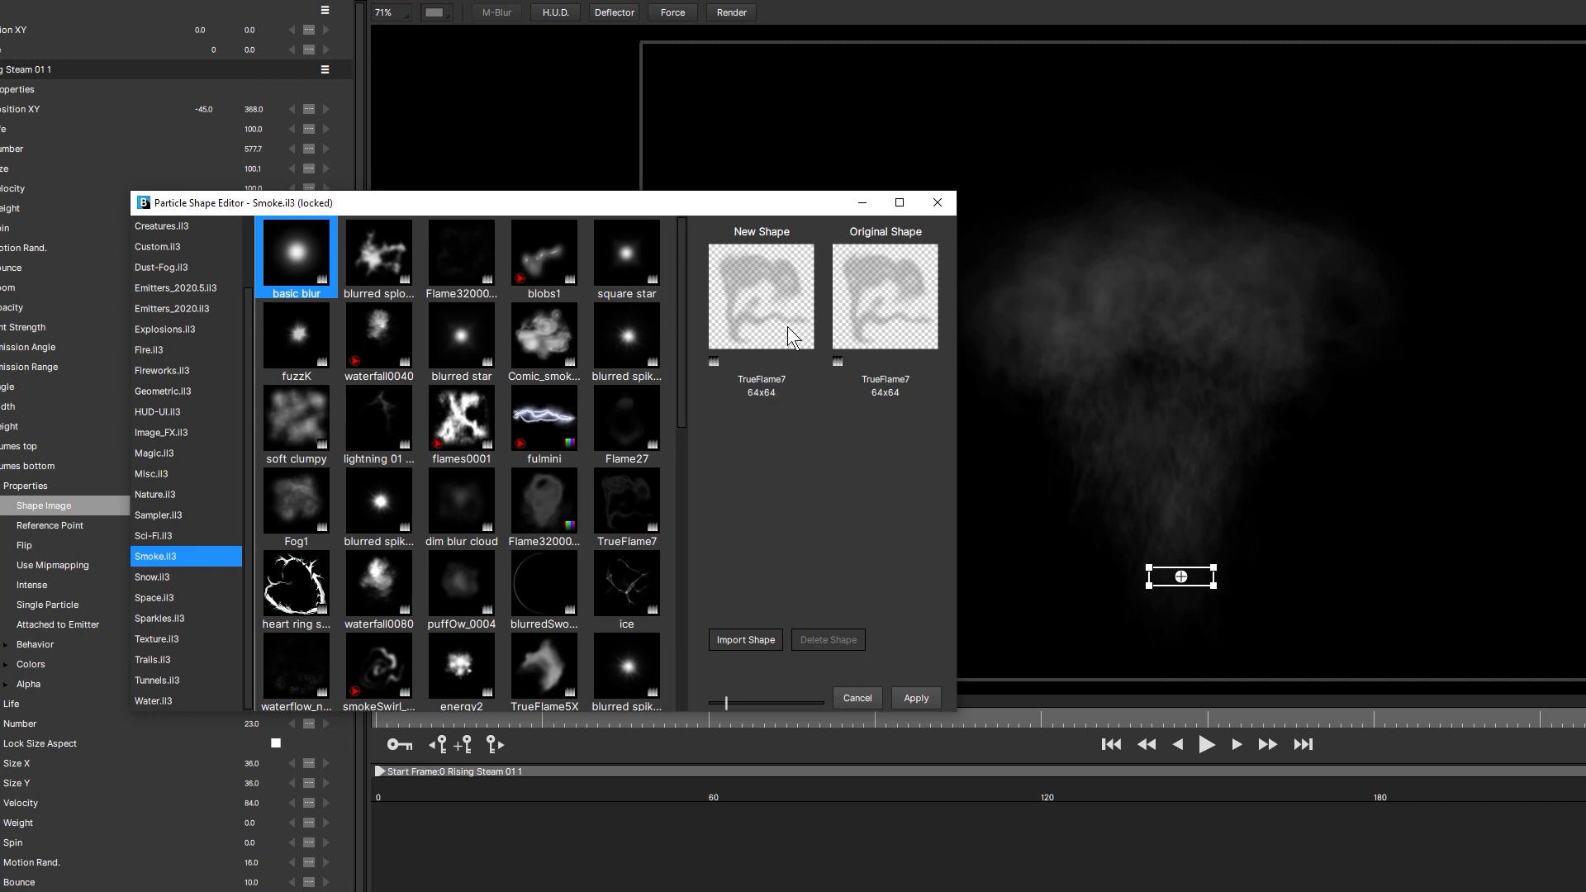
pyautogui.moveTo(538, 337)
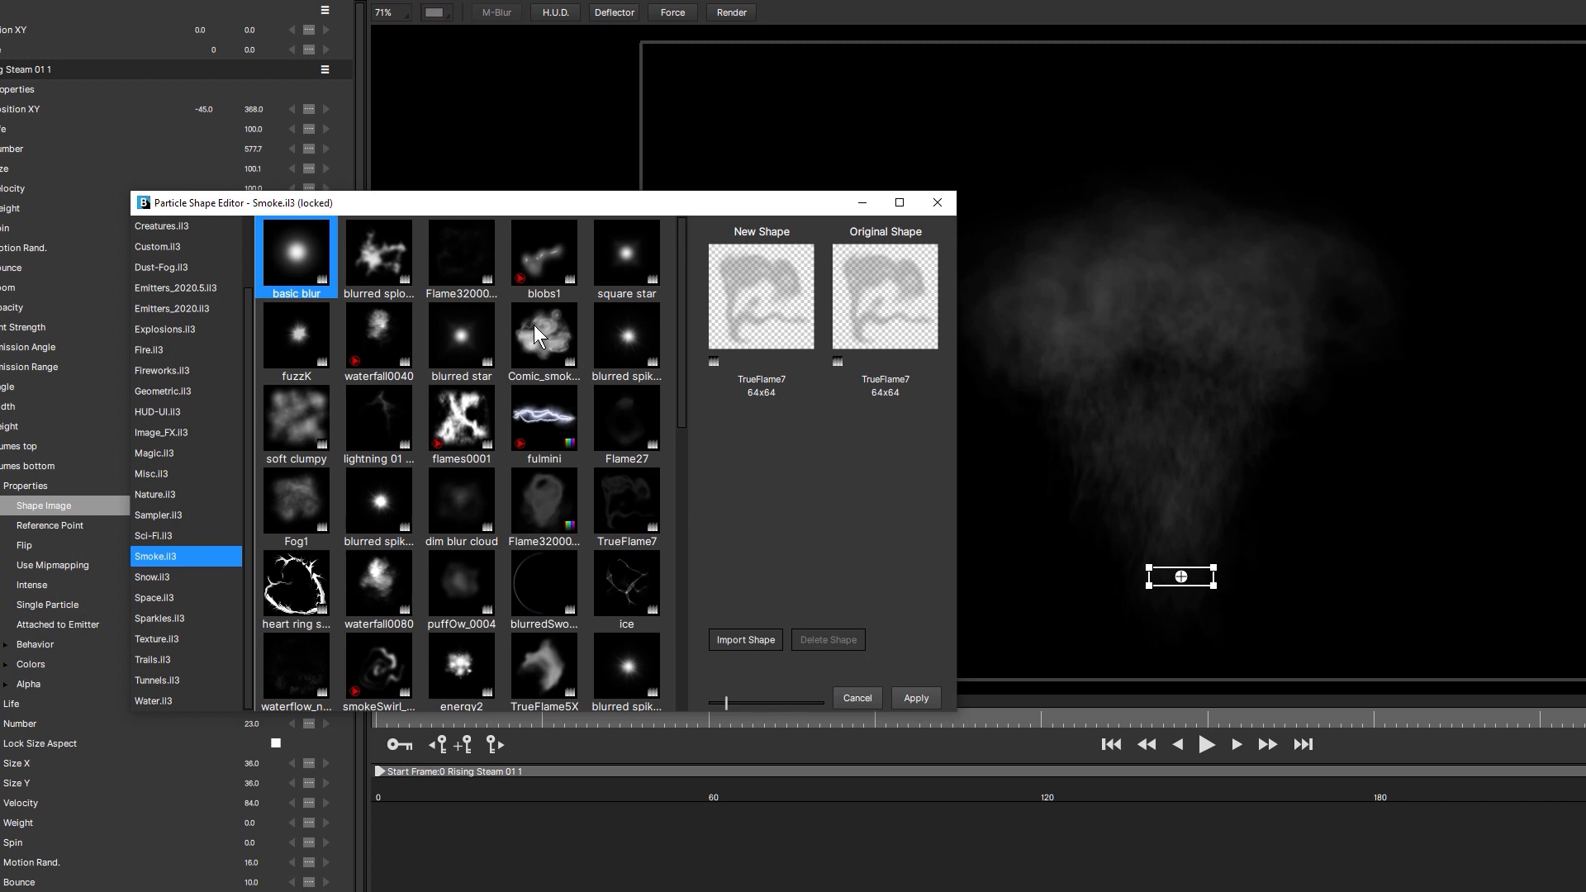
pyautogui.click(460, 256)
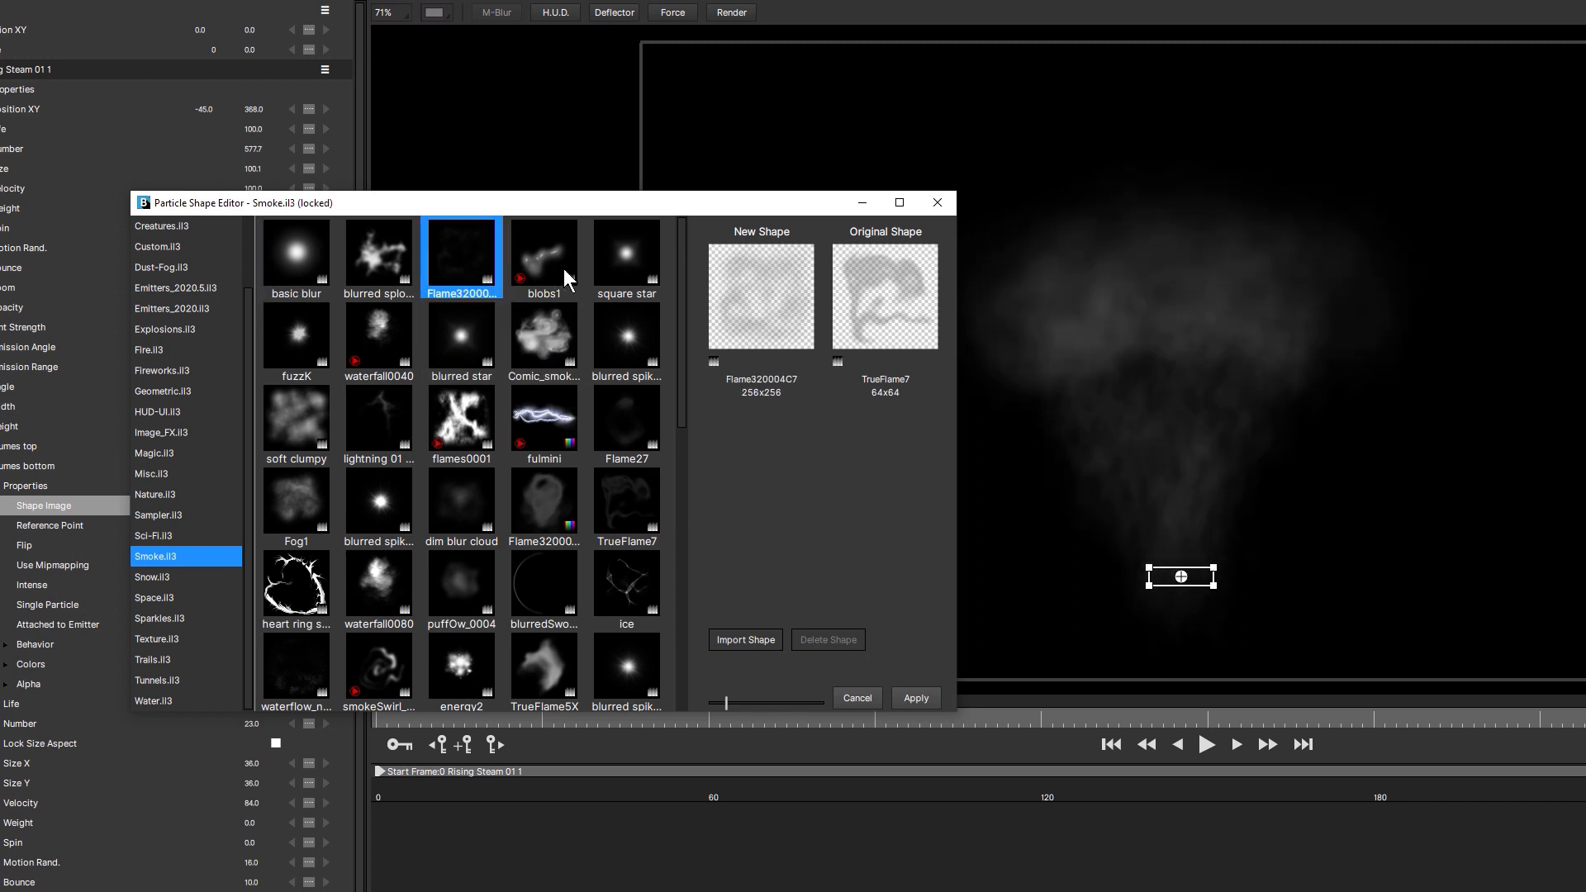
pyautogui.click(378, 503)
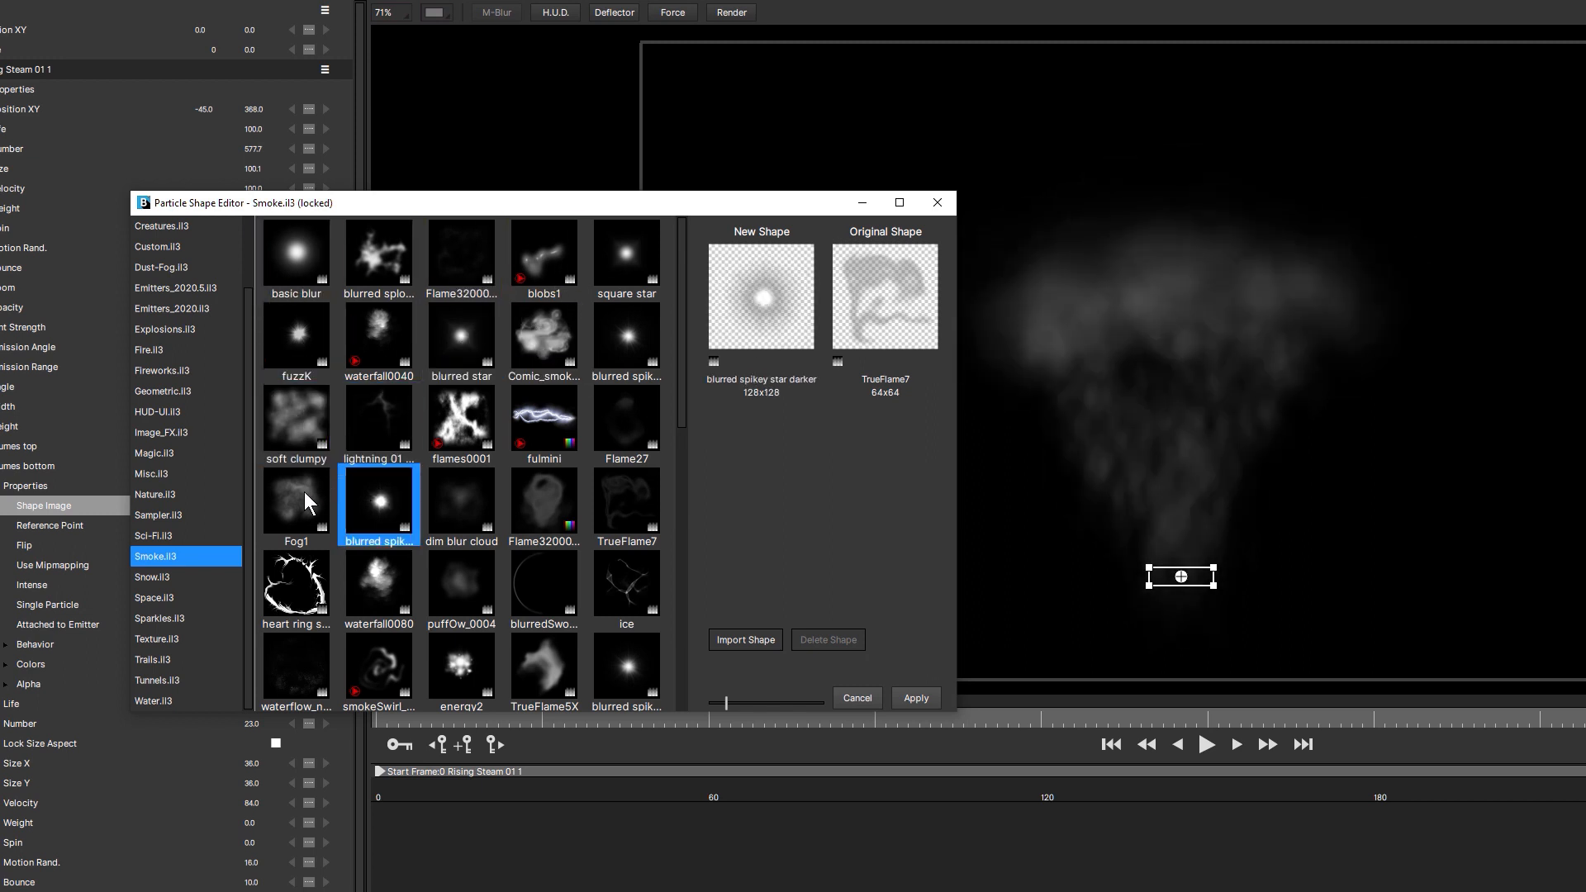
pyautogui.click(296, 419)
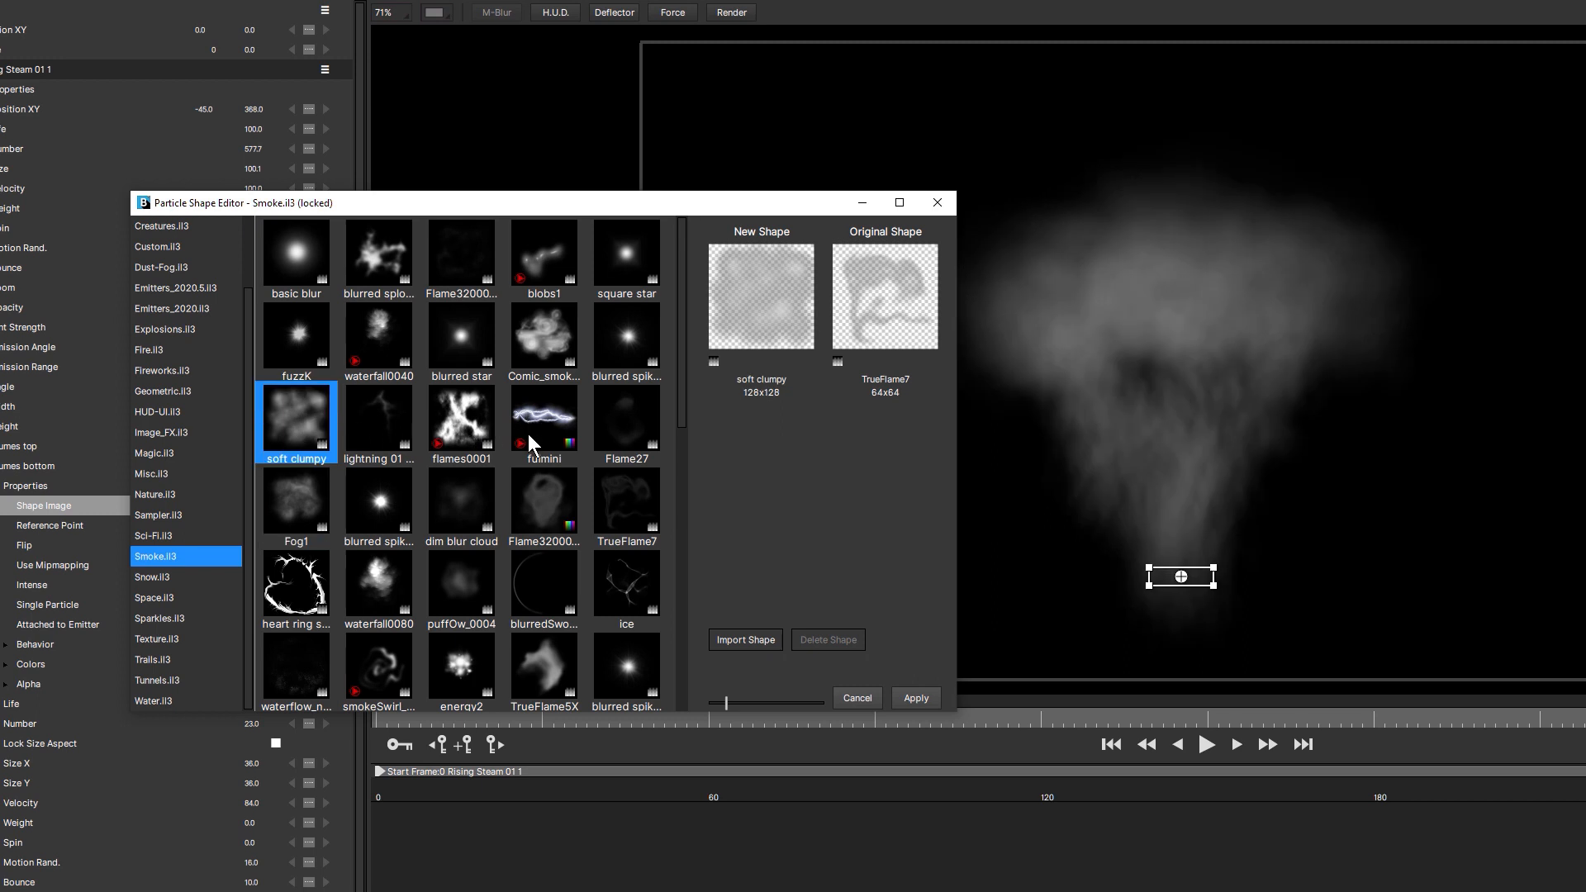
pyautogui.moveTo(321, 494)
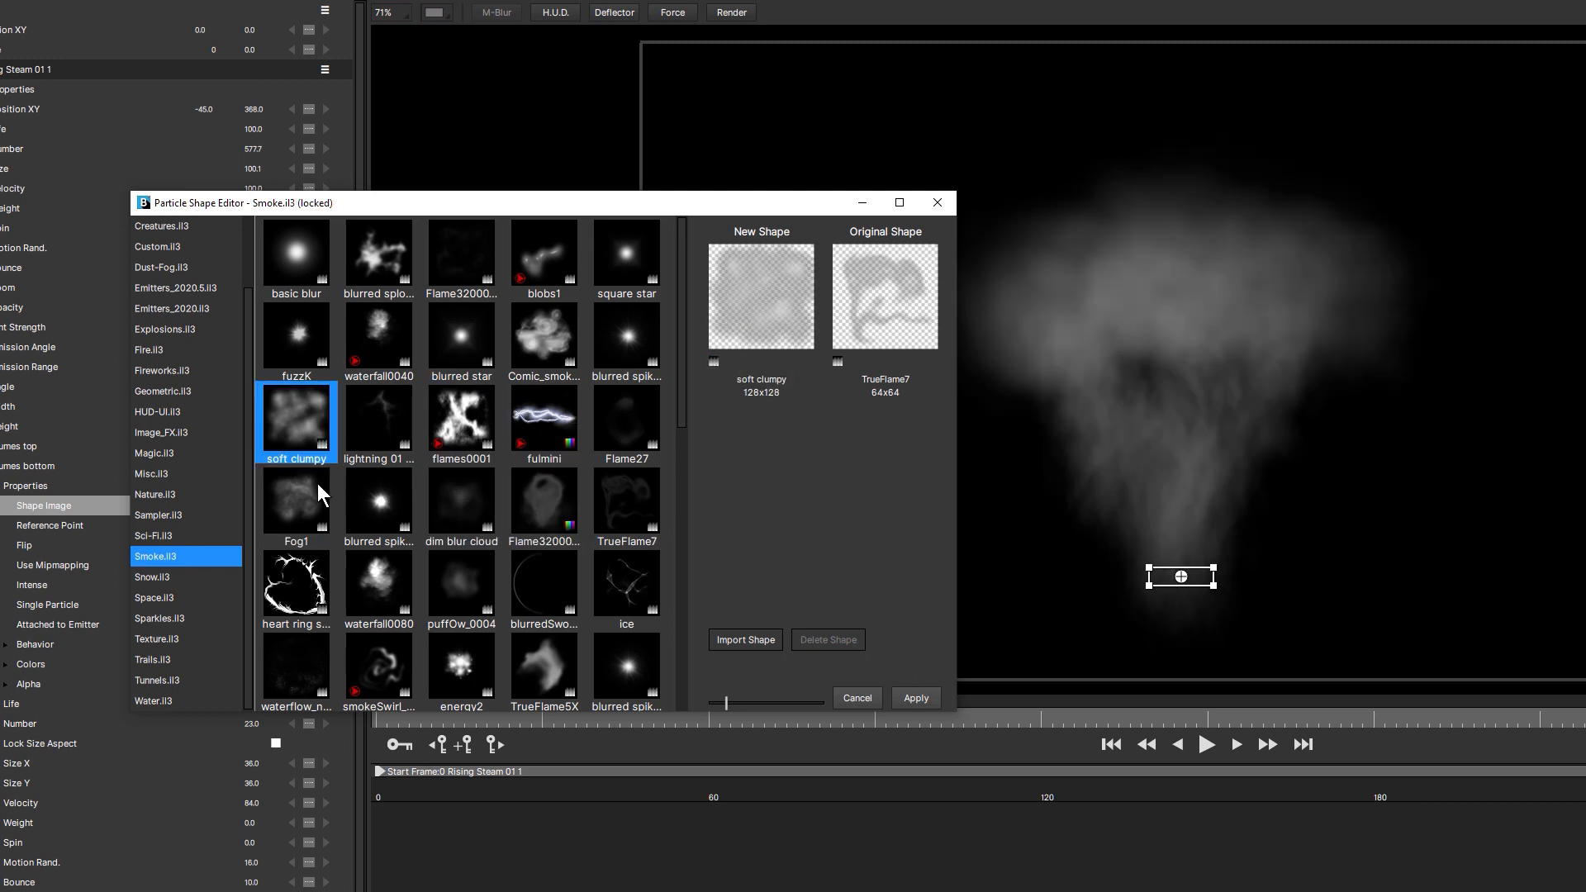
pyautogui.click(460, 587)
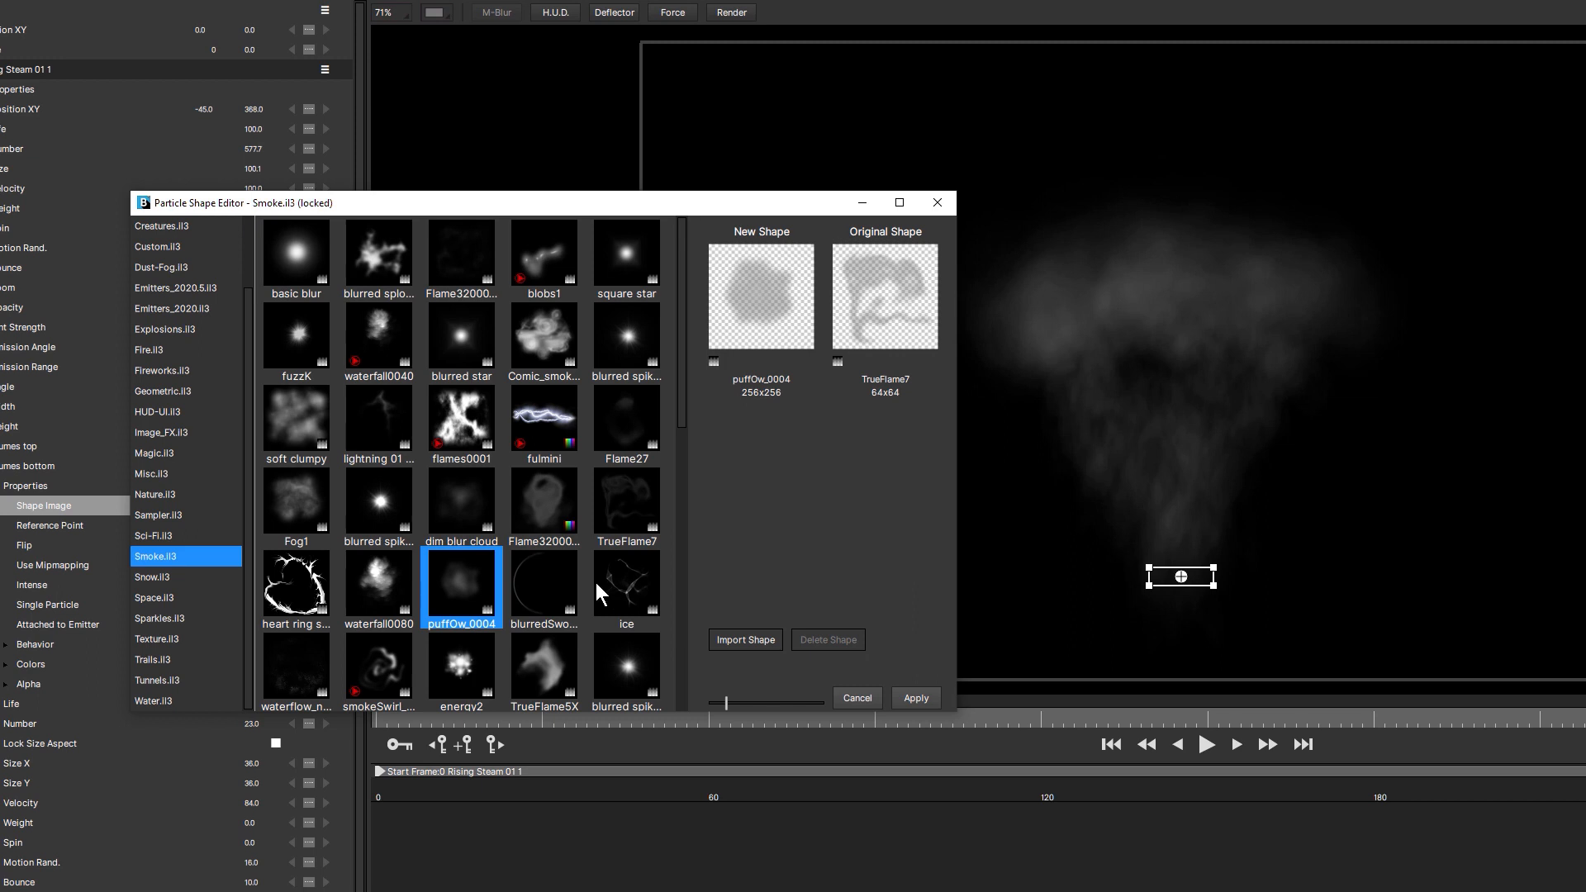
pyautogui.moveTo(708, 416)
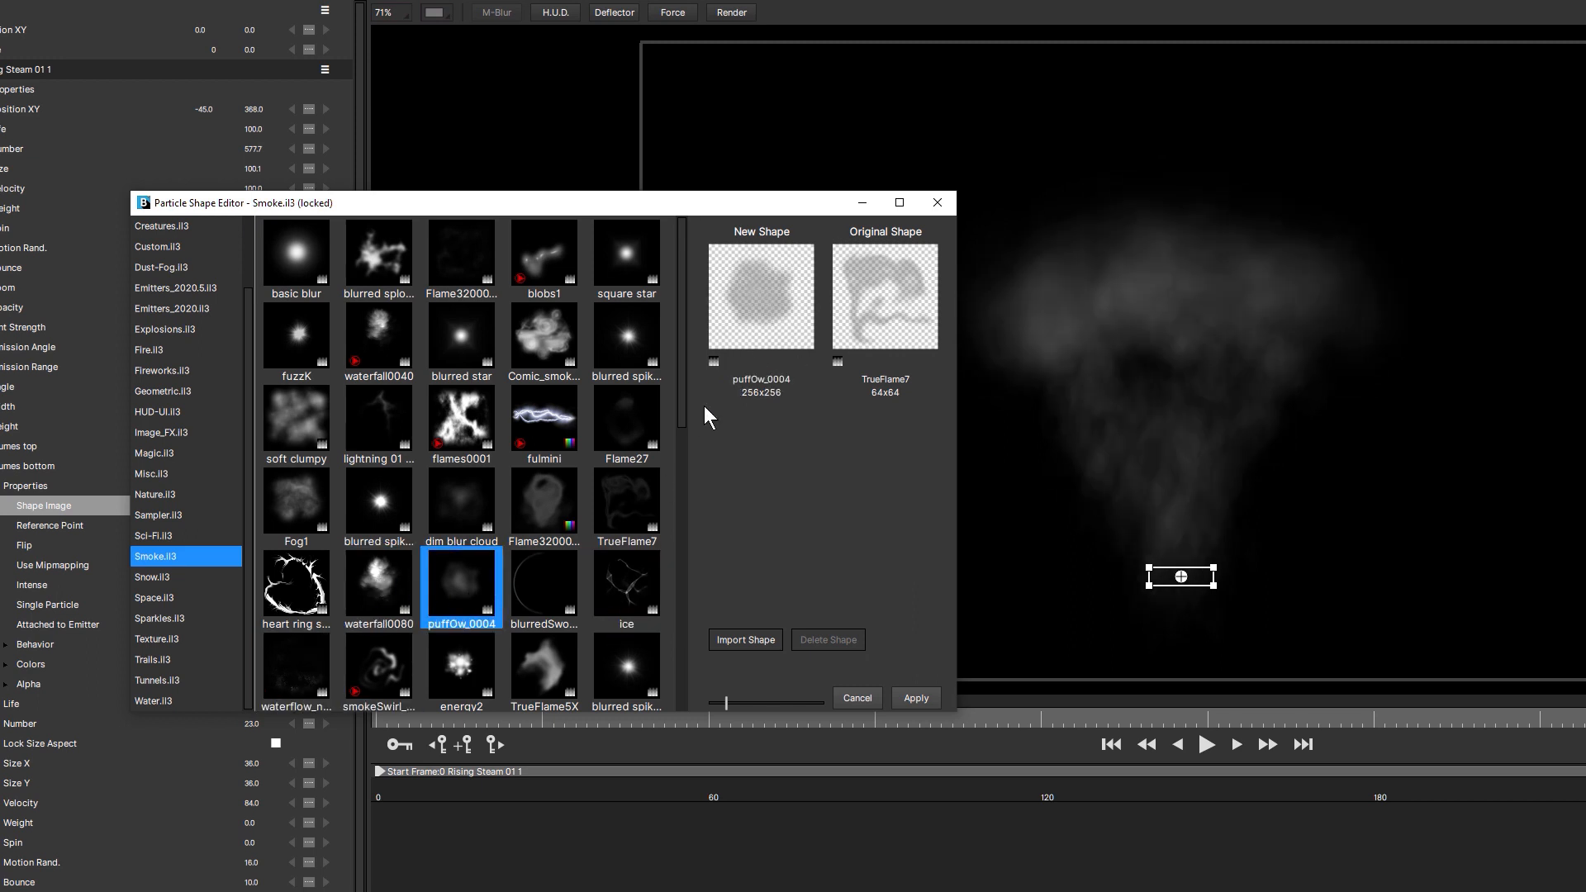
# Step: Try cloud0080 and smoke0001, then choose clouds01 as the shape
pyautogui.click(461, 424)
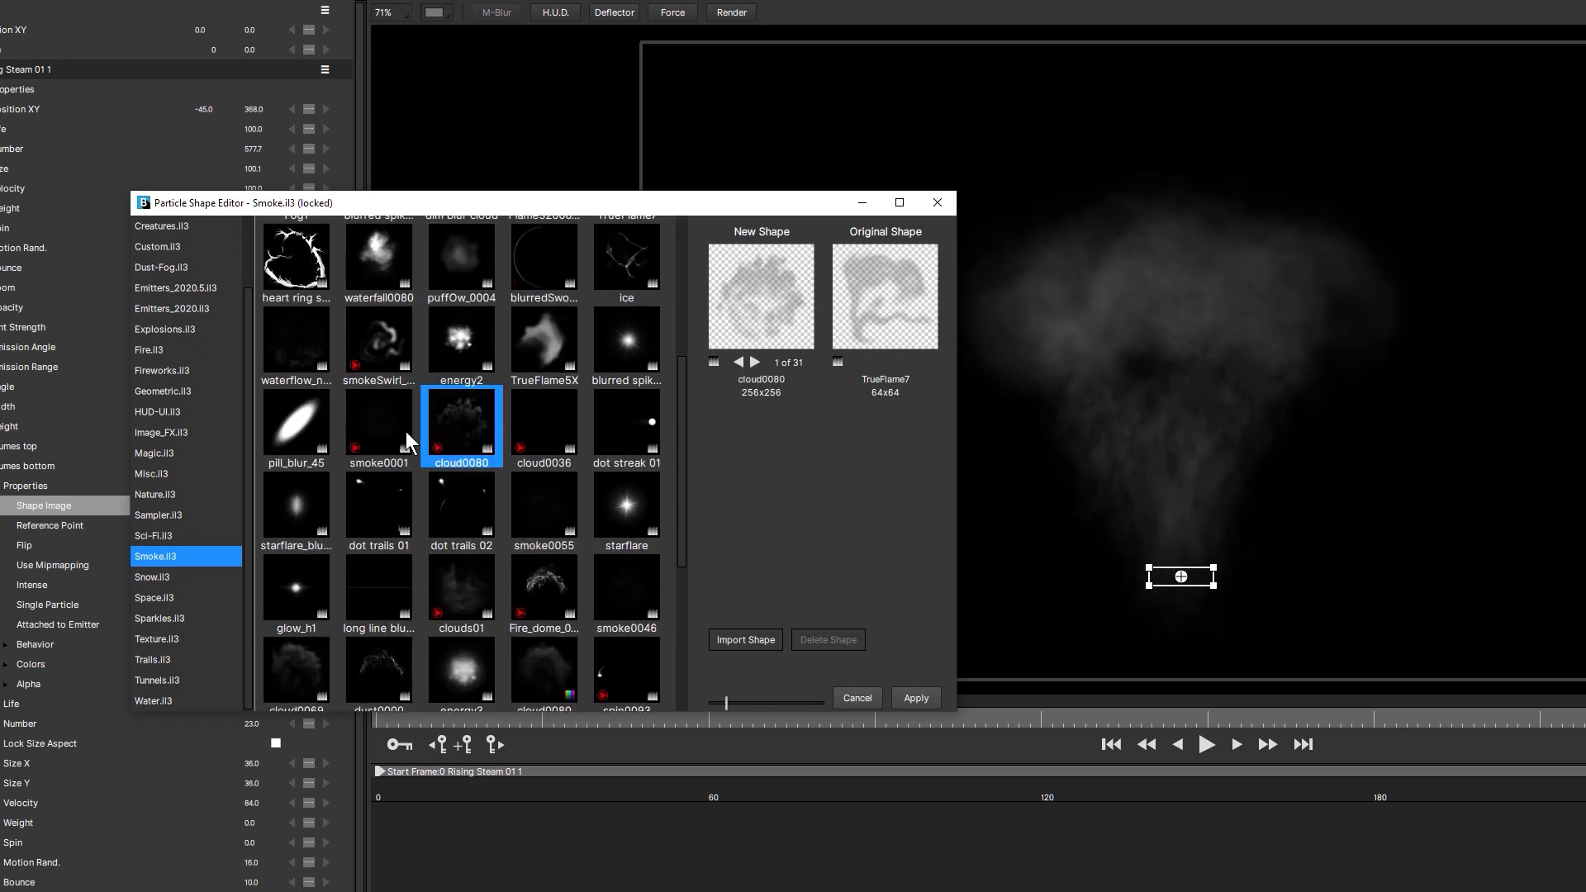
pyautogui.click(377, 424)
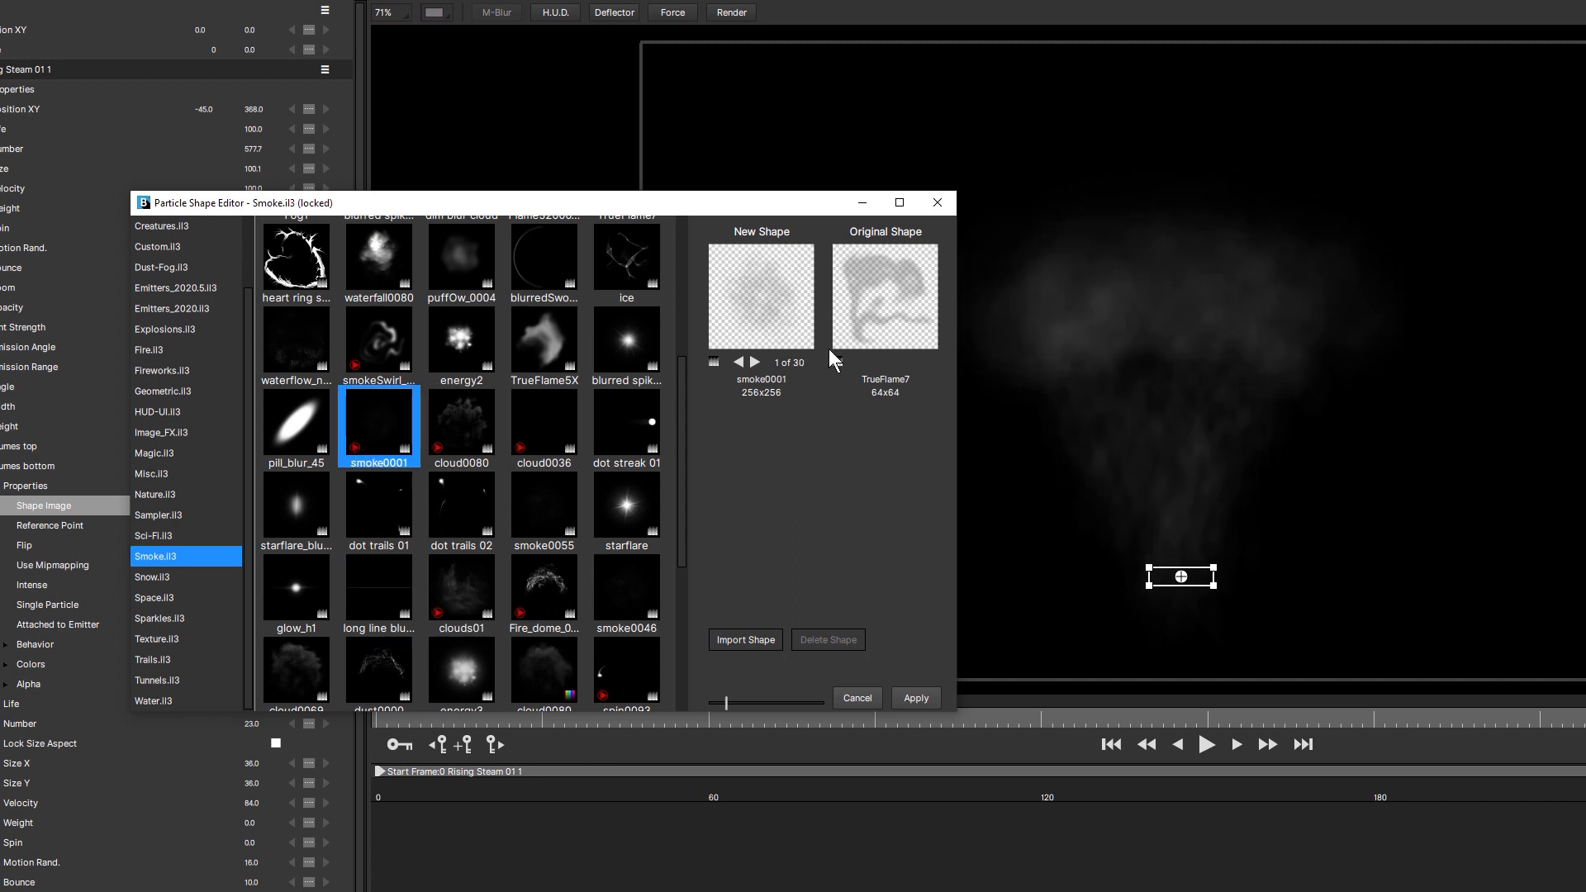
pyautogui.click(739, 362)
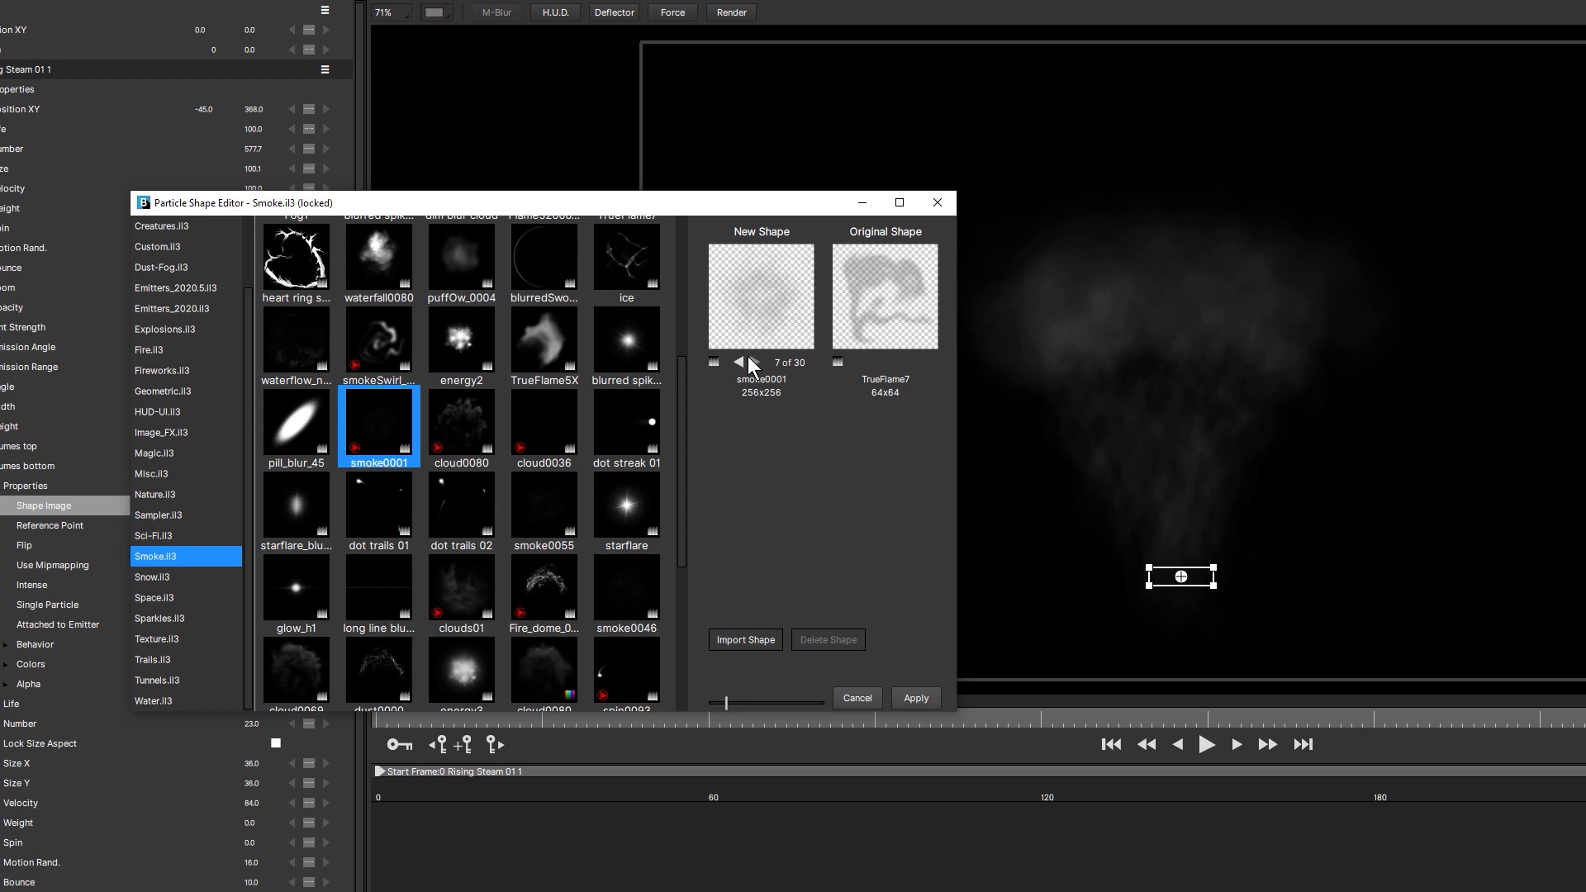
pyautogui.click(460, 591)
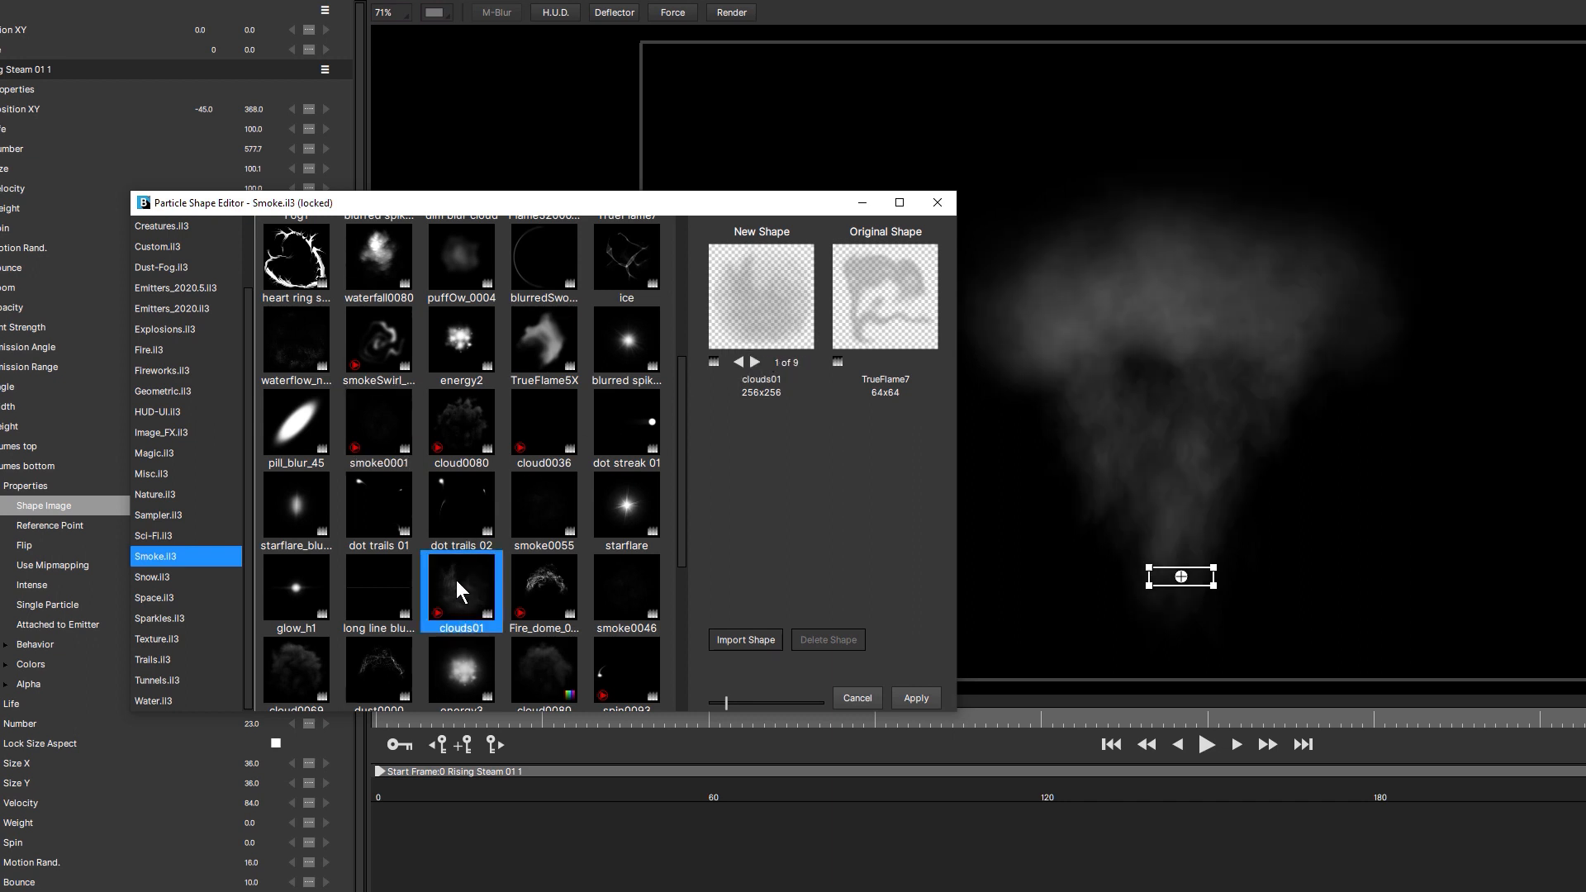
pyautogui.moveTo(760, 402)
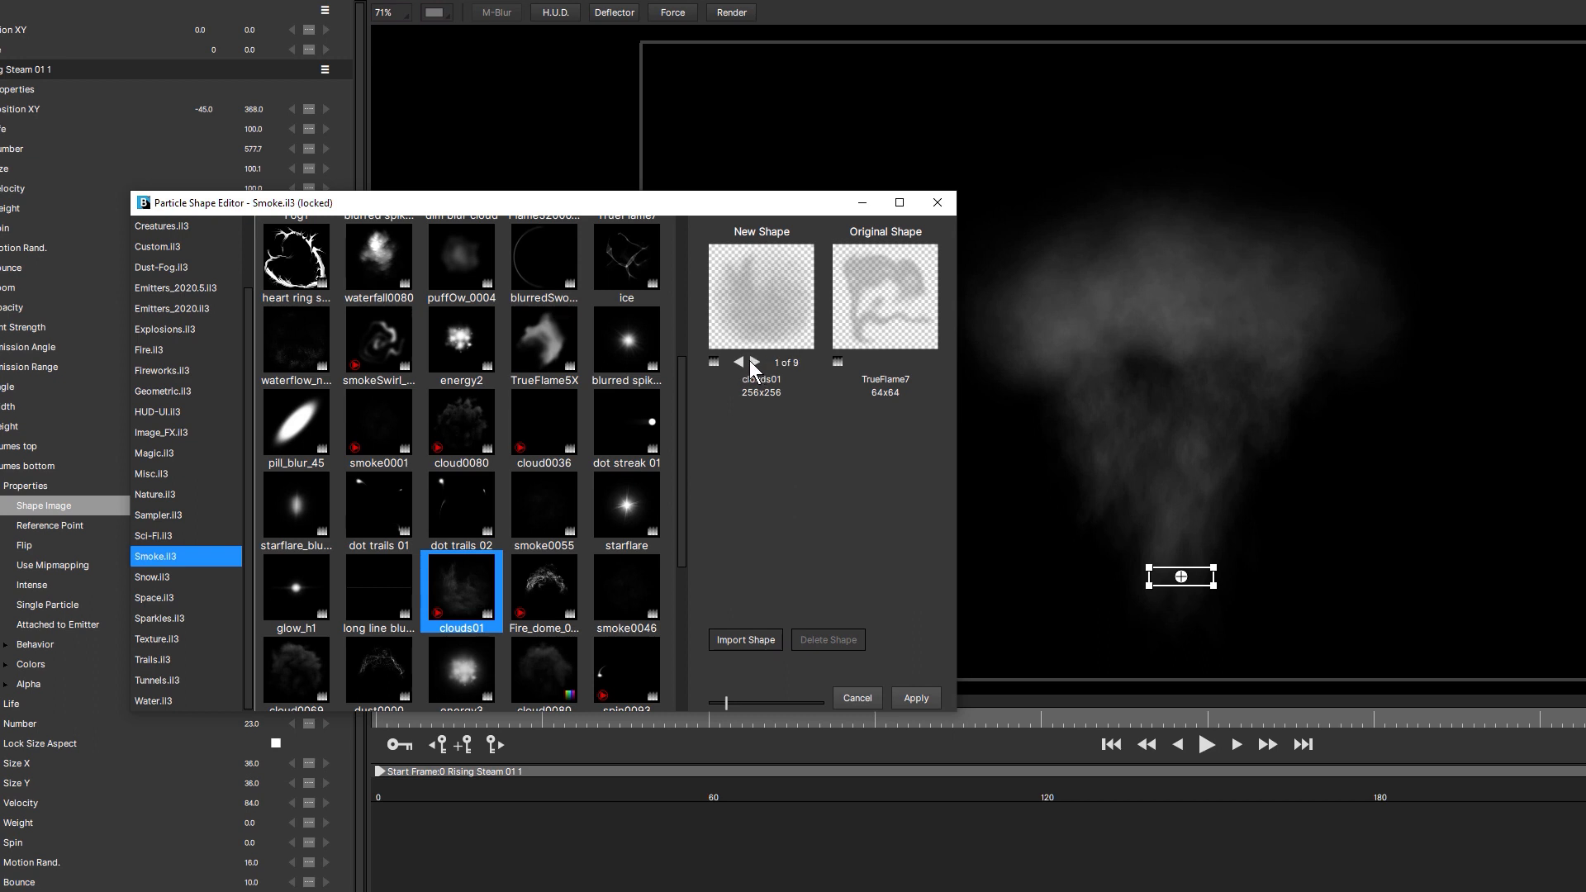
pyautogui.click(757, 361)
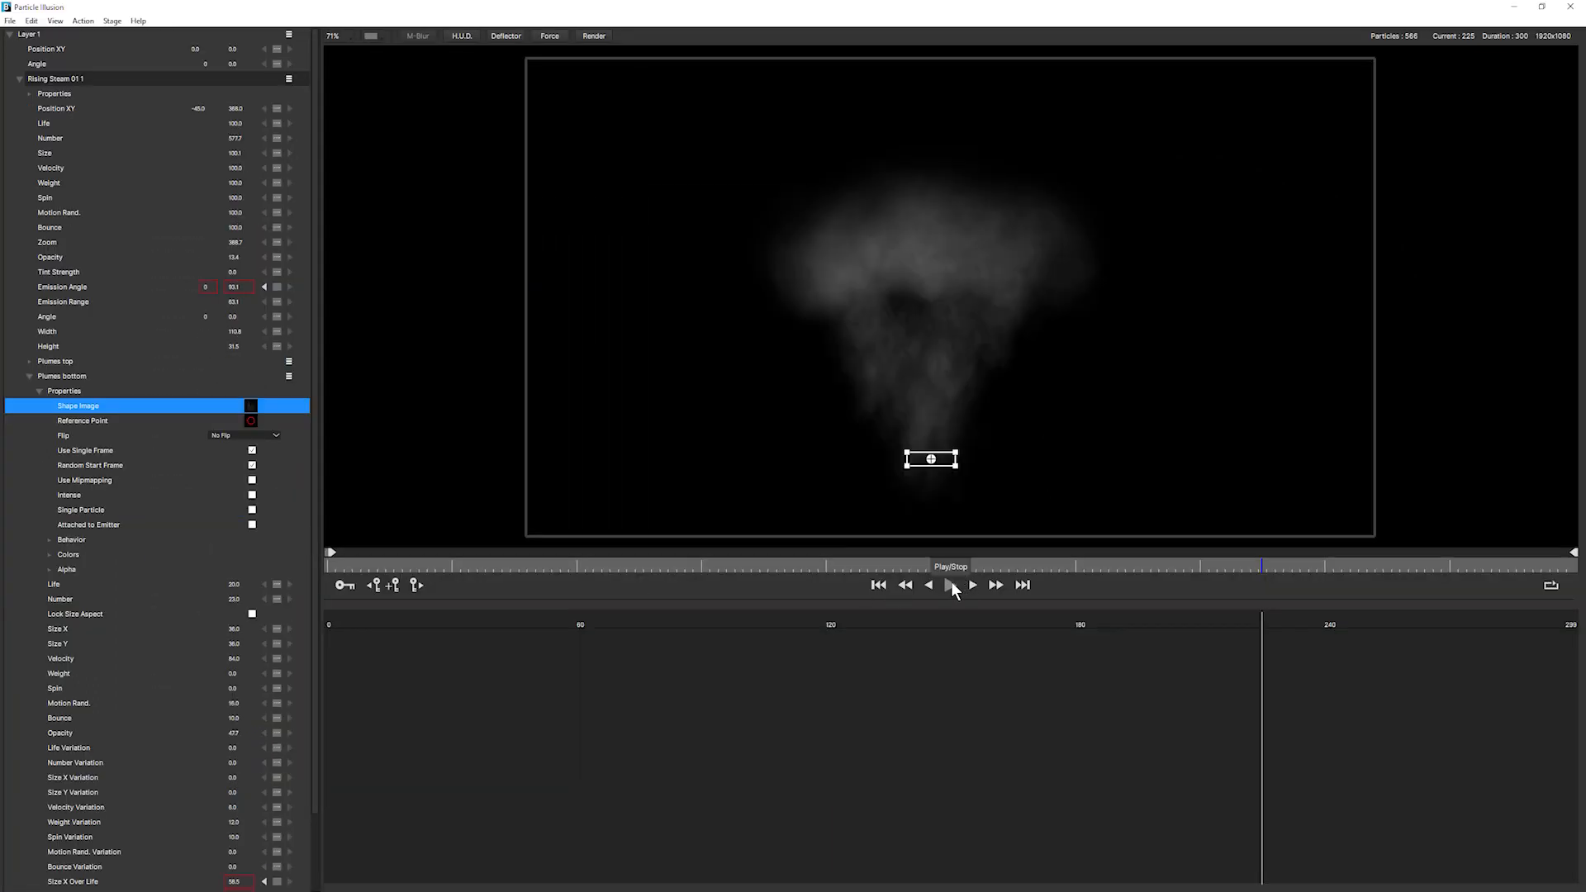
# Step: Preview the steam with the new animated cloud shape, restarting and stopping playback
pyautogui.click(949, 584)
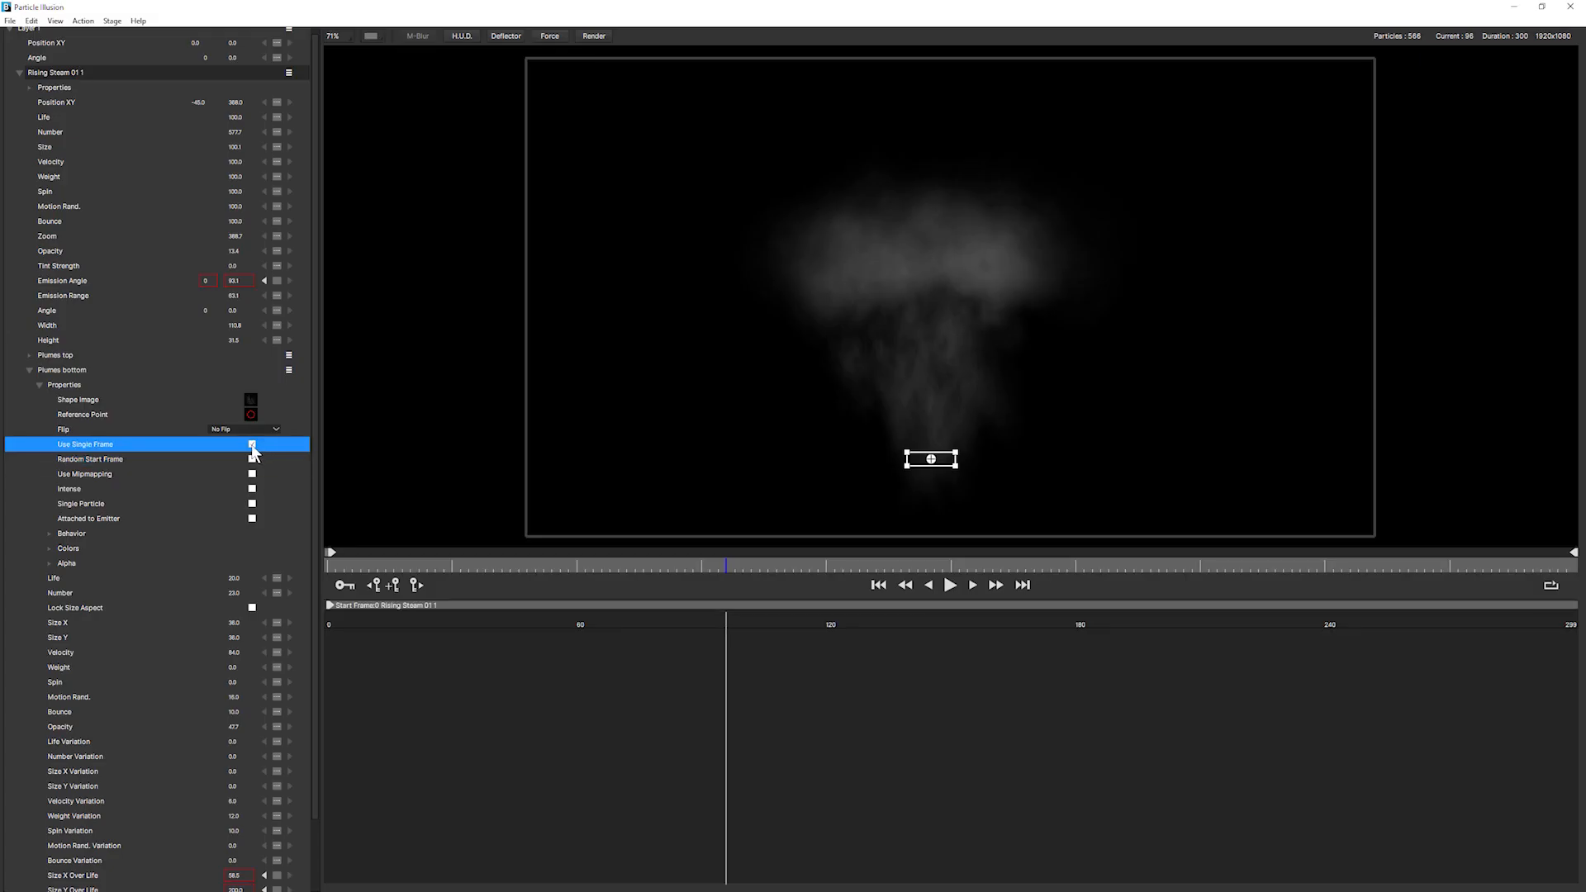
pyautogui.click(251, 446)
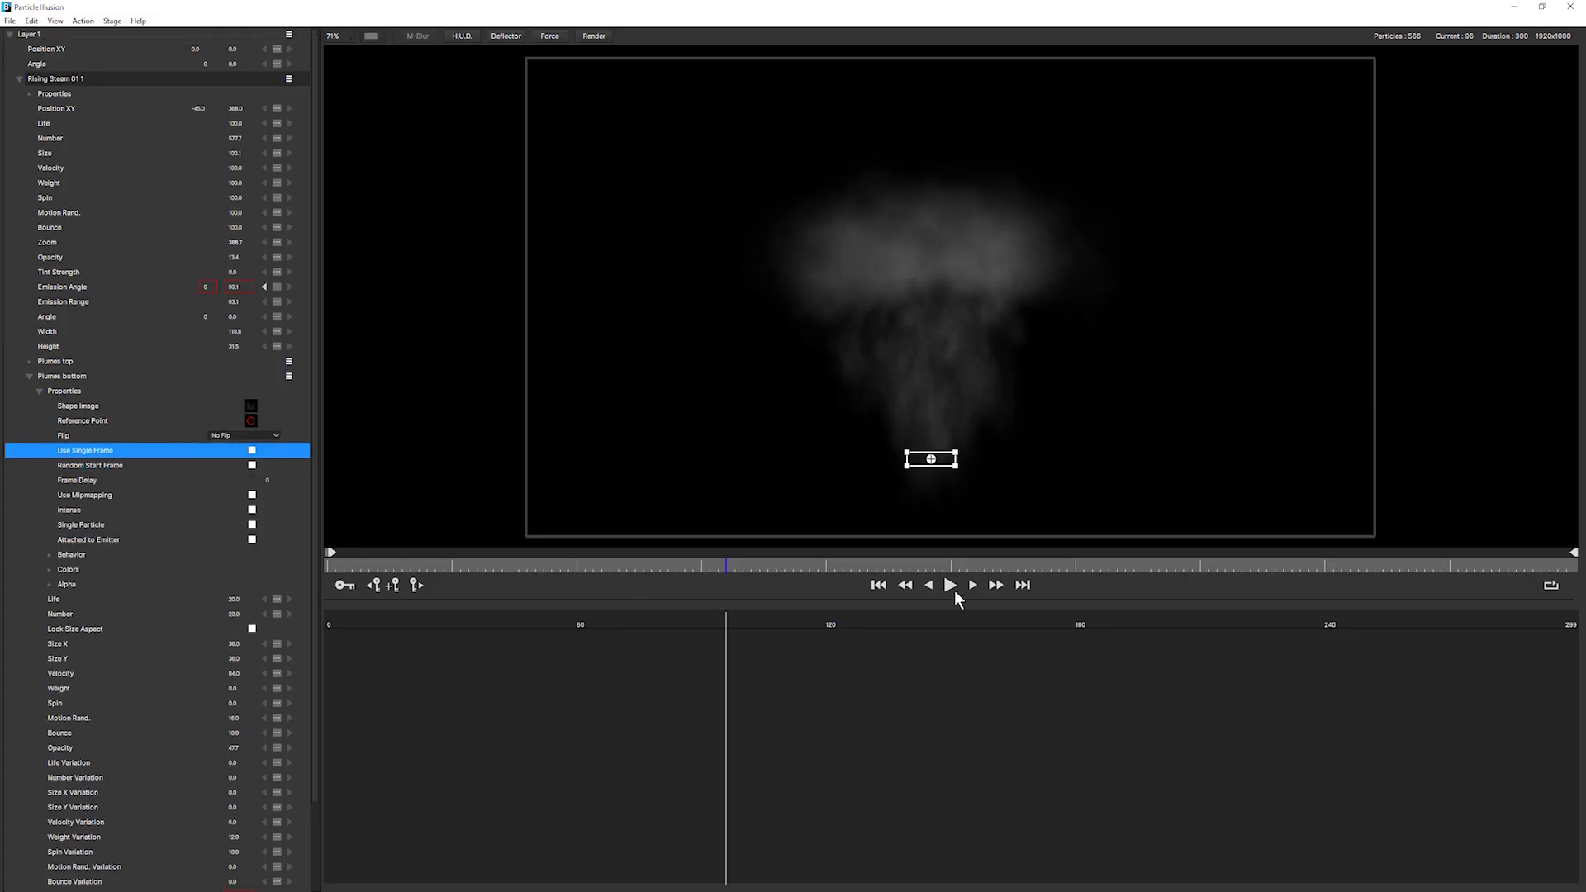
pyautogui.click(947, 585)
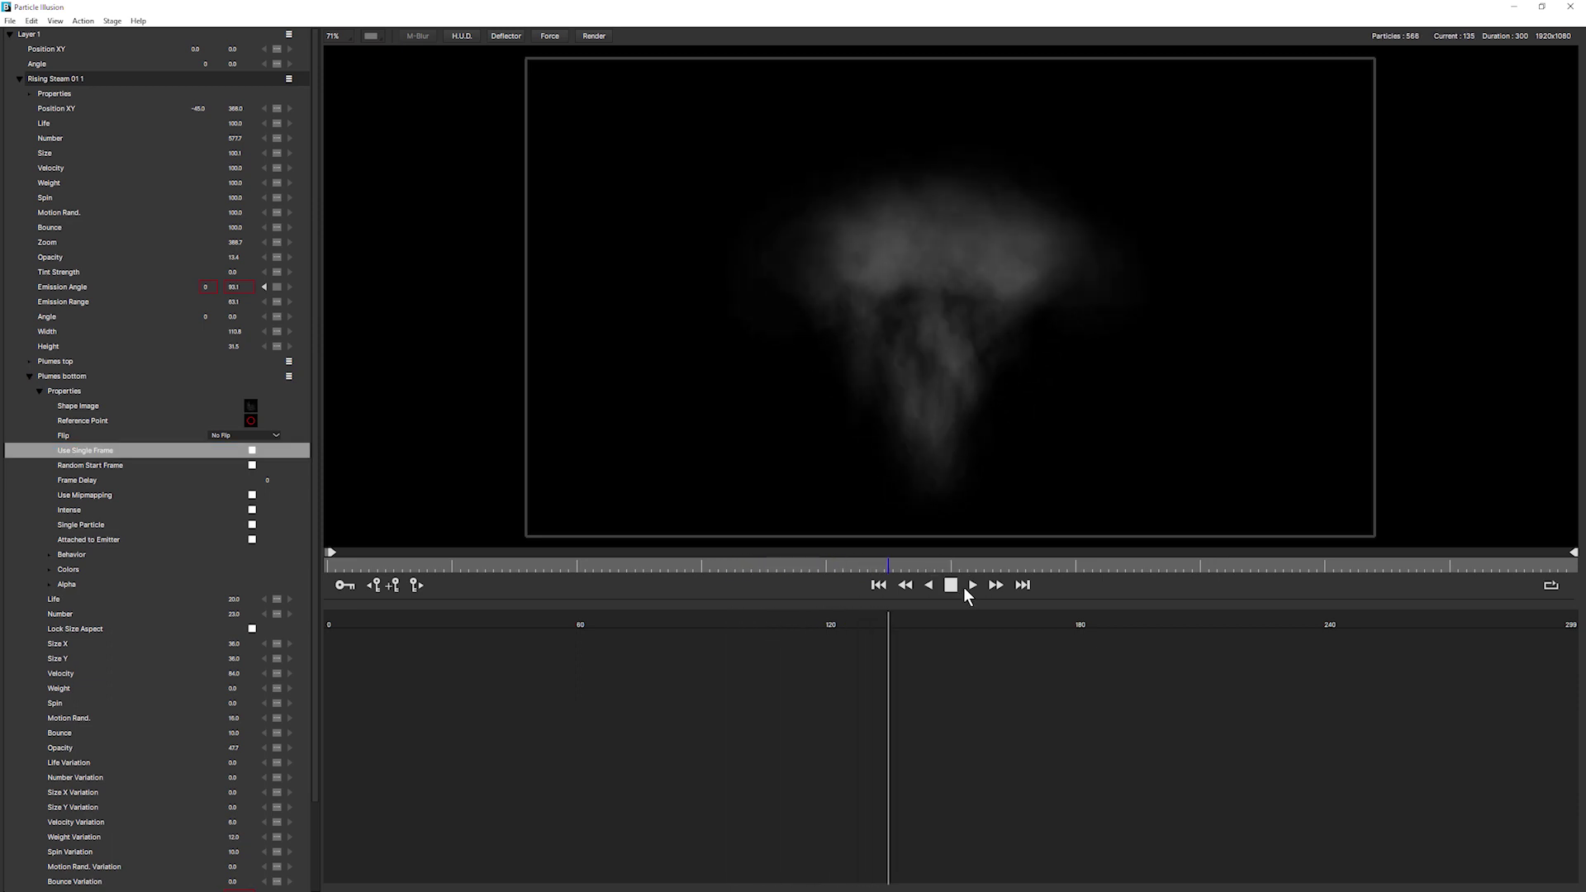
pyautogui.click(878, 584)
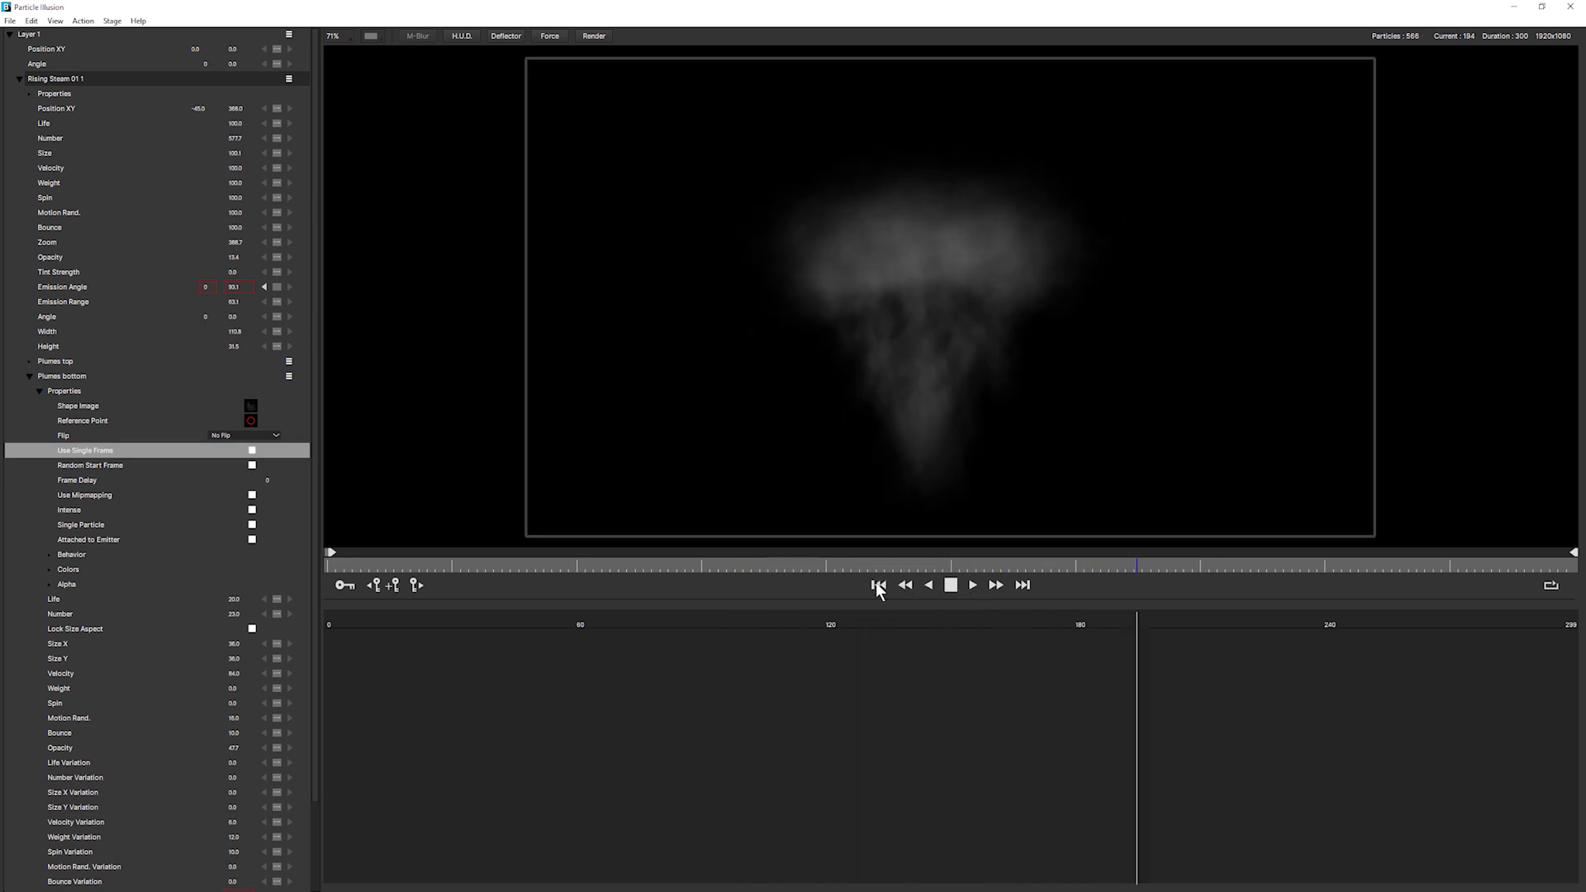
pyautogui.click(970, 584)
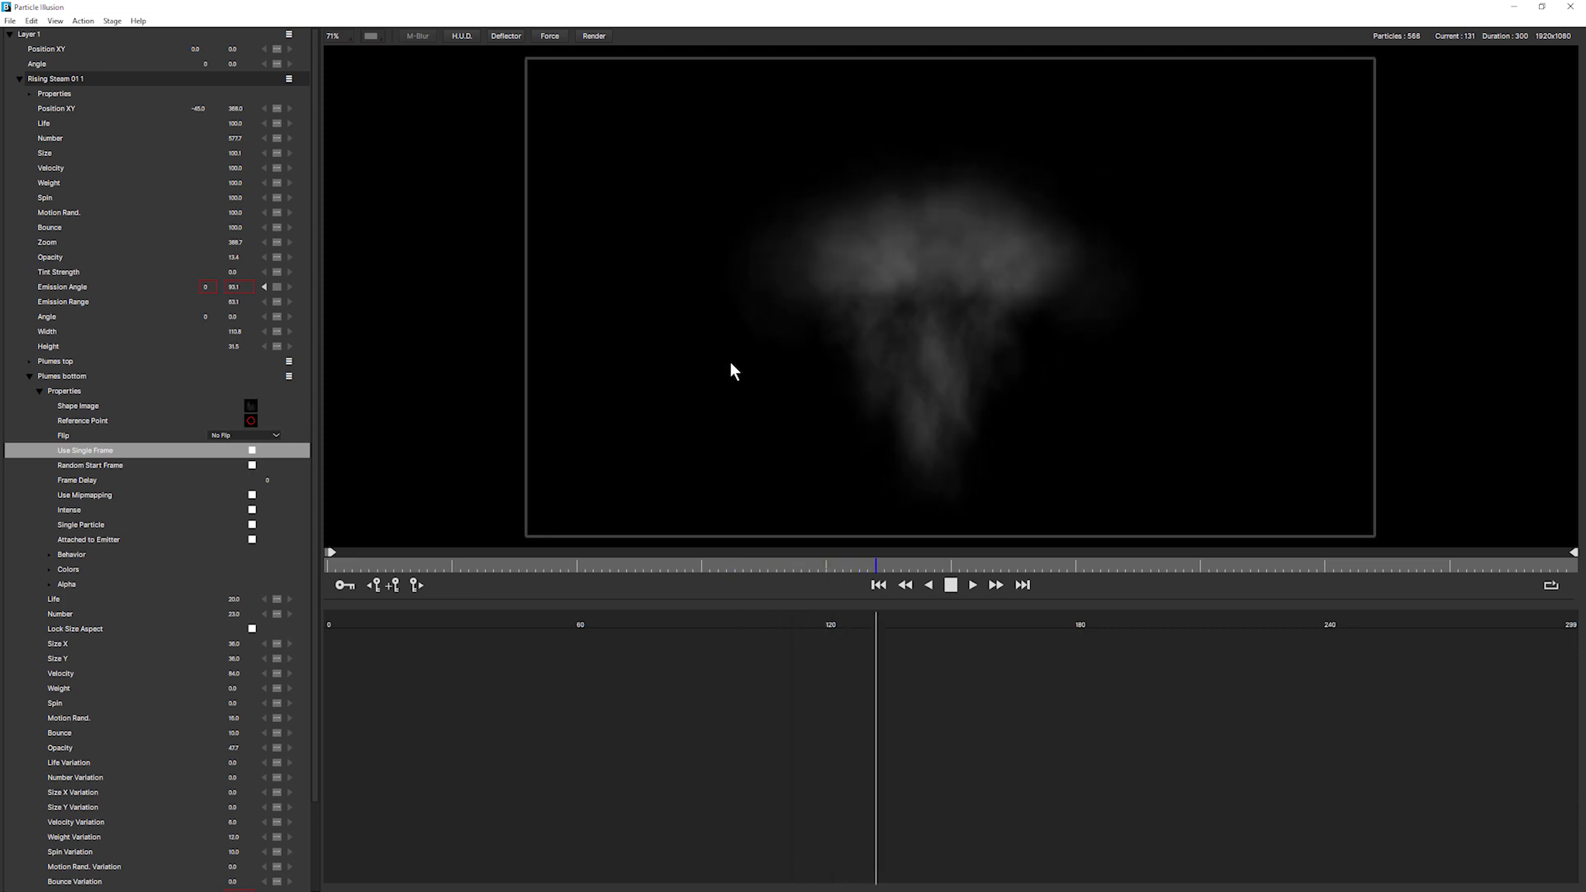
pyautogui.click(948, 584)
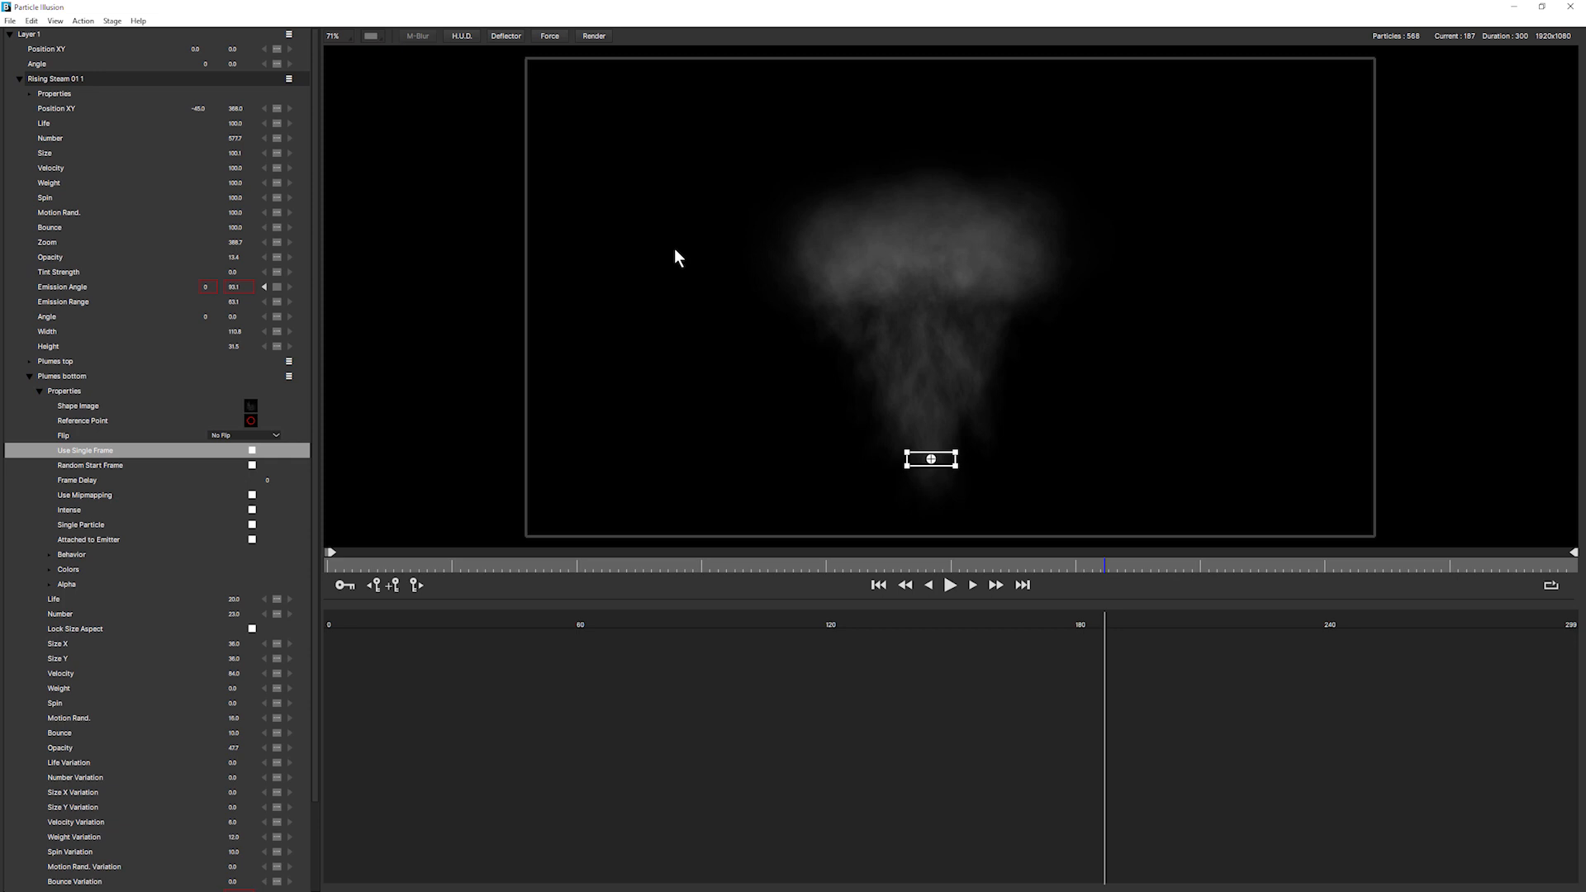
pyautogui.moveTo(424, 473)
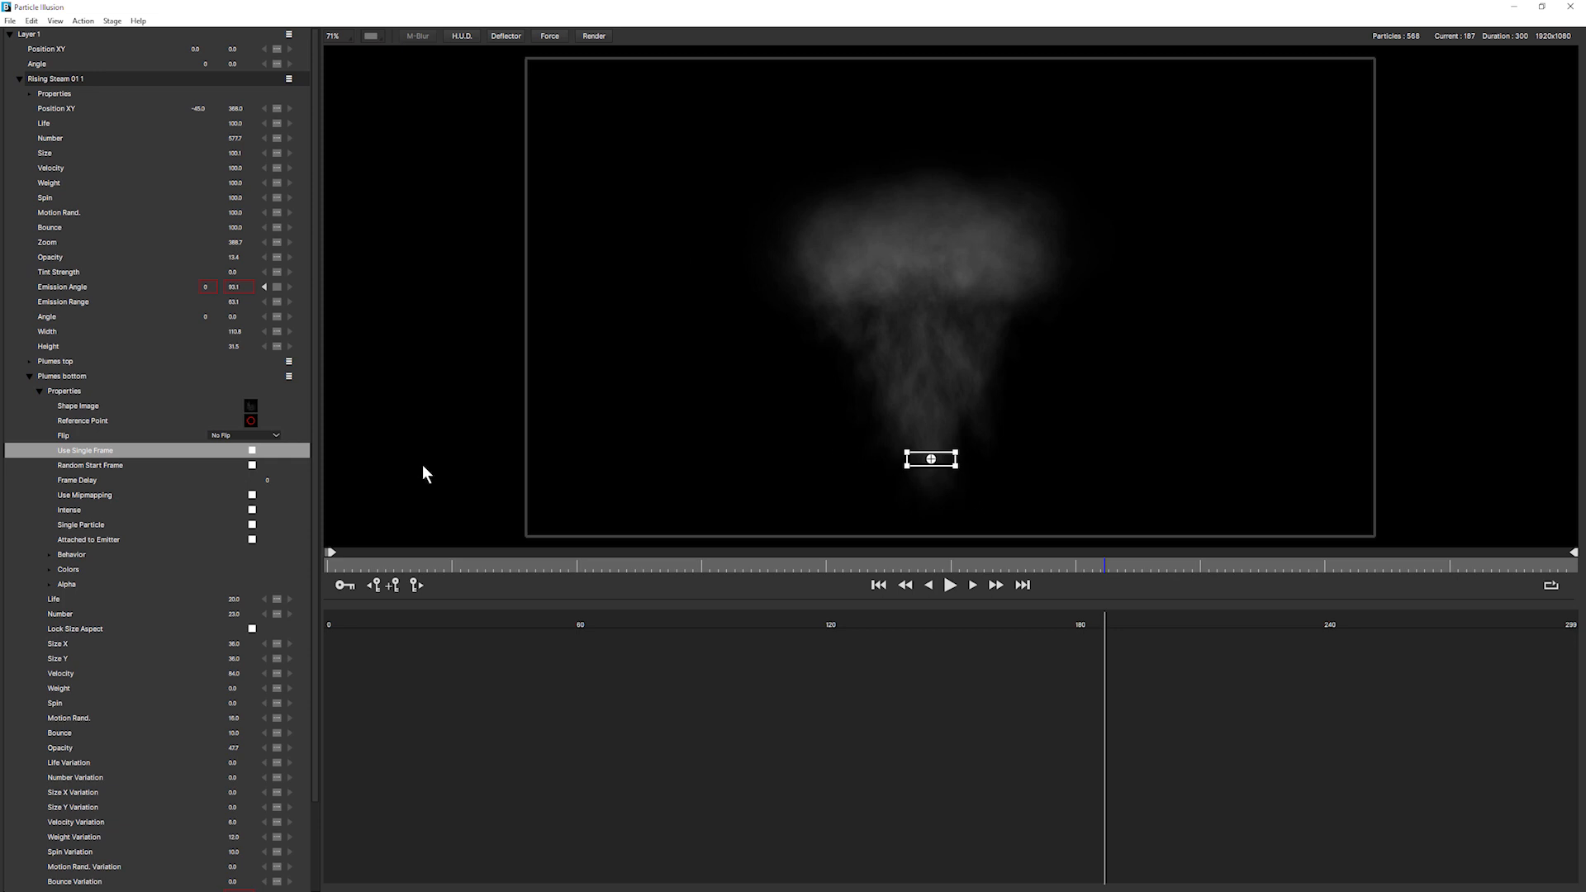
pyautogui.moveTo(308, 465)
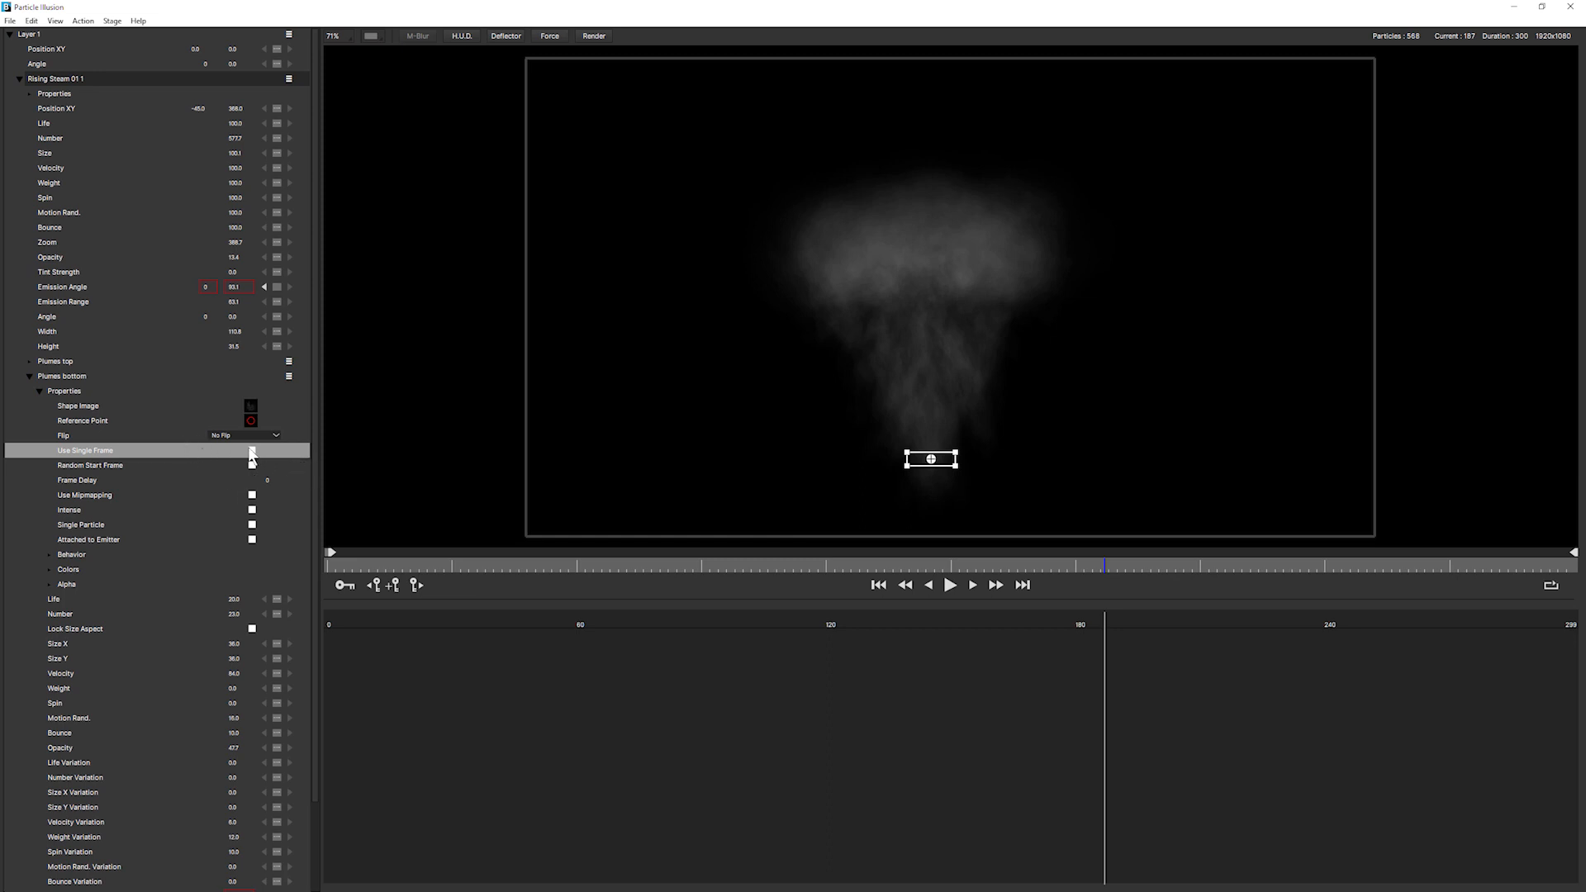
# Step: Enable Use Single Frame and Random Start Frame, trying Intense then turning it off
pyautogui.click(252, 450)
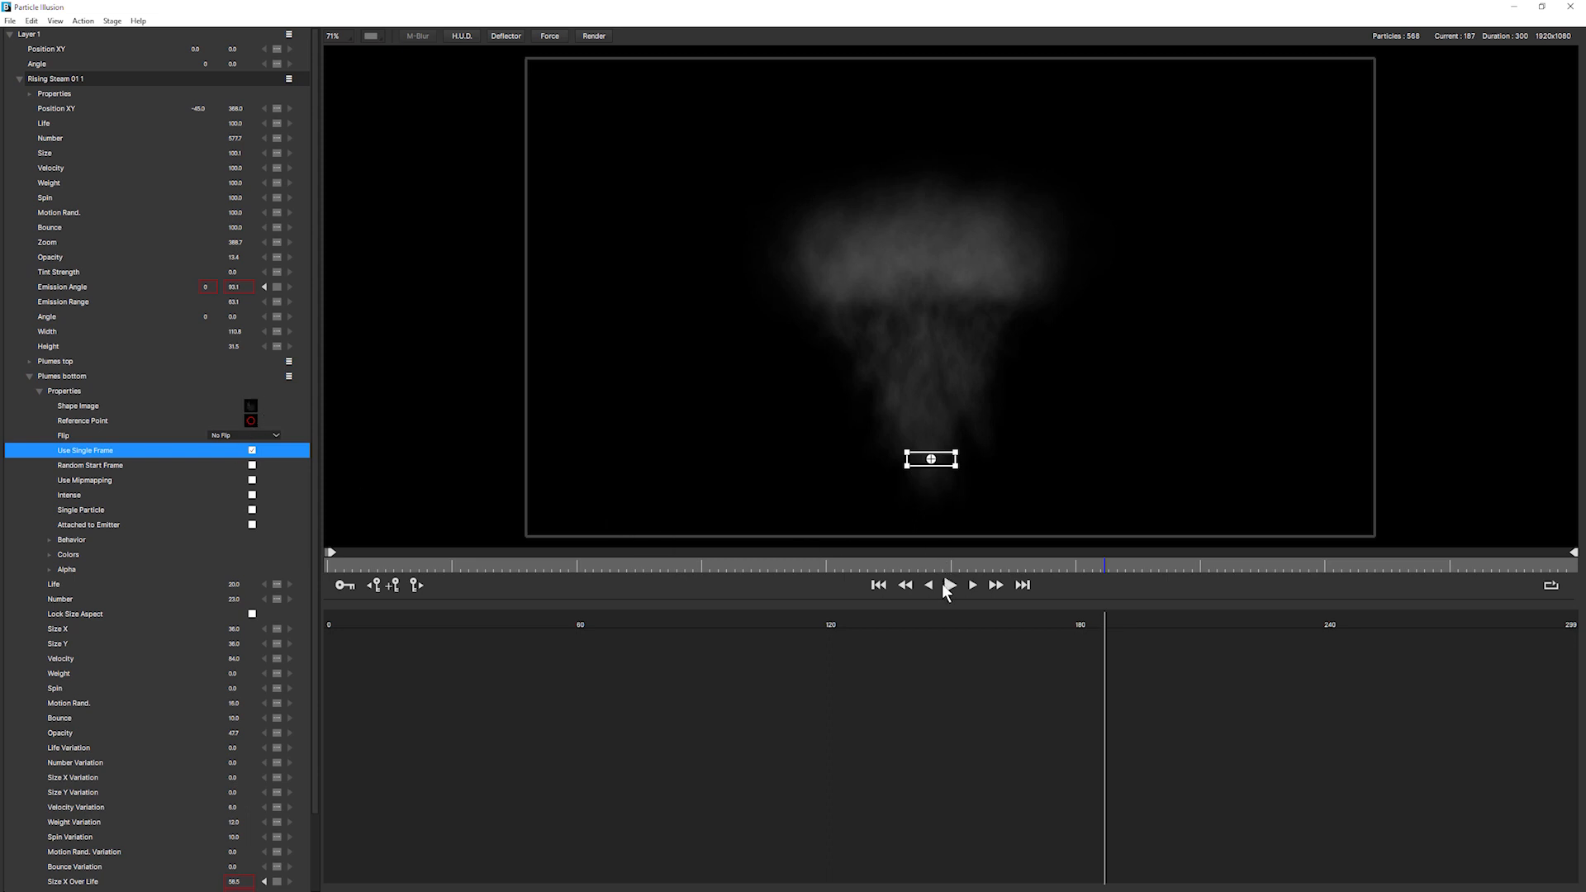
pyautogui.click(969, 585)
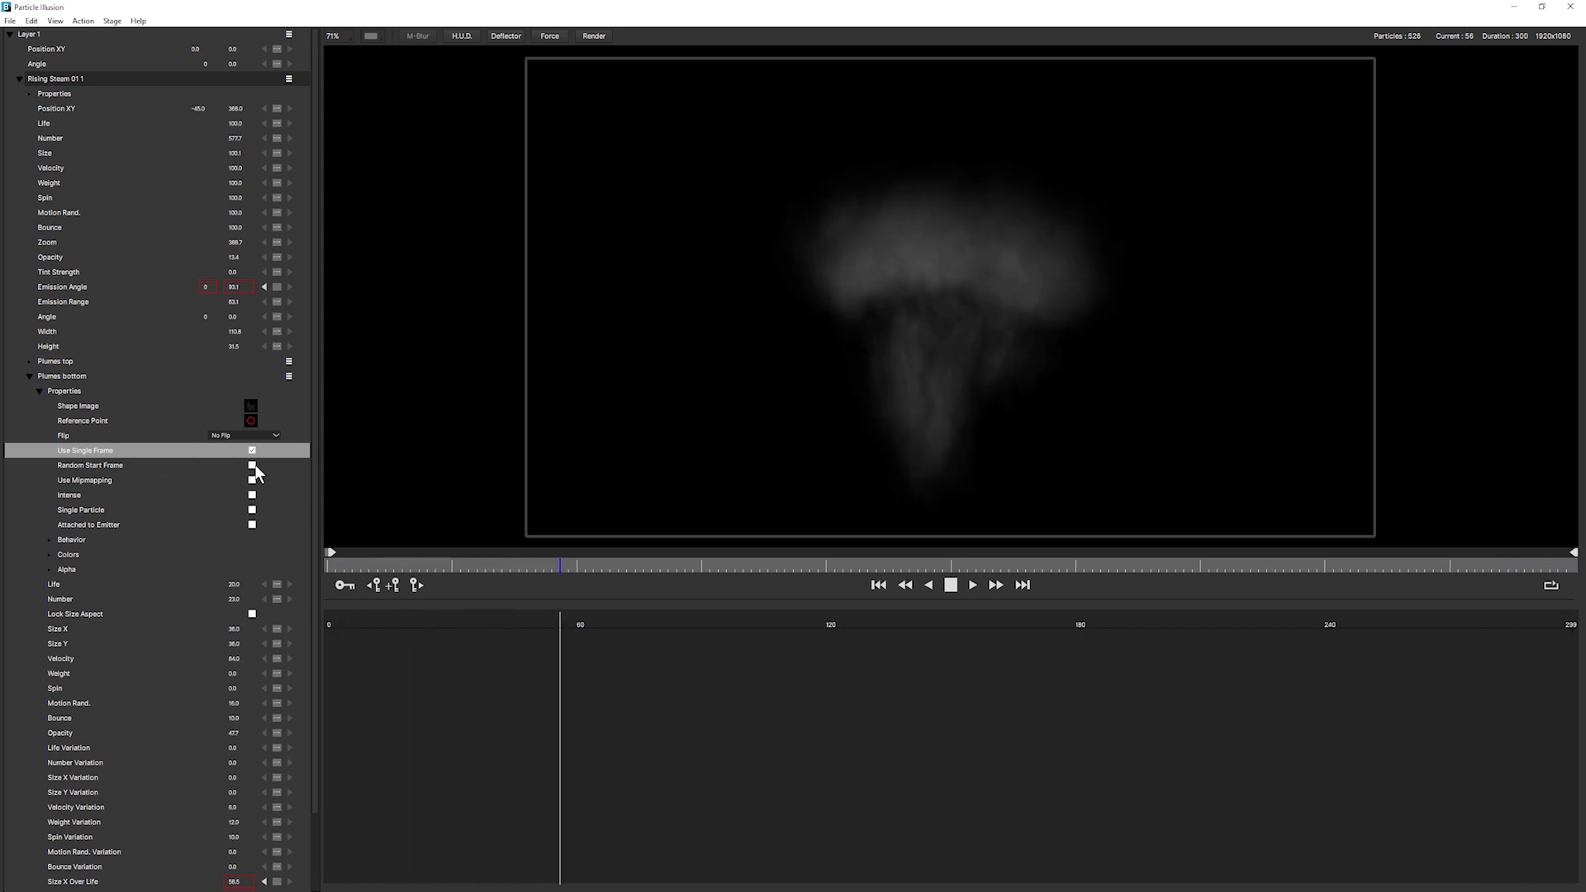
pyautogui.click(252, 458)
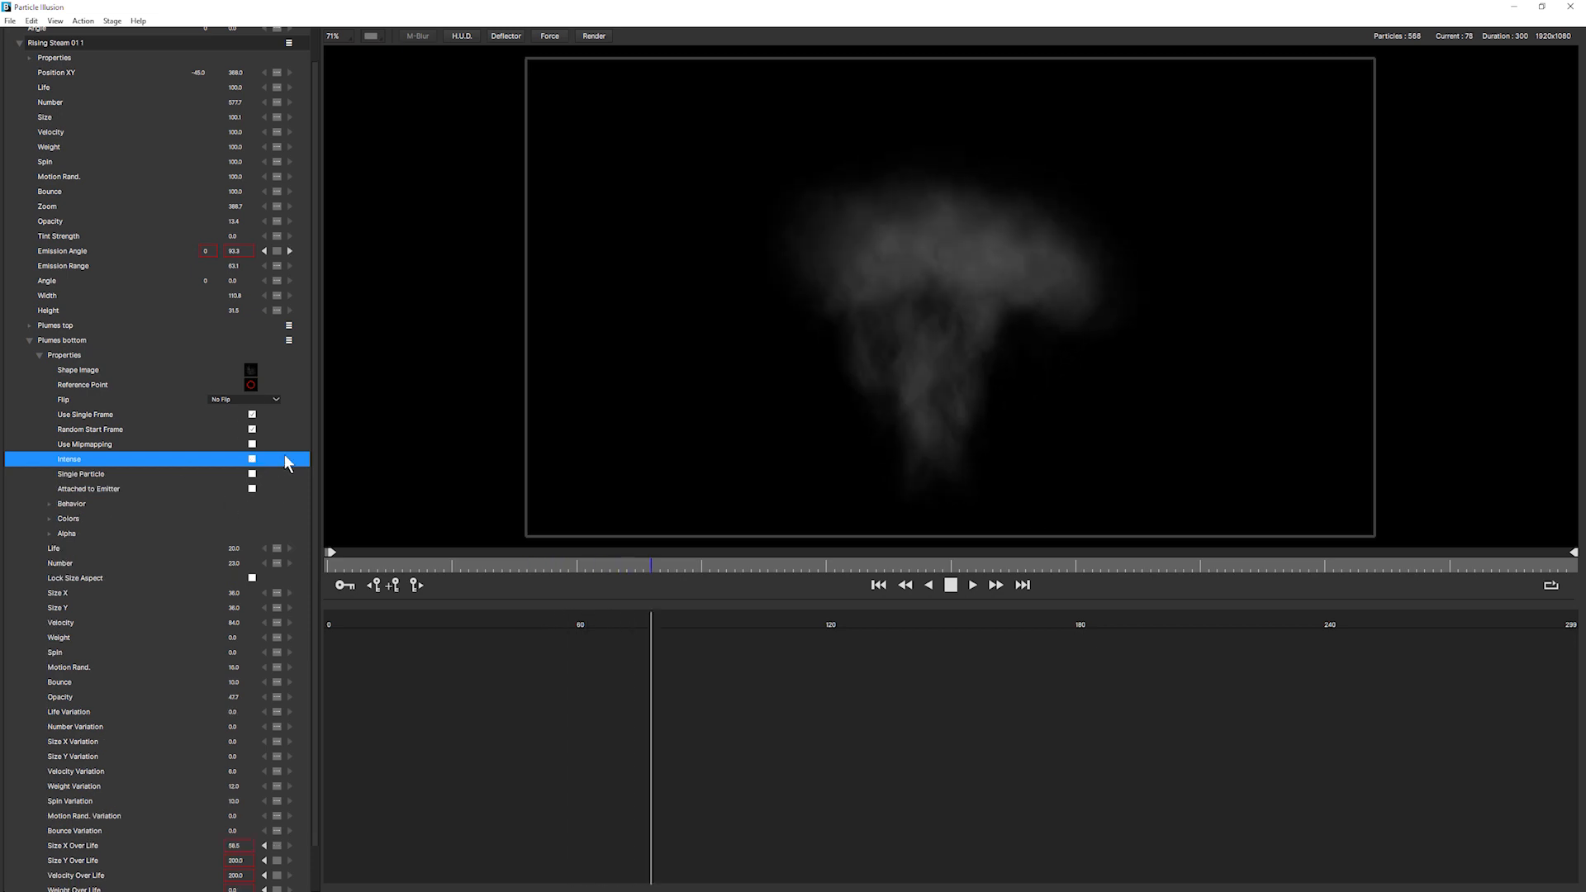
pyautogui.click(252, 460)
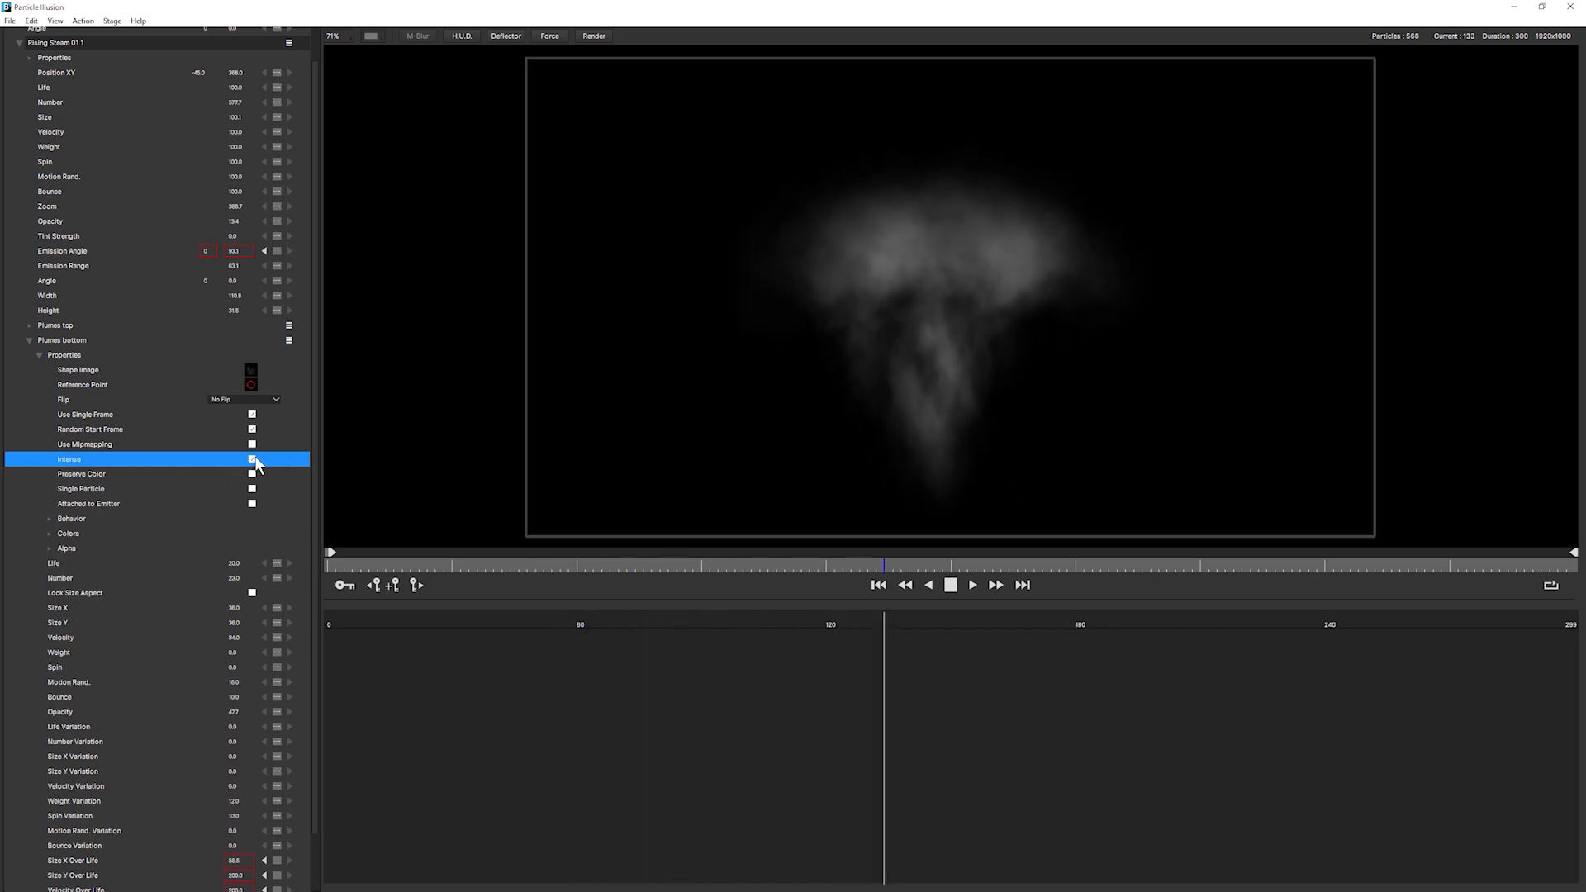
pyautogui.click(251, 459)
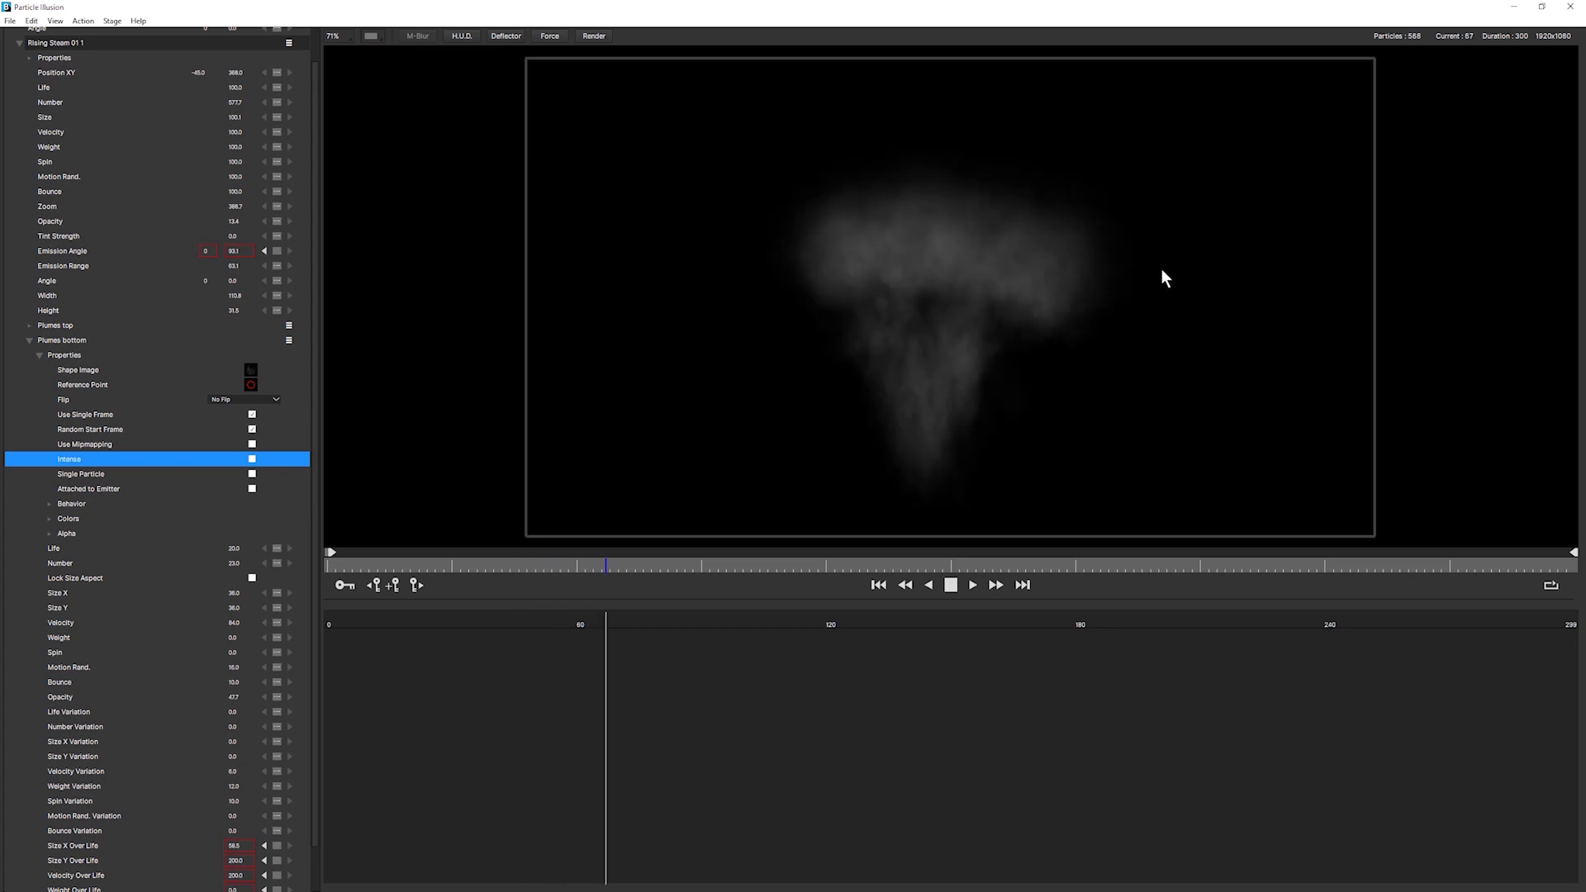
# Step: Open Plumes bottom's Alpha gradient, add a stop, and apply the reshaped gradient
pyautogui.click(48, 533)
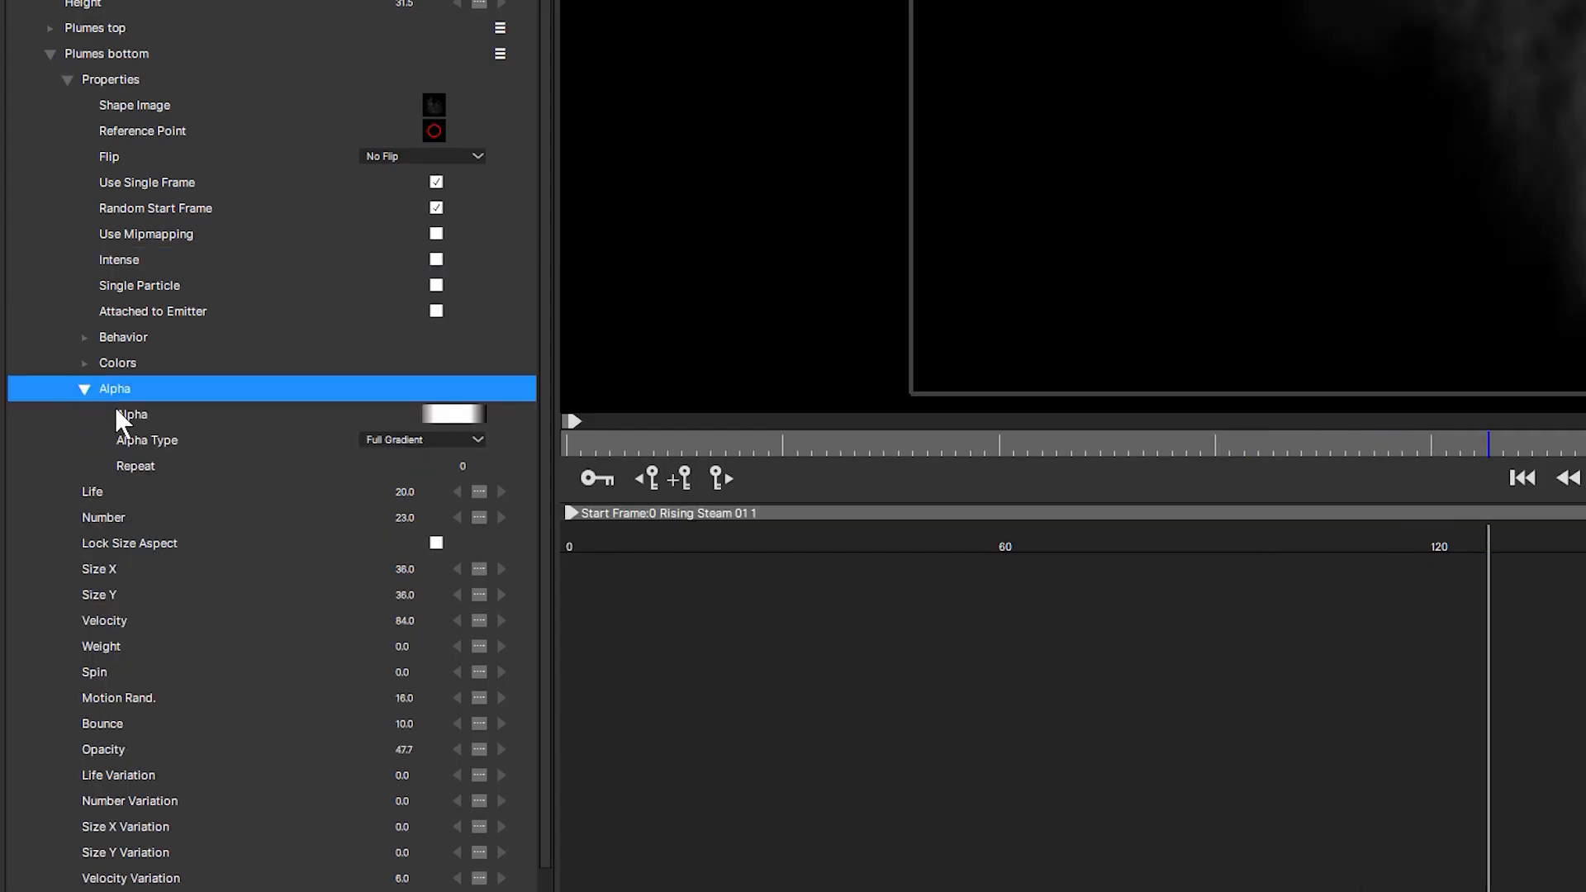
pyautogui.moveTo(198, 450)
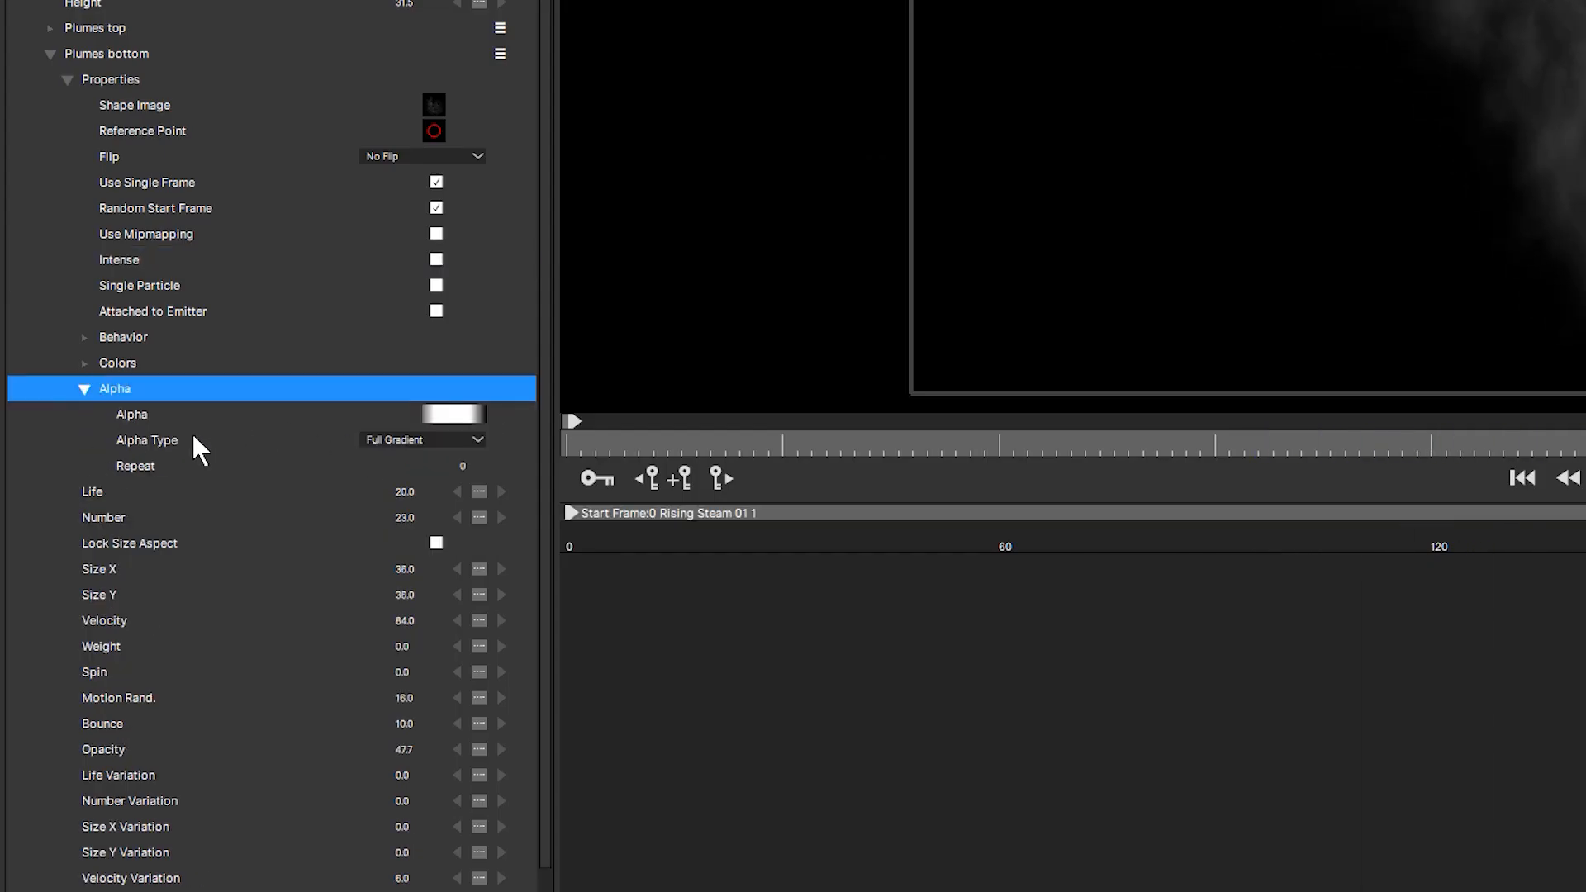
pyautogui.click(452, 414)
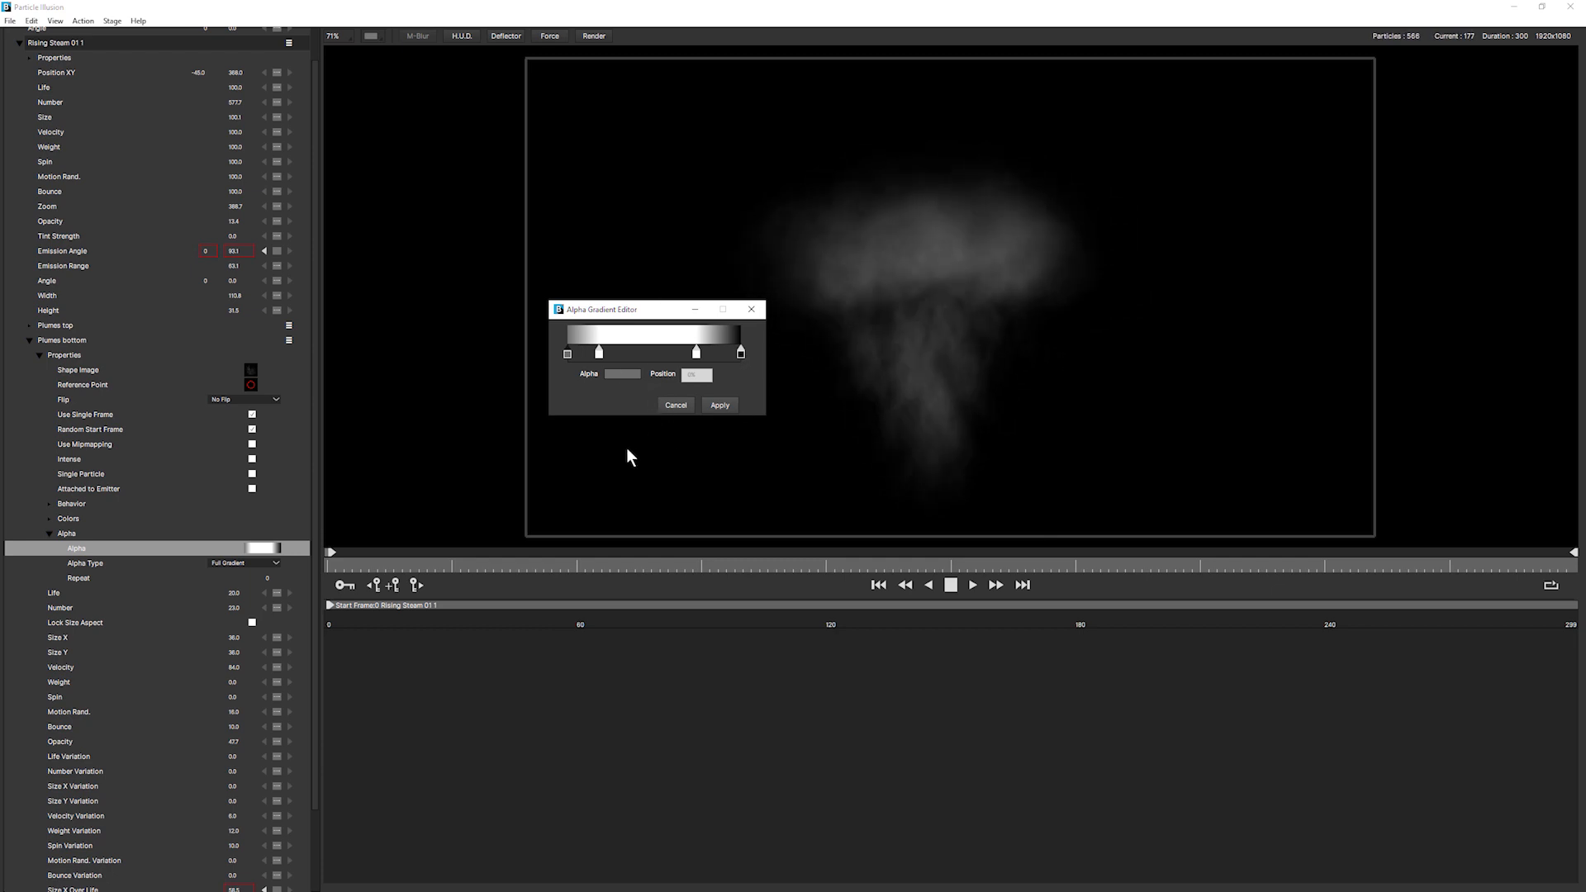
pyautogui.moveTo(603, 316)
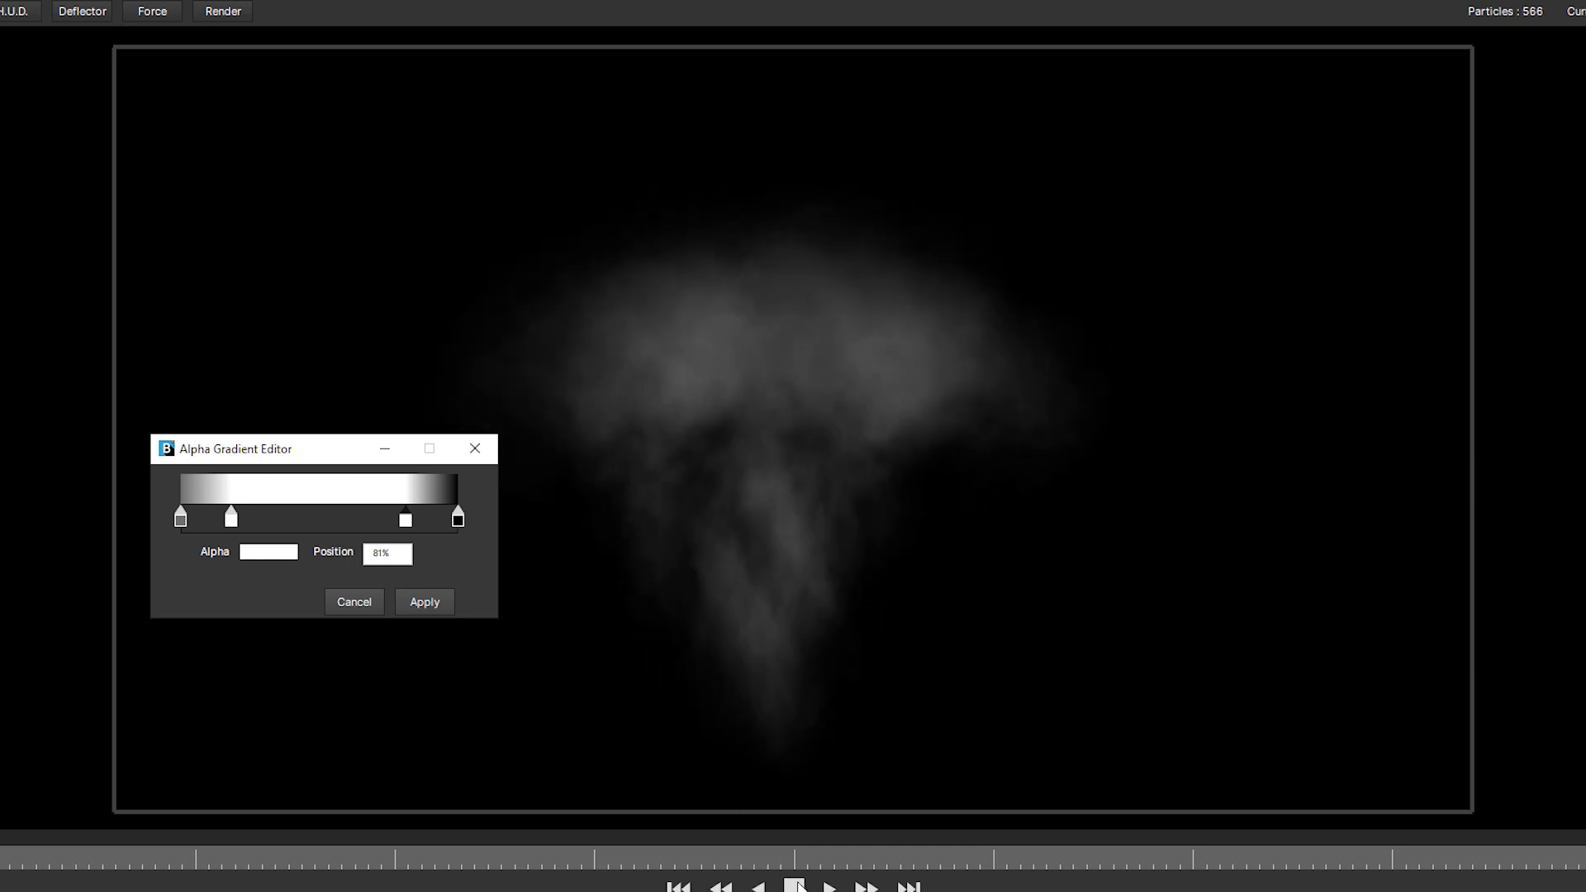
pyautogui.click(424, 601)
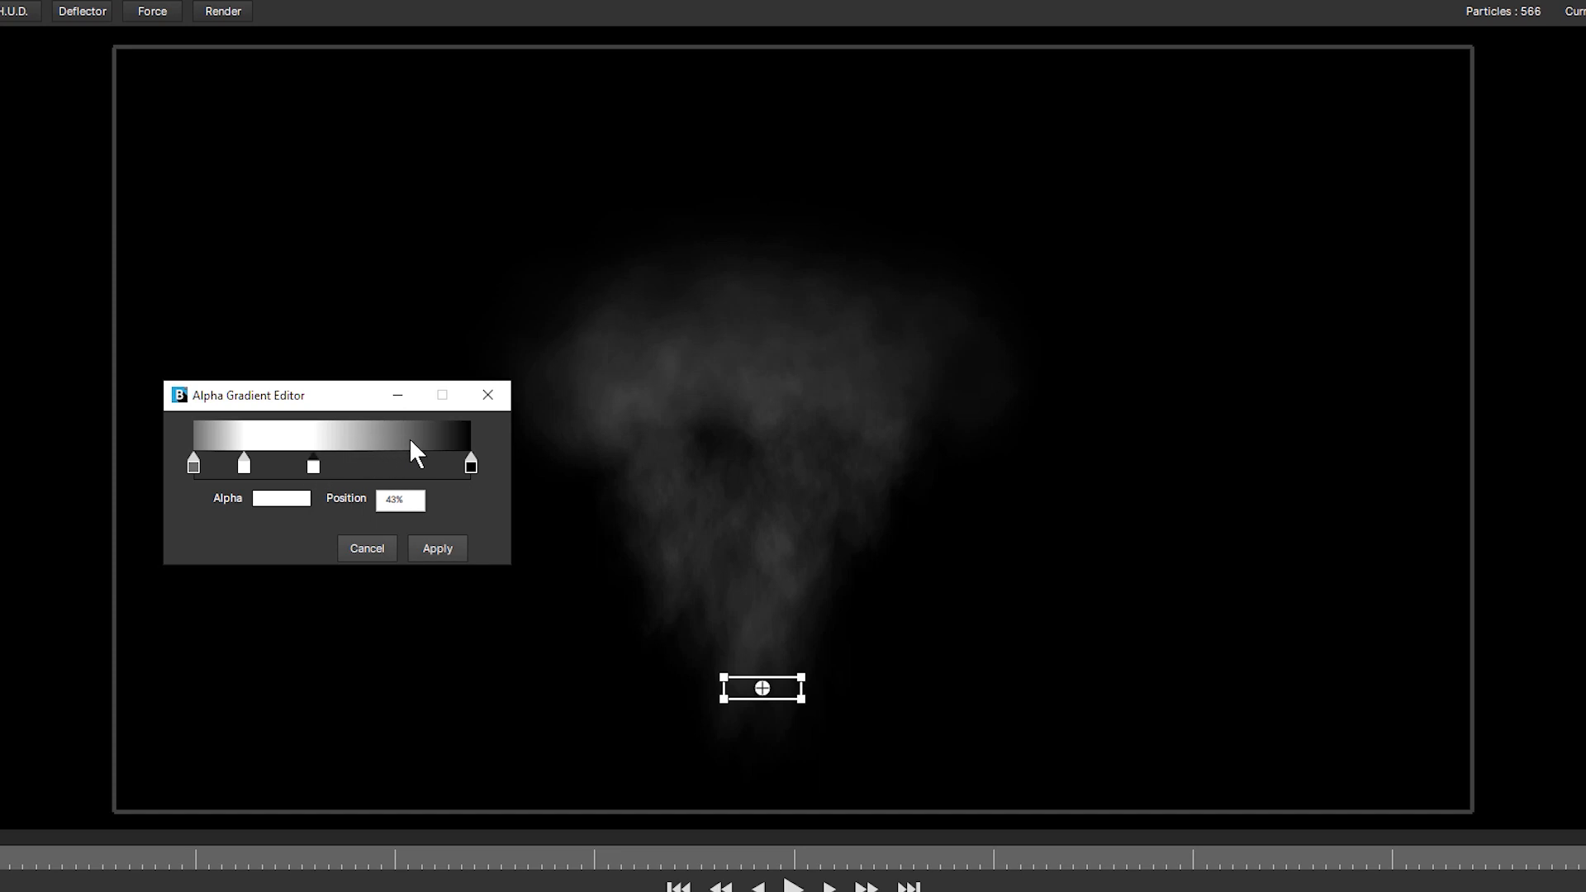
pyautogui.moveTo(688, 369)
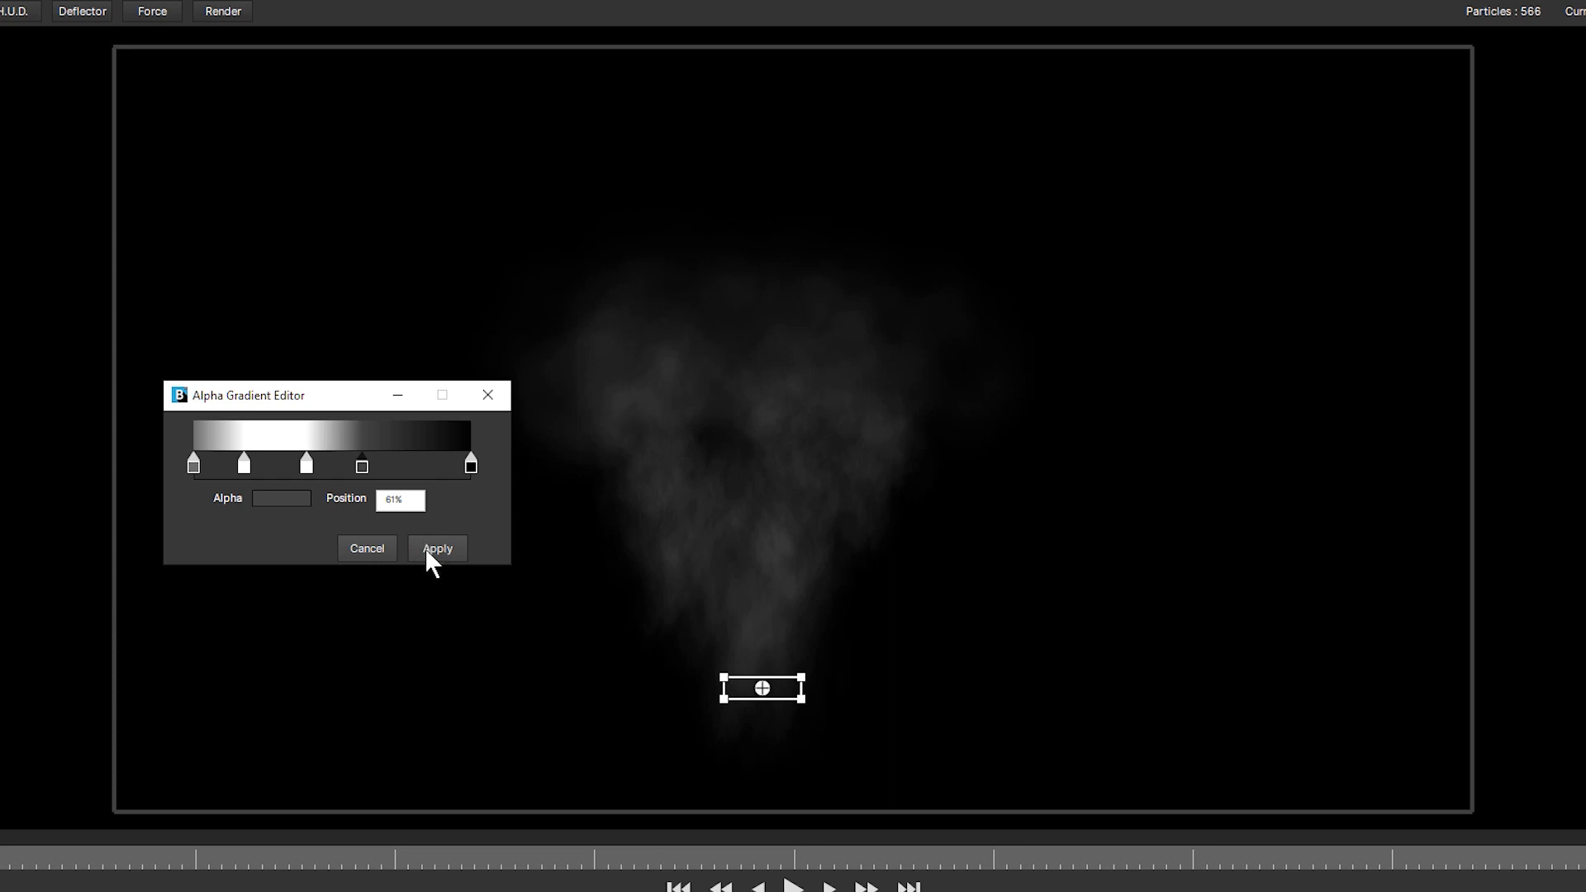
pyautogui.click(436, 548)
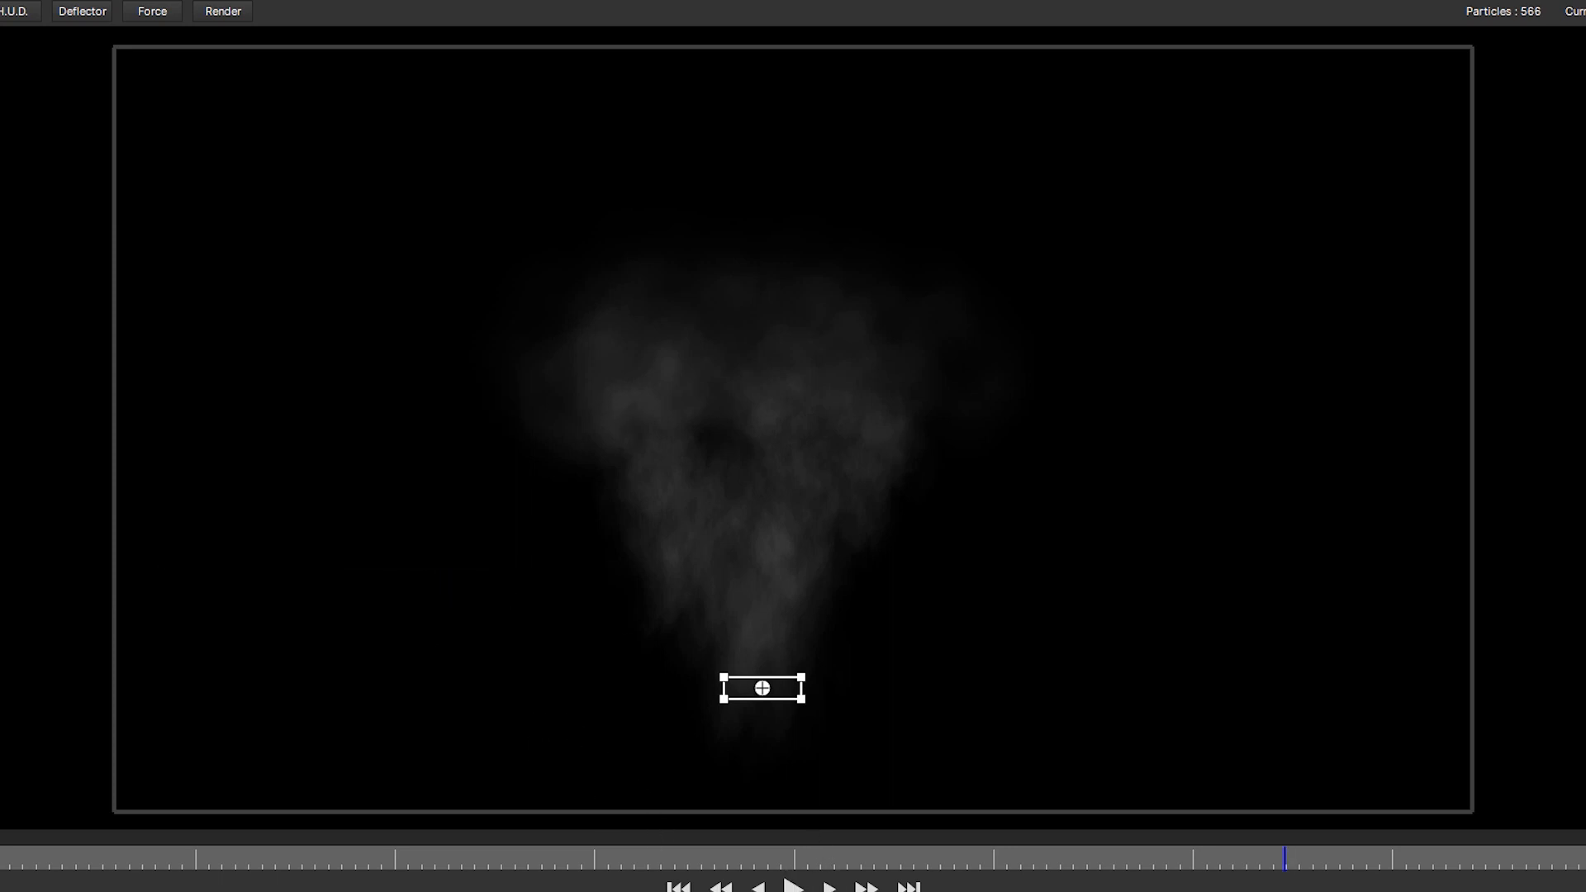
pyautogui.click(792, 887)
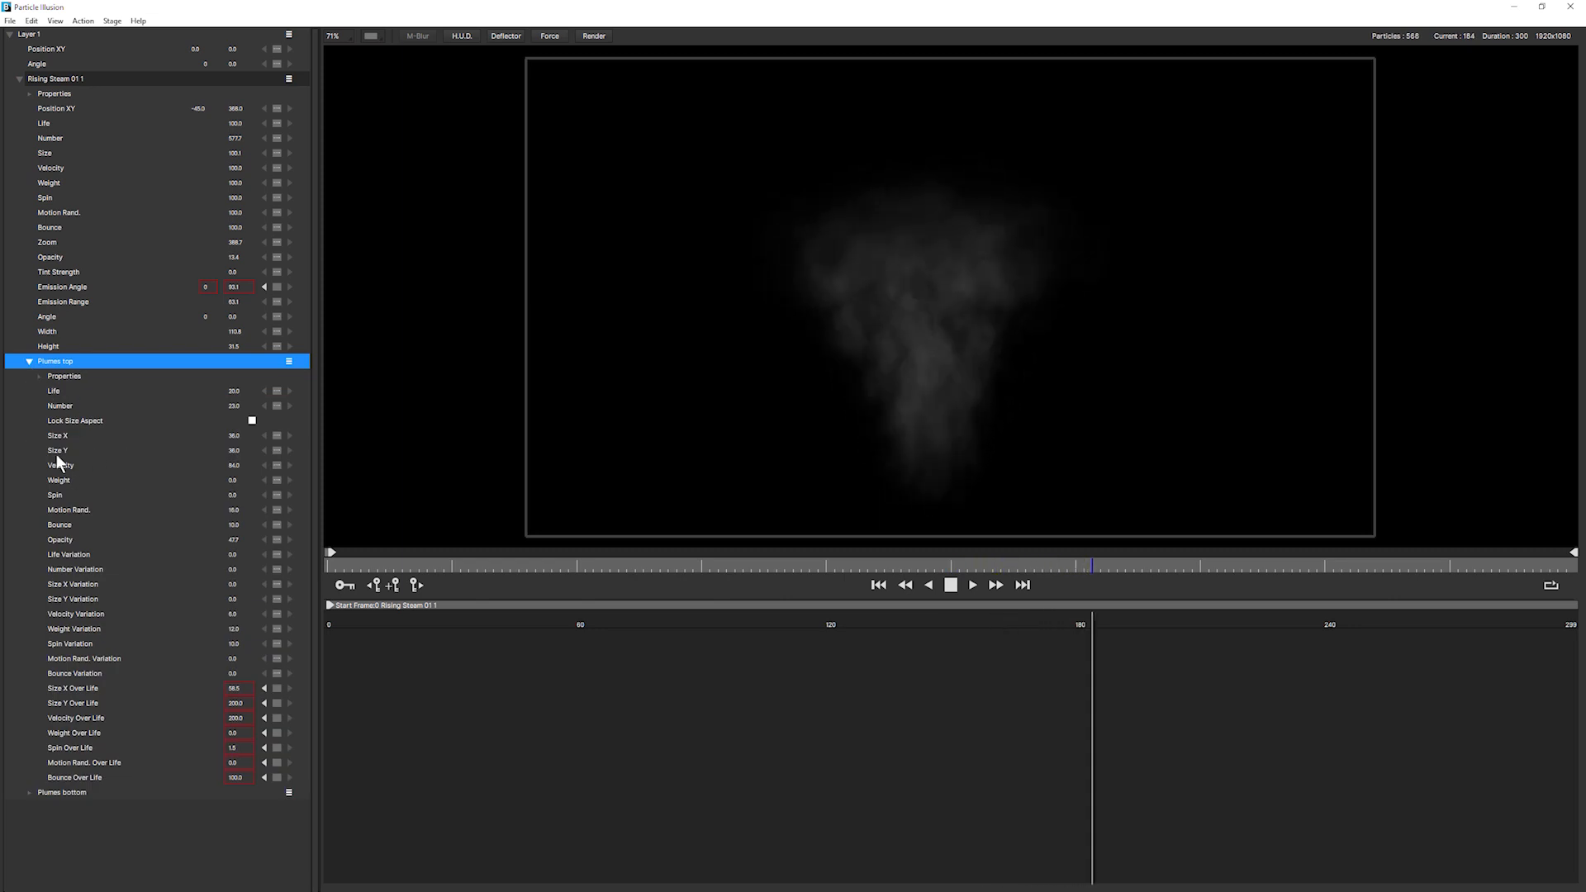
# Step: Expand the Plumes top particle type to reach its alpha settings
pyautogui.click(39, 375)
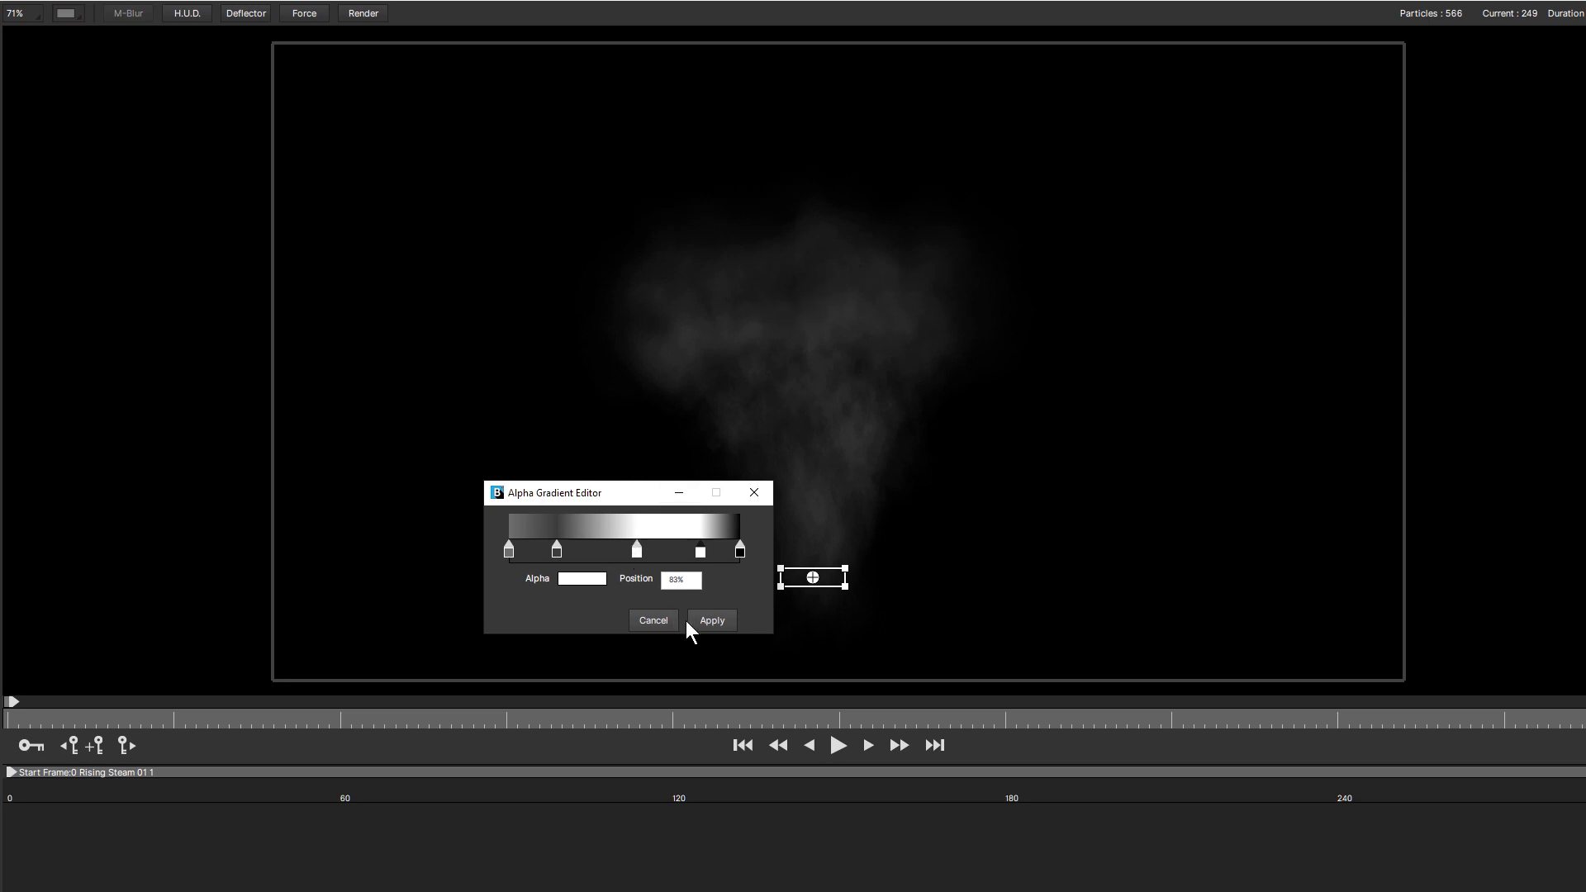
pyautogui.moveTo(706, 635)
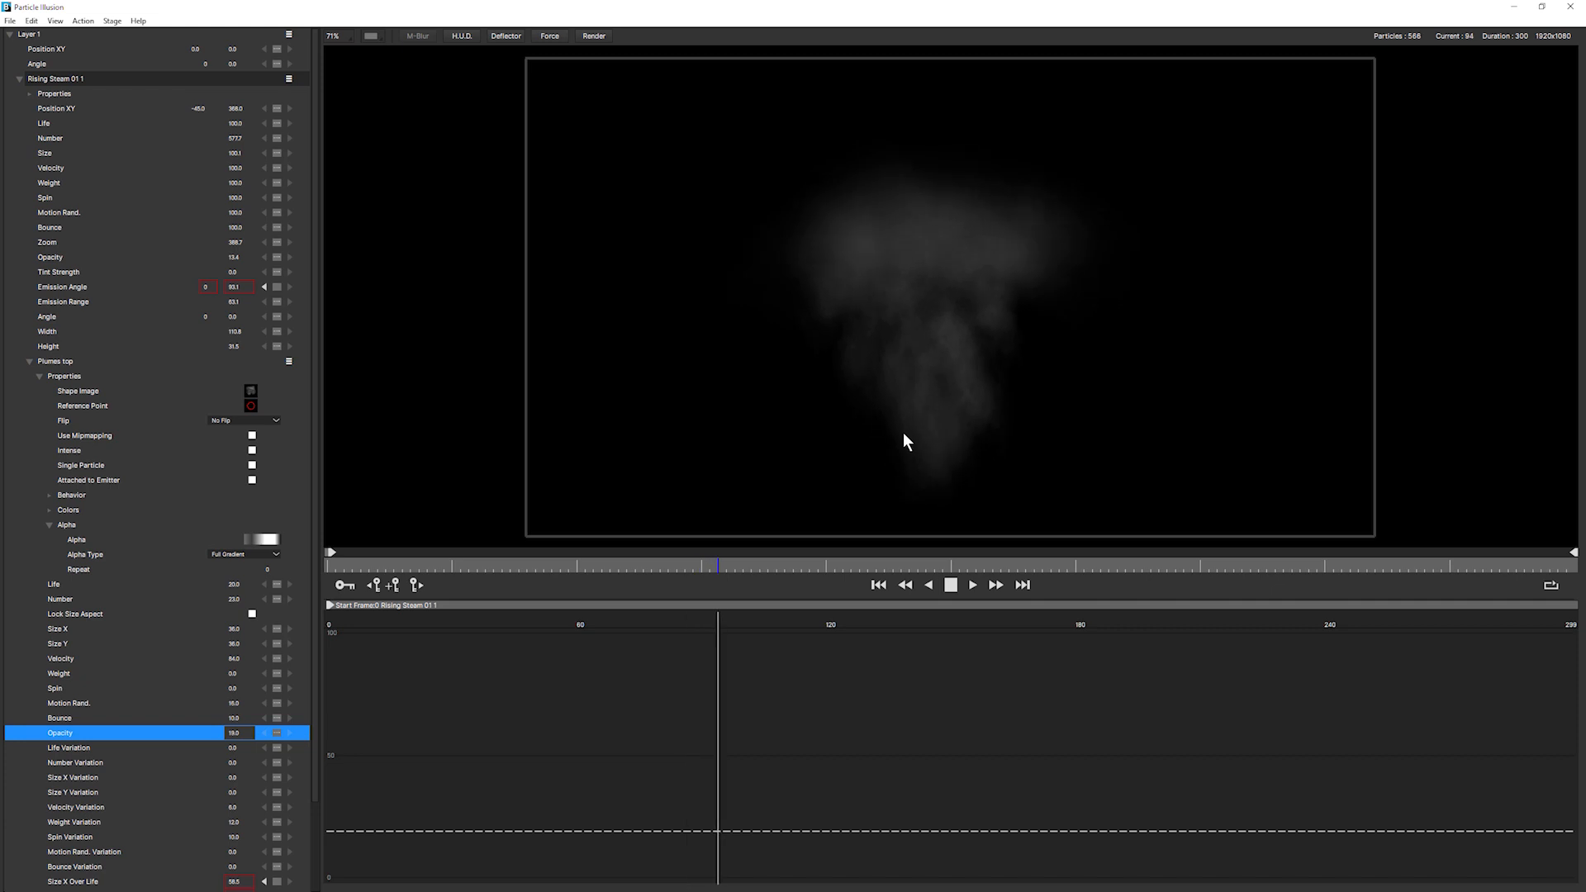
# Step: Preview the rising steam with area Force 1 pushing it, then select Force 1
pyautogui.click(969, 585)
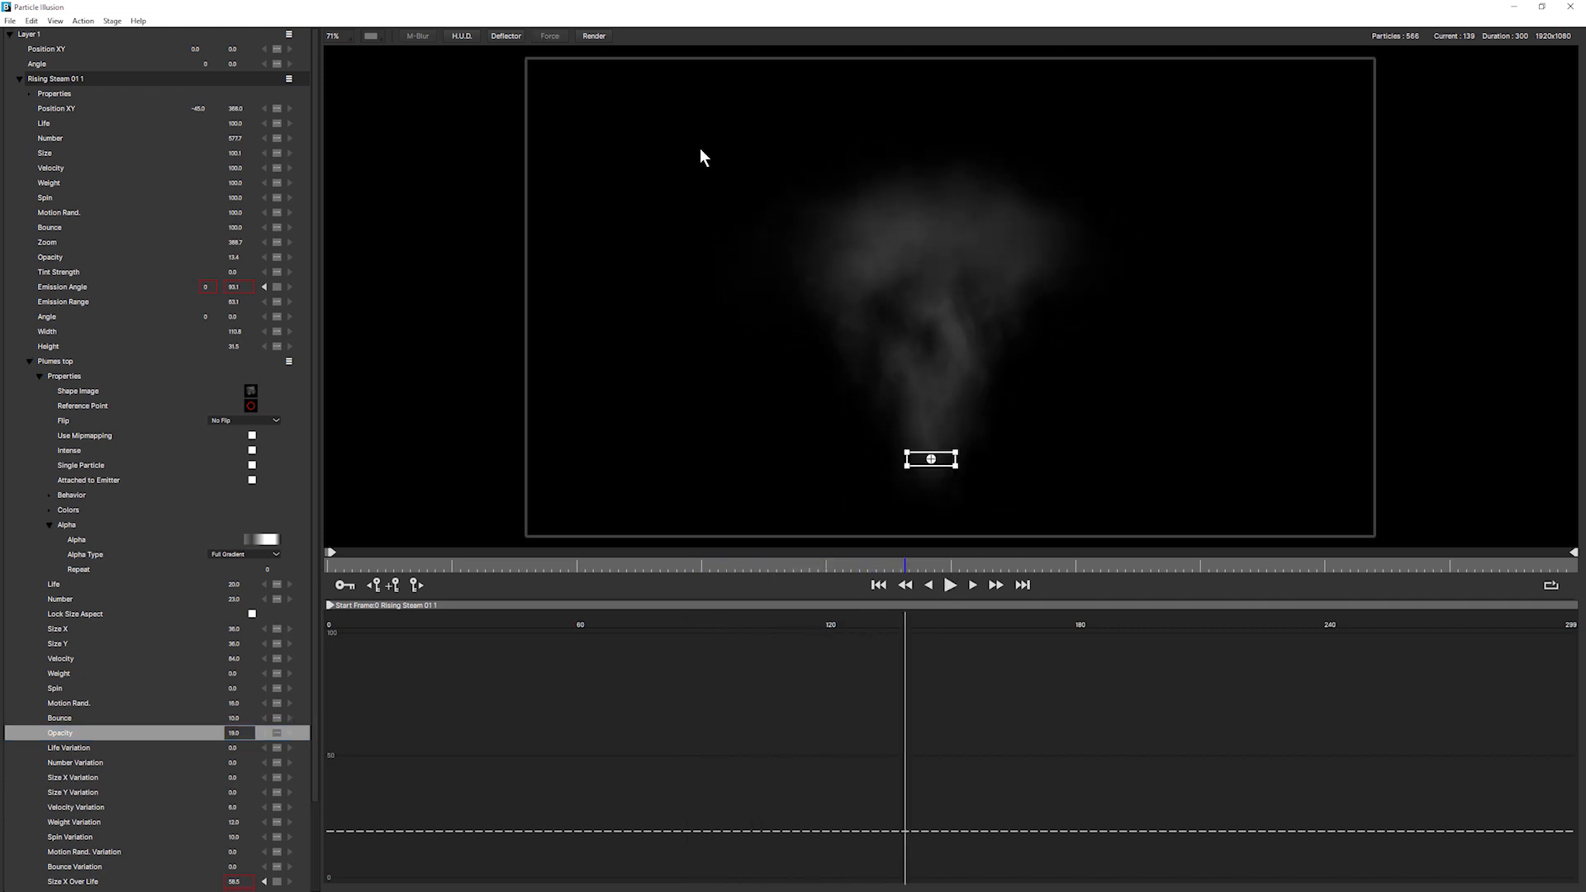
pyautogui.moveTo(550, 36)
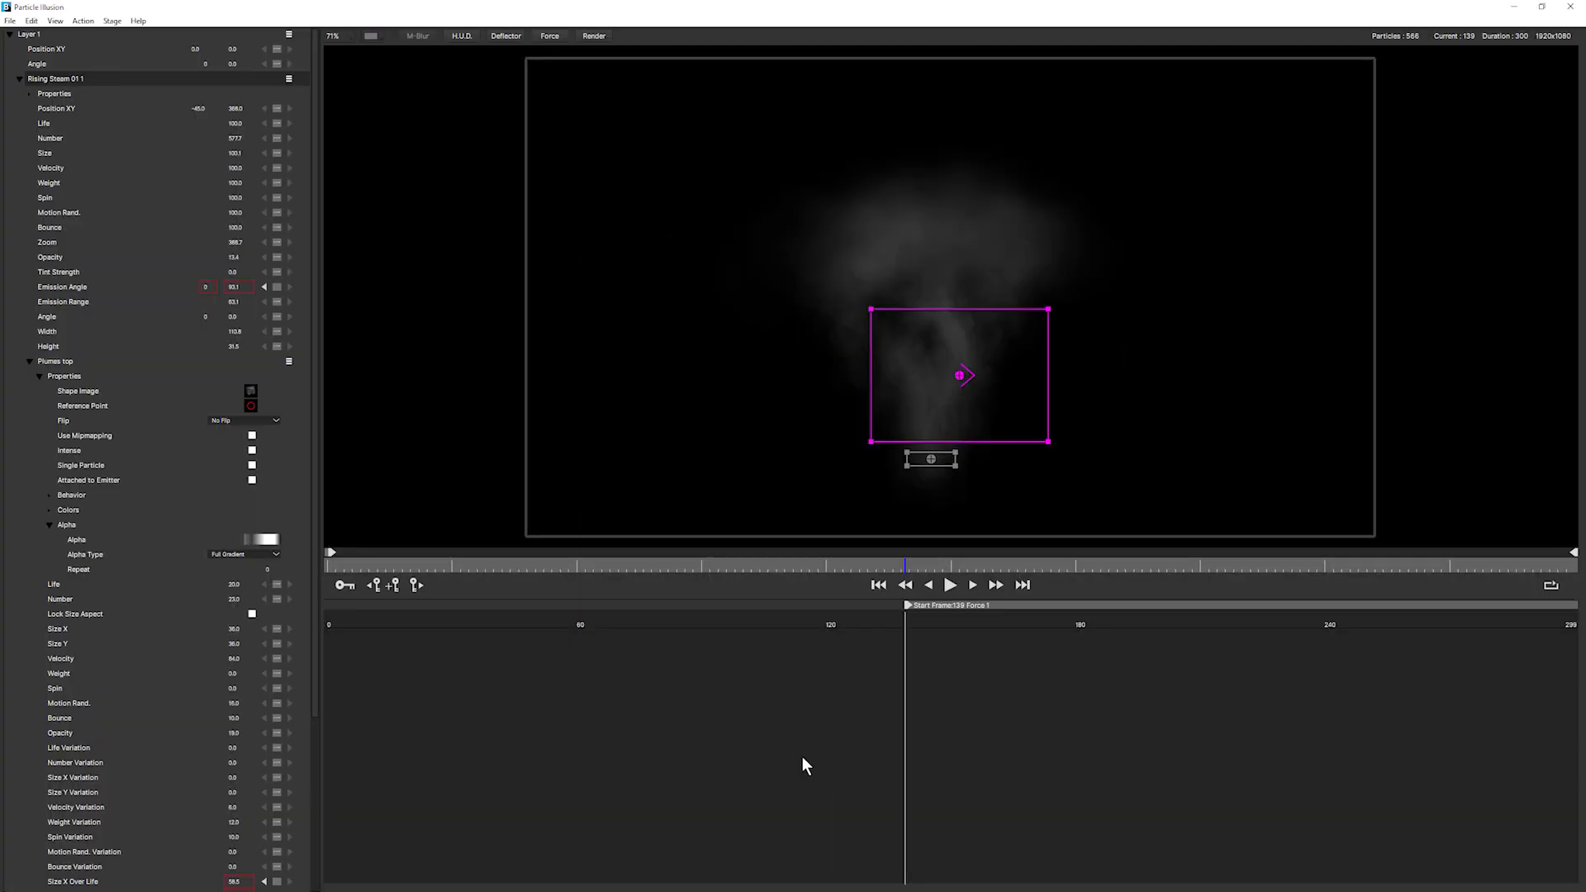
pyautogui.moveTo(912, 378)
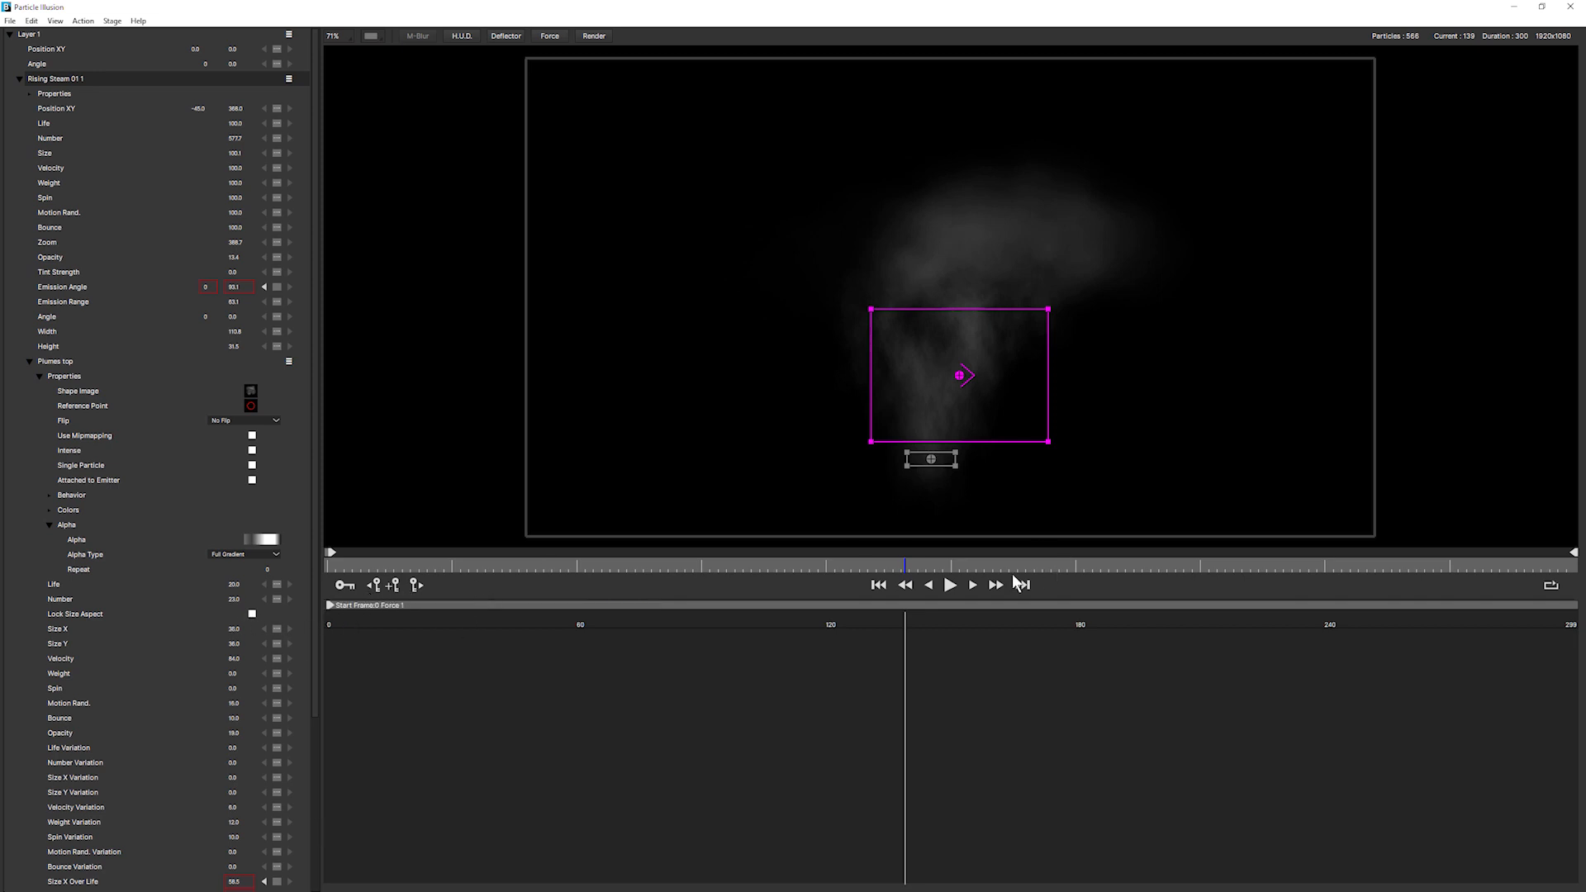
pyautogui.click(947, 585)
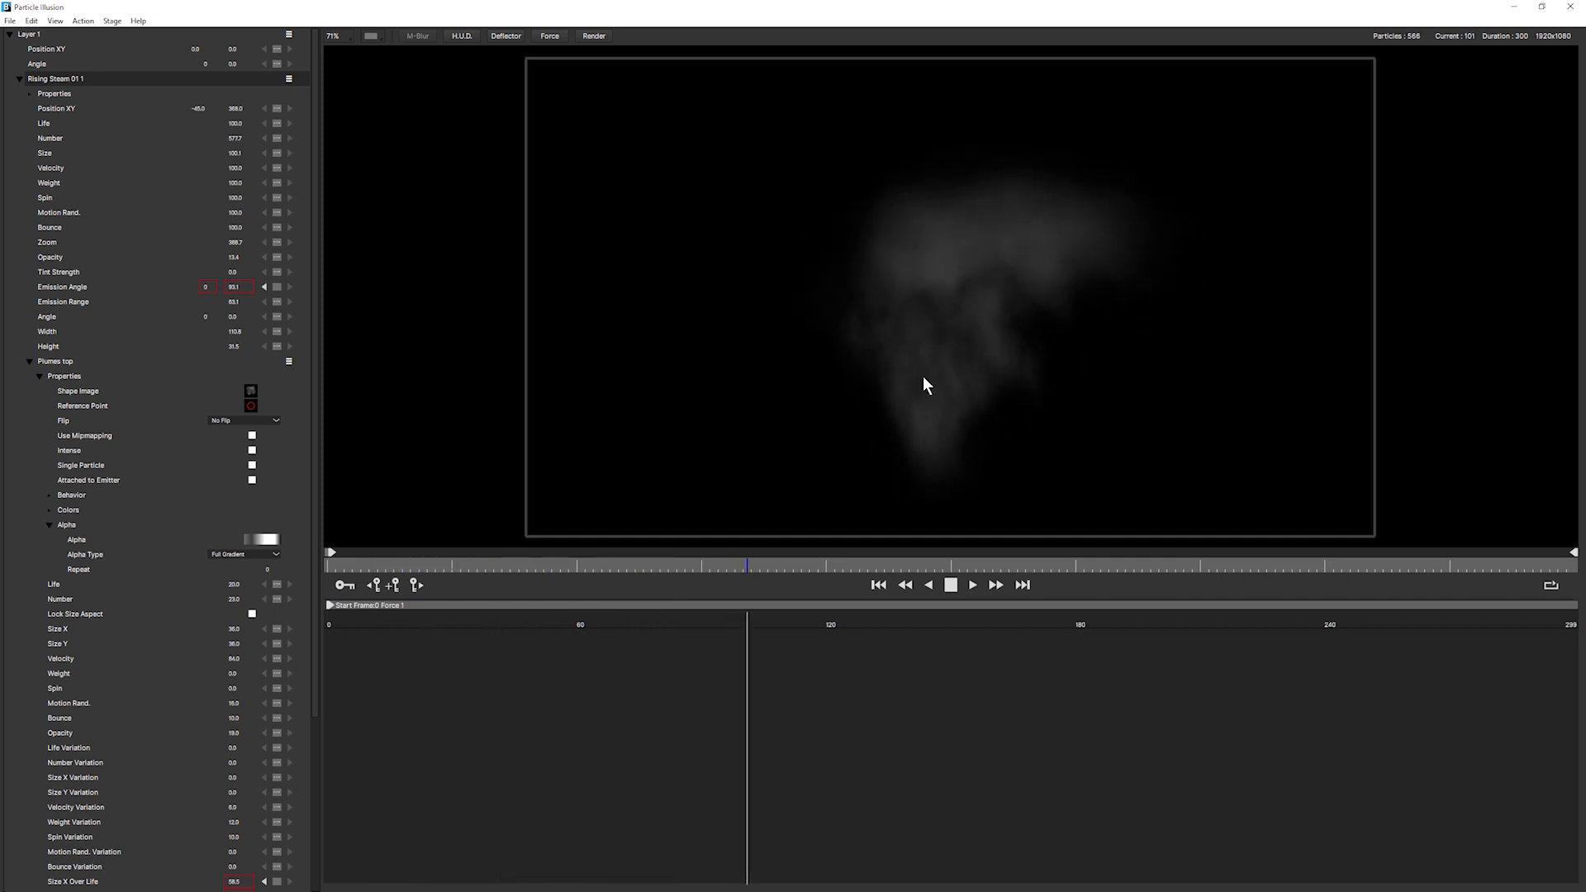
pyautogui.click(924, 387)
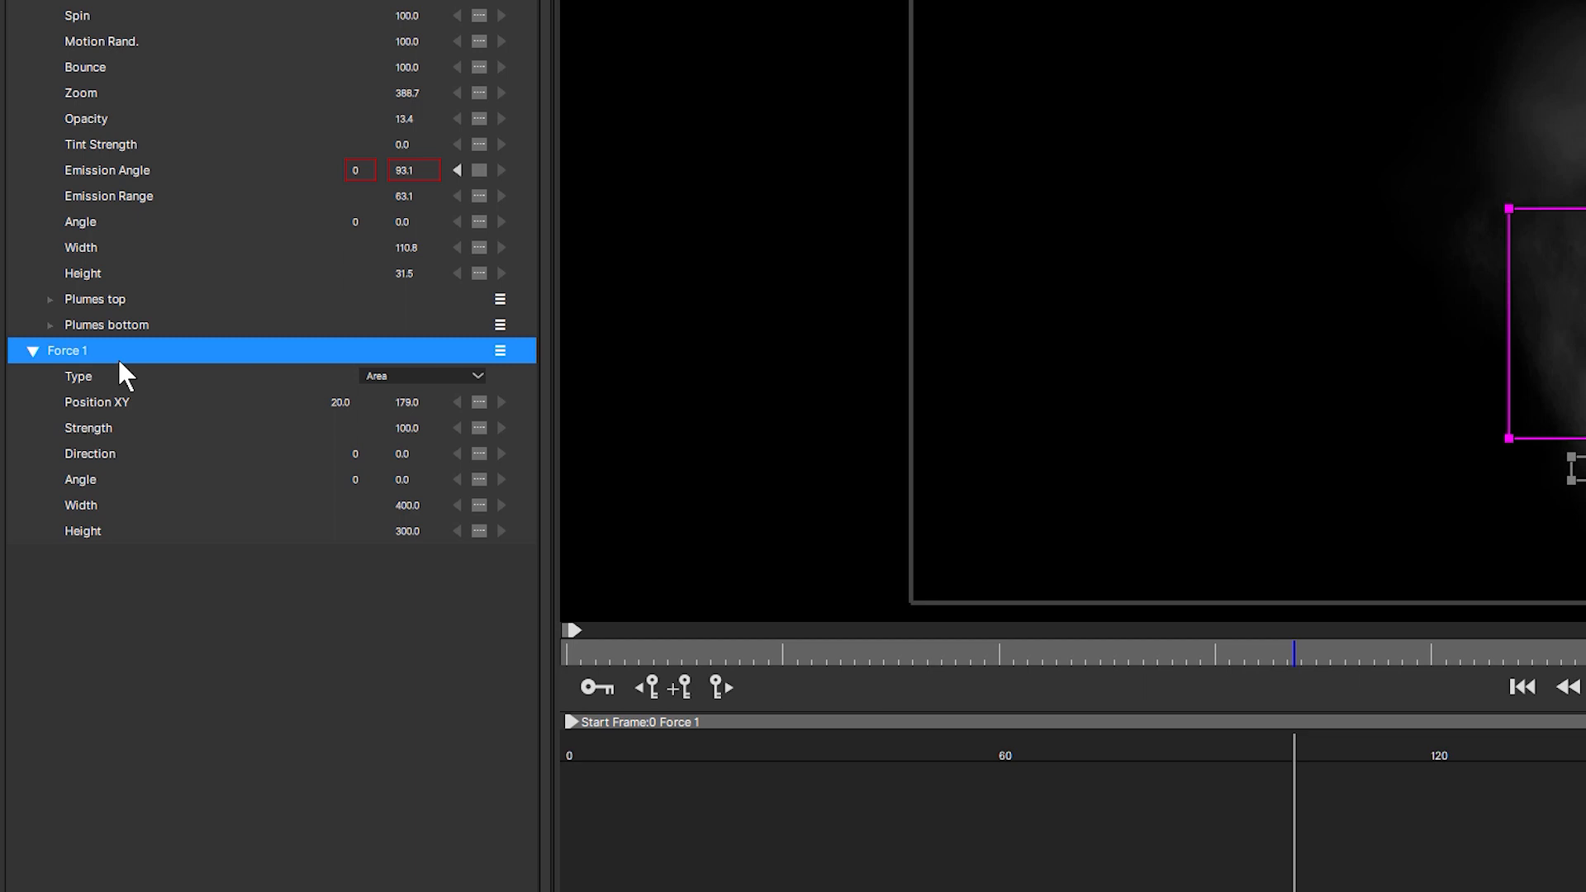
pyautogui.moveTo(761, 494)
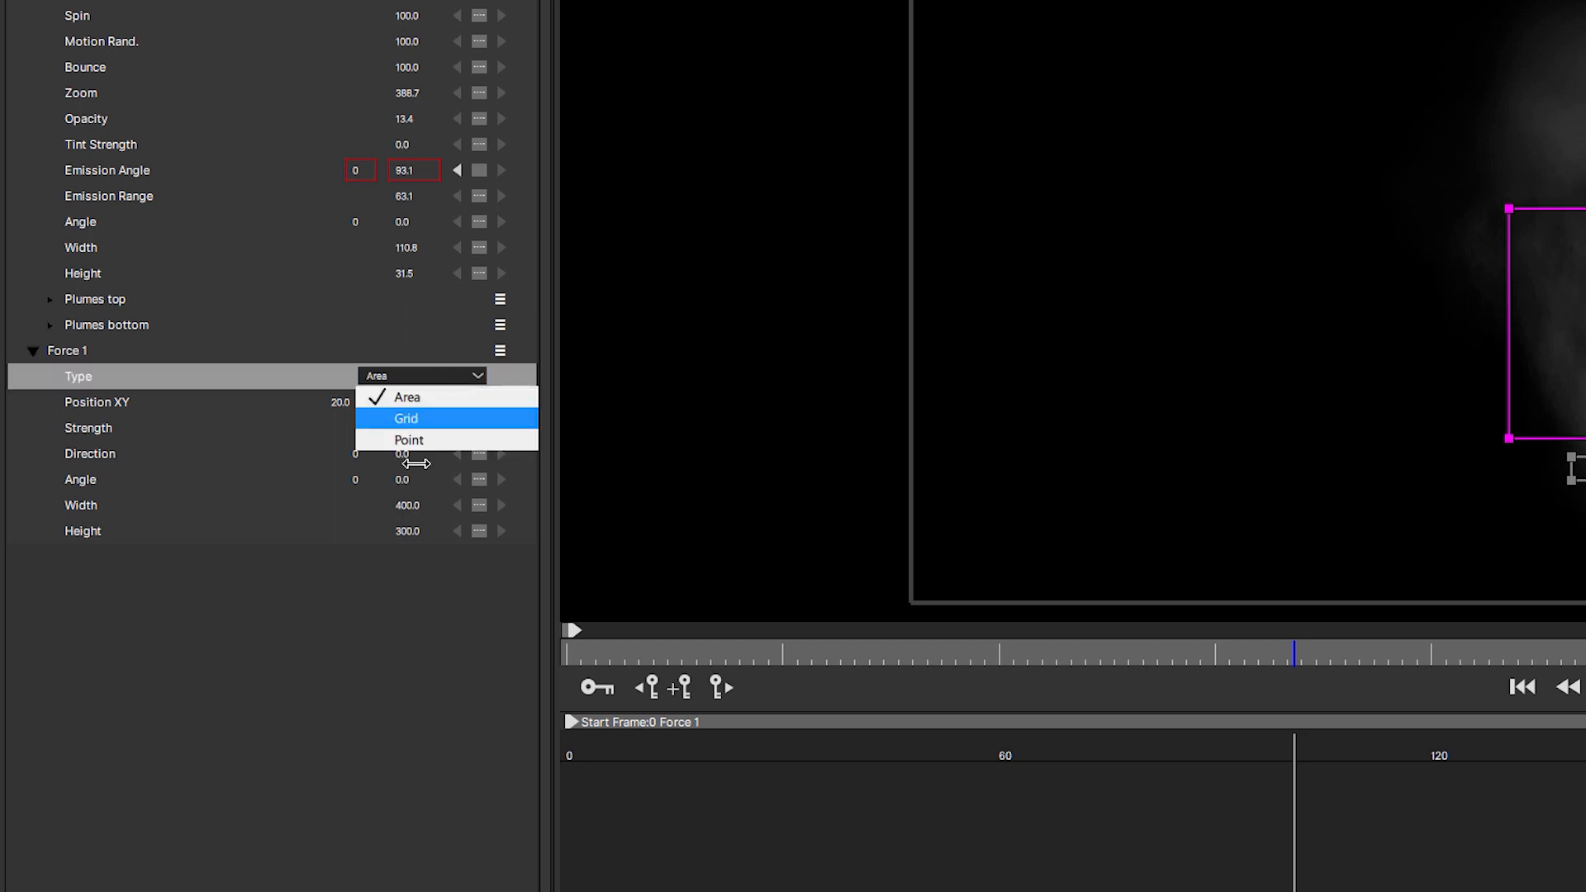
# Step: Make Force 1 an upward grid force, then replay and stop the steam preview
pyautogui.click(404, 418)
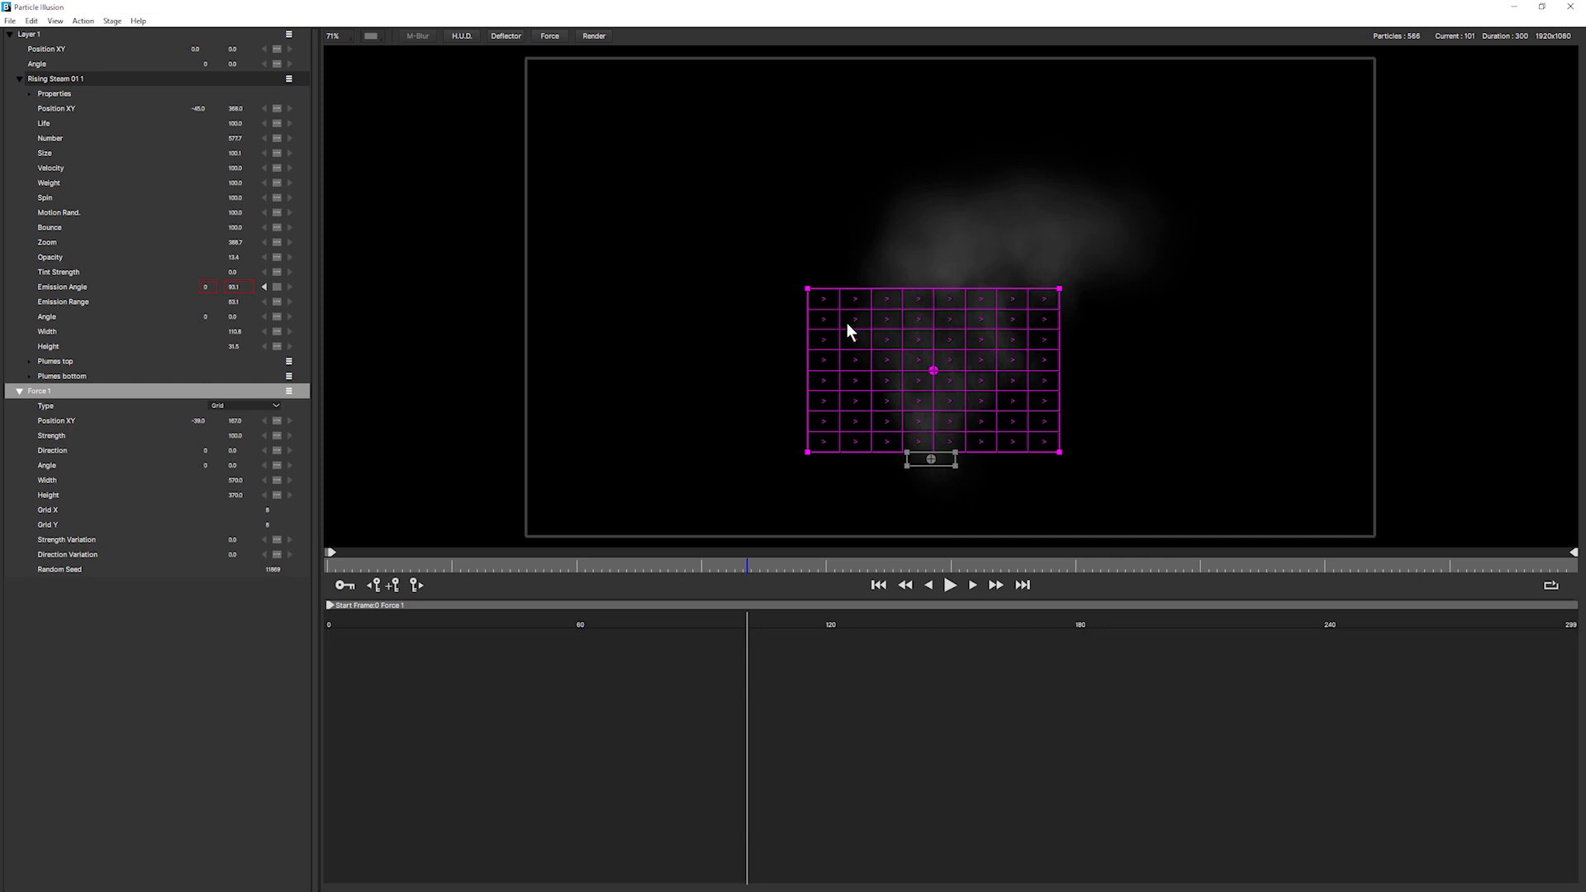
pyautogui.moveTo(620, 454)
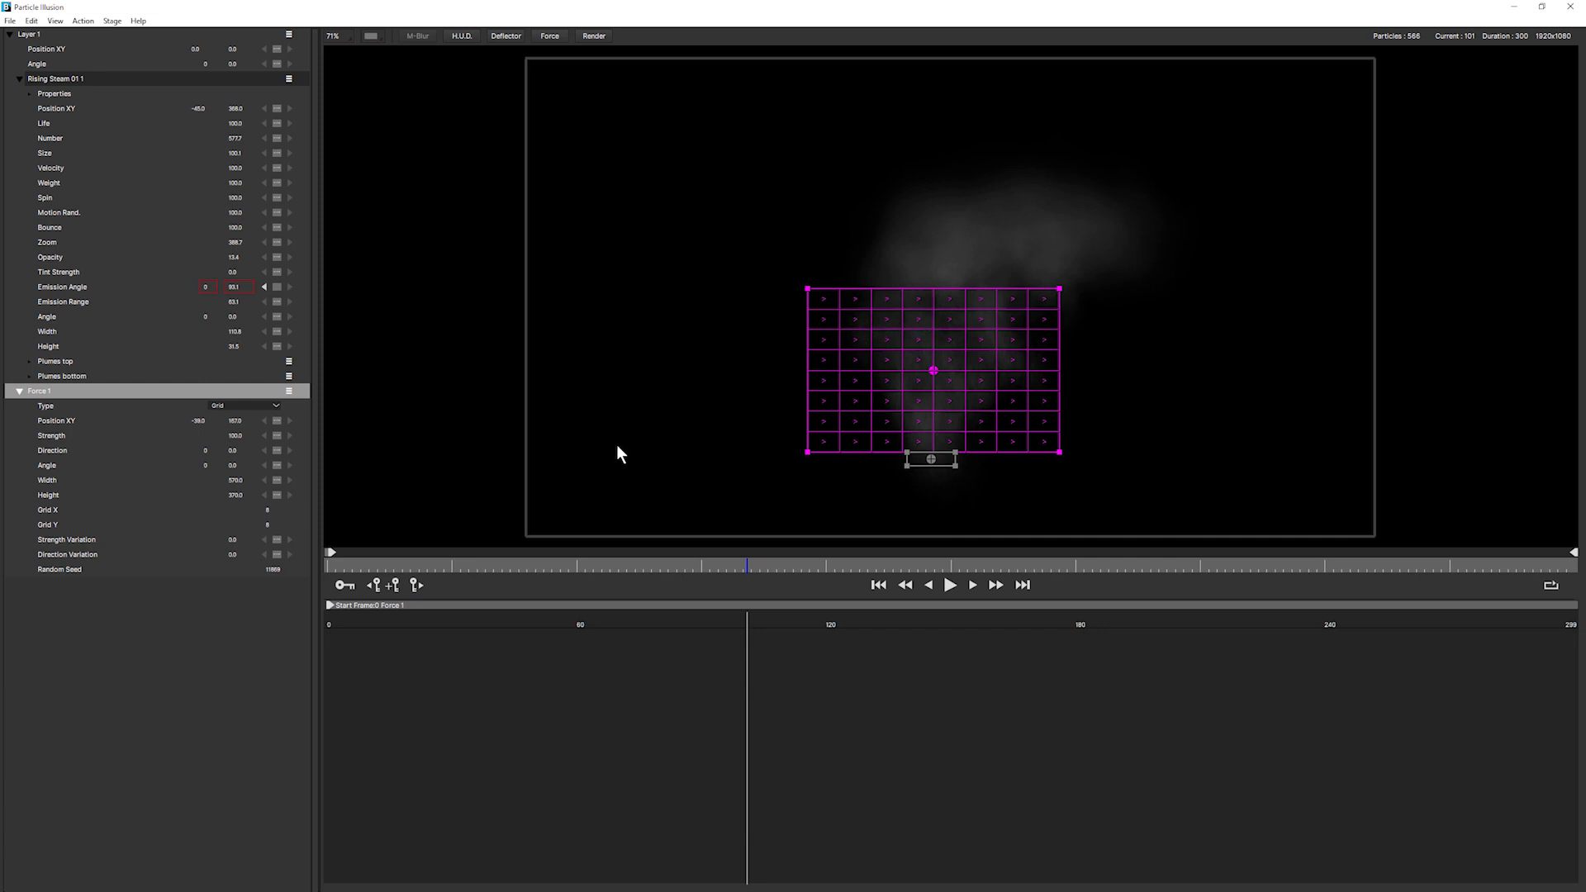
pyautogui.moveTo(287, 584)
pyautogui.write('90')
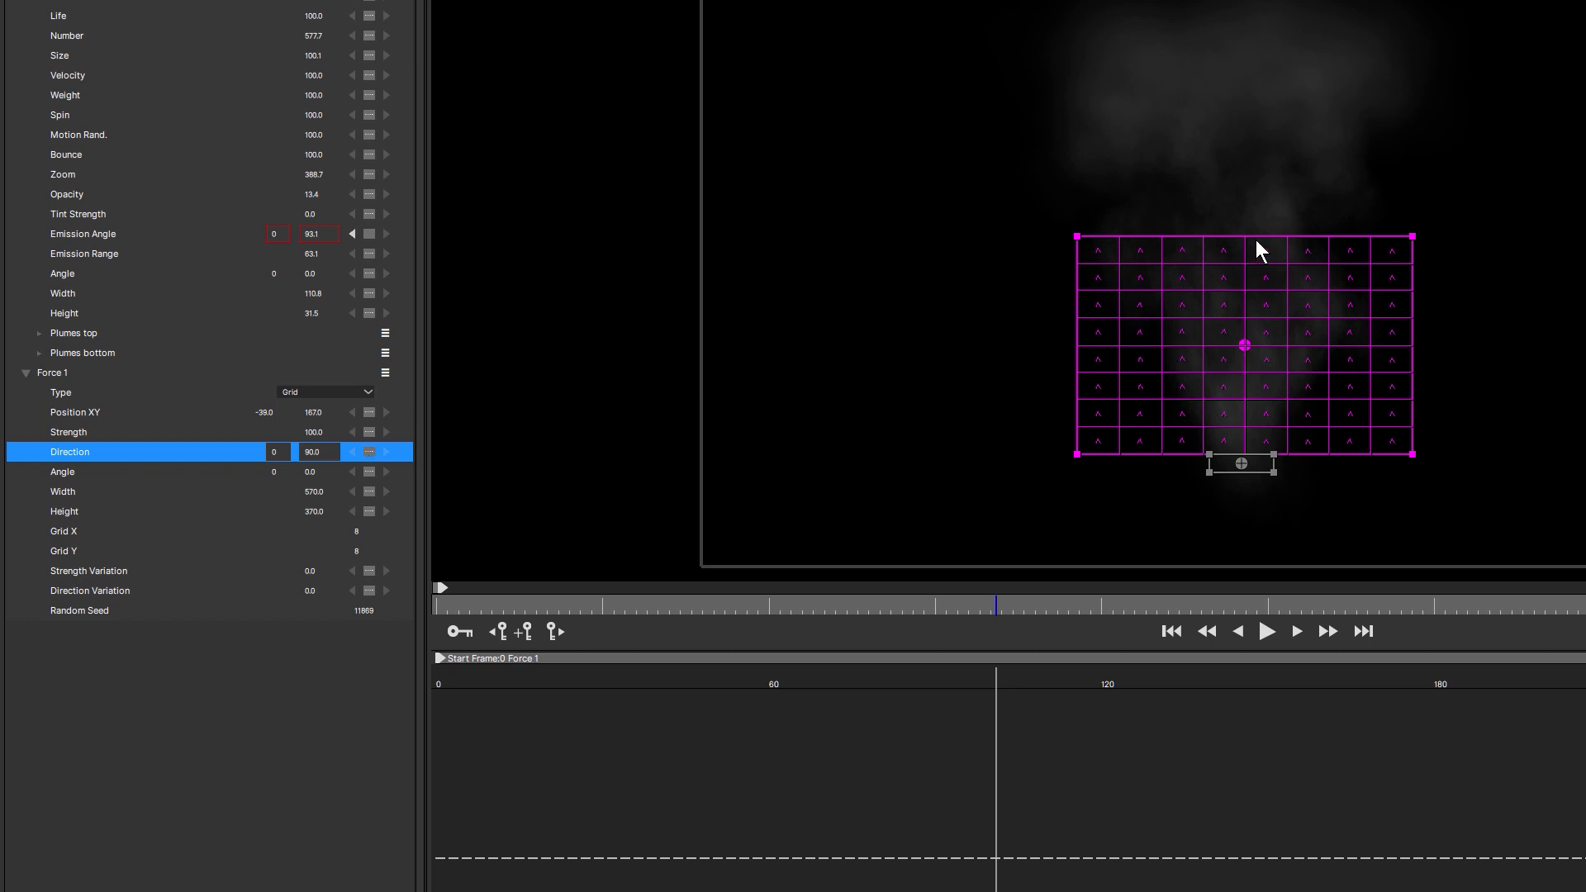
pyautogui.moveTo(1266, 639)
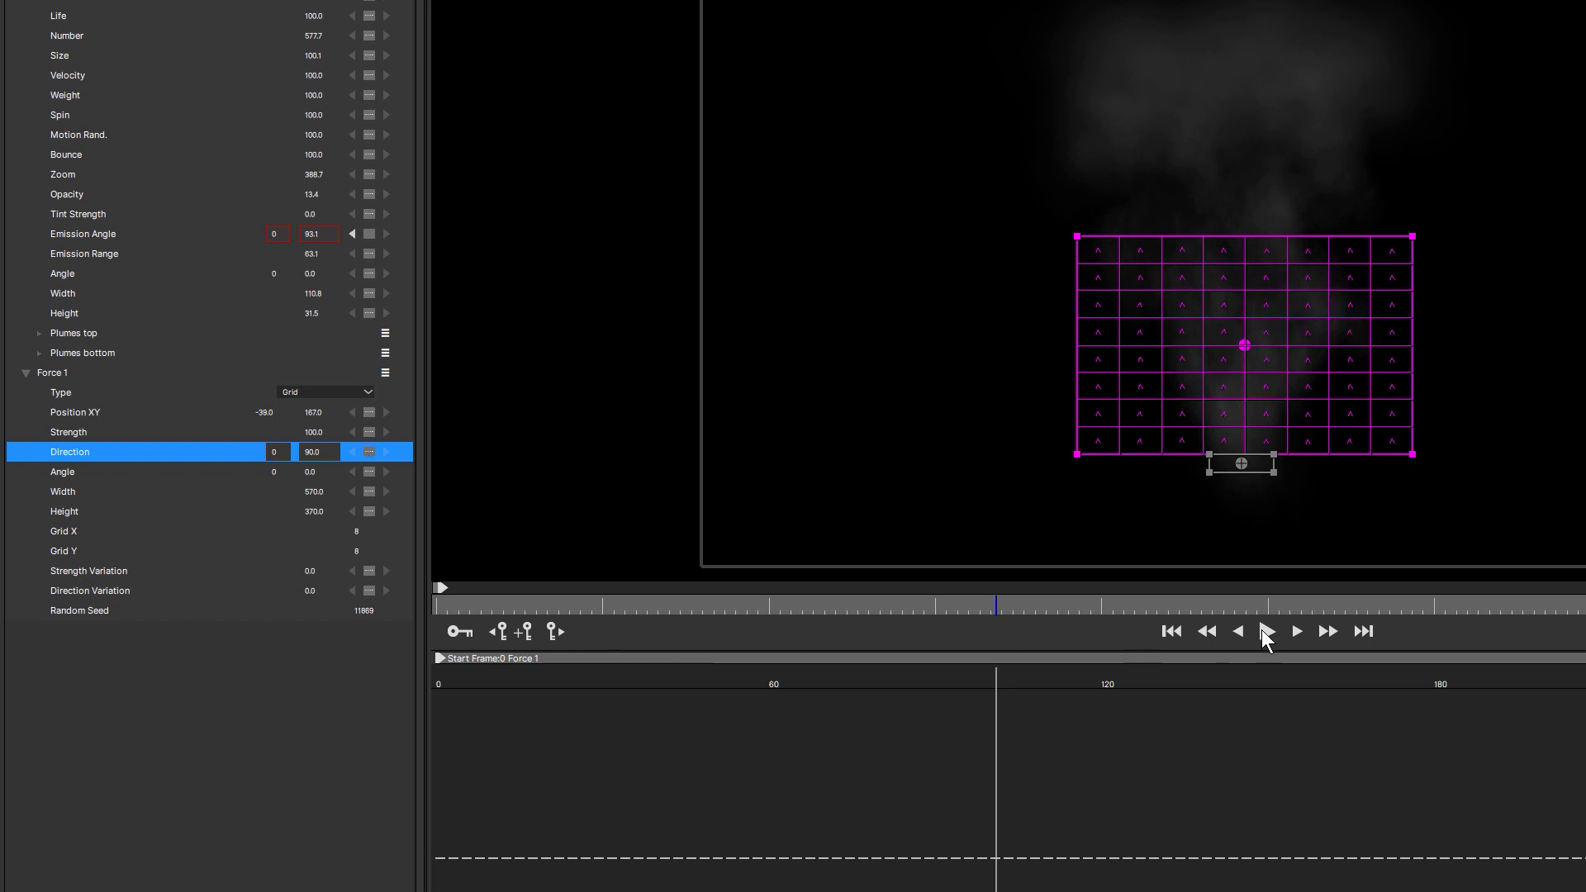
pyautogui.click(1265, 630)
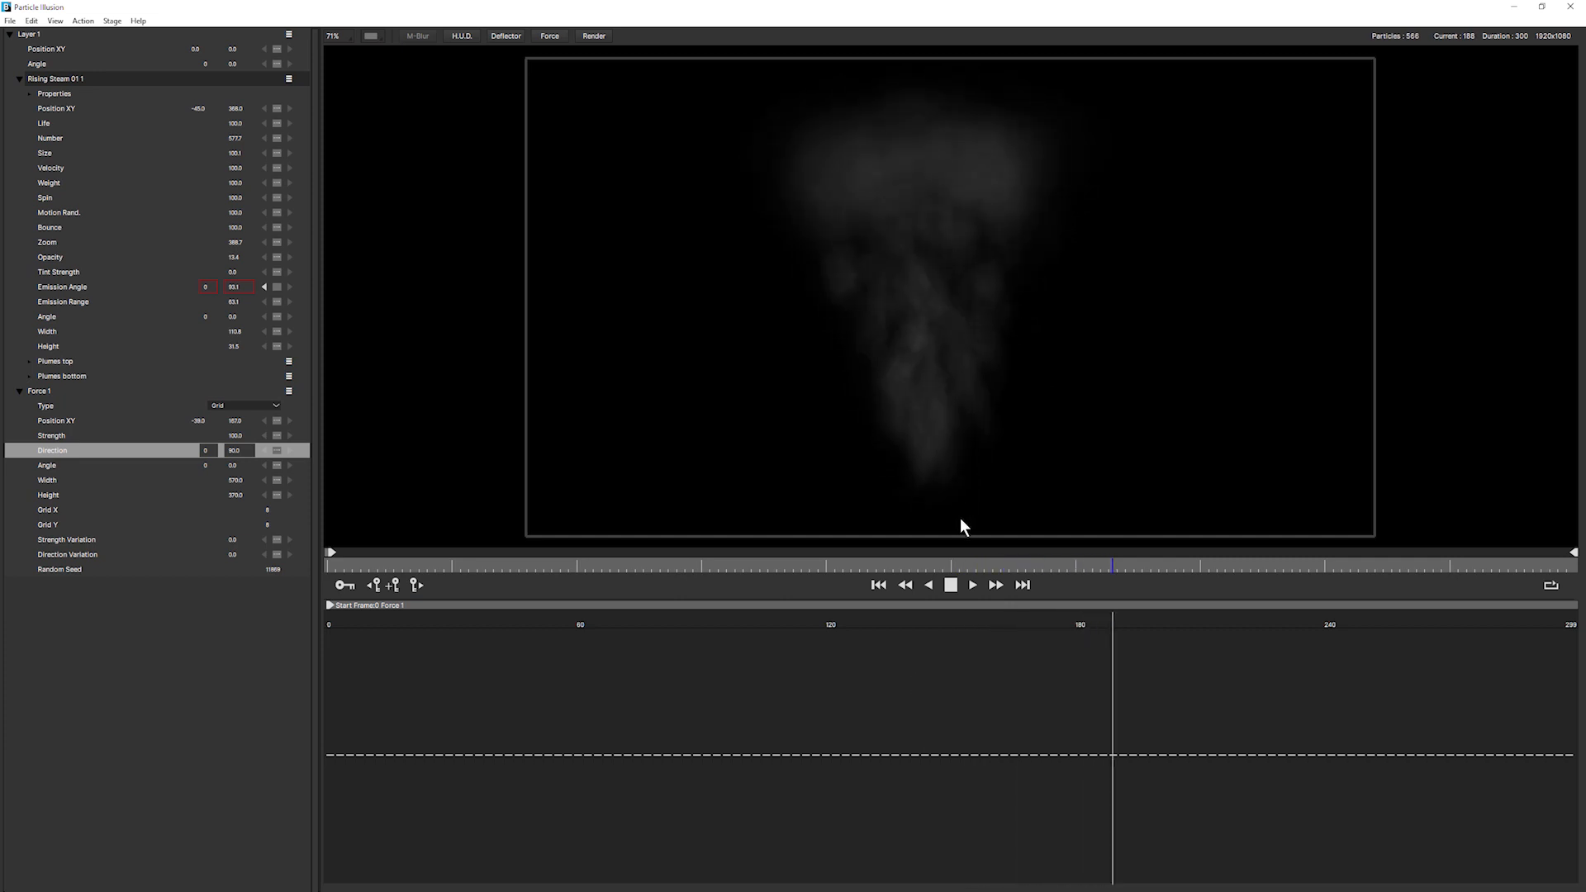
pyautogui.click(948, 585)
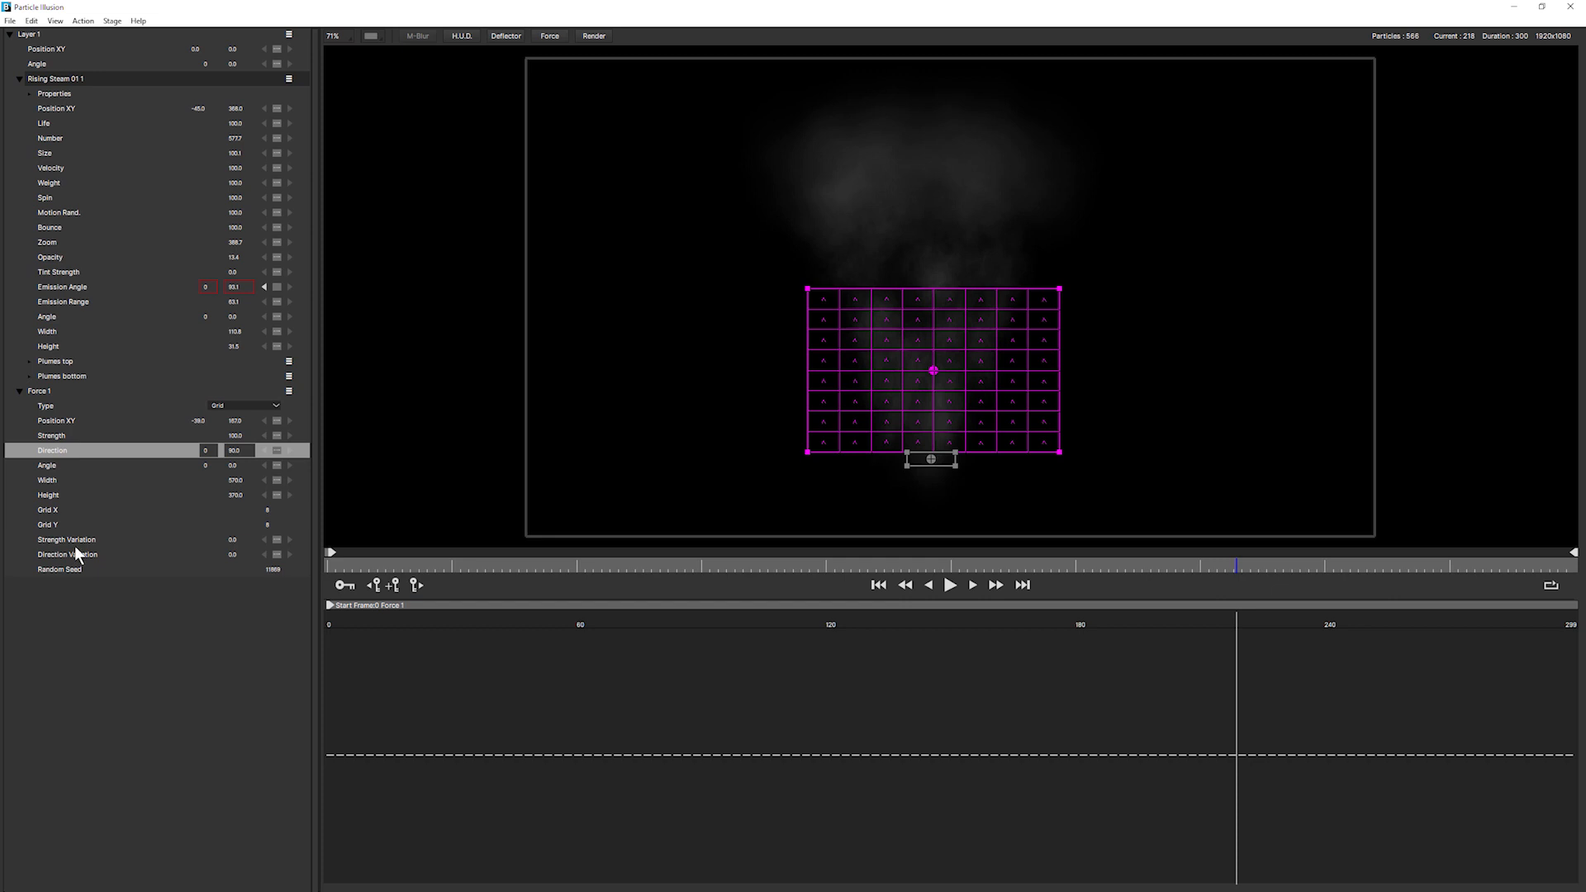
pyautogui.moveTo(145, 544)
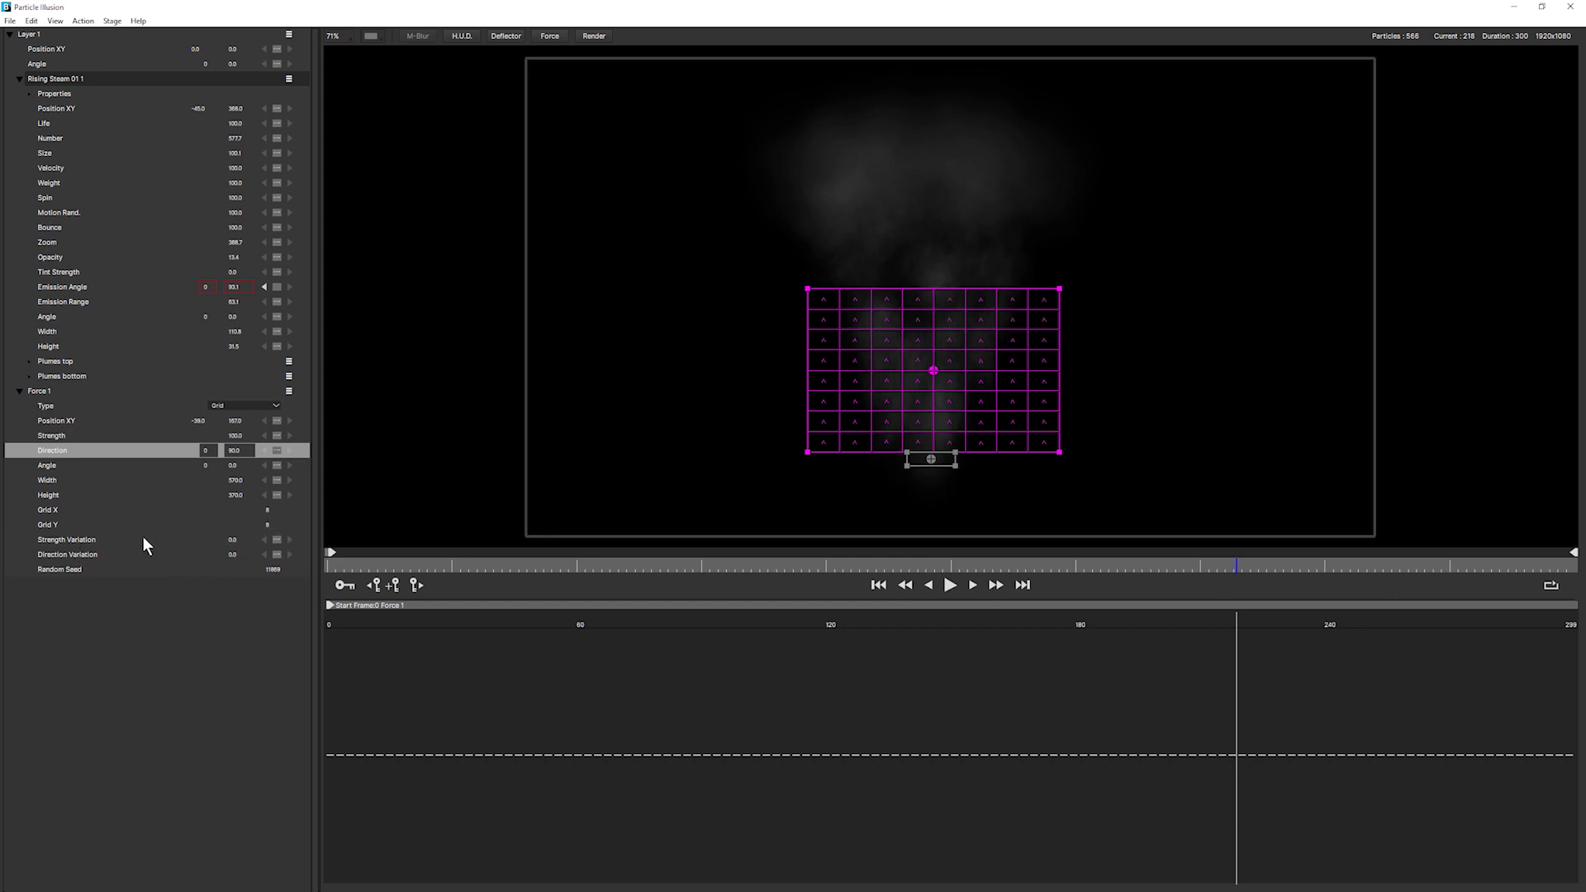
pyautogui.moveTo(233, 556)
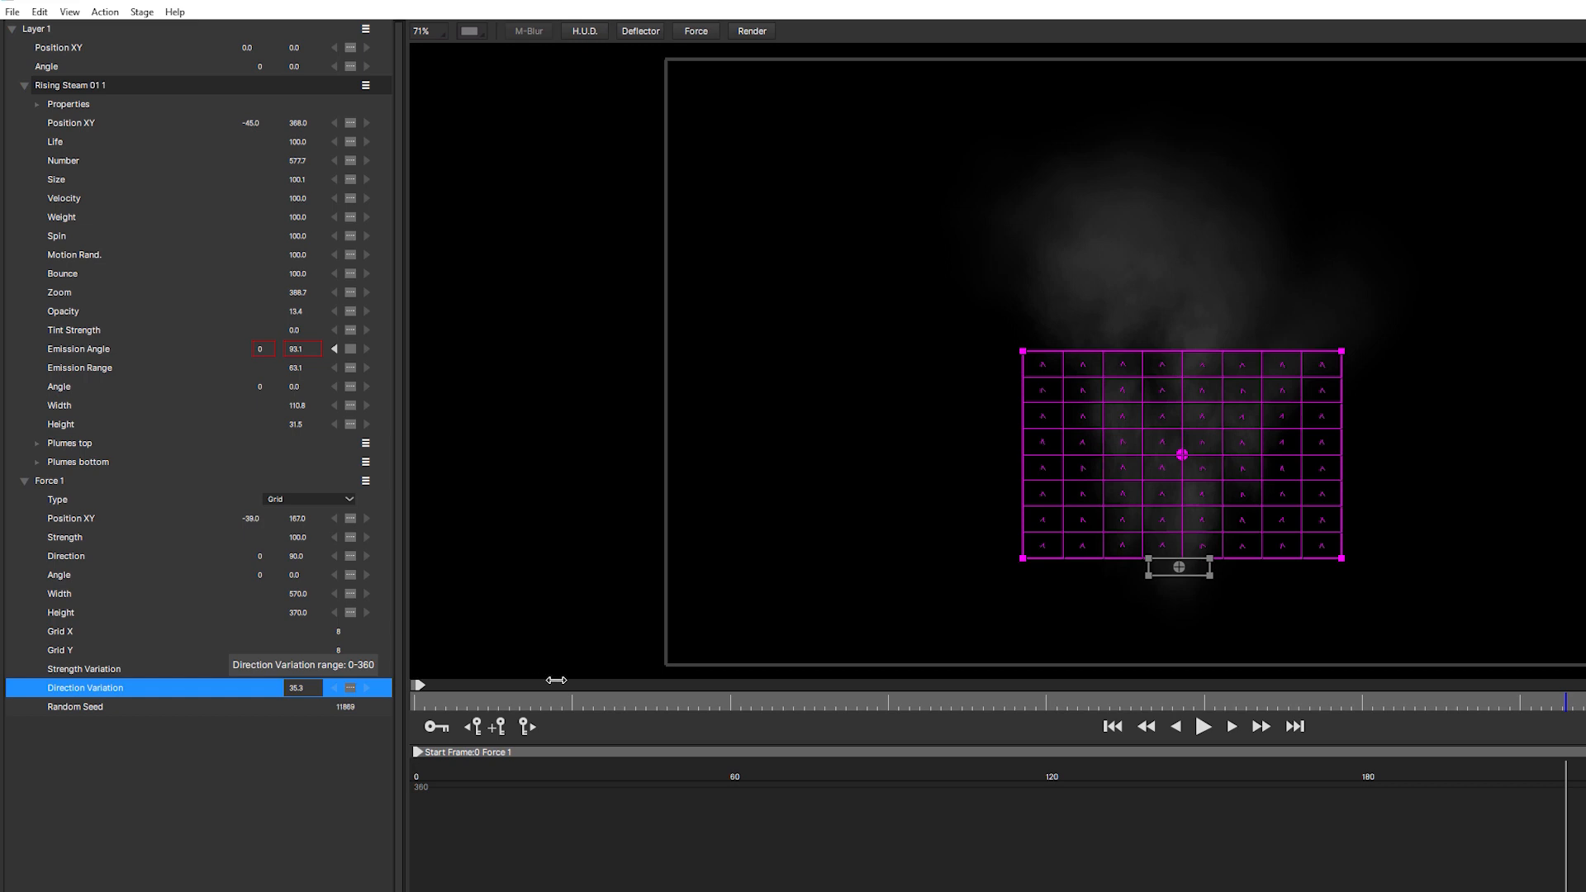
pyautogui.moveTo(976, 680)
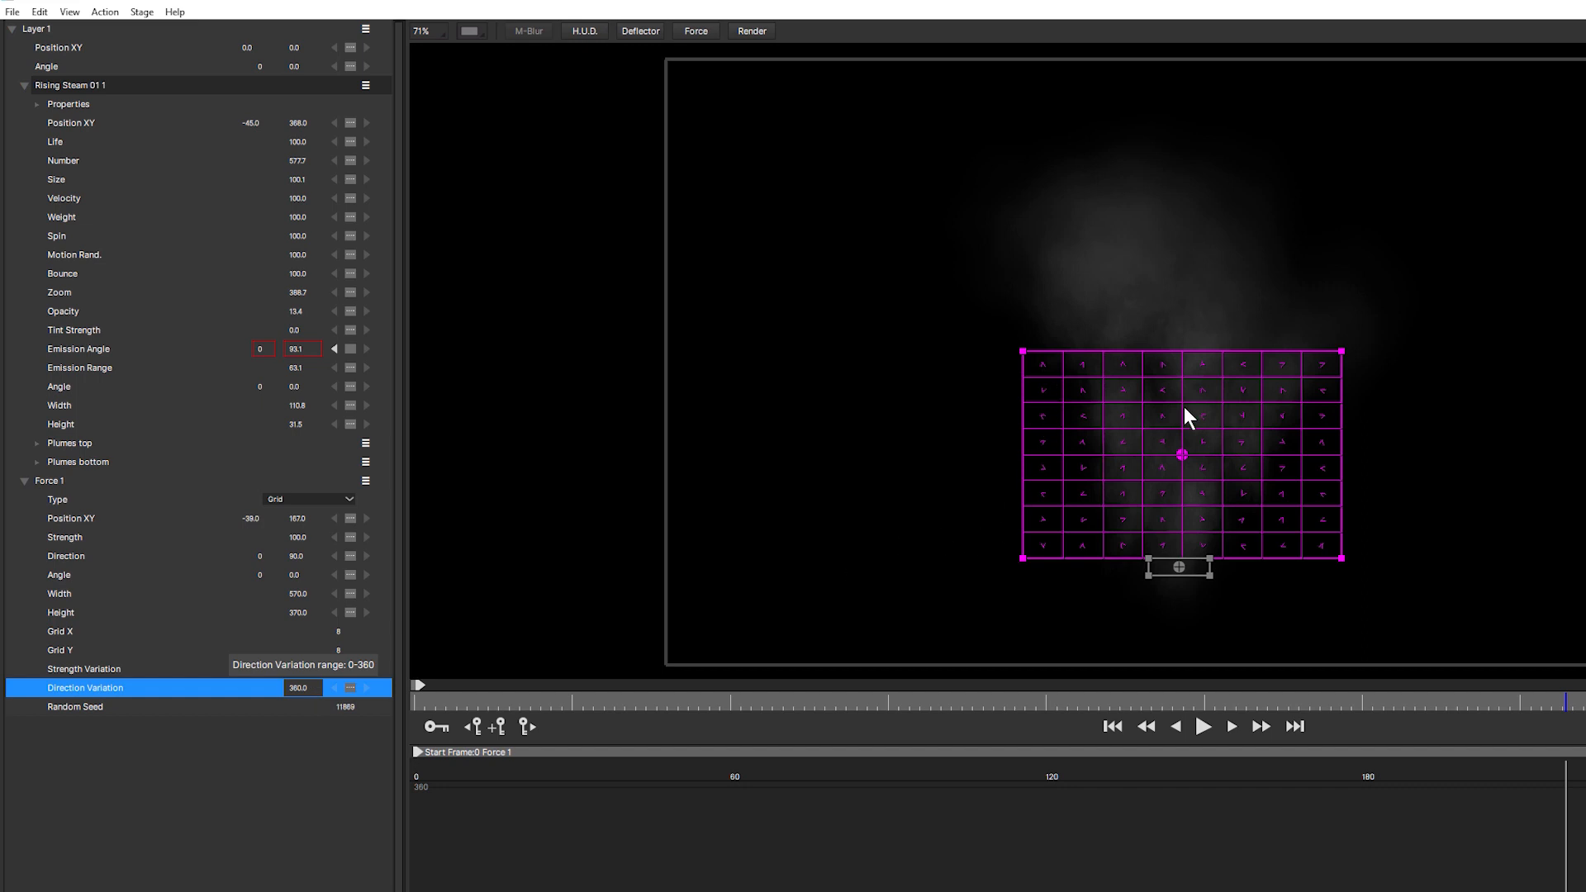
pyautogui.moveTo(657, 844)
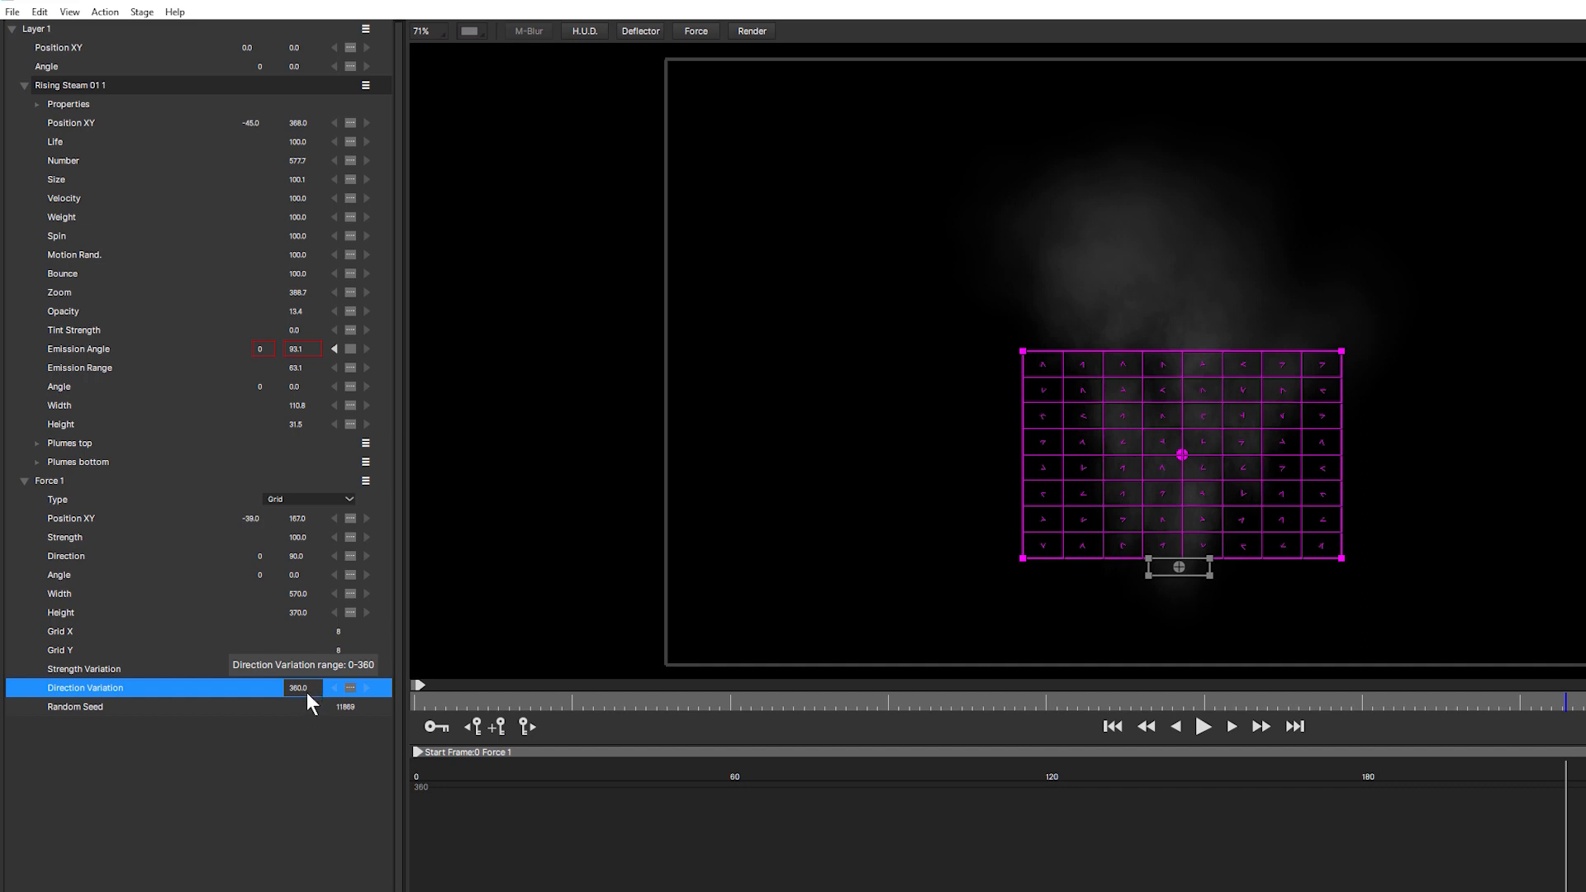
pyautogui.moveTo(315, 720)
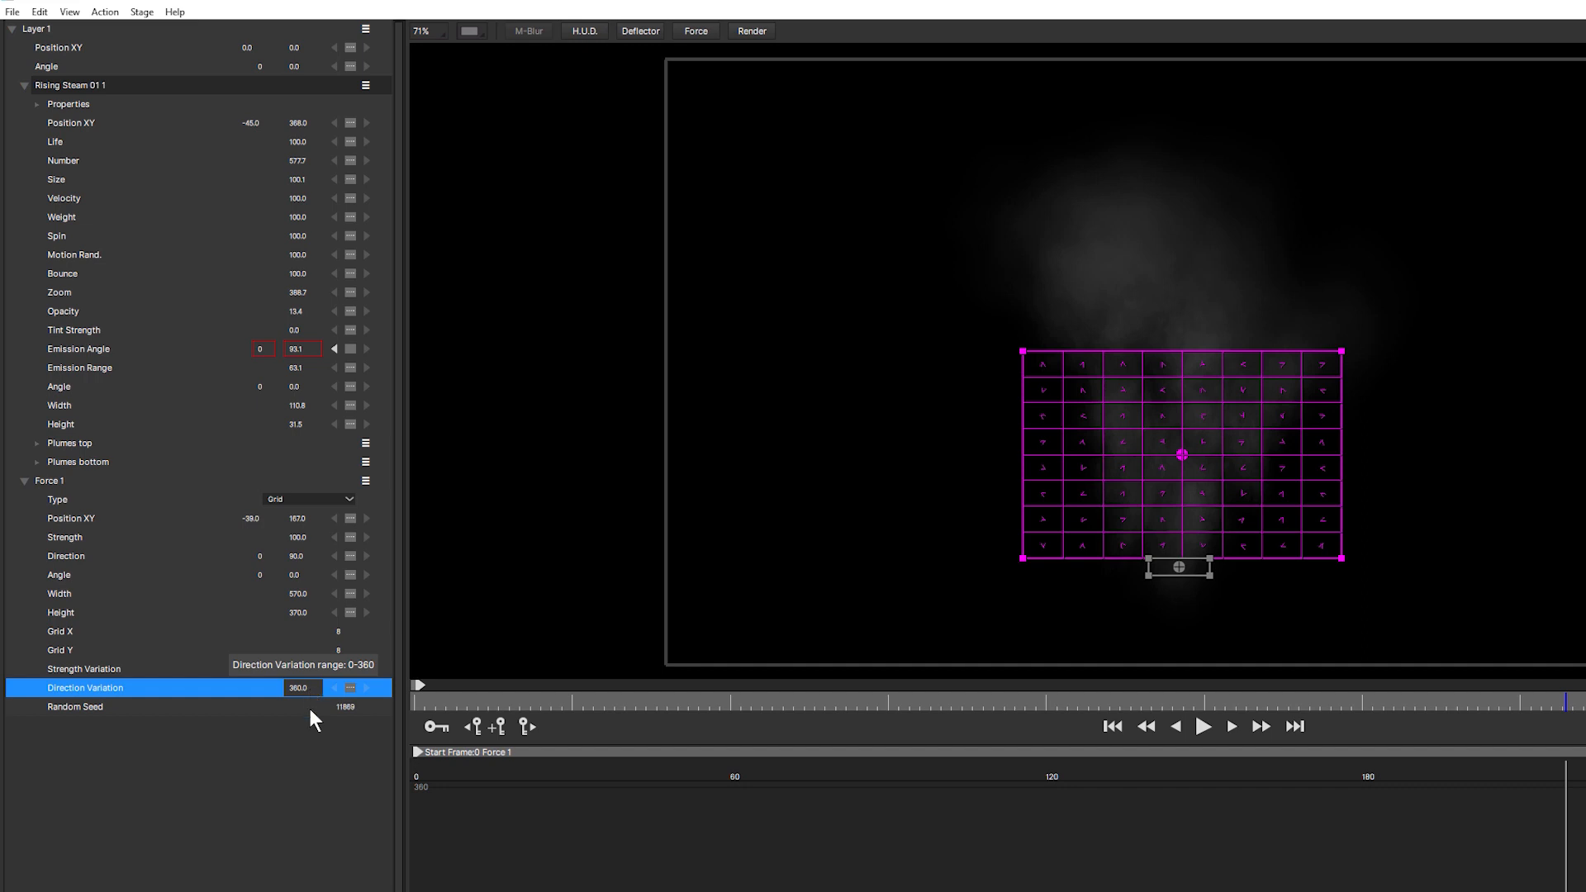
pyautogui.moveTo(308, 708)
pyautogui.write('180')
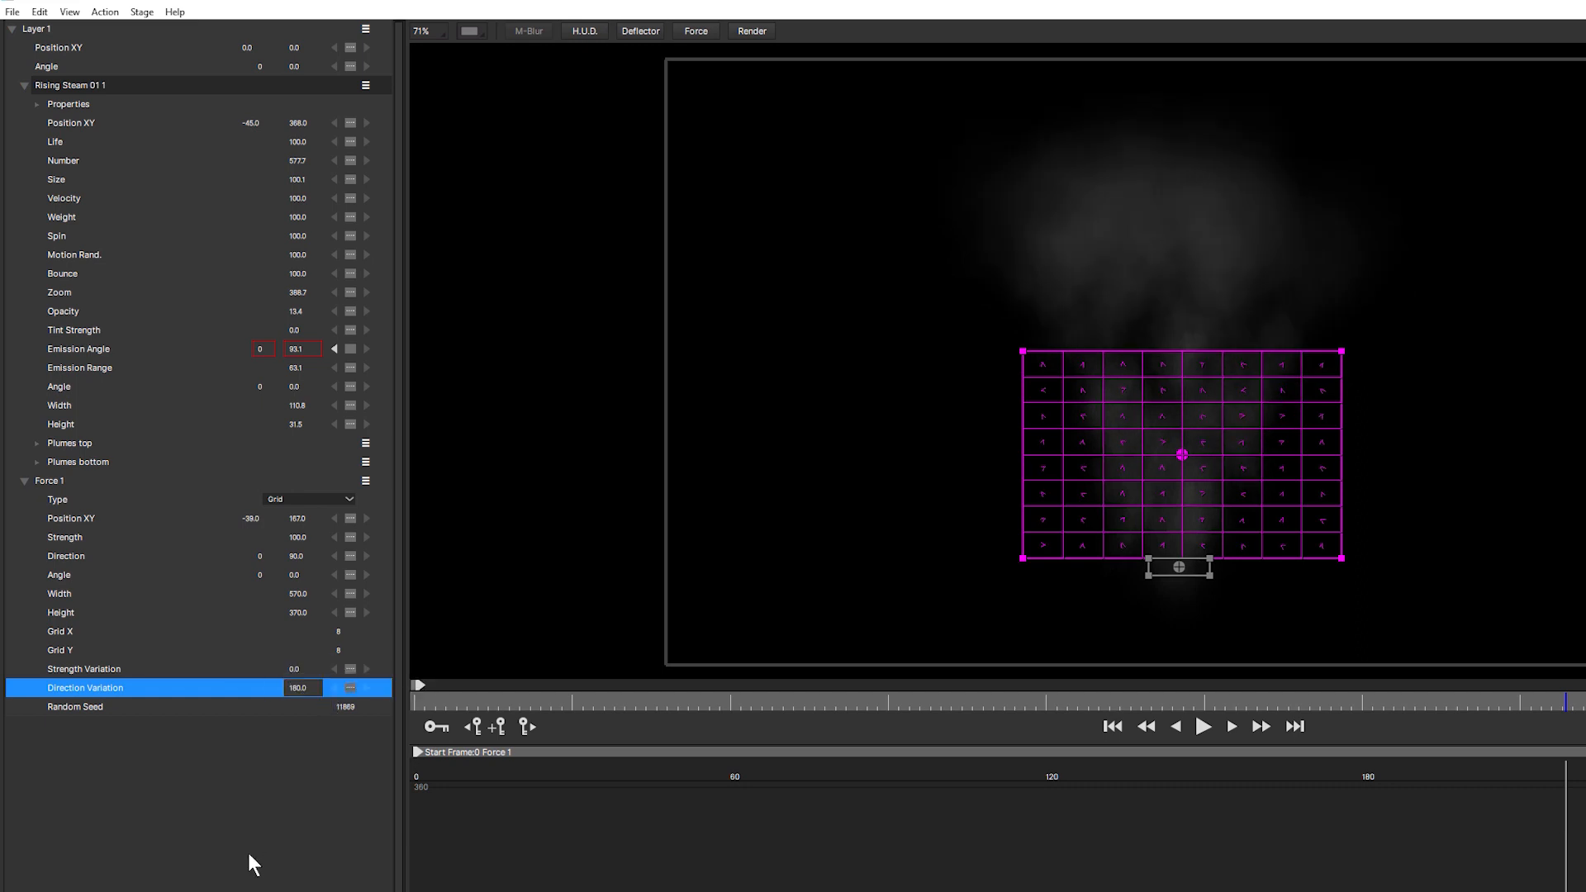
pyautogui.moveTo(303, 669)
pyautogui.write('60')
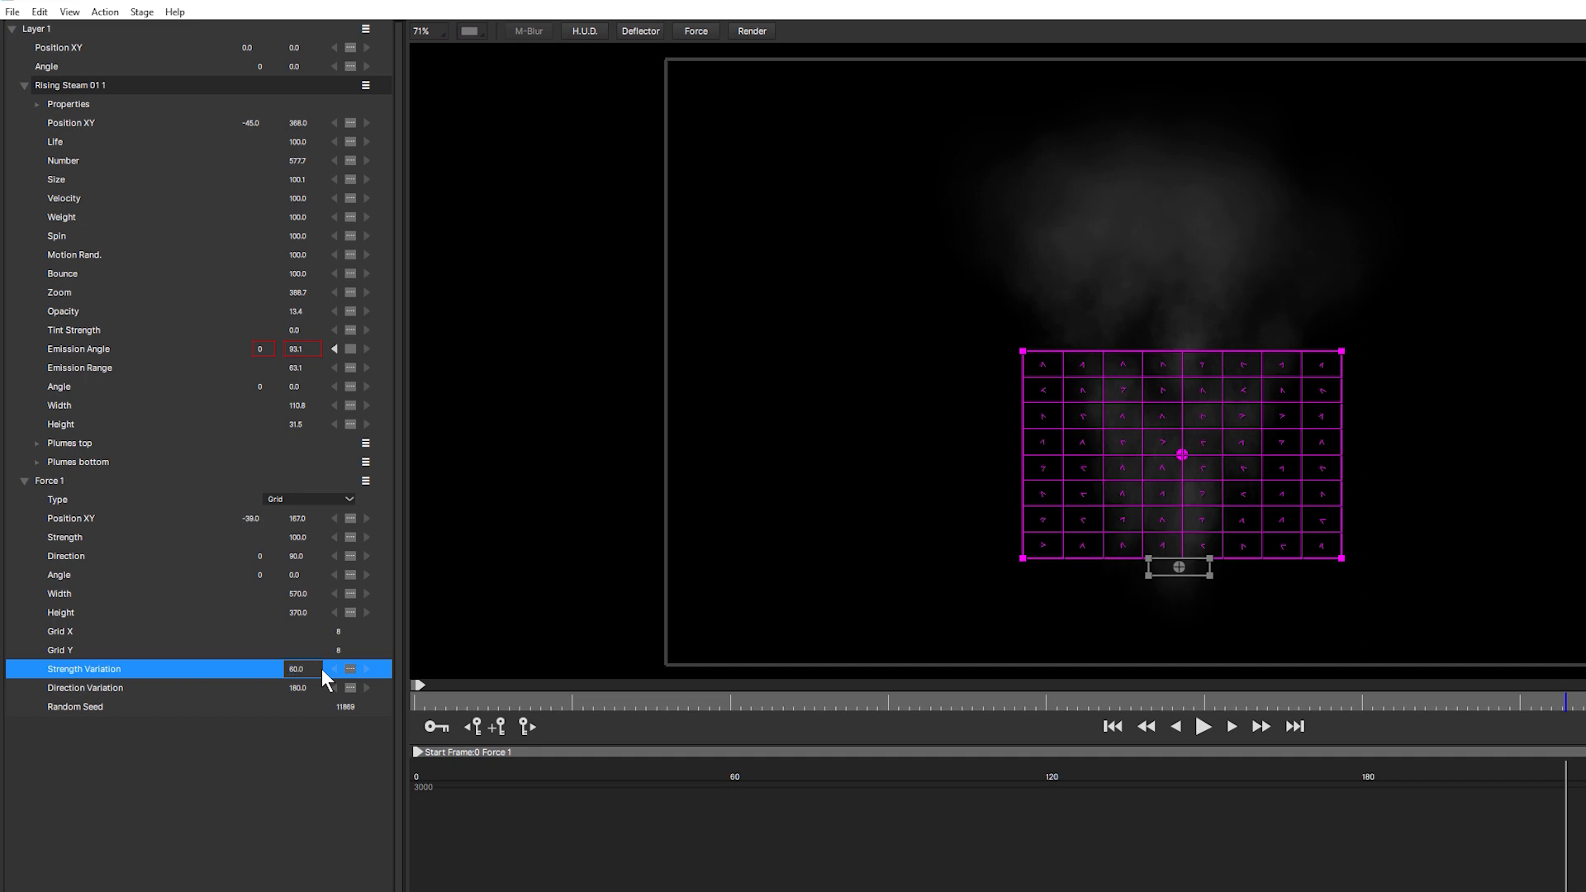
pyautogui.moveTo(1211, 728)
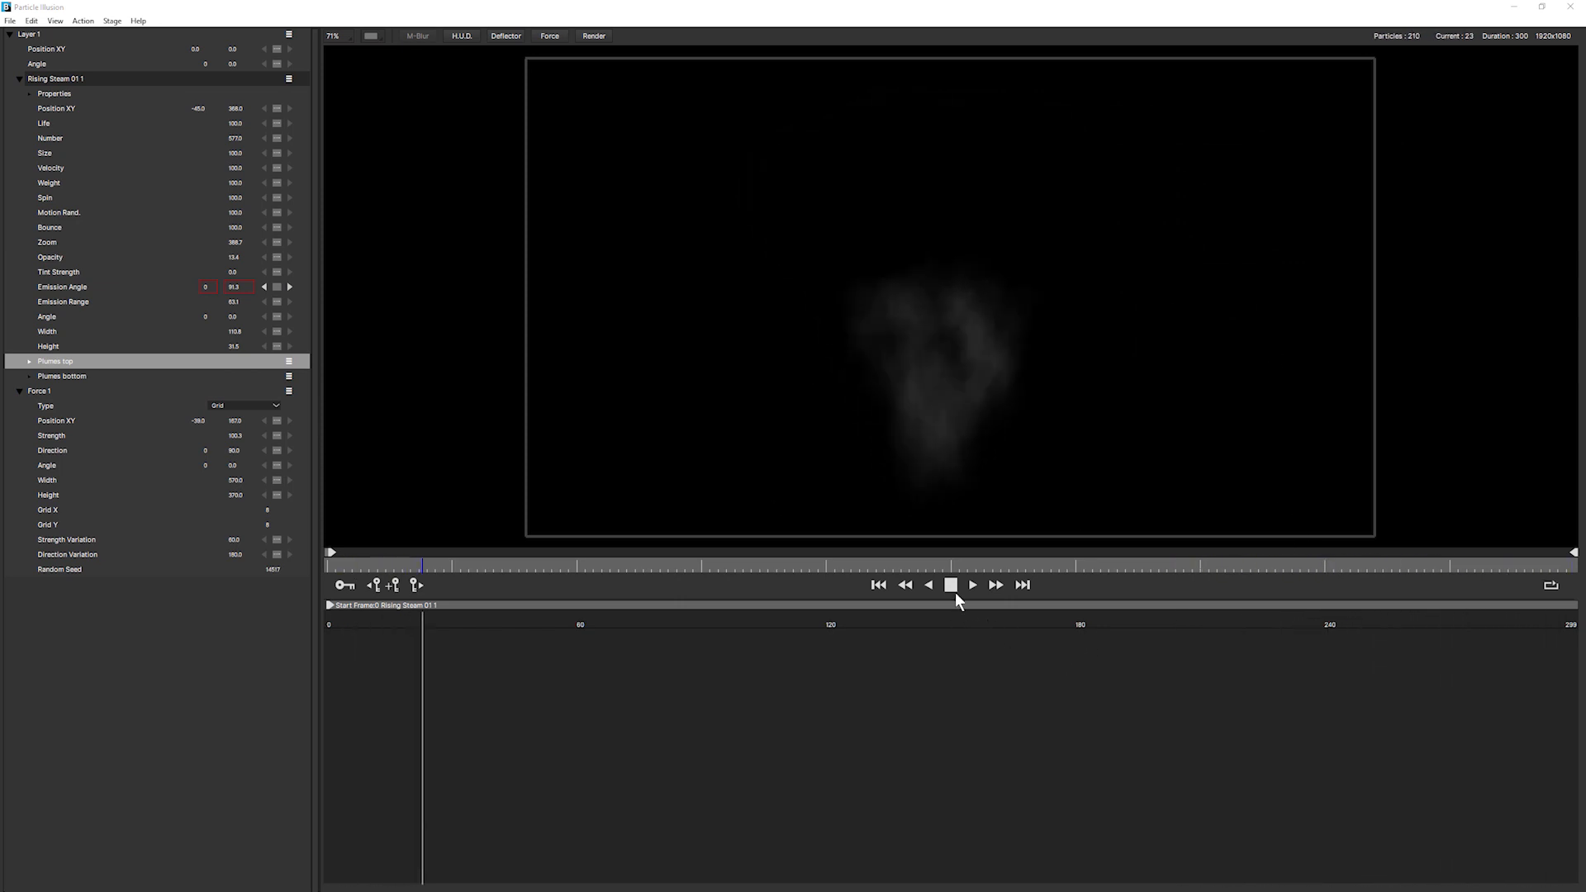
# Step: Set Force 1 strength to 0 and raise its strength variation, replaying the steam to check
pyautogui.click(970, 584)
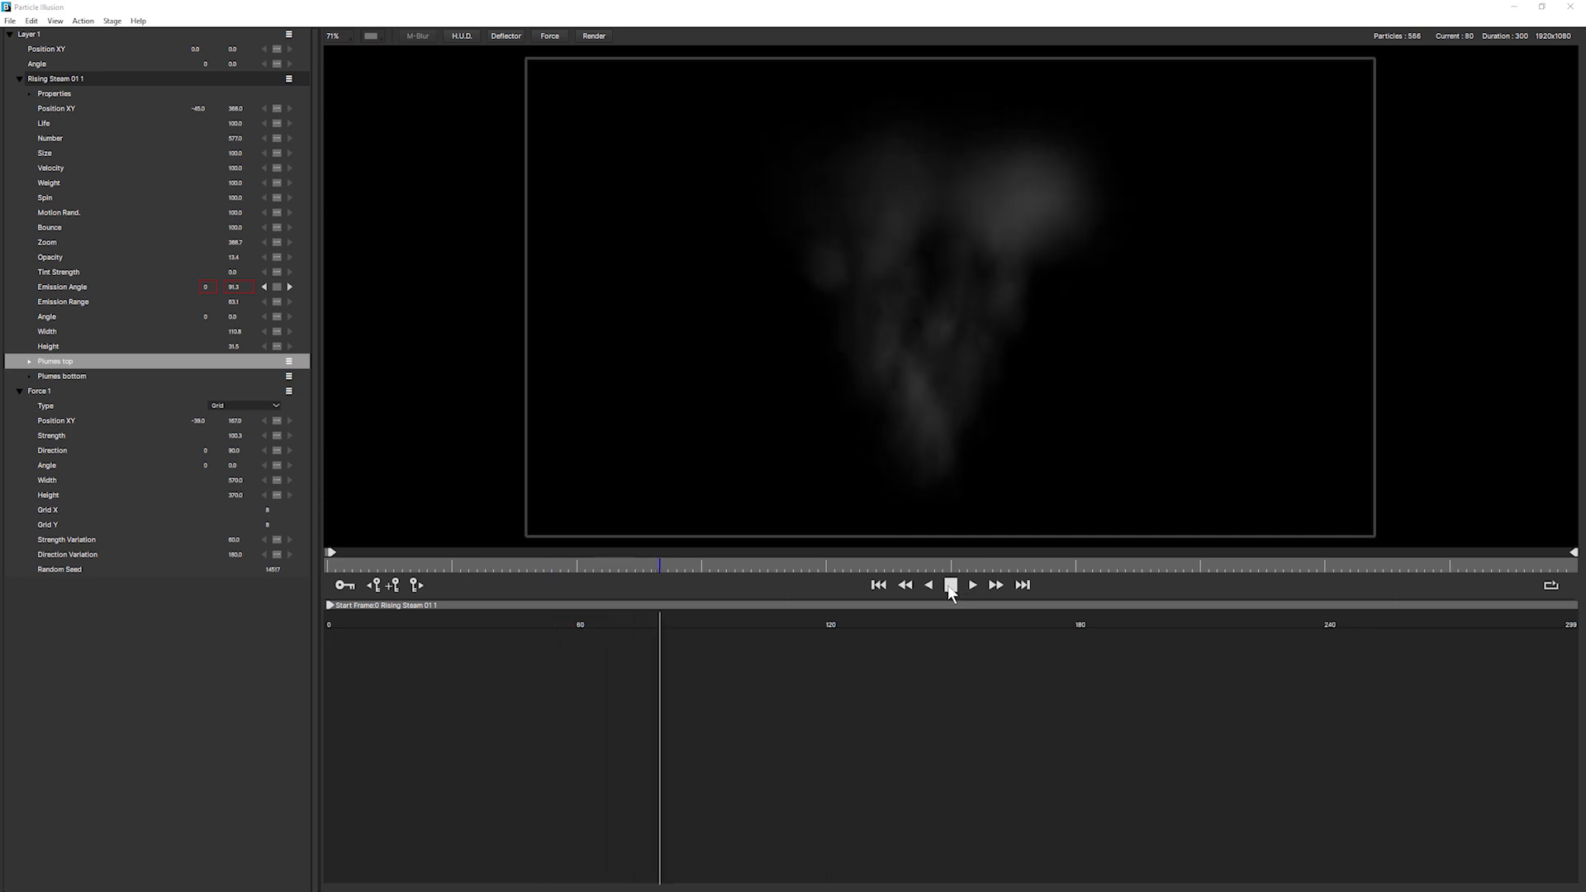
pyautogui.click(948, 585)
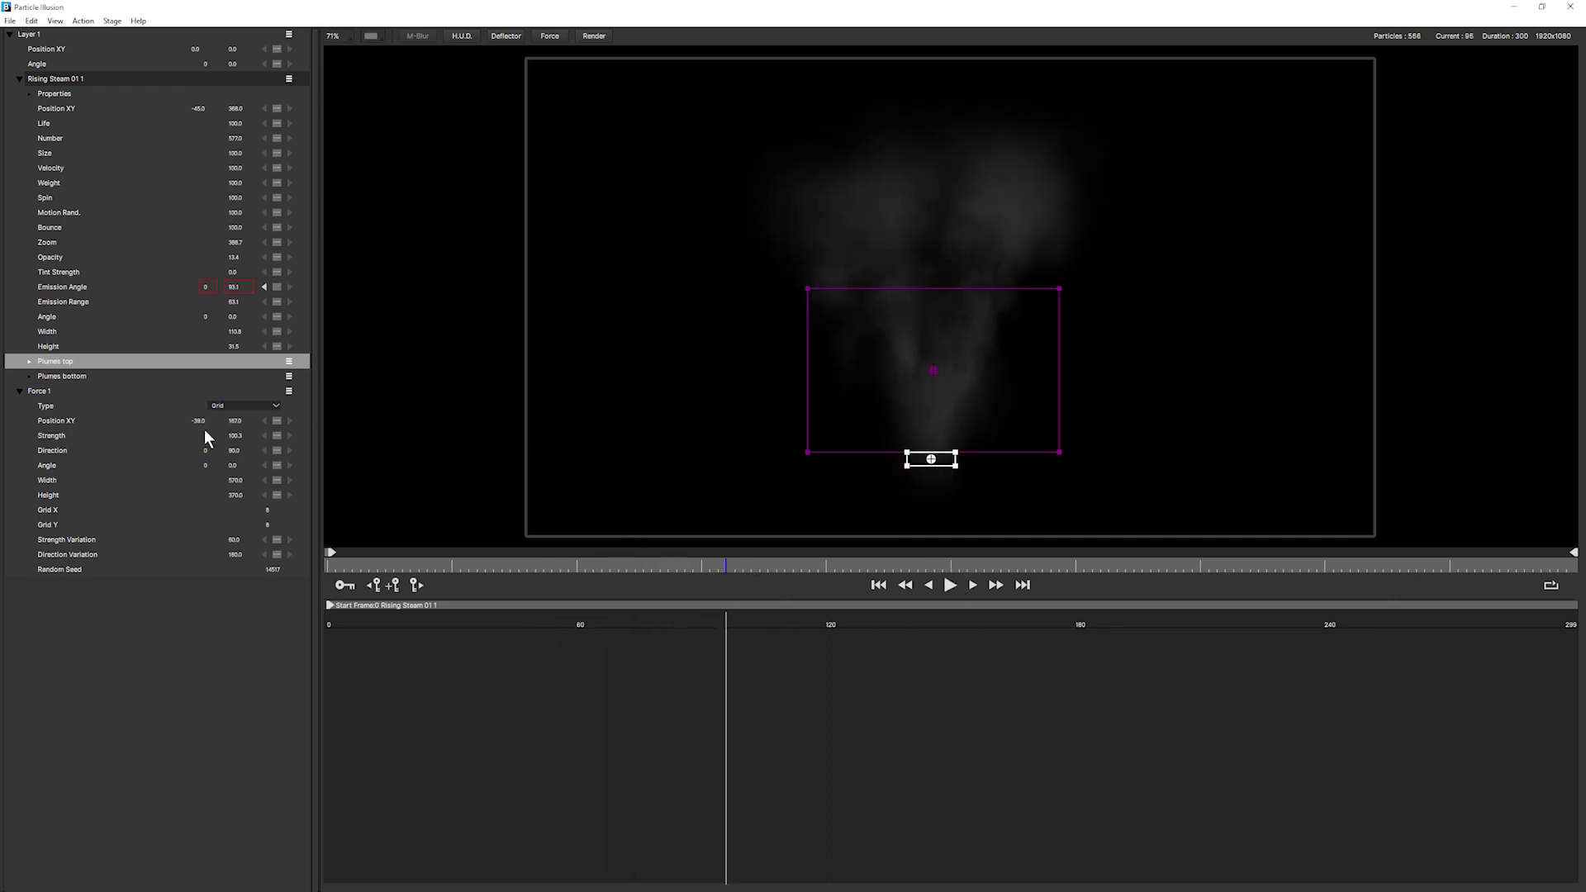
pyautogui.click(40, 391)
pyautogui.write('0')
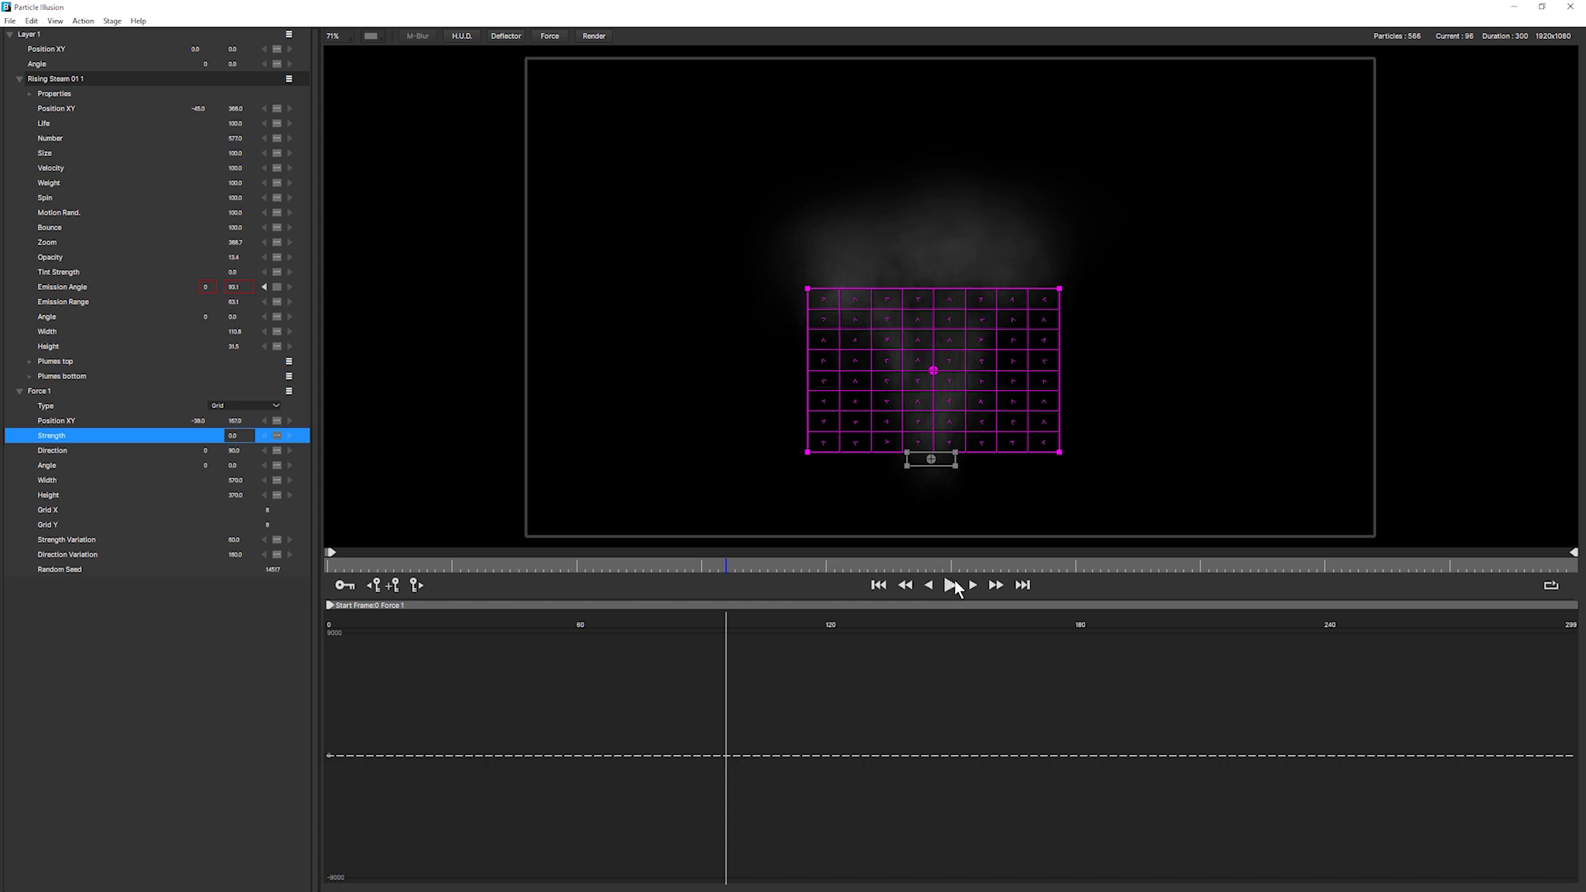
pyautogui.click(969, 585)
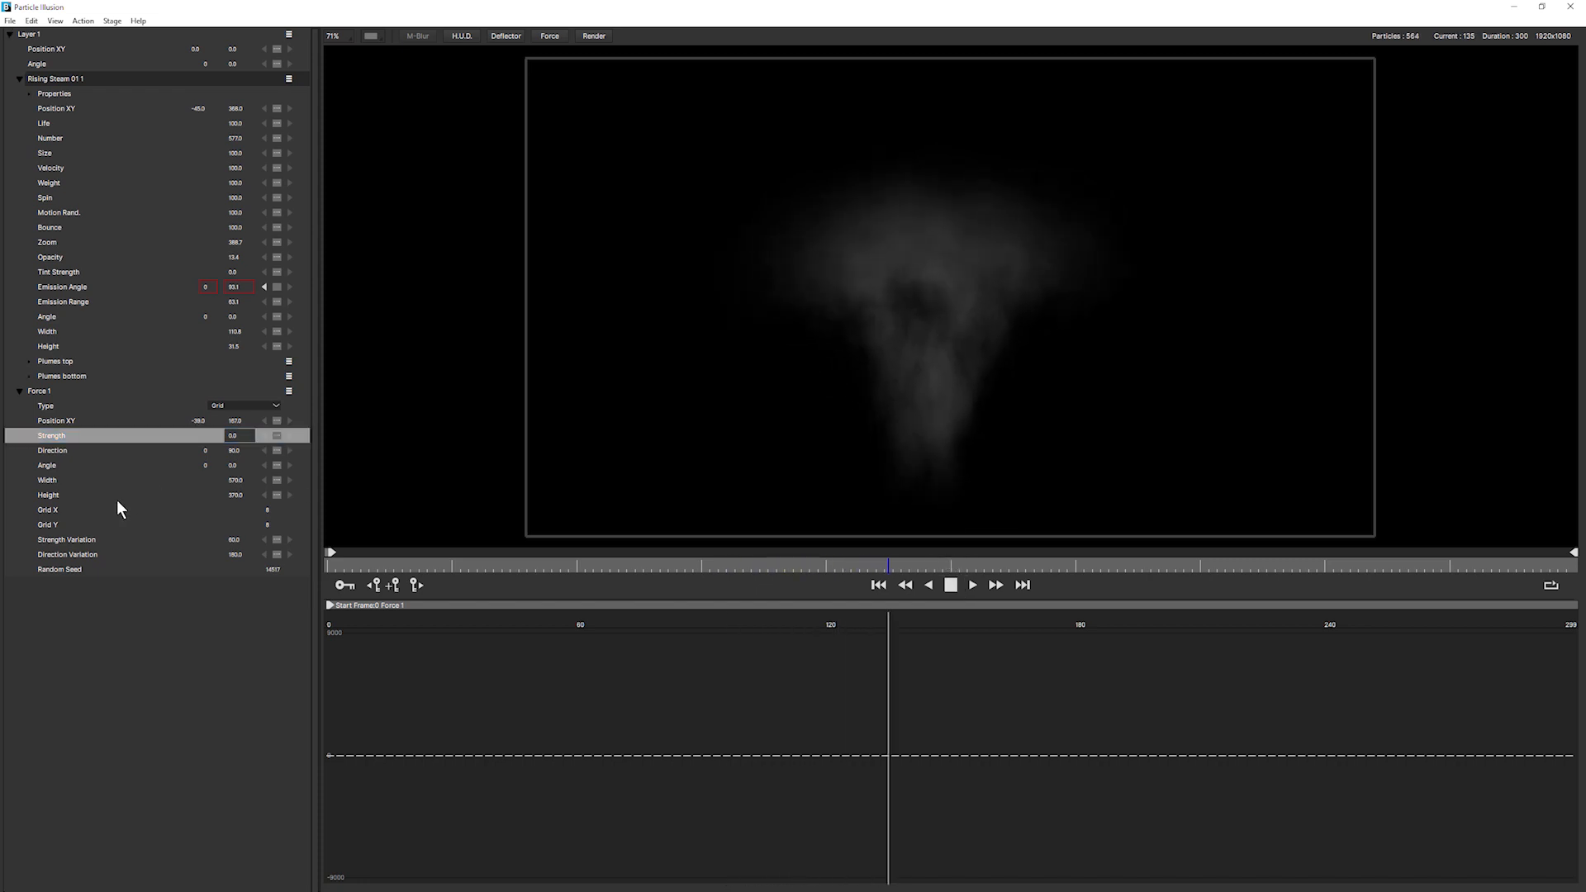
pyautogui.click(67, 539)
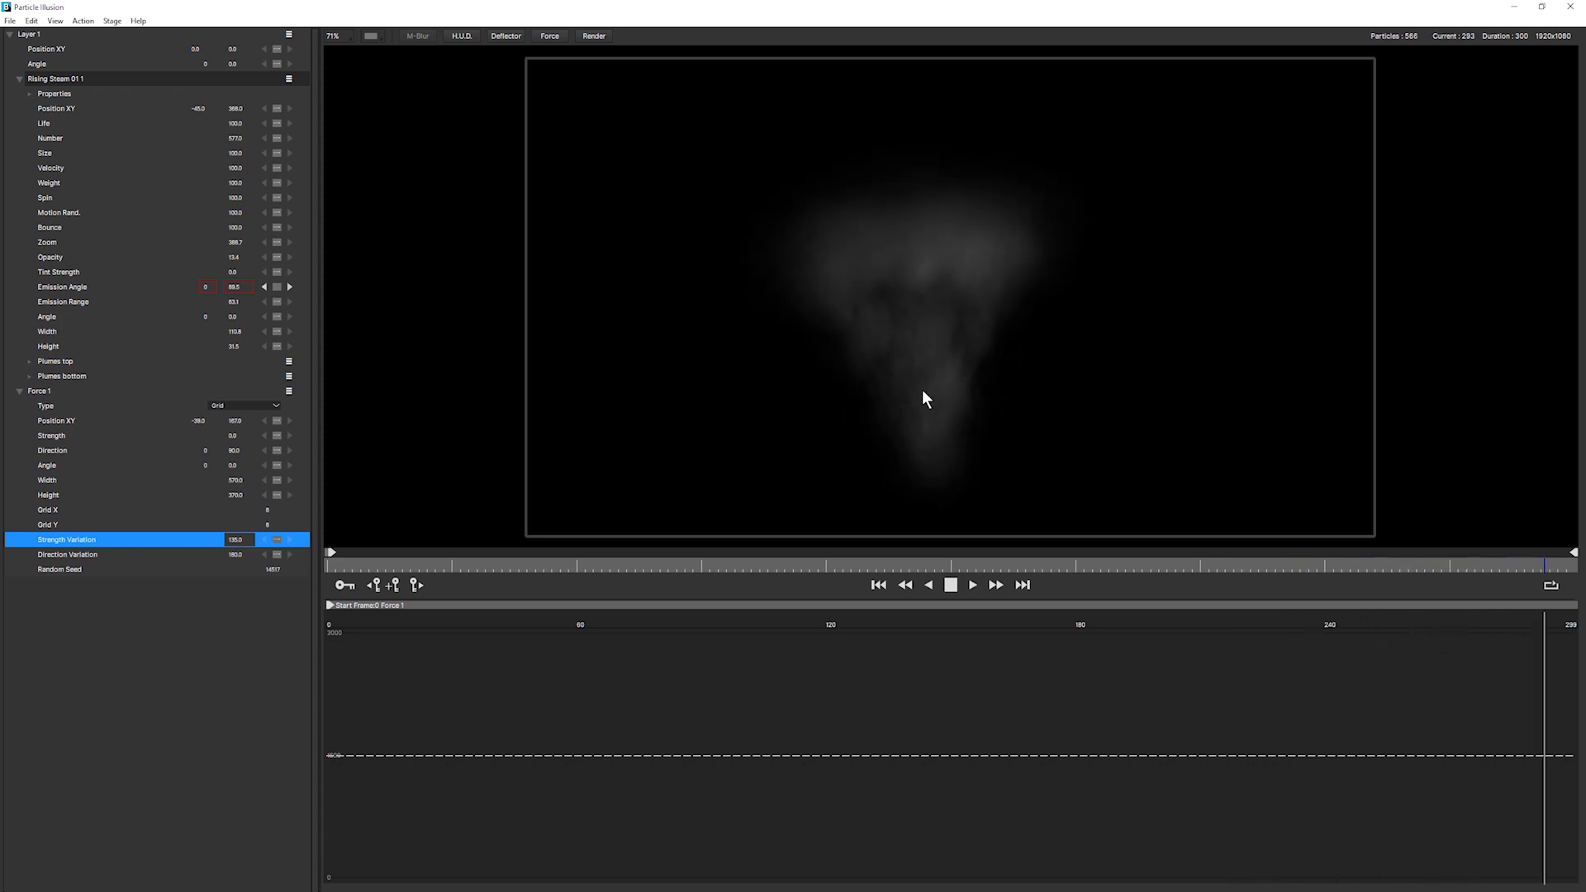
pyautogui.click(949, 585)
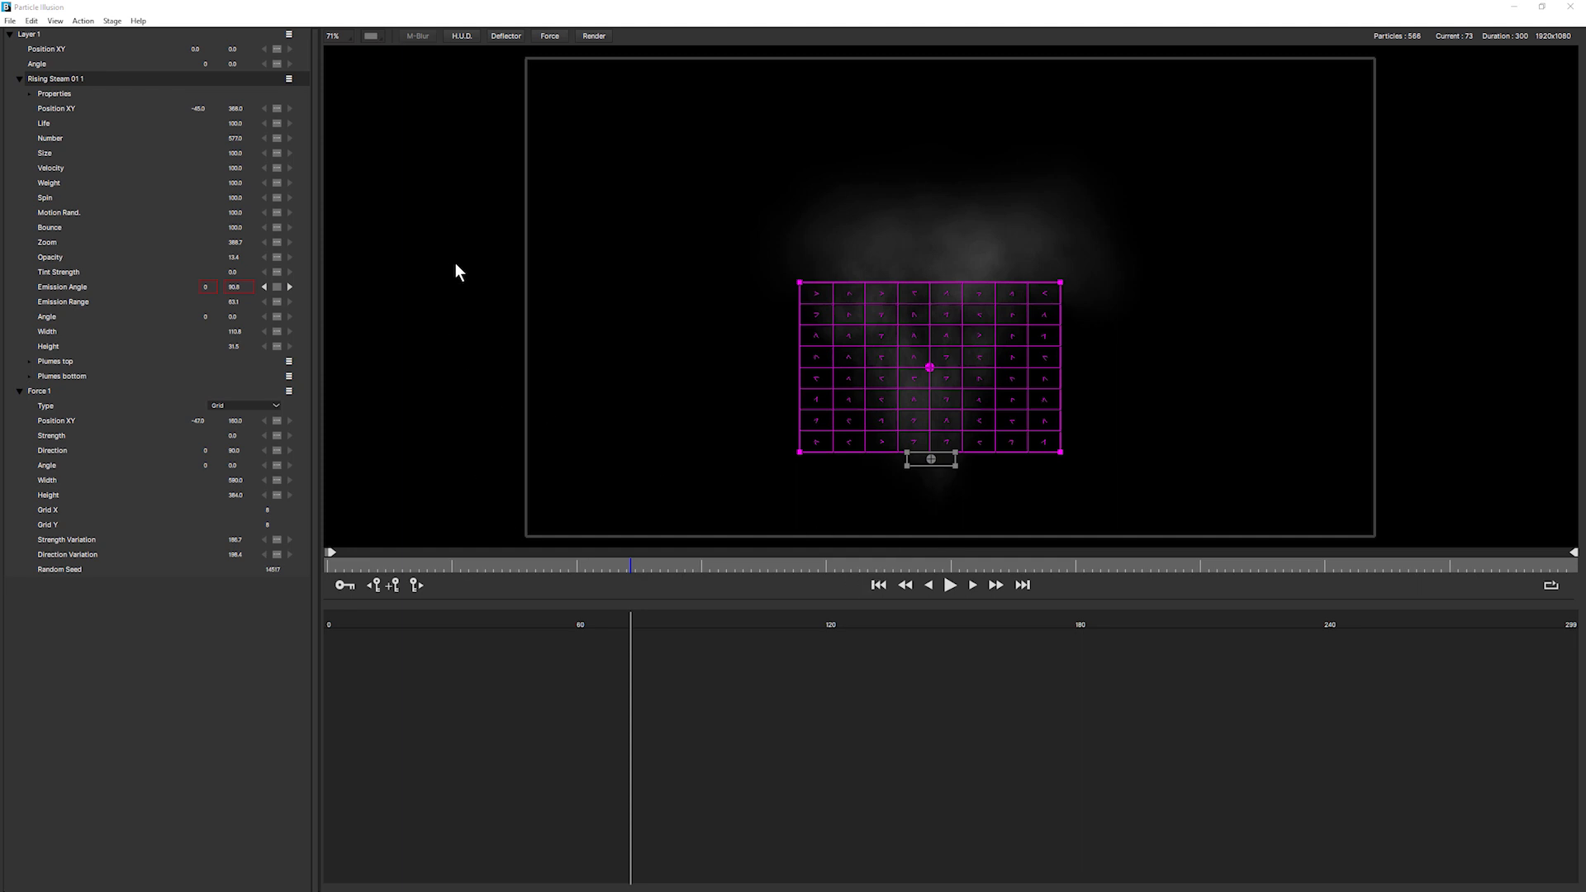
pyautogui.moveTo(884, 207)
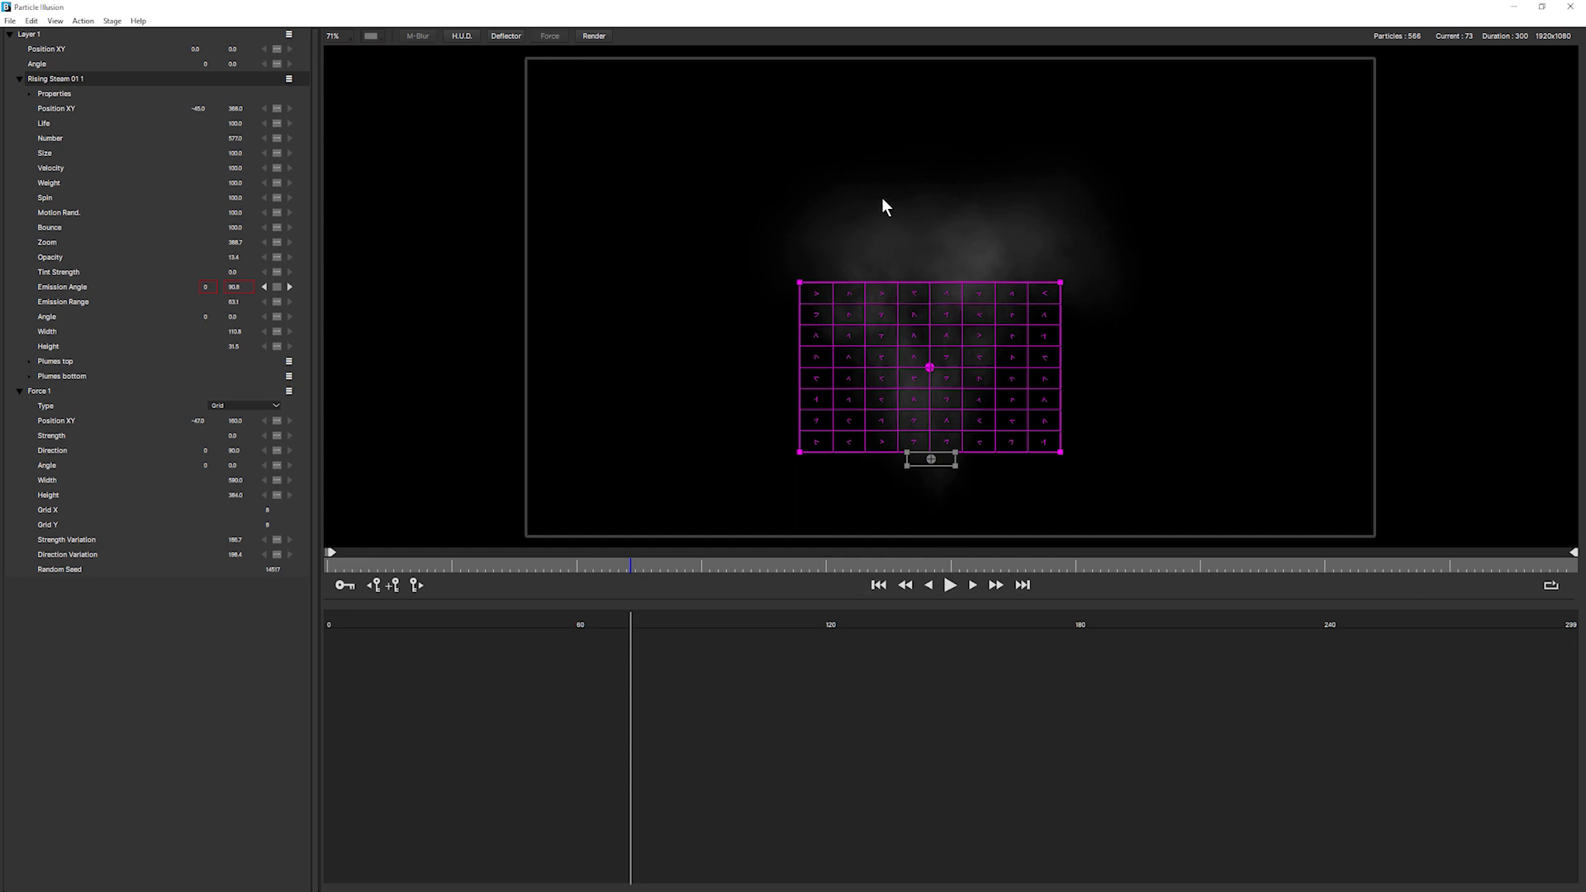
pyautogui.moveTo(828, 312)
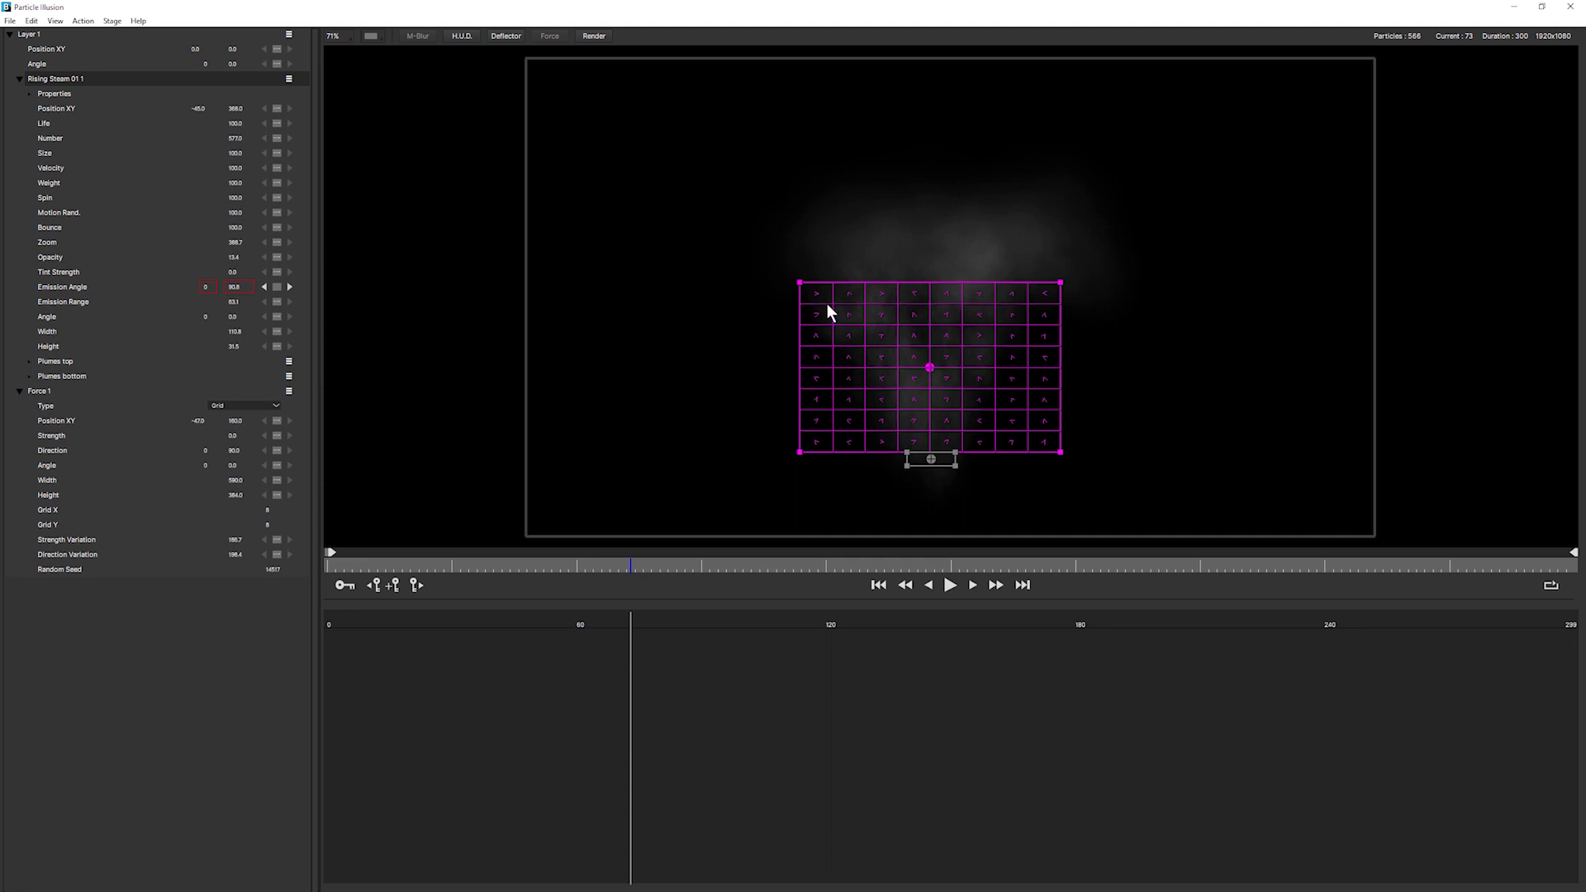
# Step: Add Force 2 as a point force above the steam and edit its strength value
pyautogui.click(549, 36)
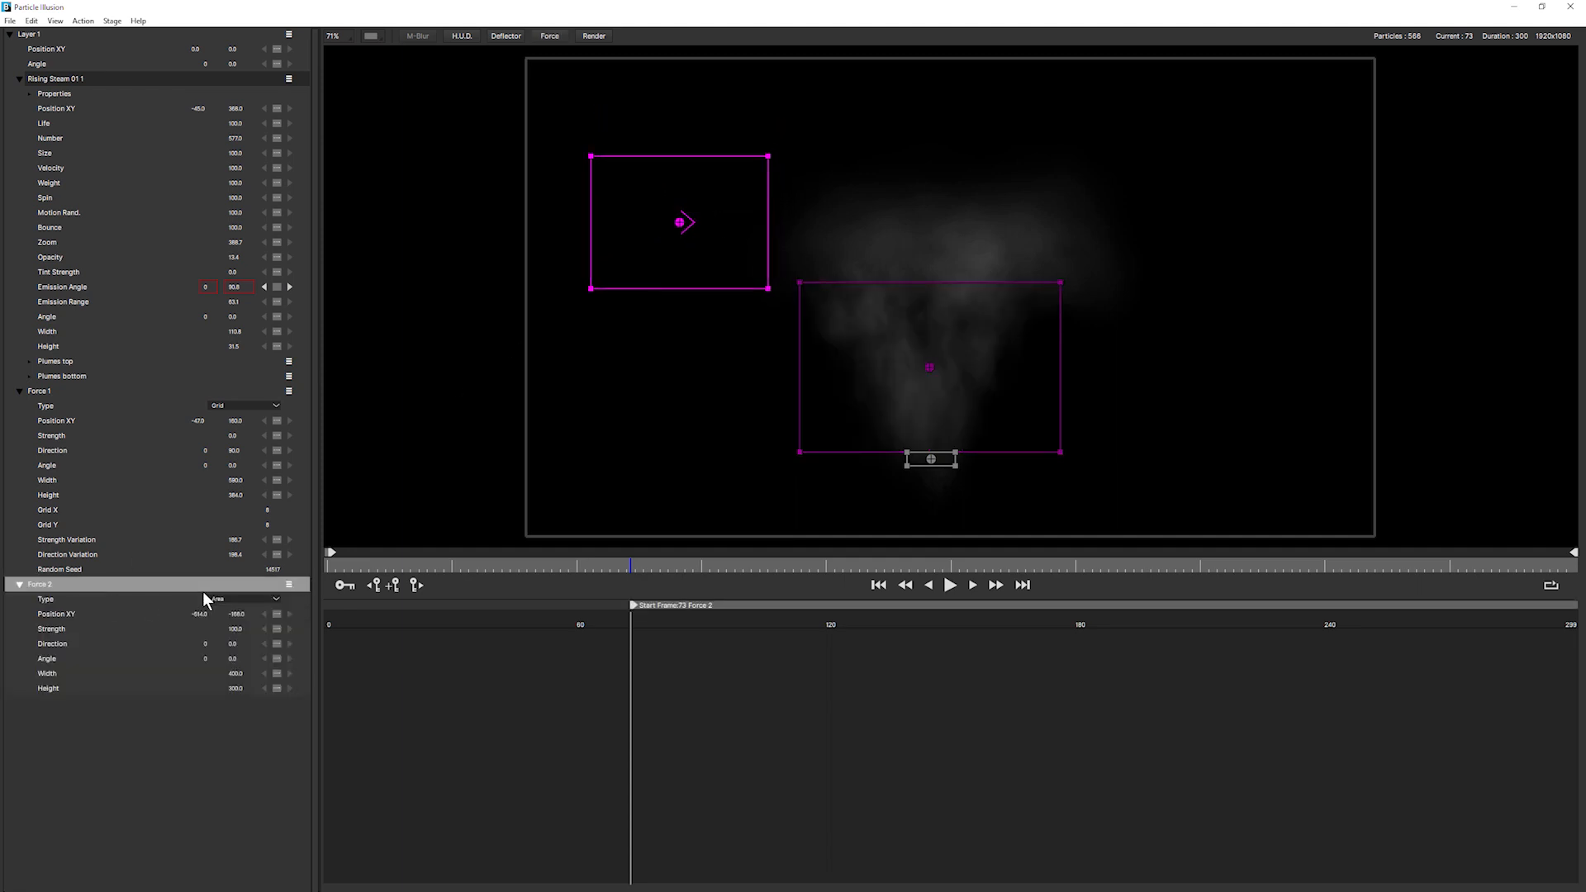
pyautogui.click(243, 598)
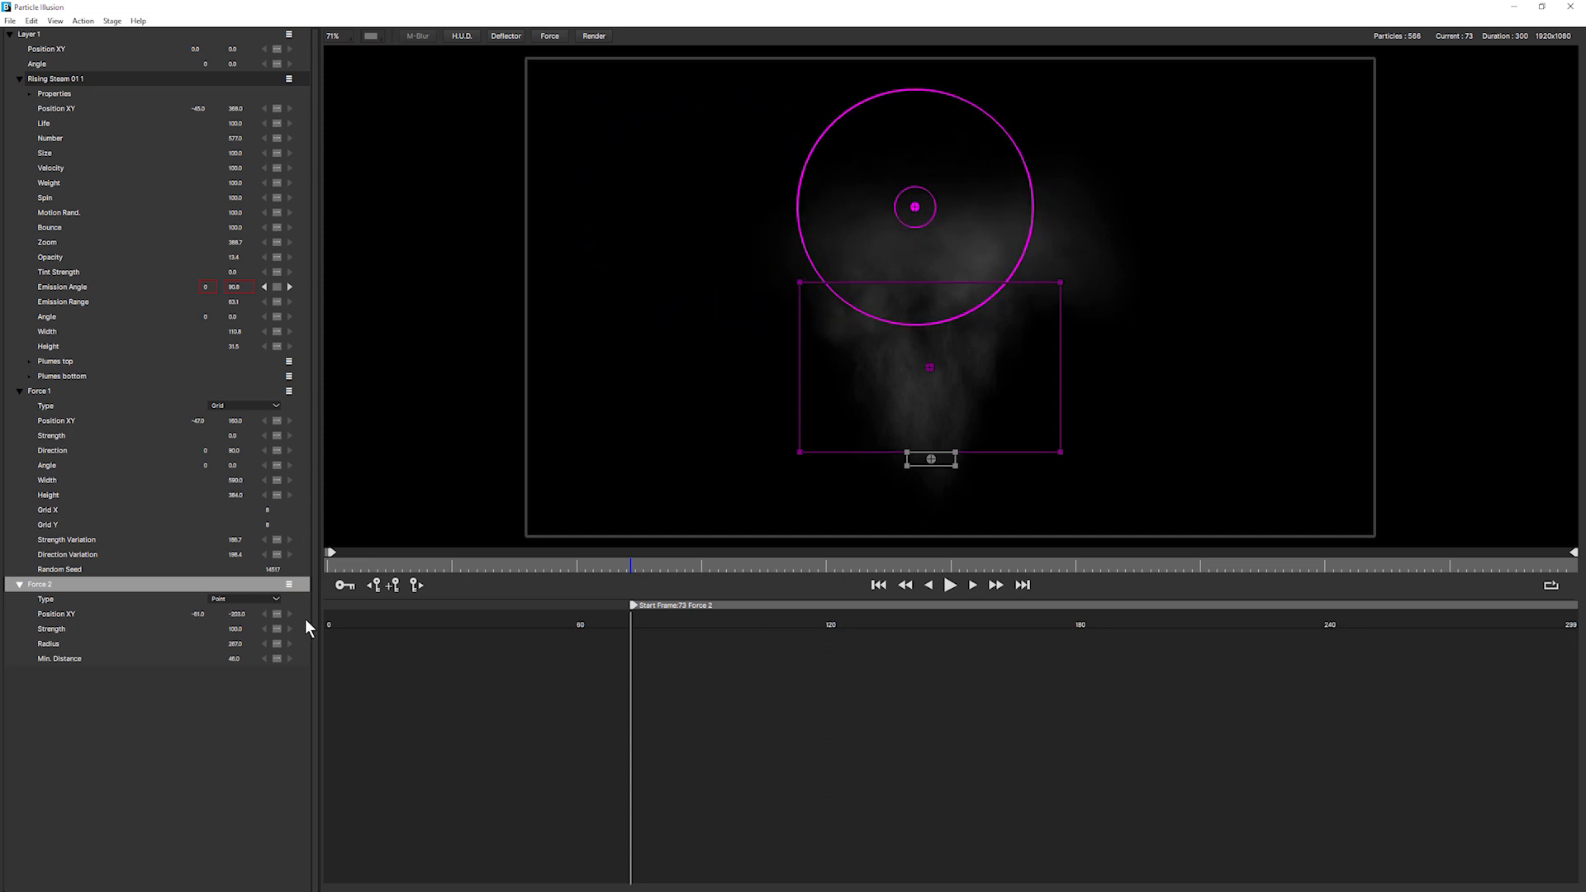
pyautogui.moveTo(235, 628)
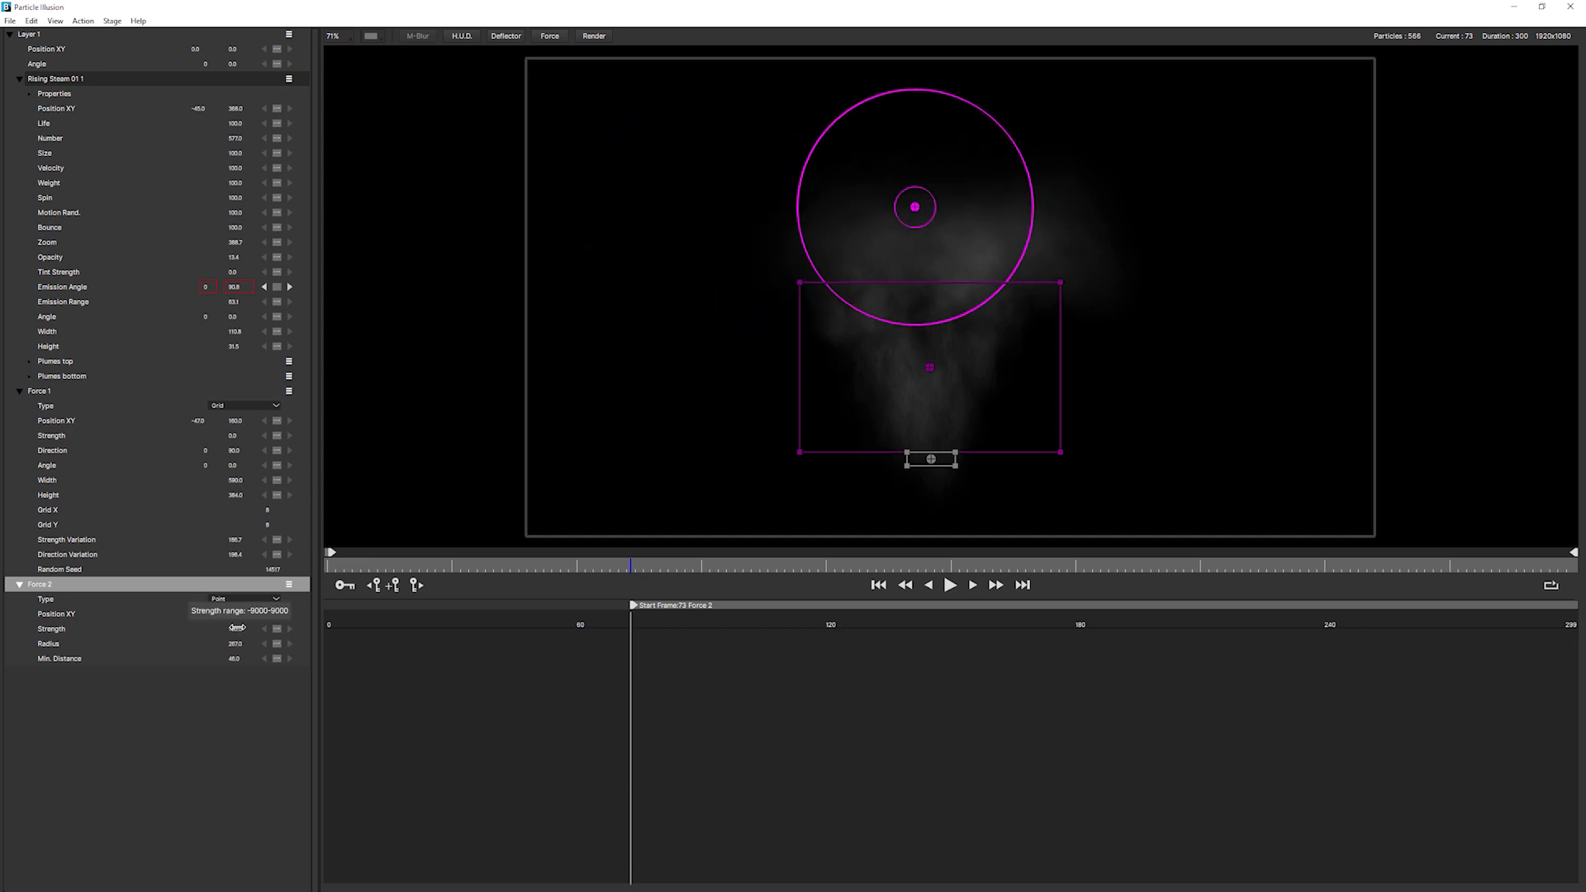
pyautogui.click(51, 628)
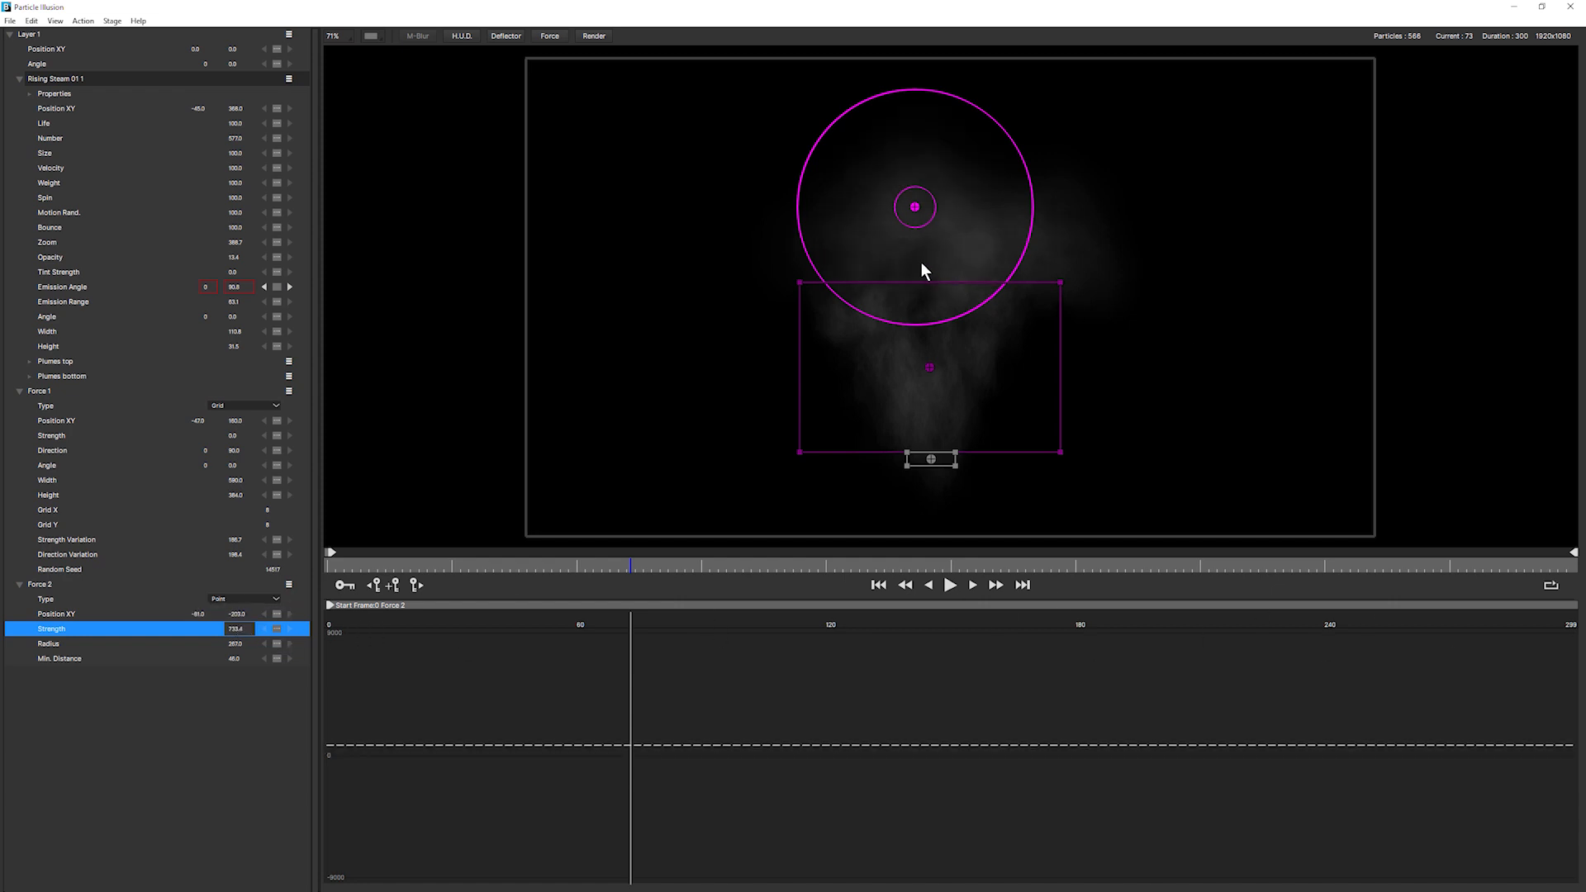
pyautogui.moveTo(892, 209)
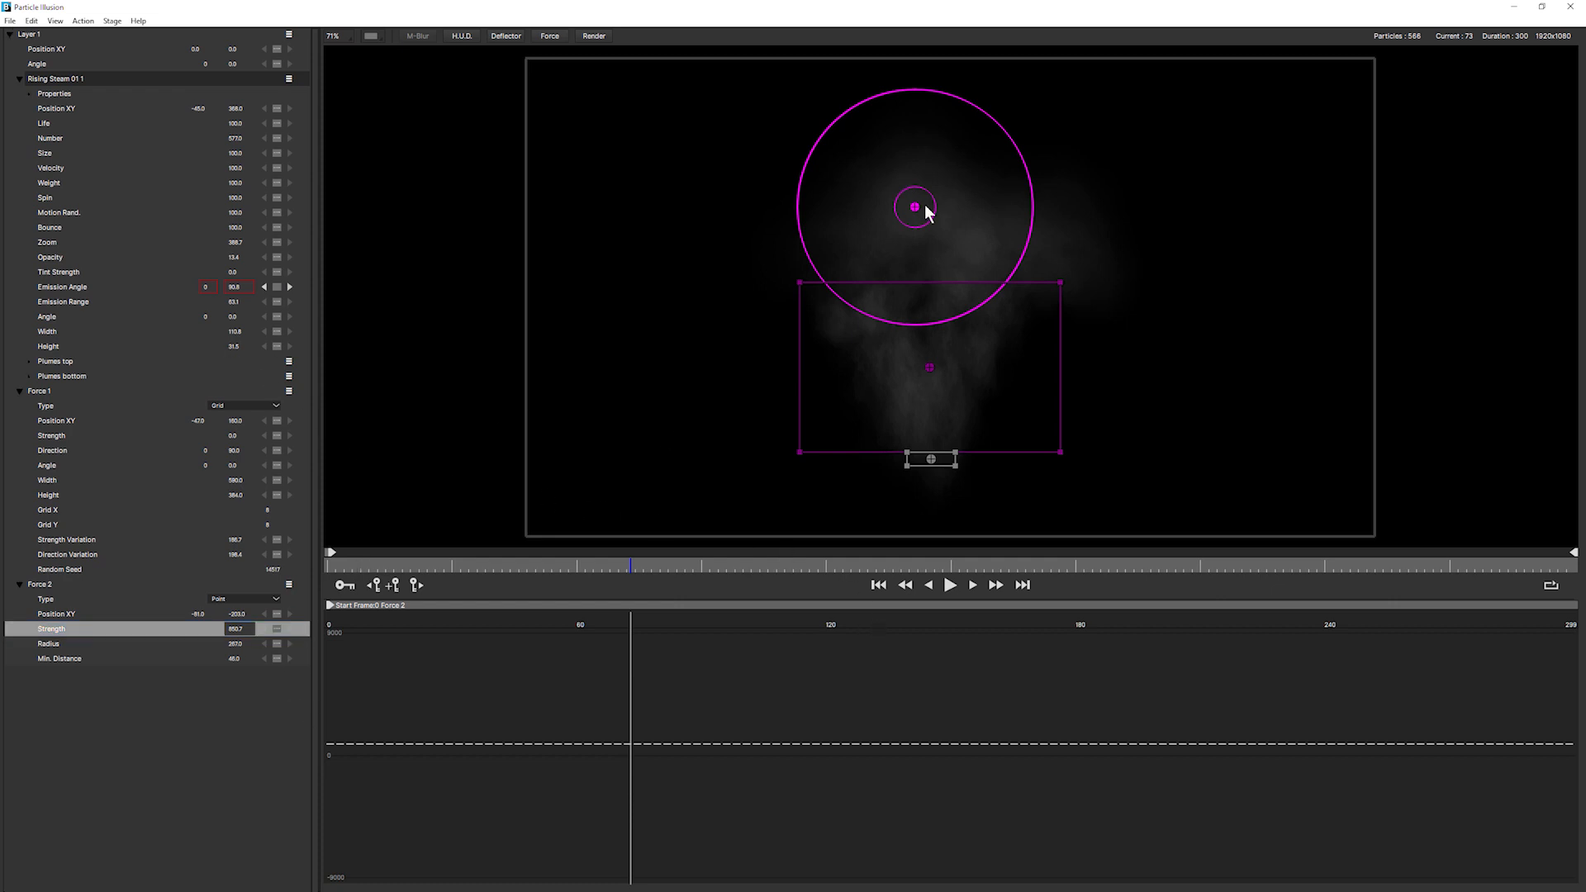
pyautogui.moveTo(348, 558)
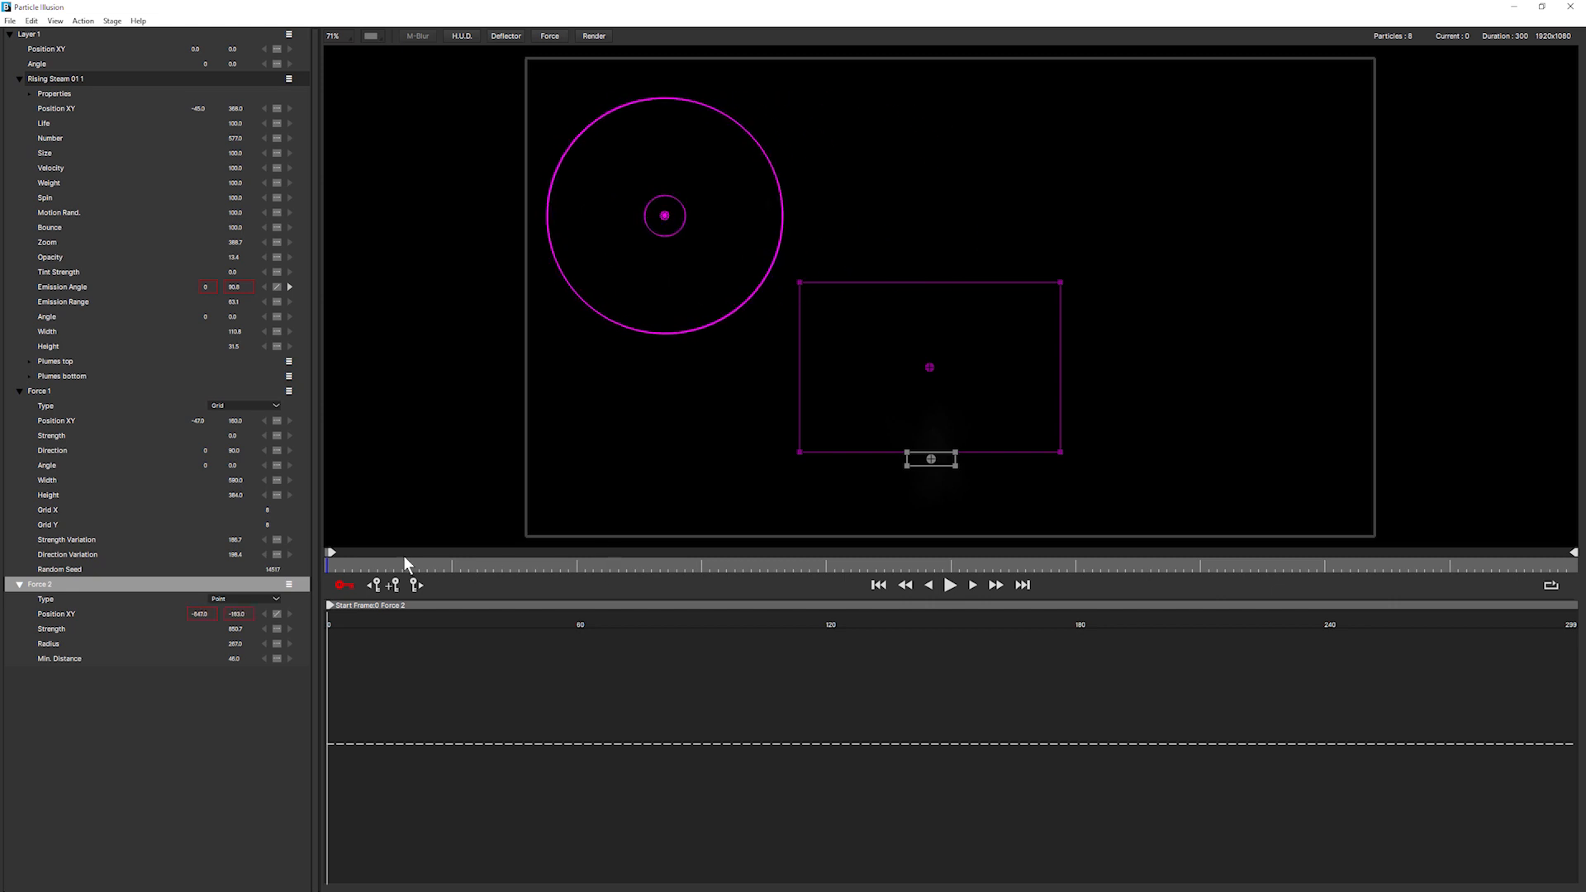
# Step: Keyframe Force 2's position across the shot, play it back, and turn auto-key off
pyautogui.click(456, 554)
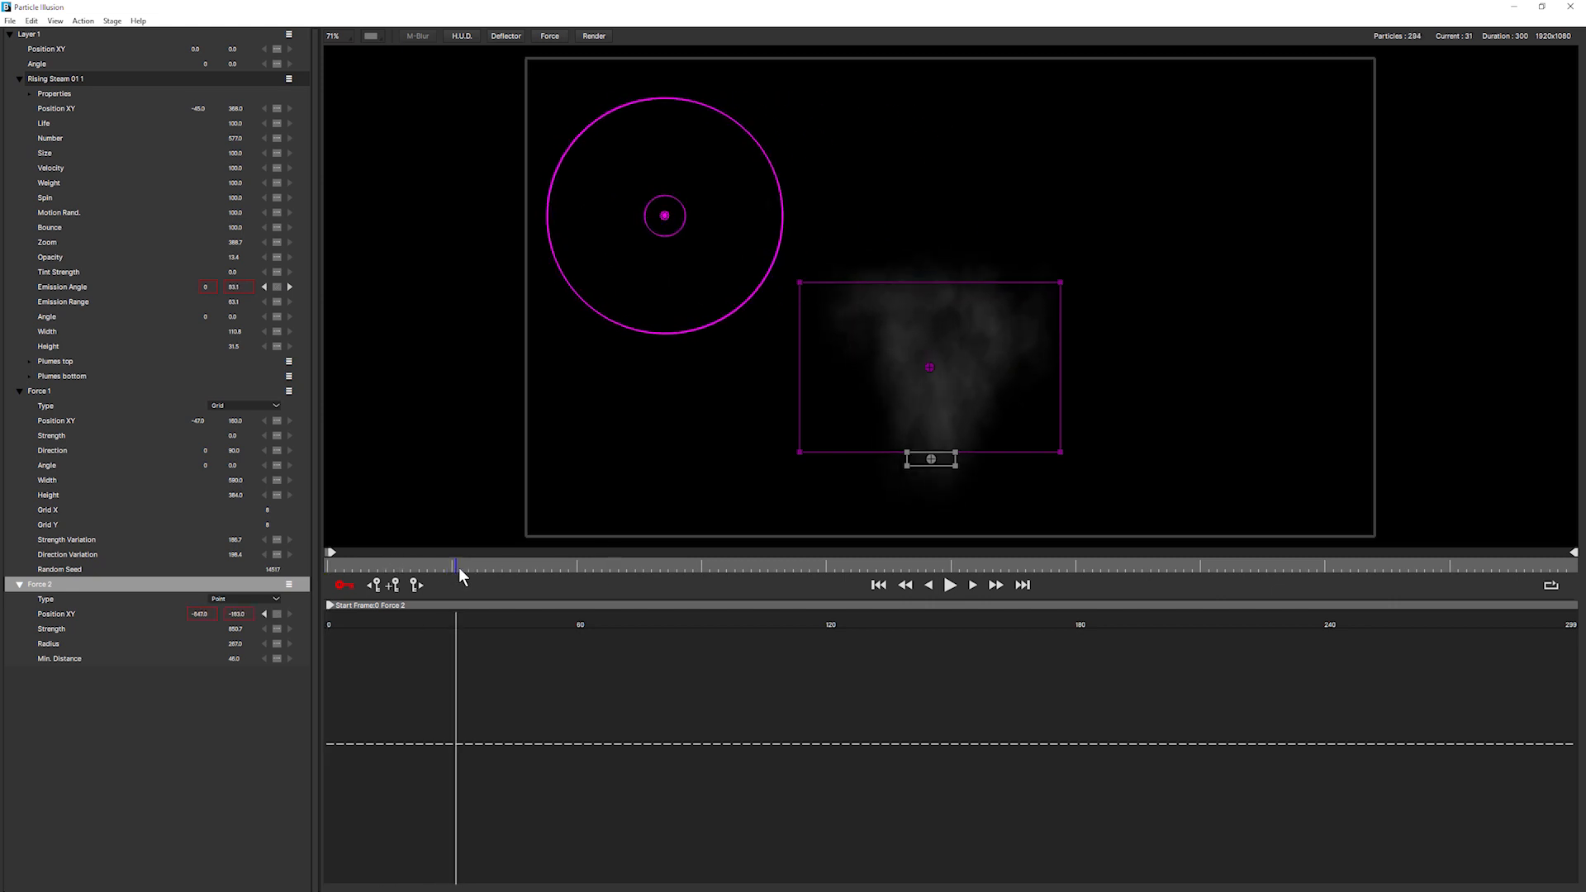
pyautogui.moveTo(664, 215)
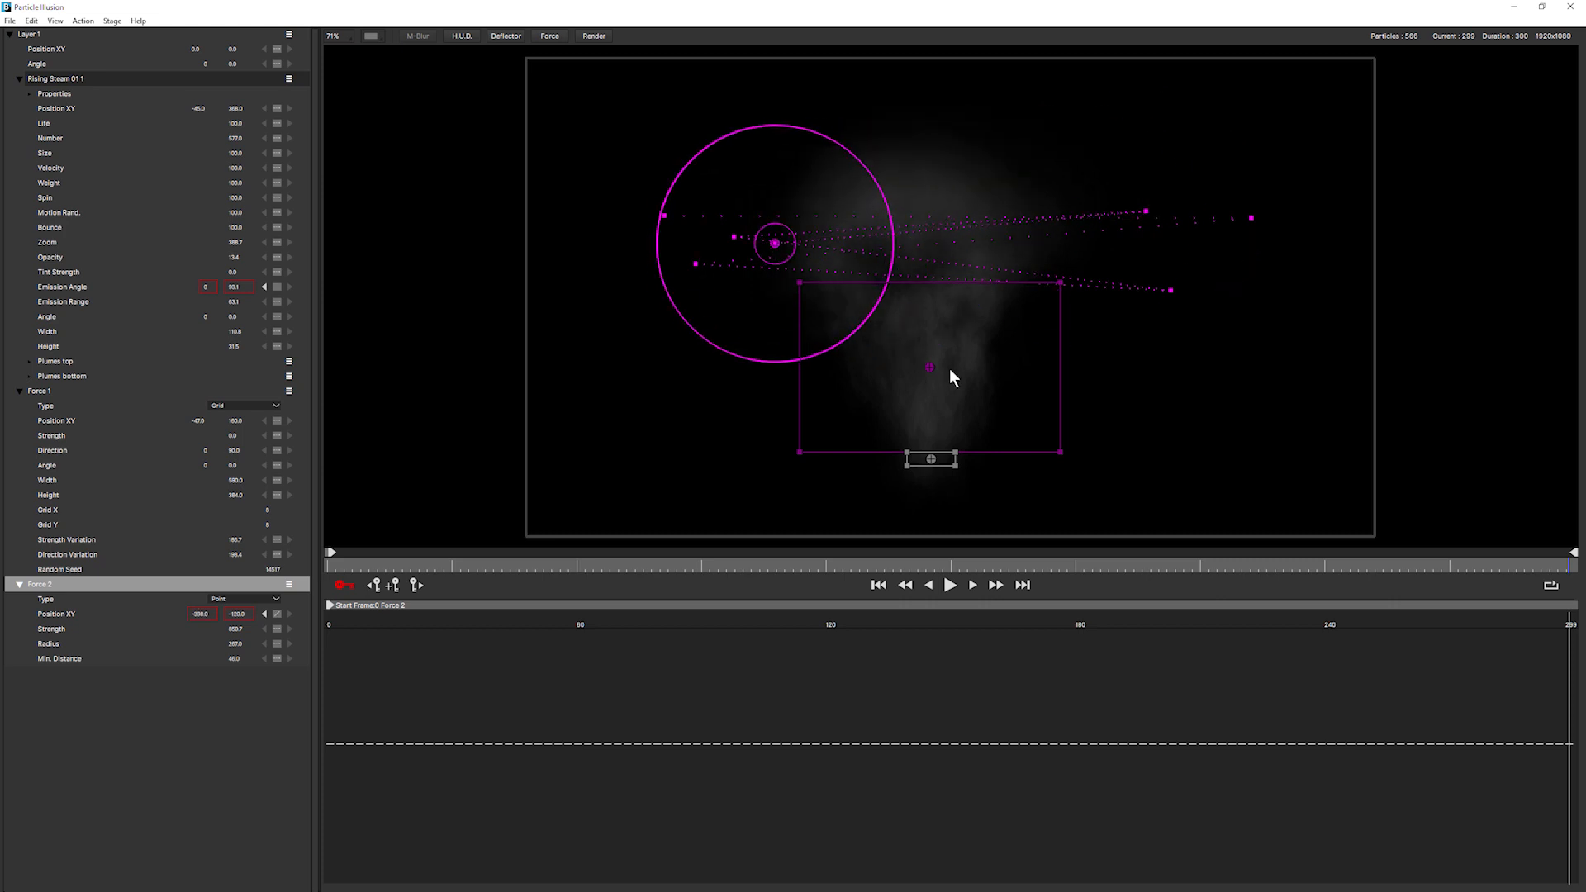
pyautogui.click(949, 585)
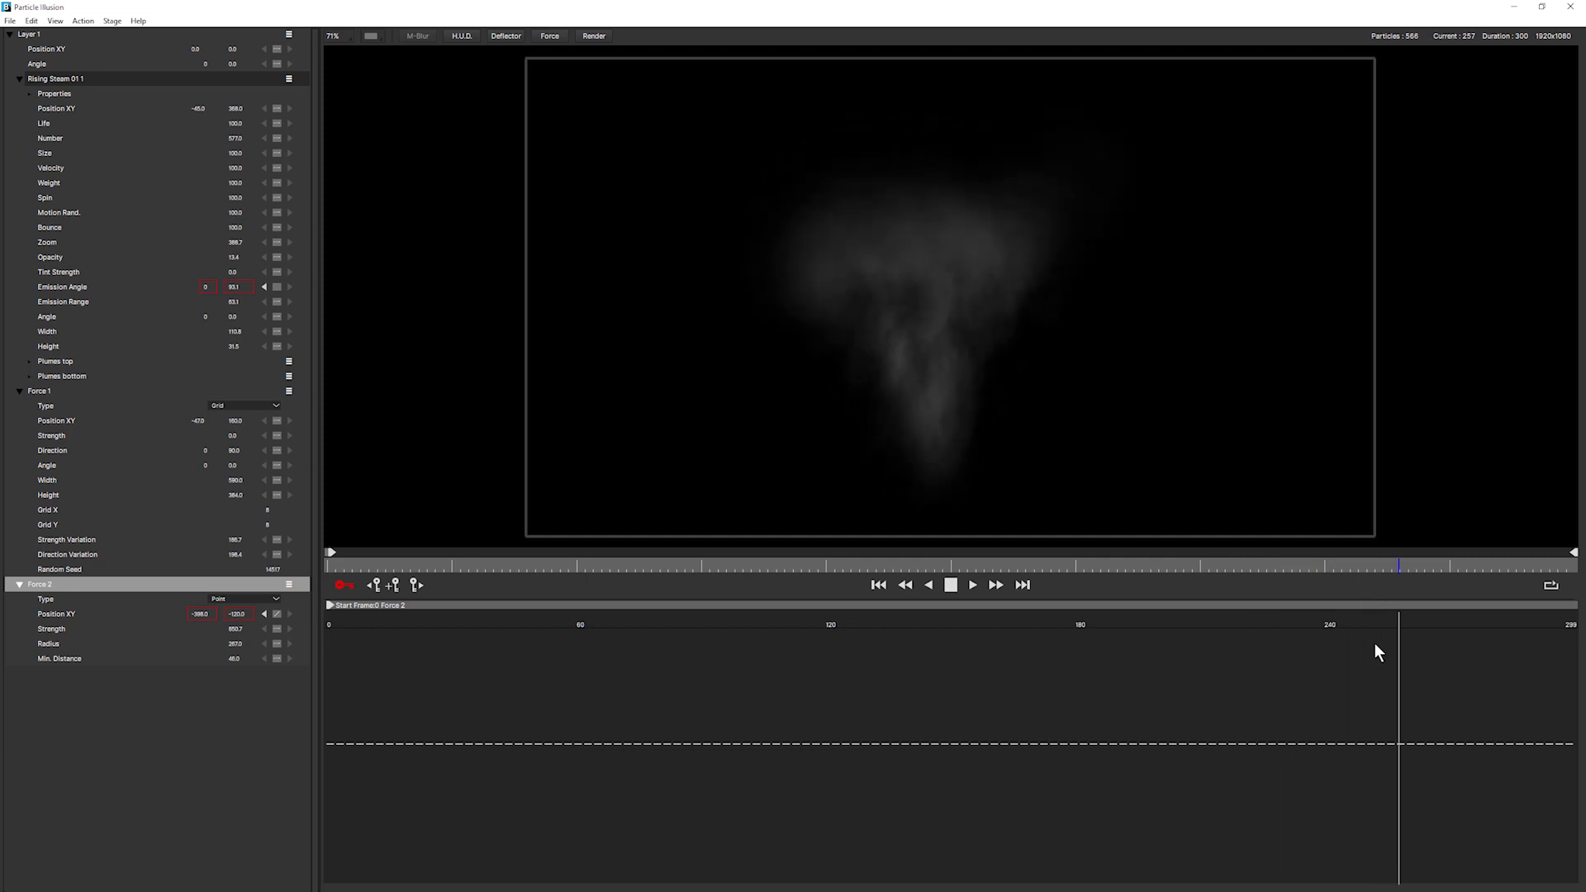
pyautogui.click(389, 563)
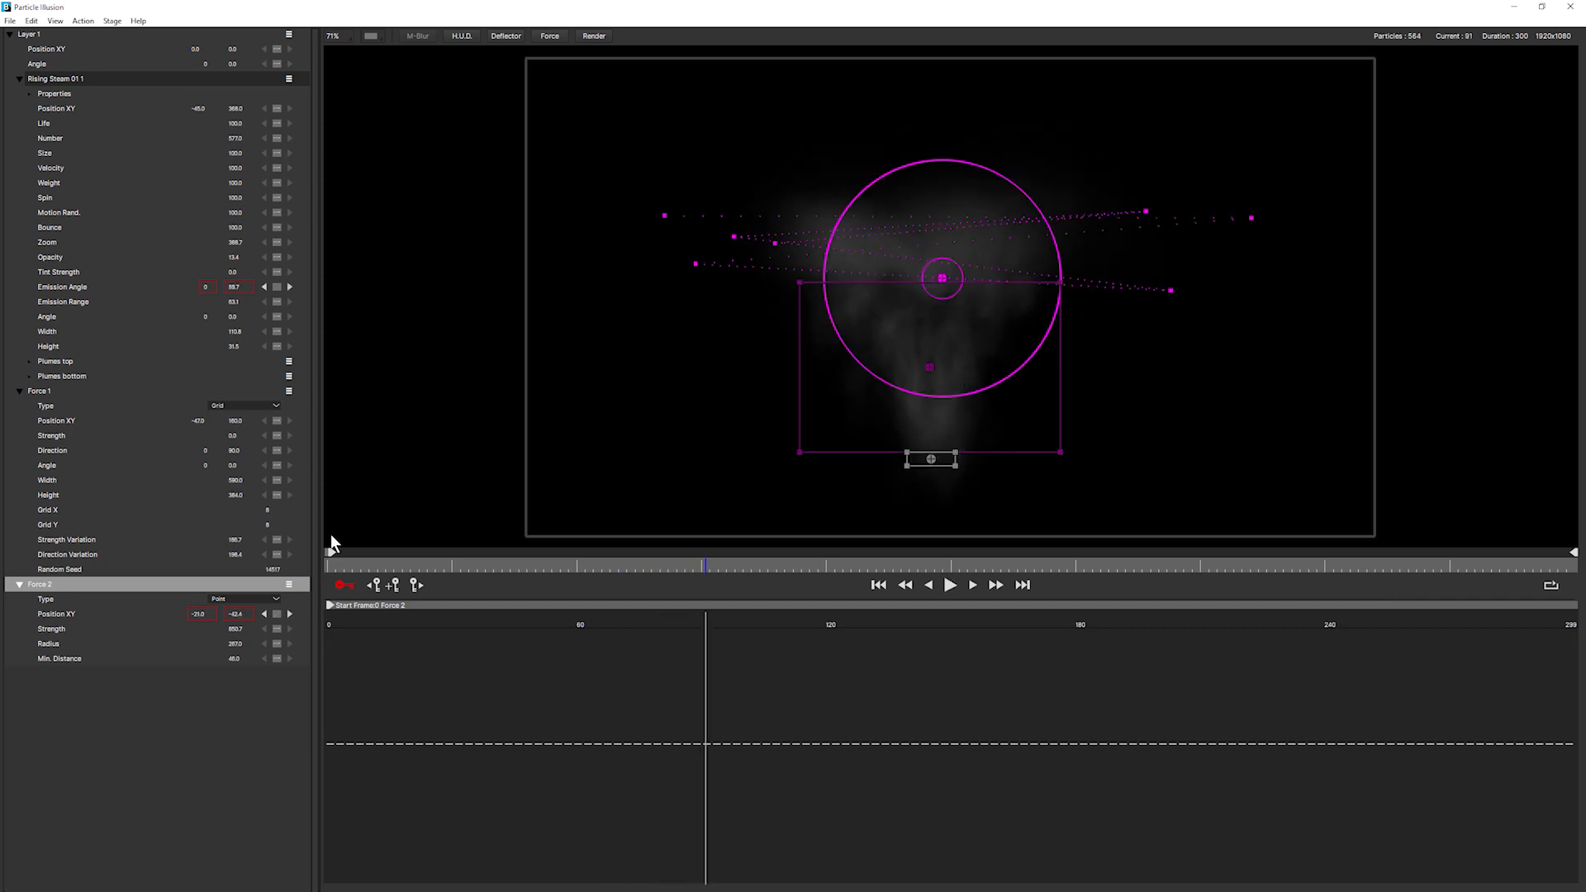
pyautogui.click(344, 585)
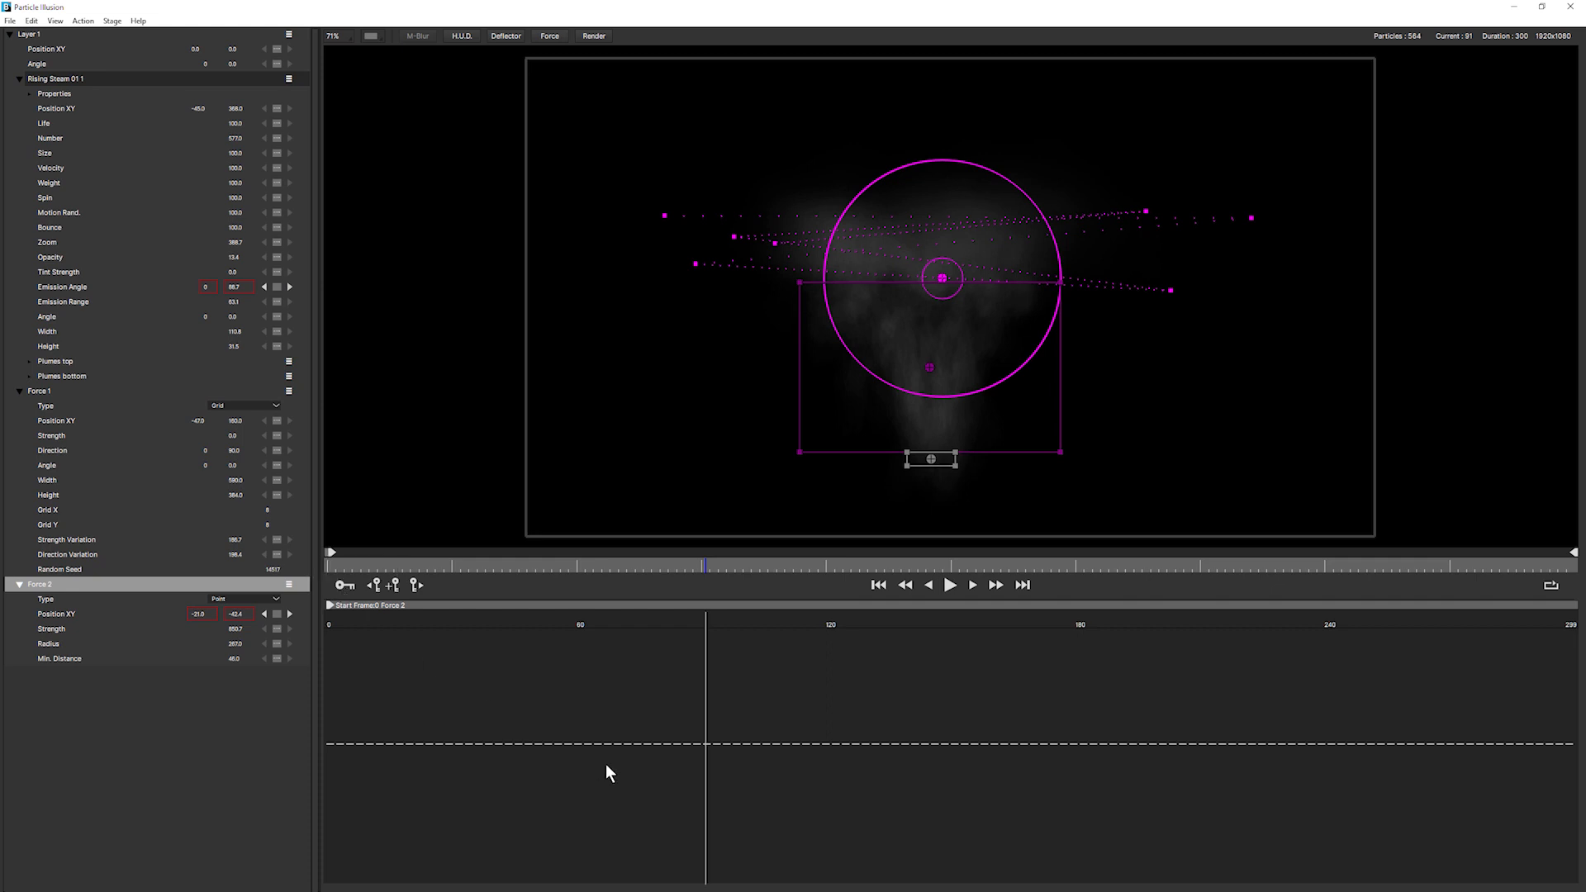
pyautogui.moveTo(441, 118)
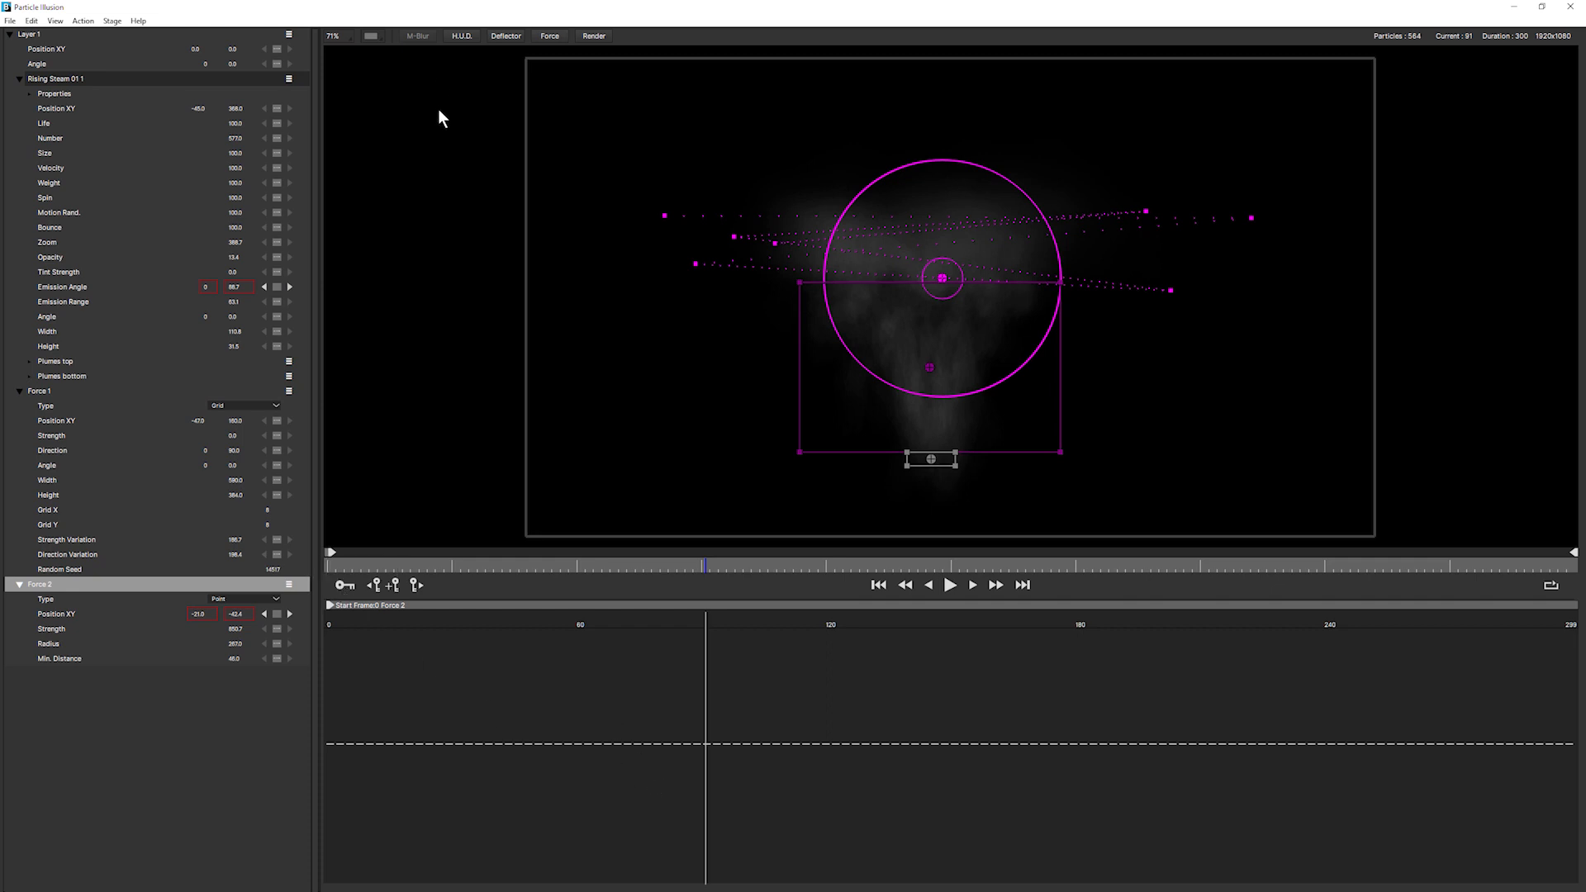
pyautogui.click(593, 35)
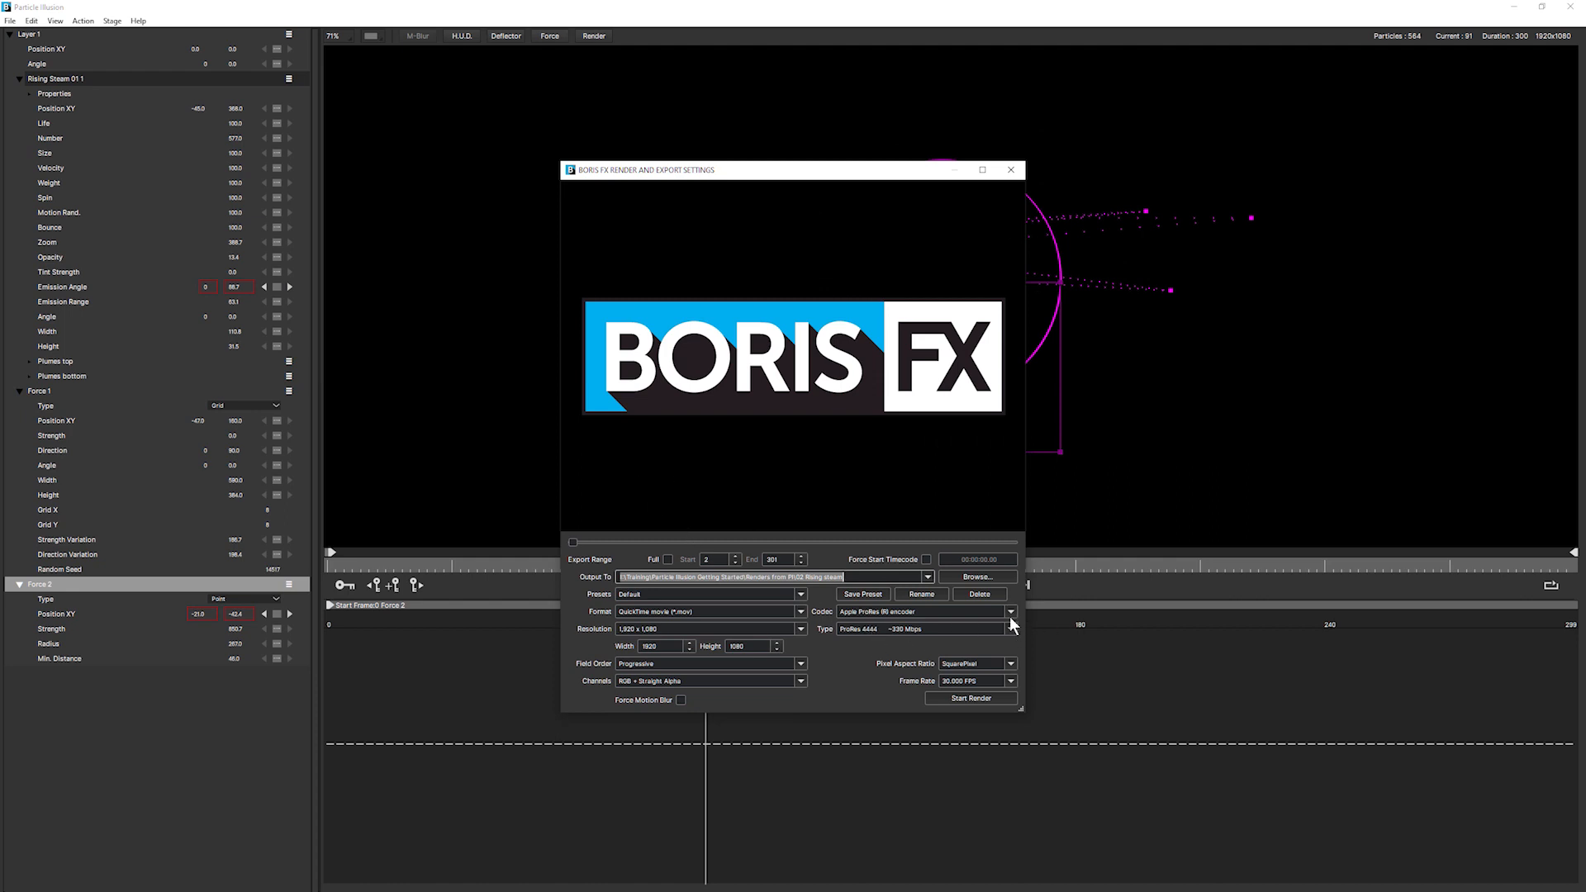
# Step: Choose ProRes 422 for the QuickTime steam export and close export settings
pyautogui.click(969, 698)
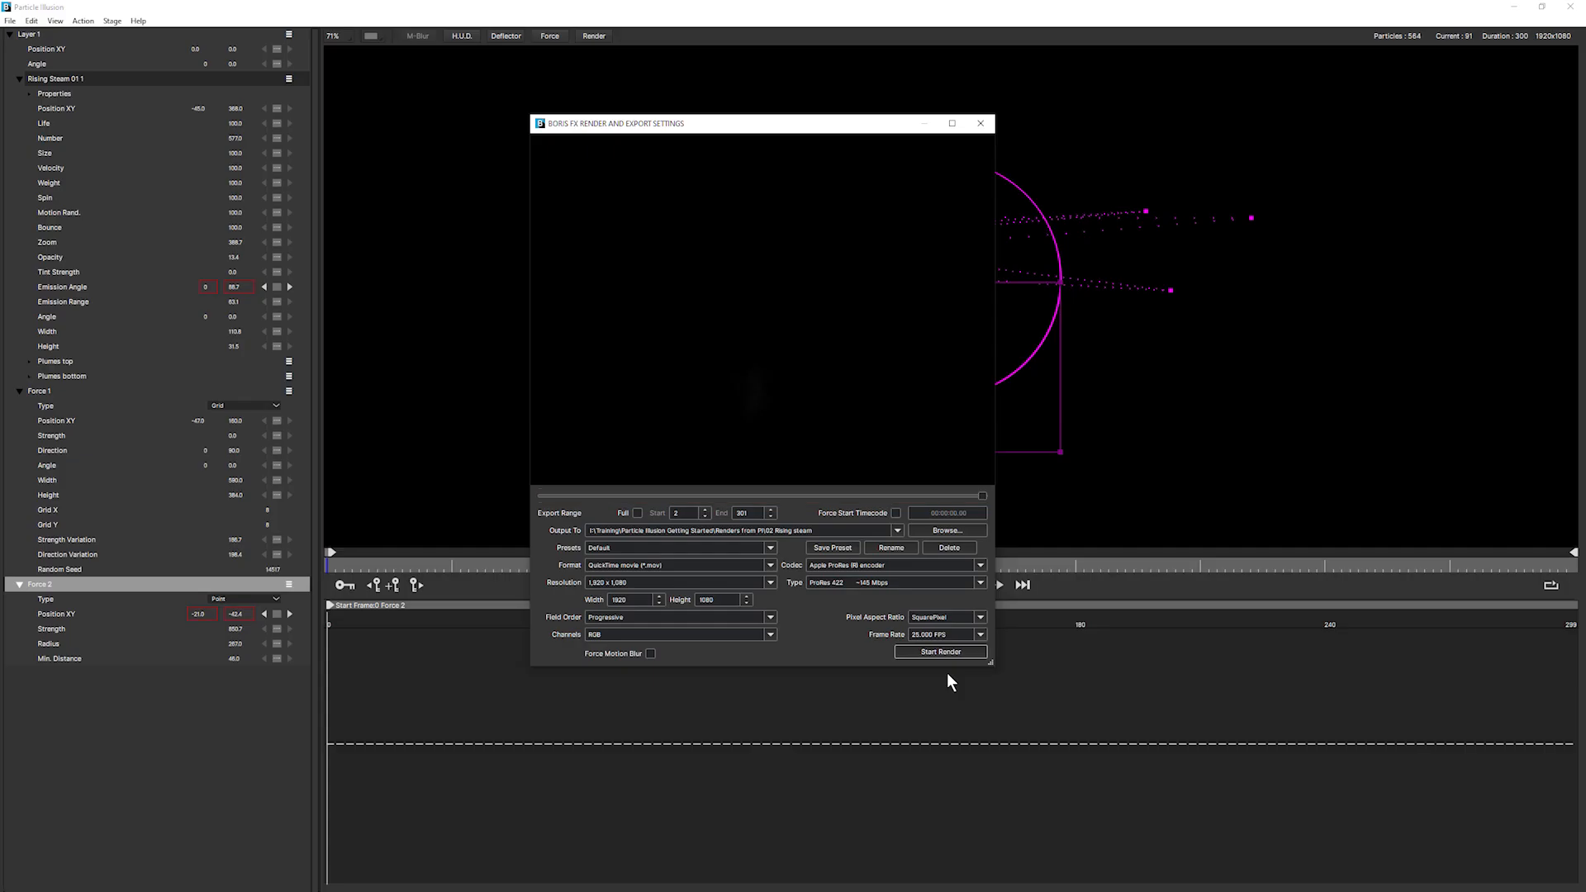
pyautogui.moveTo(978, 122)
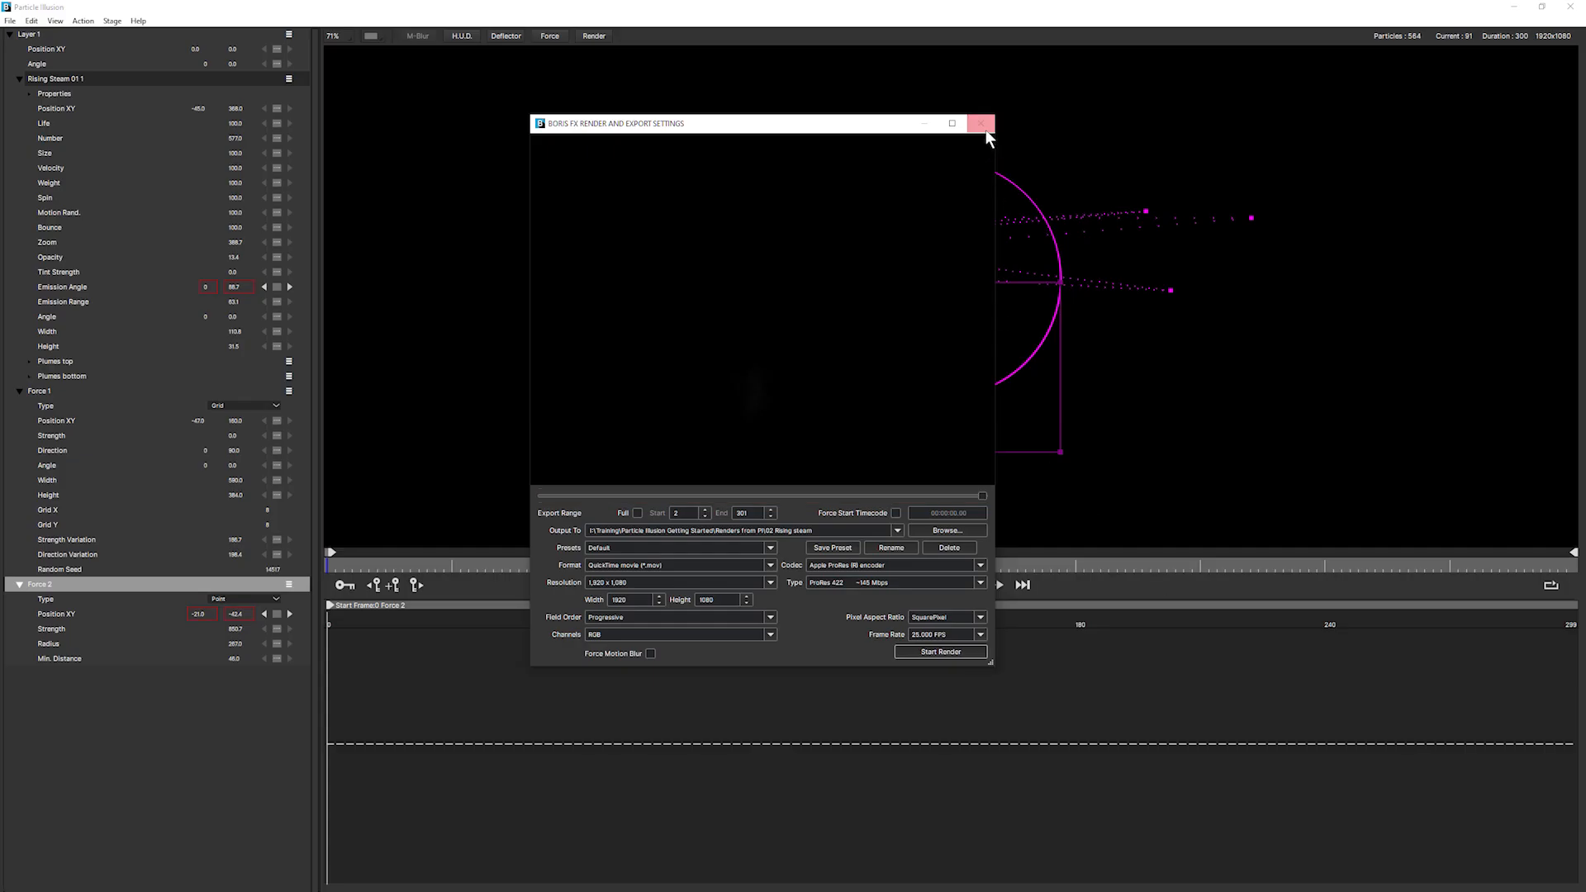
pyautogui.click(979, 122)
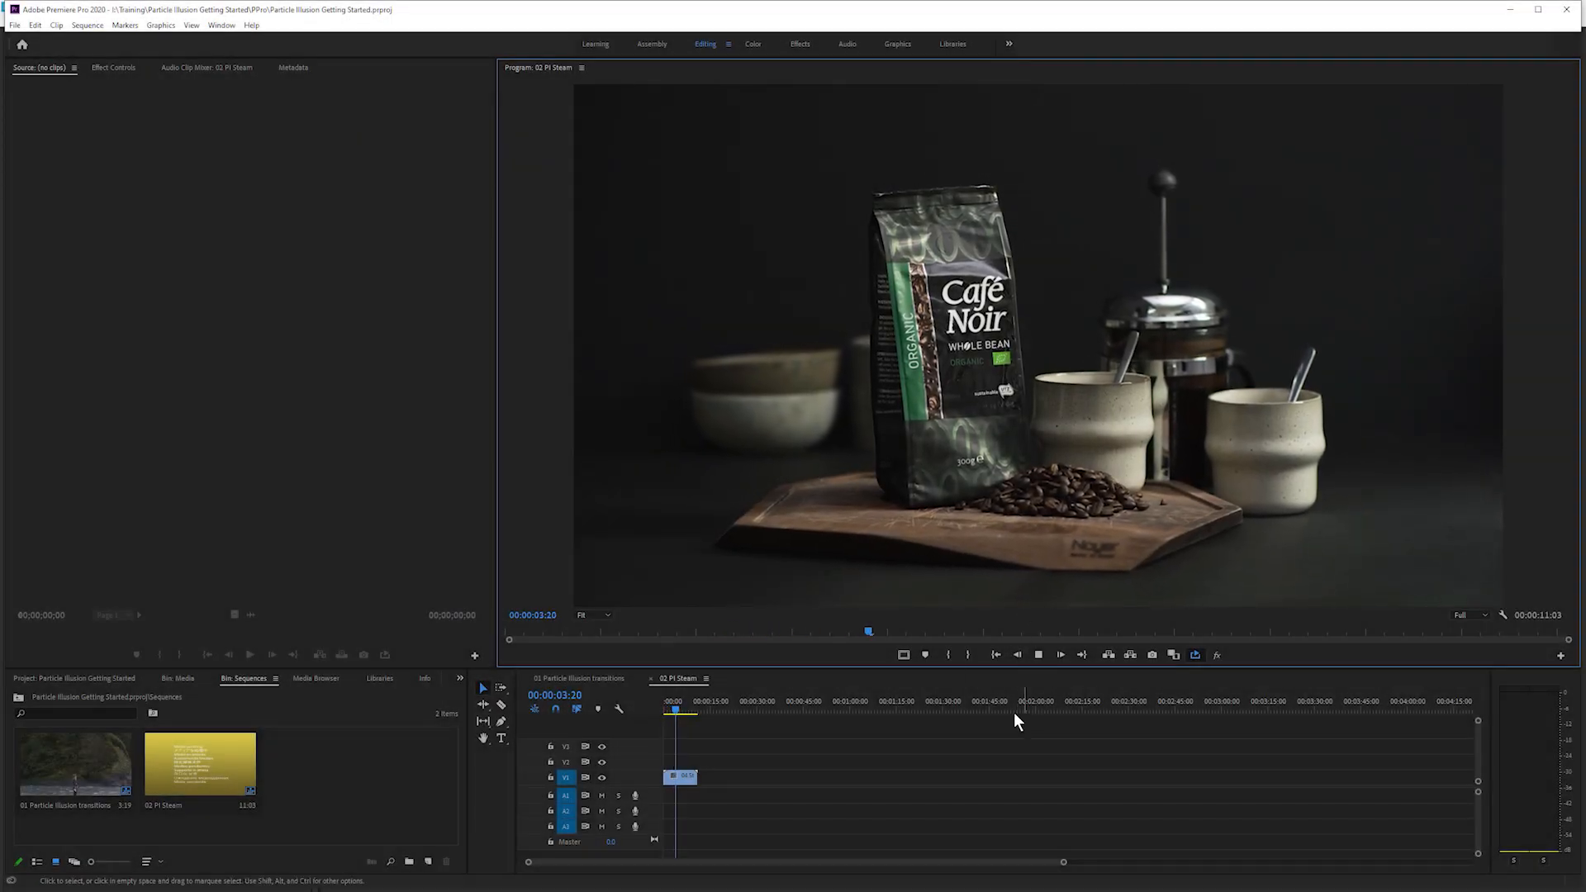
# Step: Screen-blend the steam clip over the coffee shot at 43% opacity and check later frames
pyautogui.click(1038, 654)
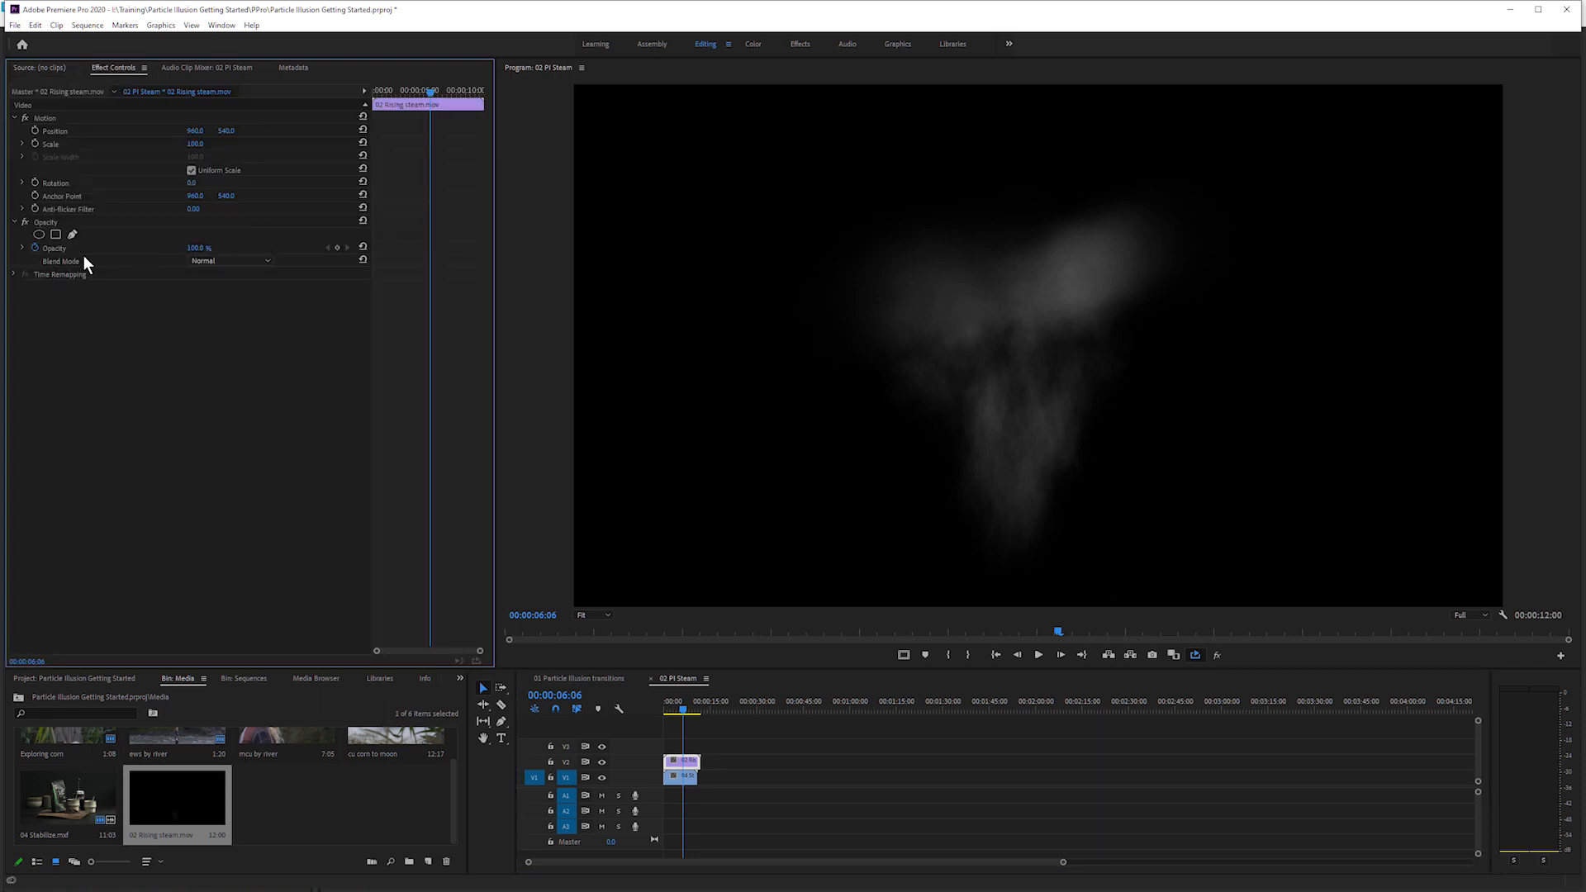
pyautogui.click(230, 261)
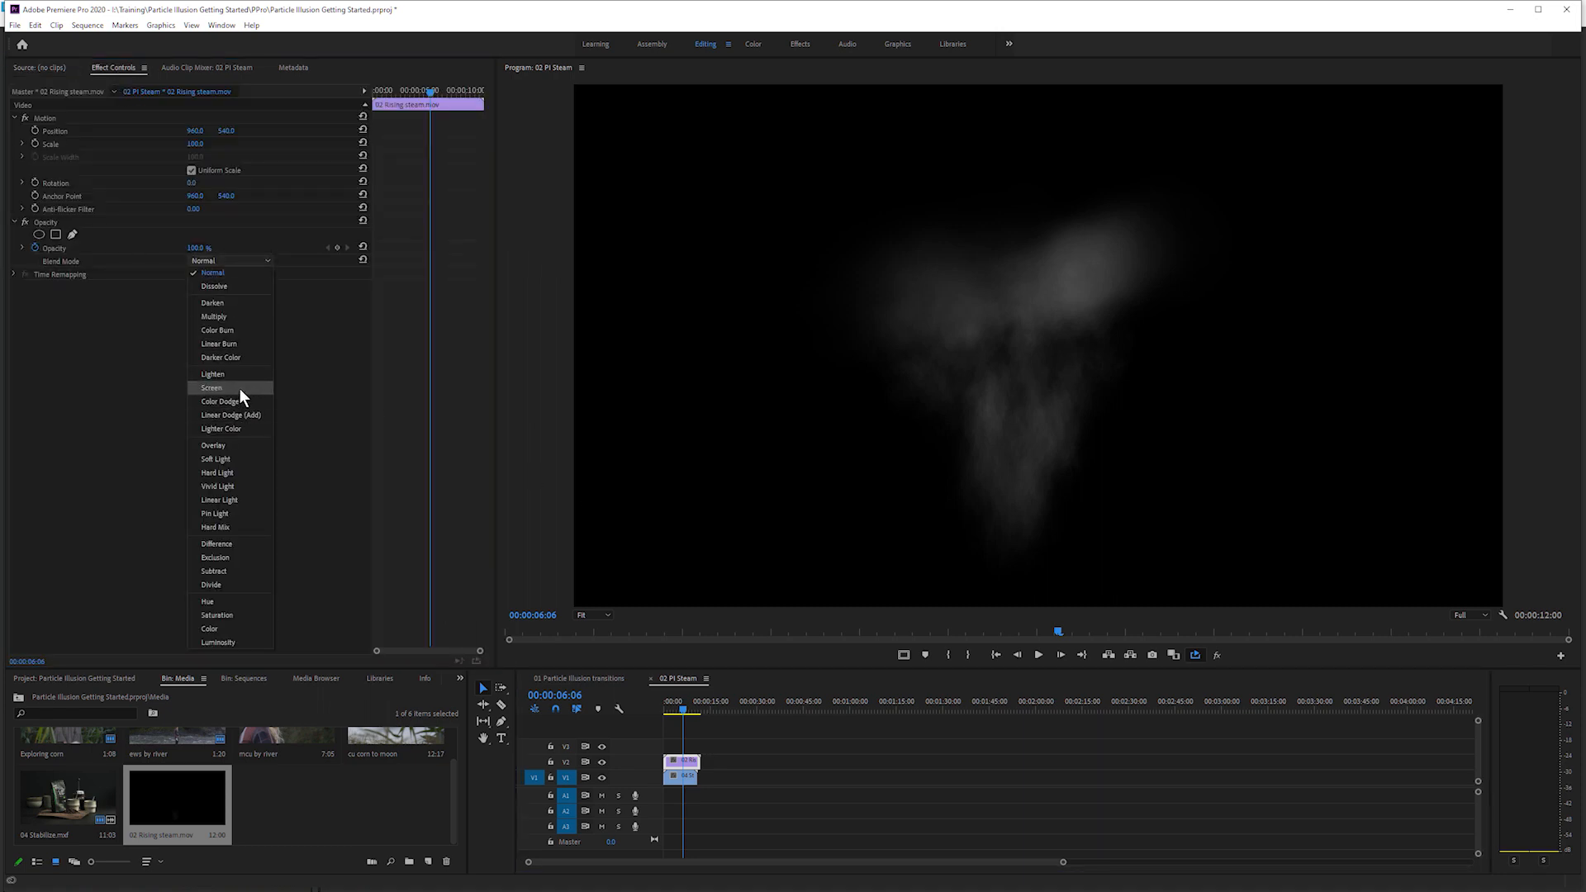
pyautogui.click(211, 388)
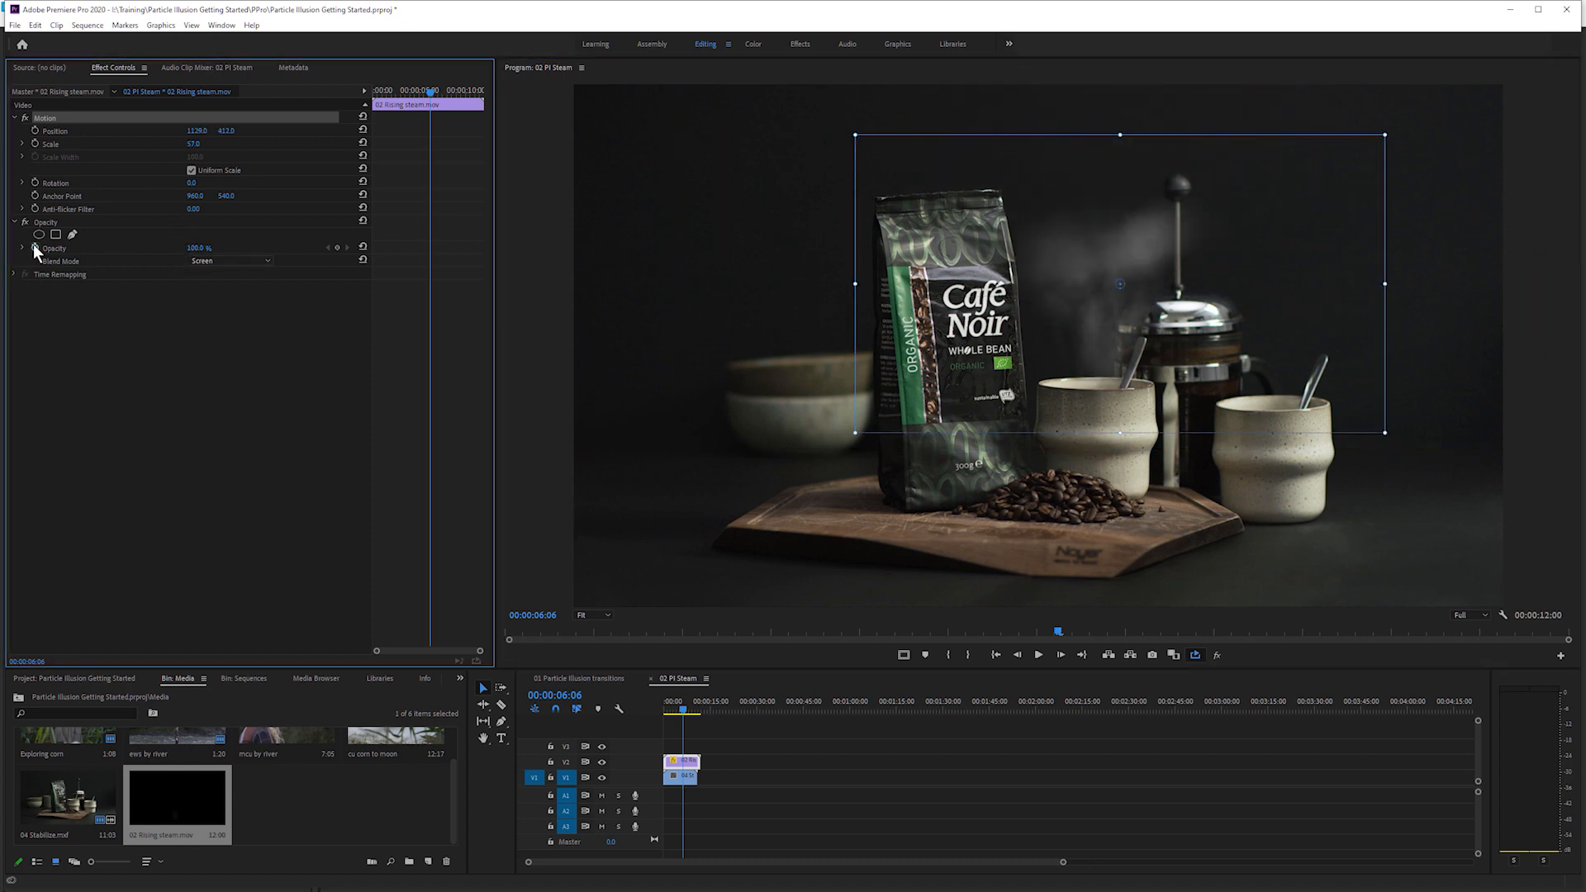
pyautogui.click(199, 246)
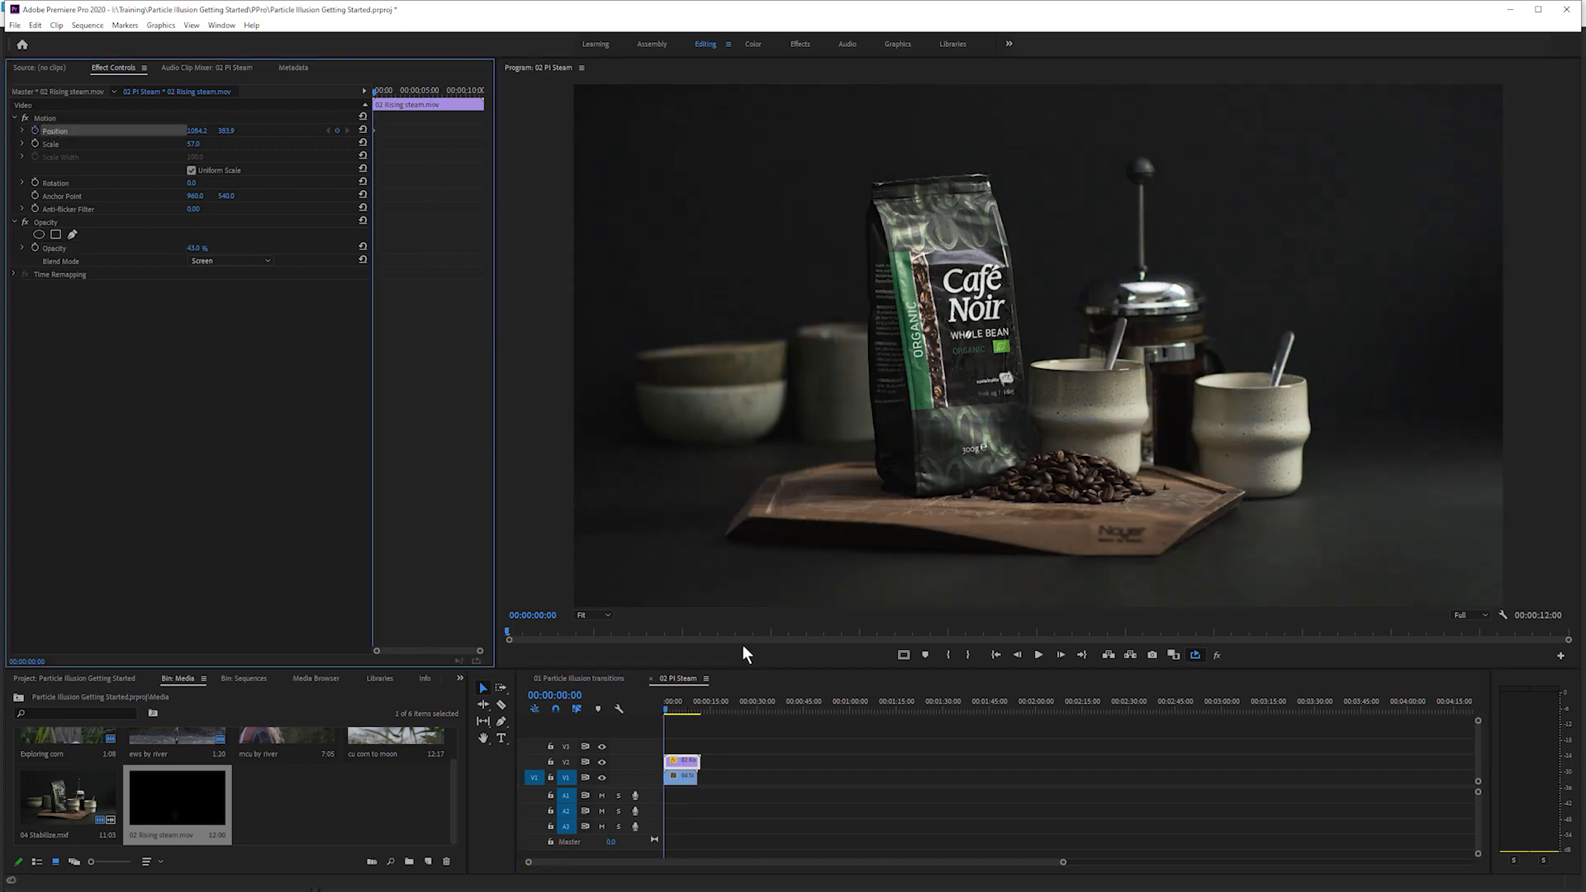
pyautogui.click(696, 701)
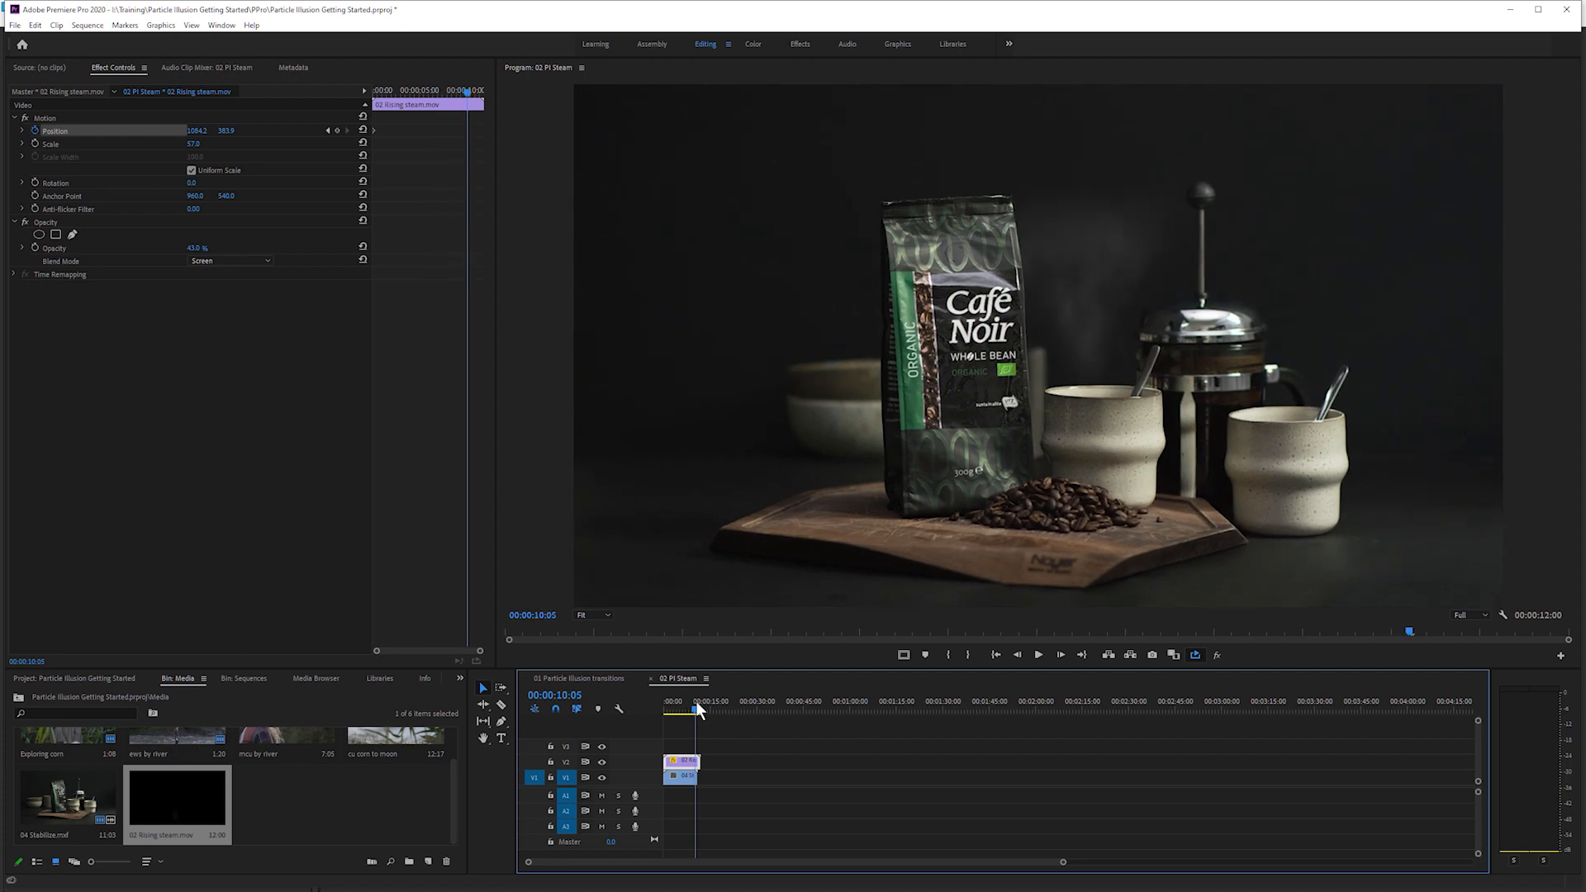
pyautogui.click(695, 712)
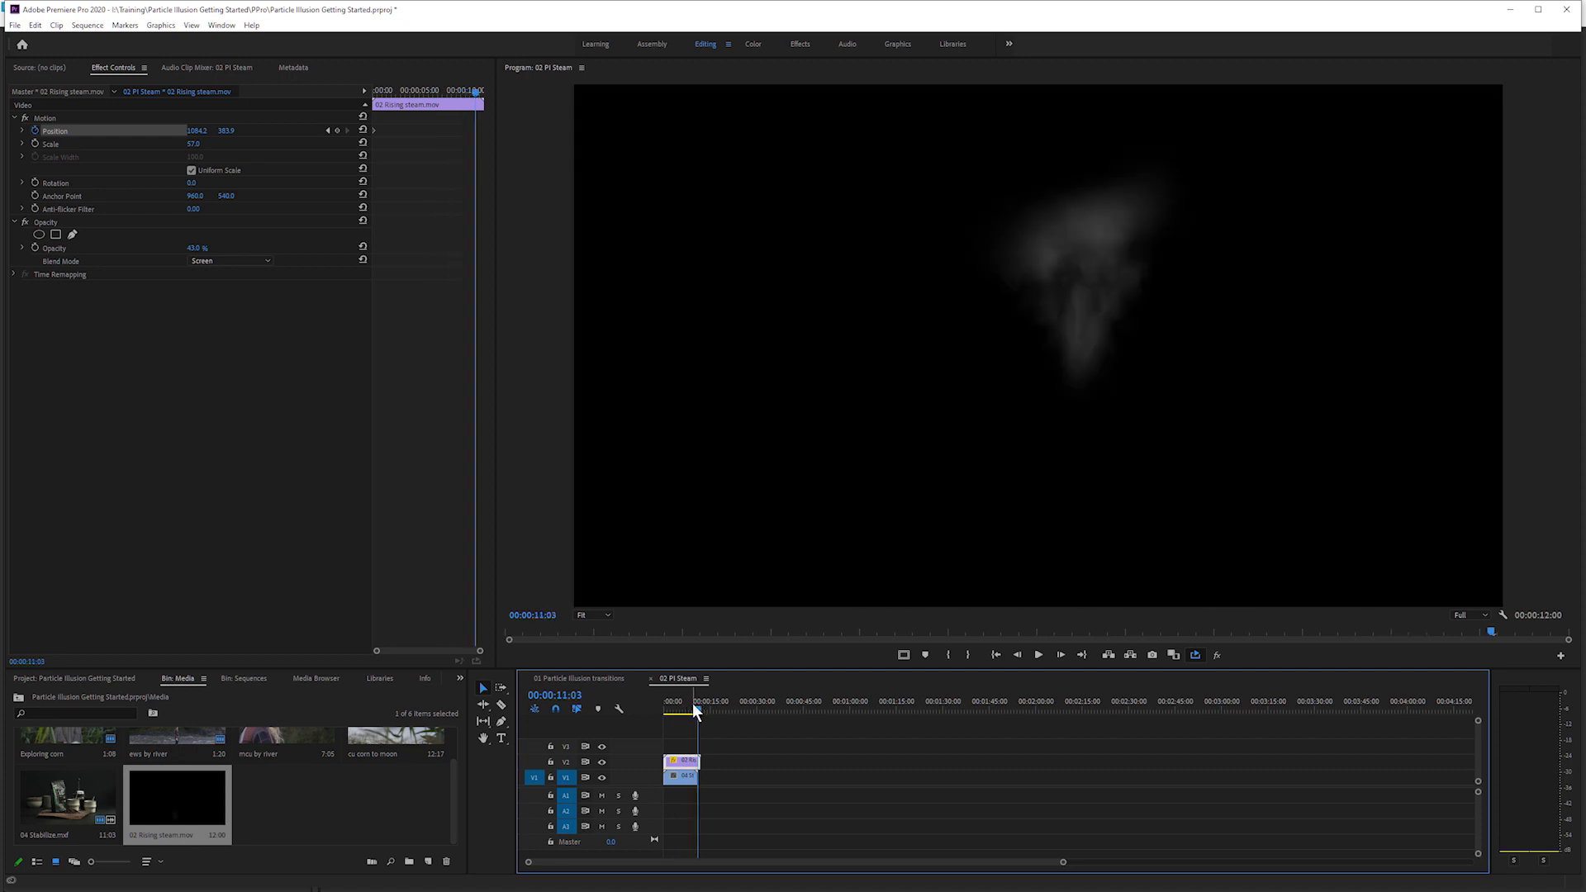
pyautogui.click(1037, 654)
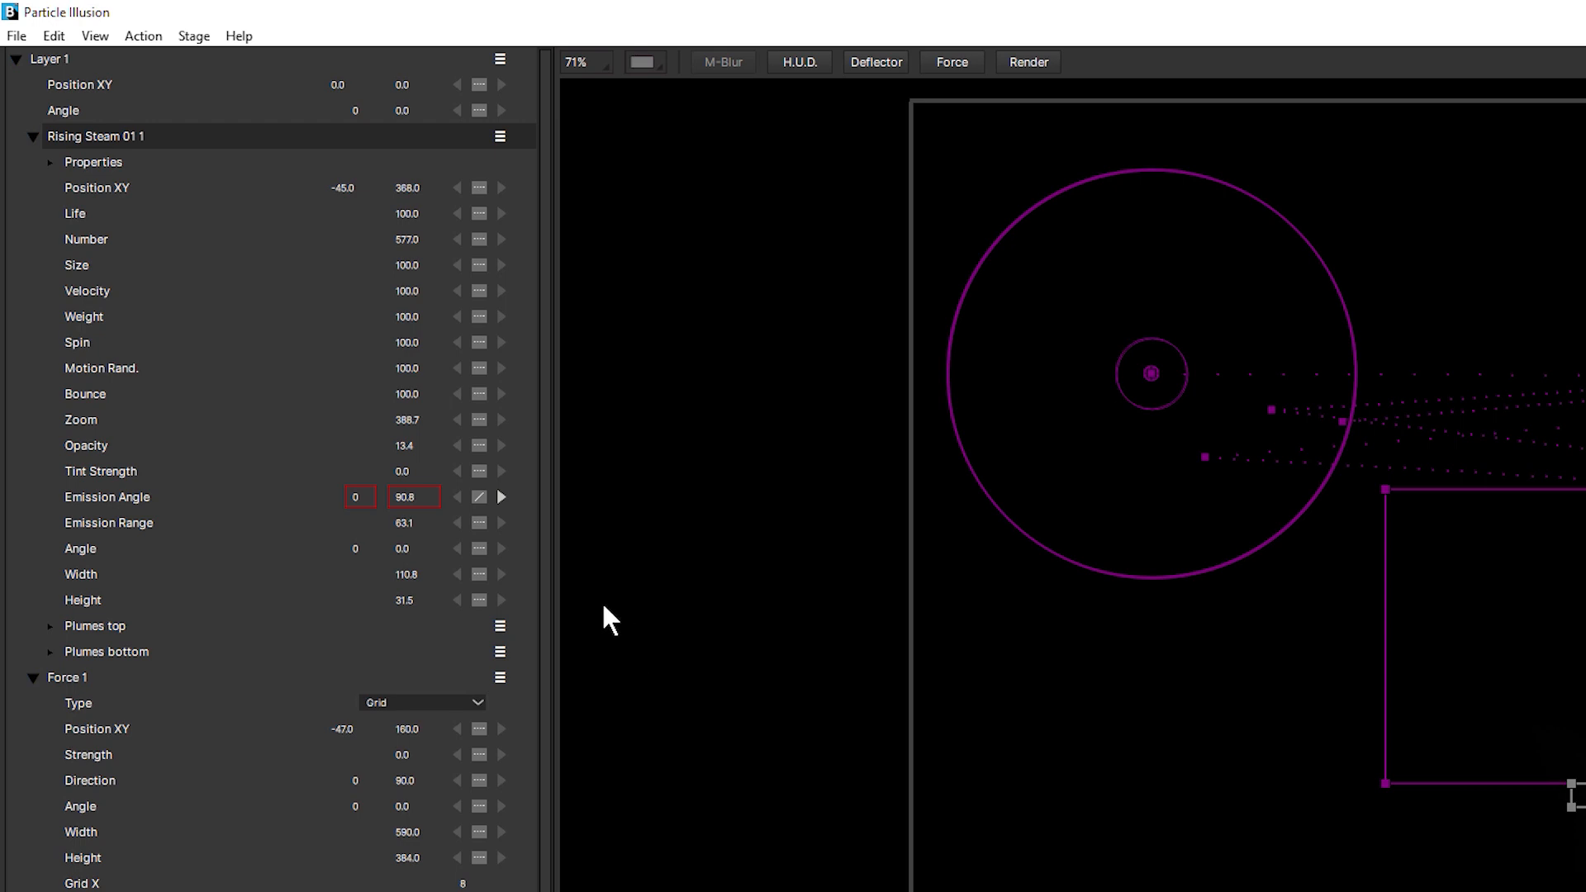
pyautogui.moveTo(657, 567)
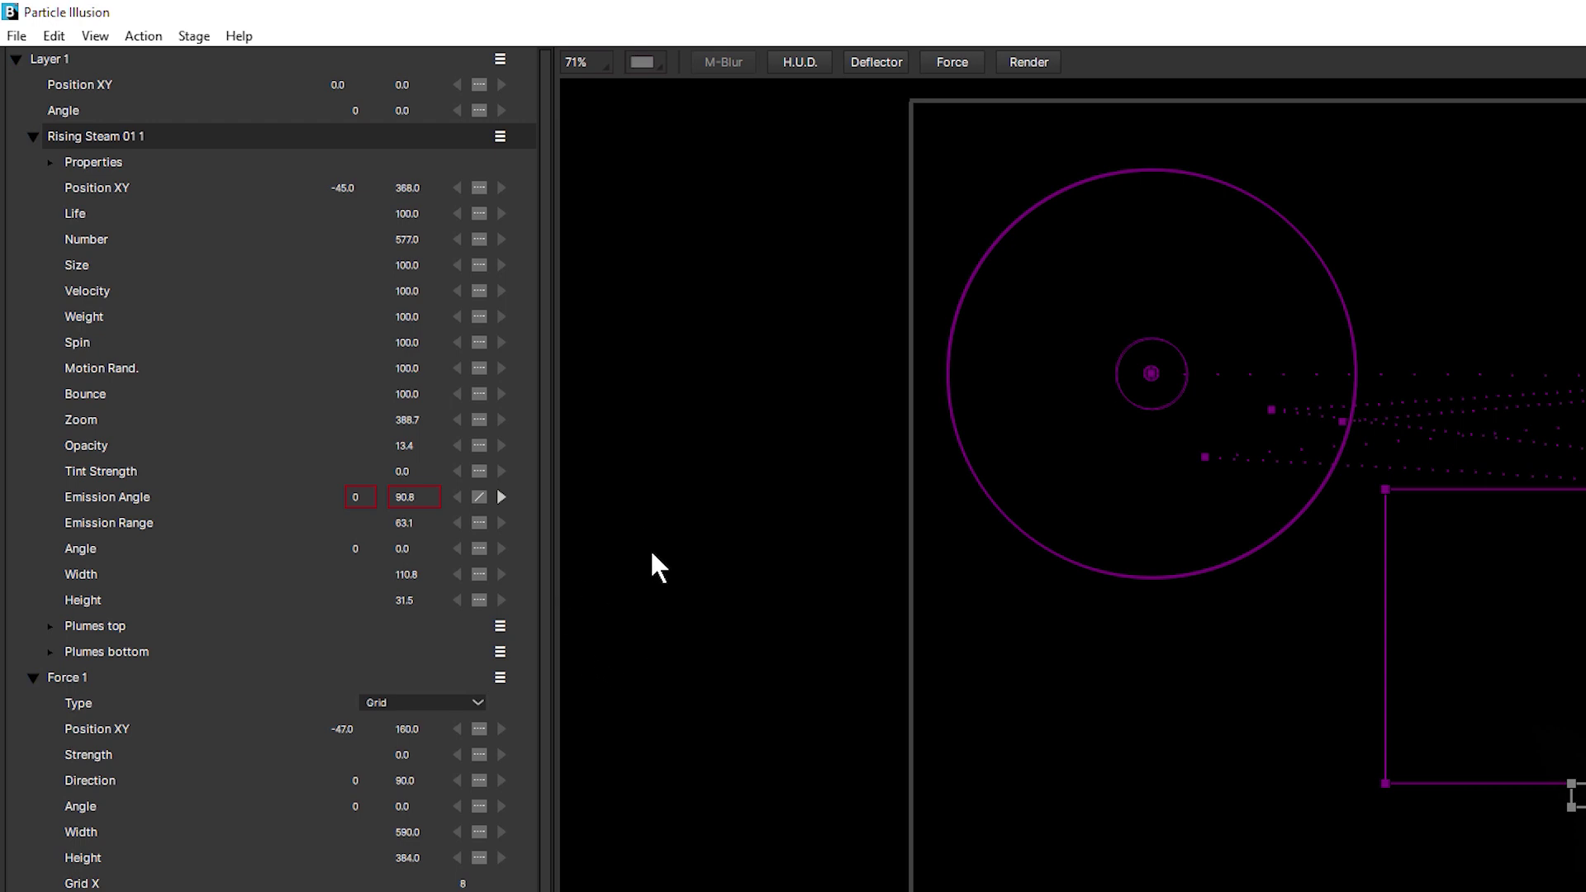
pyautogui.moveTo(775, 90)
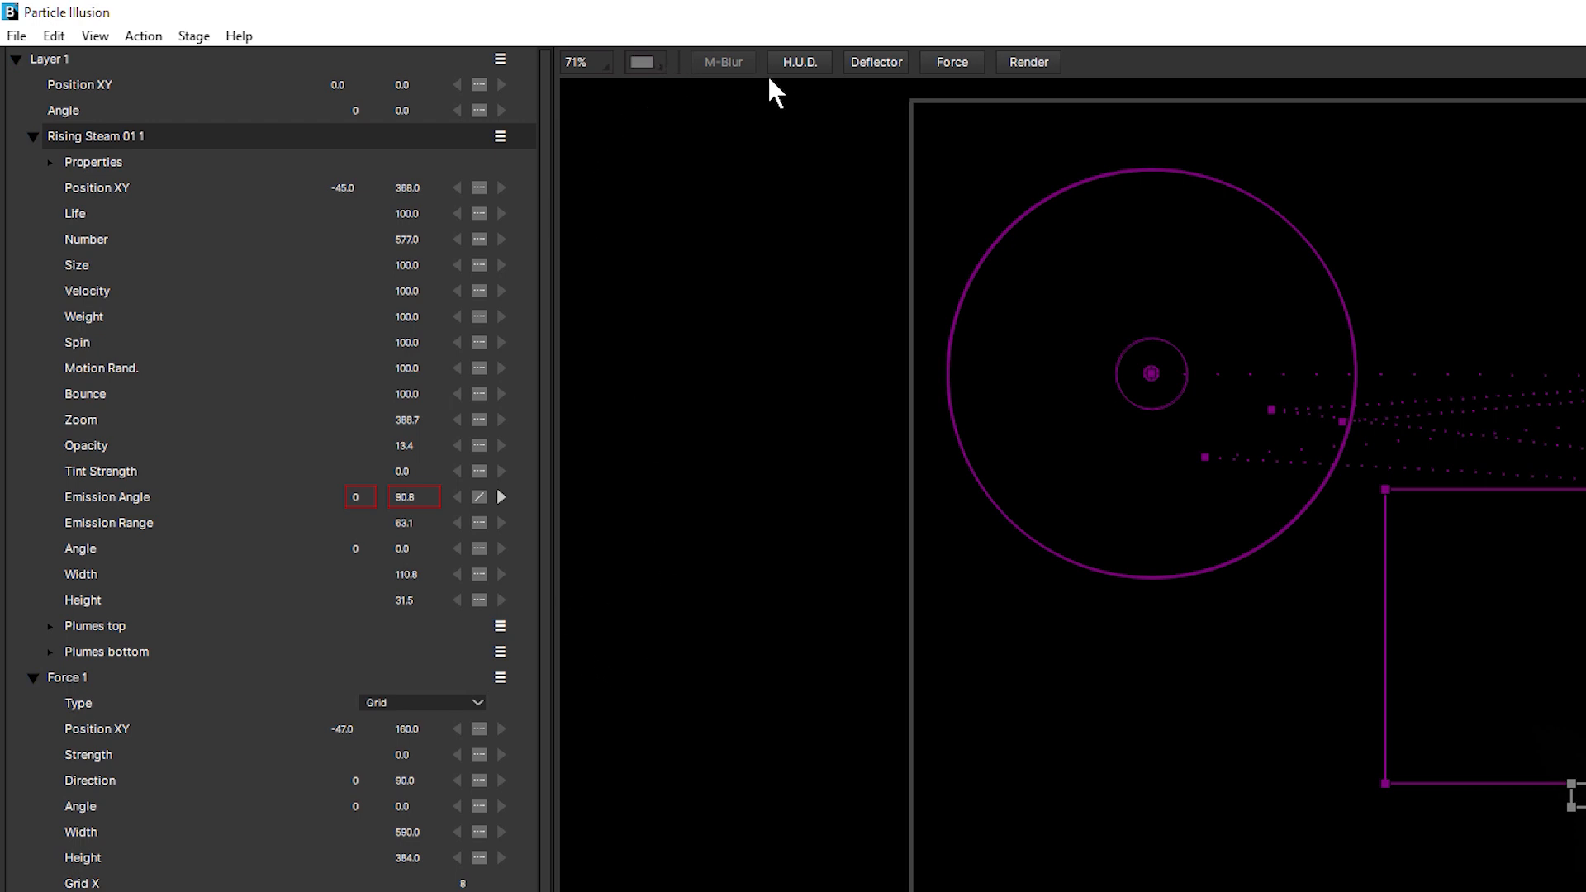
# Step: Composite the steam over the source coffee video, preview it, and start tracking the cup in Mocha
pyautogui.click(643, 62)
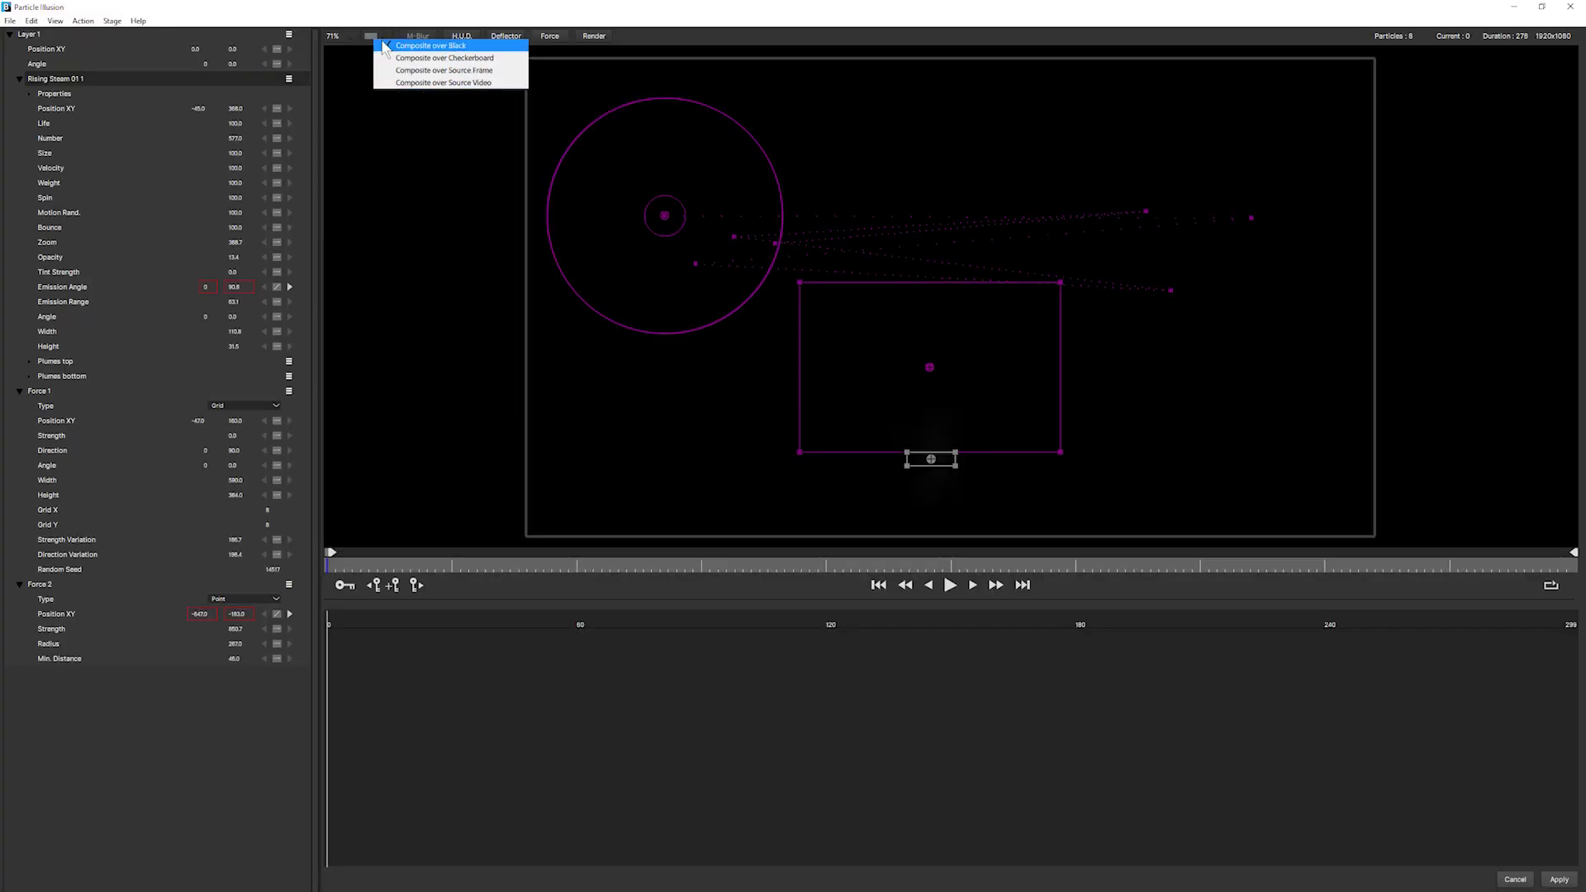
pyautogui.click(441, 82)
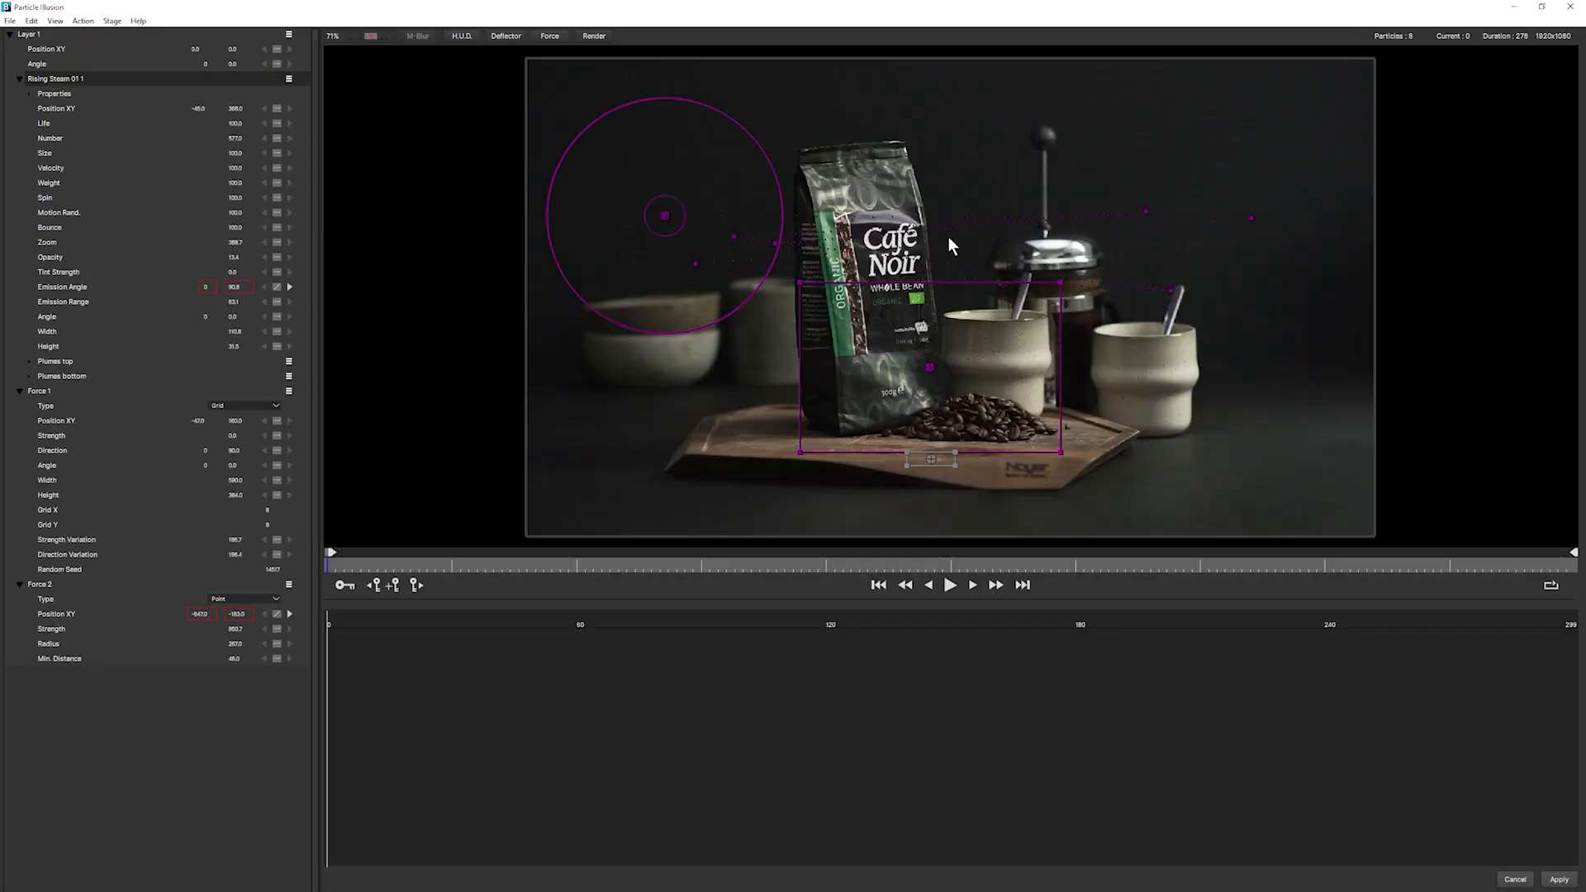
pyautogui.click(947, 585)
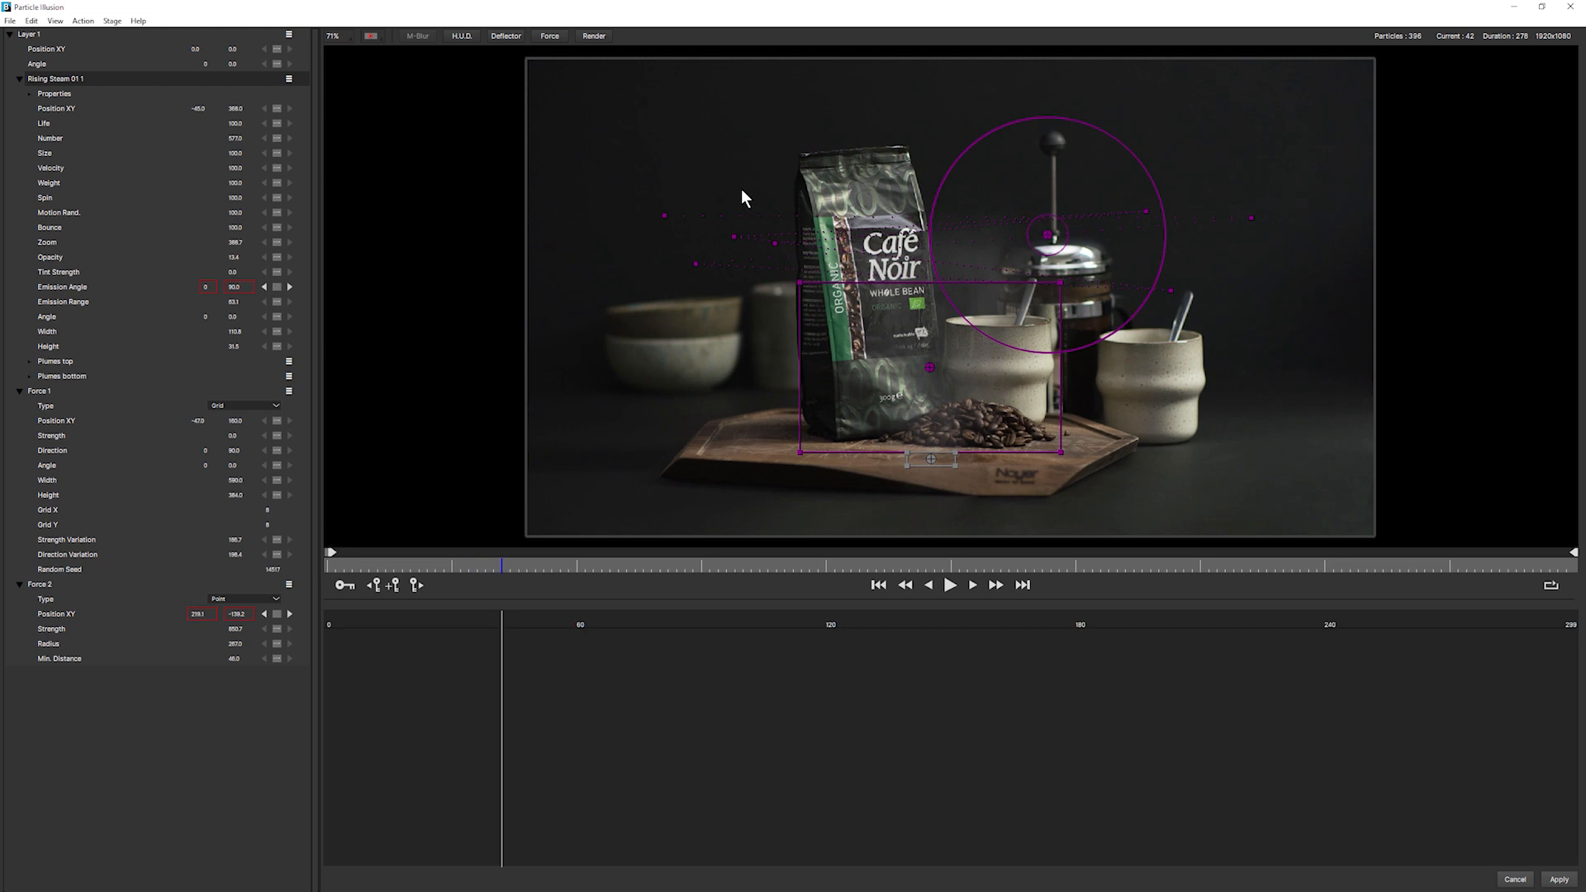
pyautogui.moveTo(314, 324)
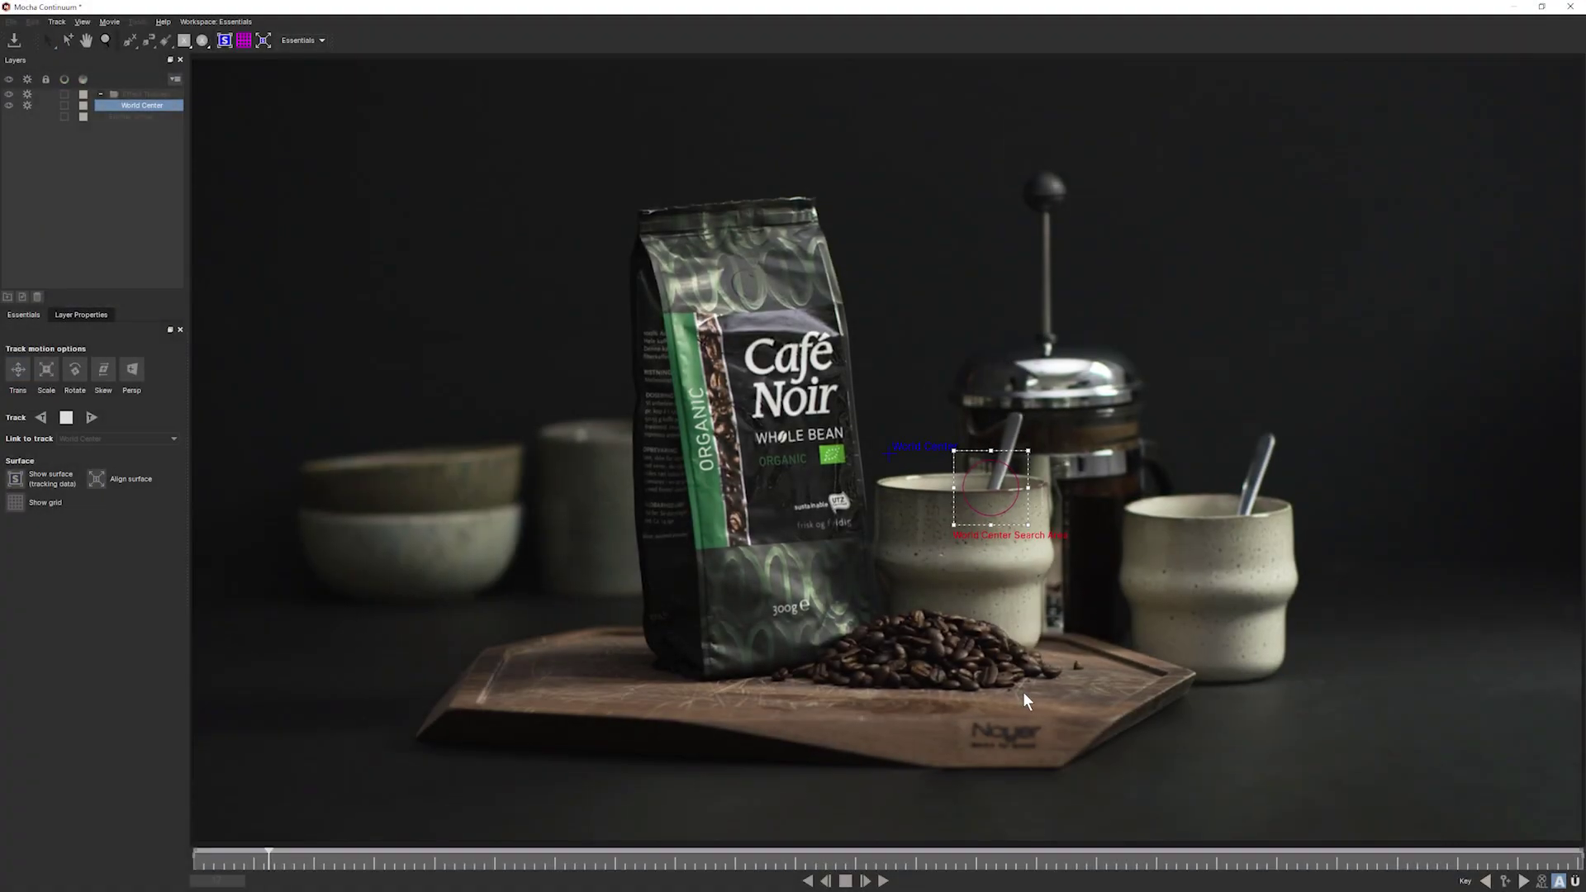
pyautogui.click(91, 416)
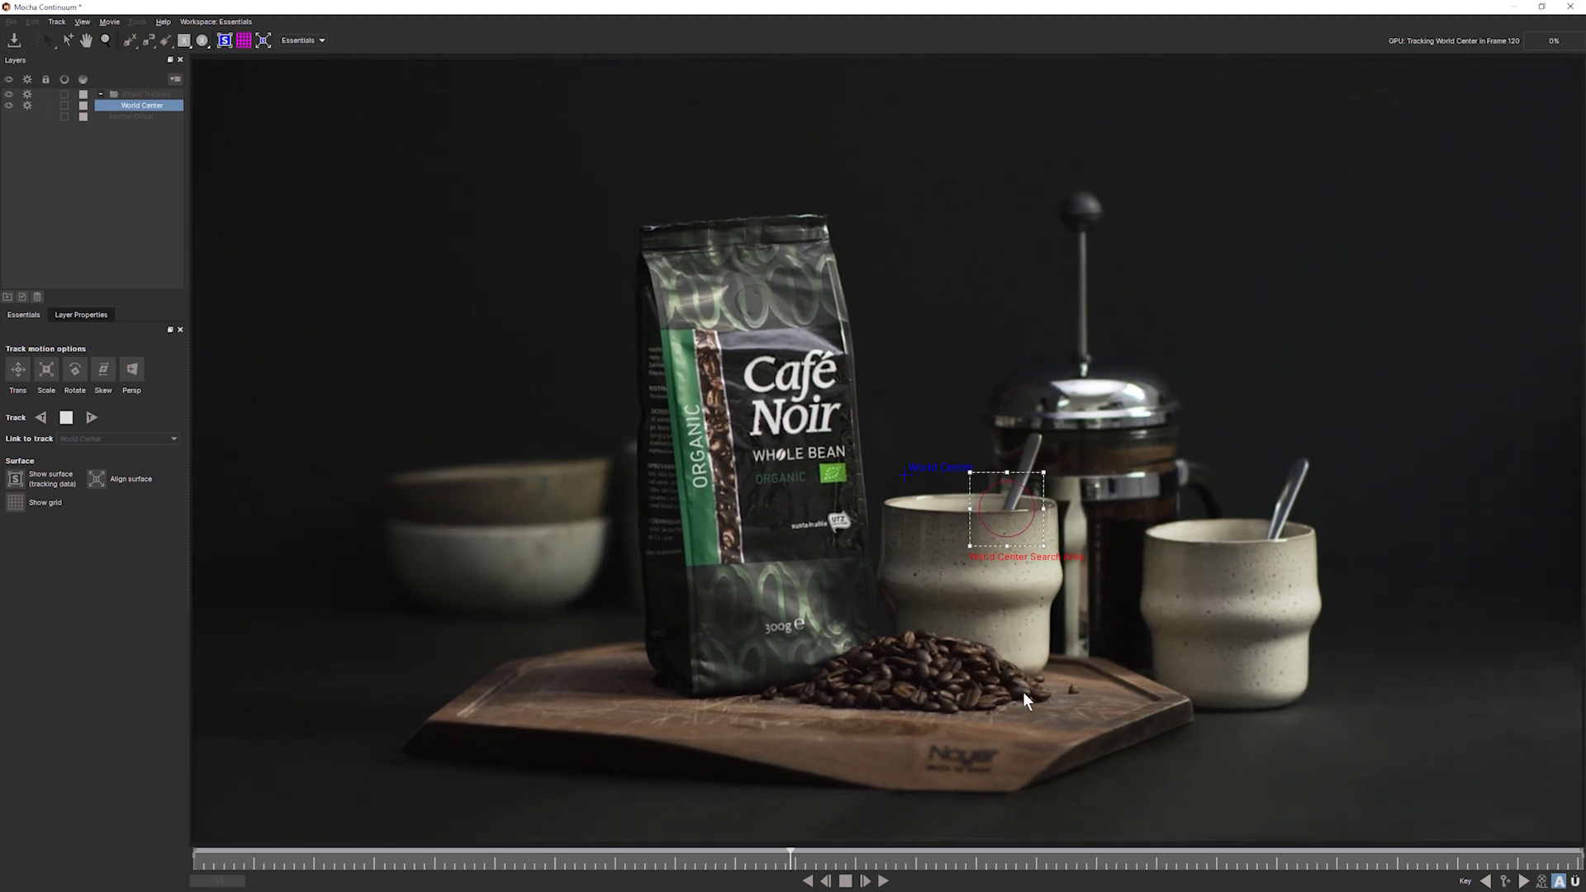